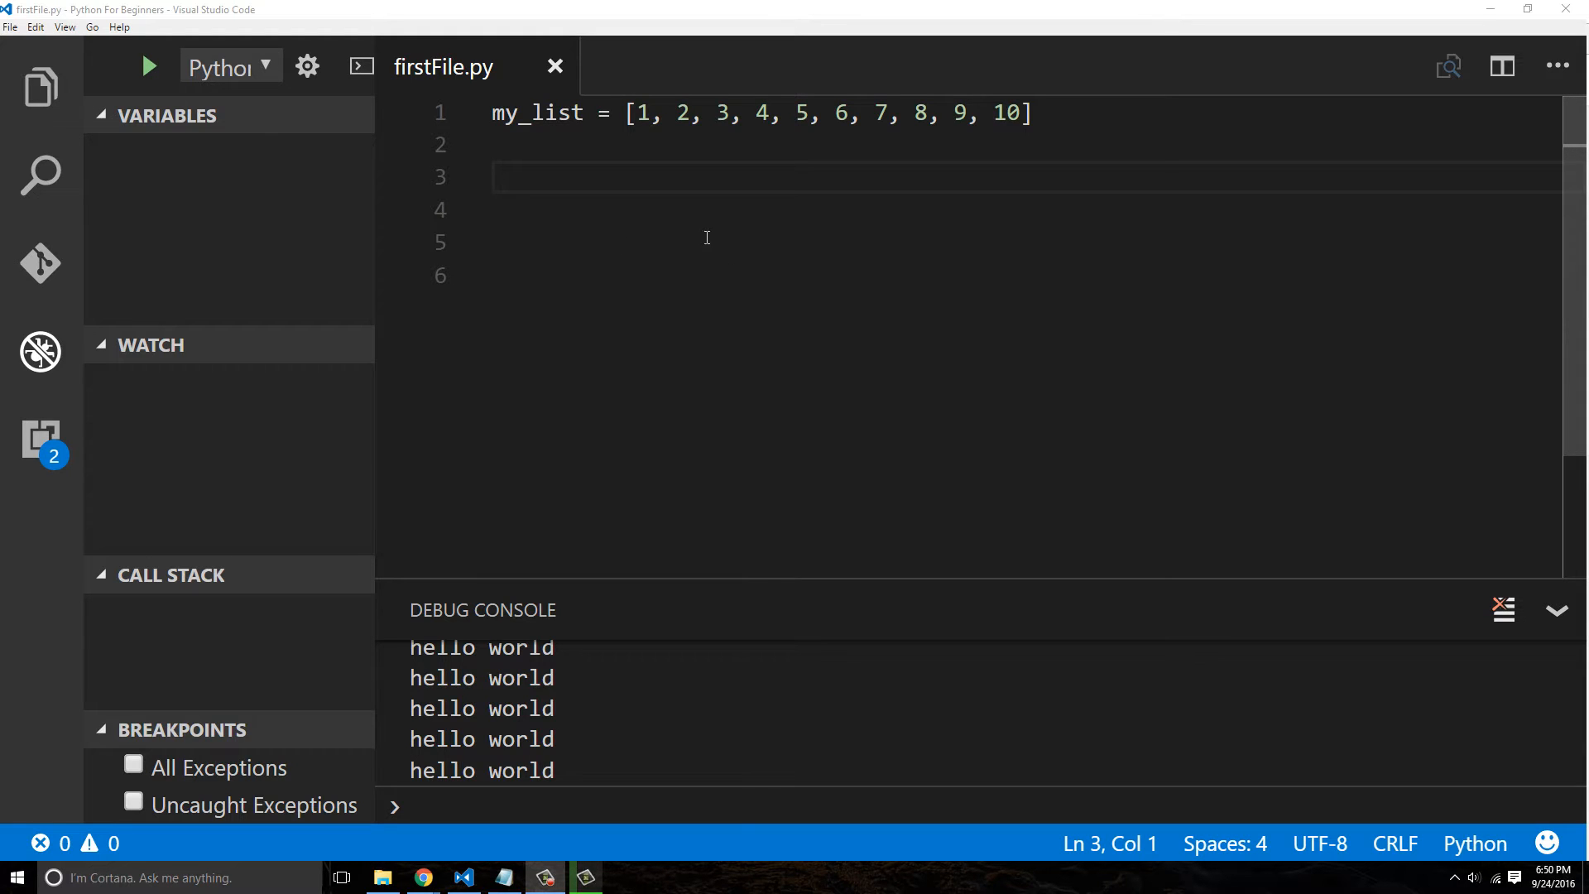
Delete the my_list line from firstFile.py and clear the old Debug Console output
left_click(1504, 609)
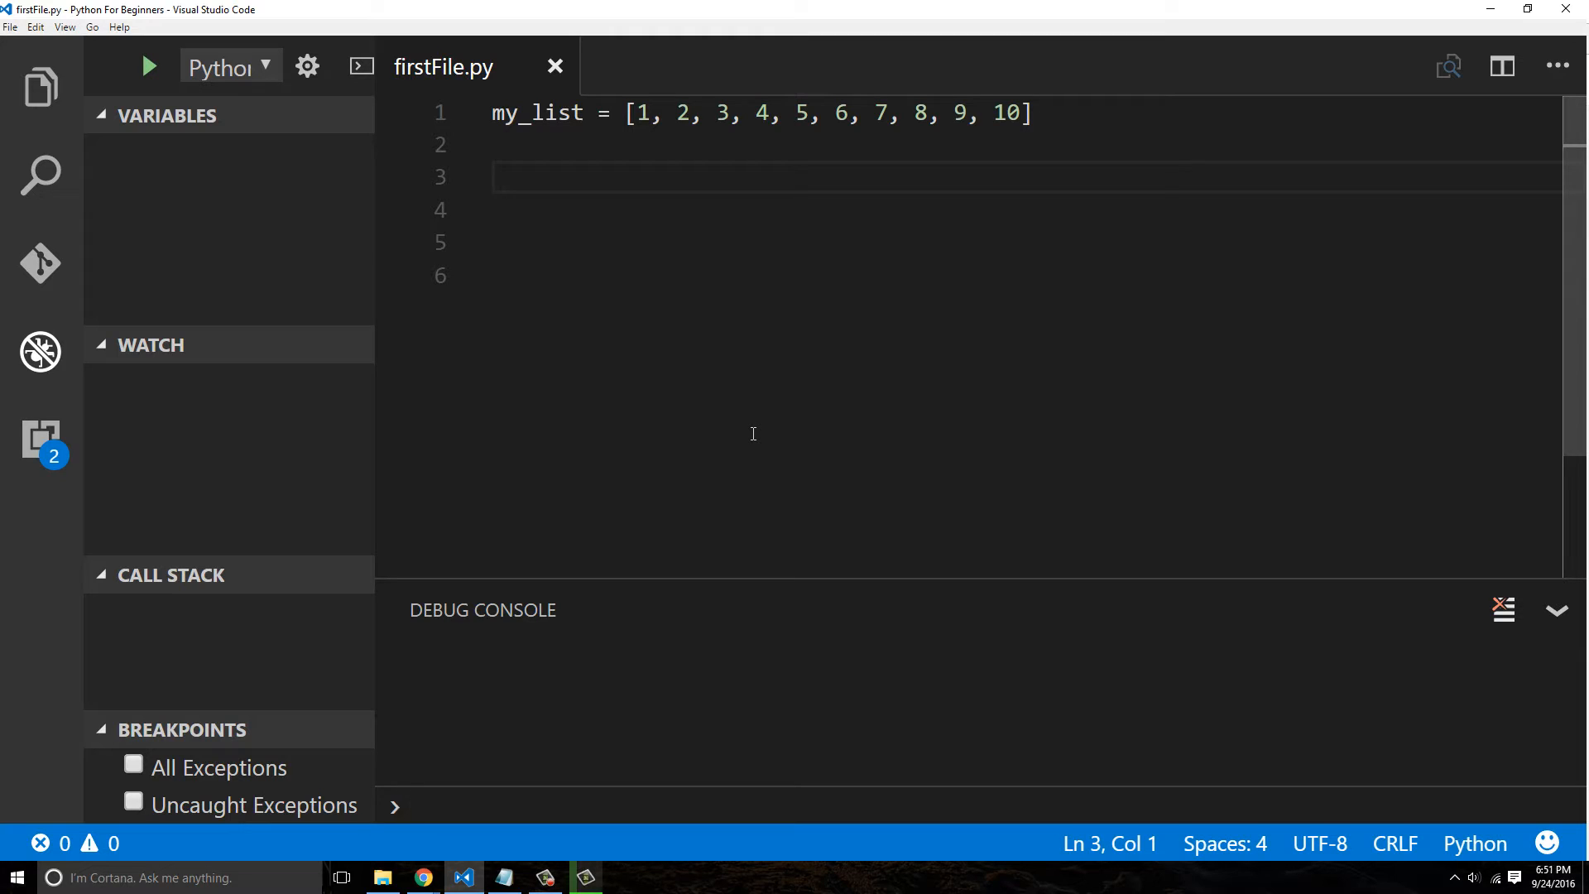
mouse_move(548, 153)
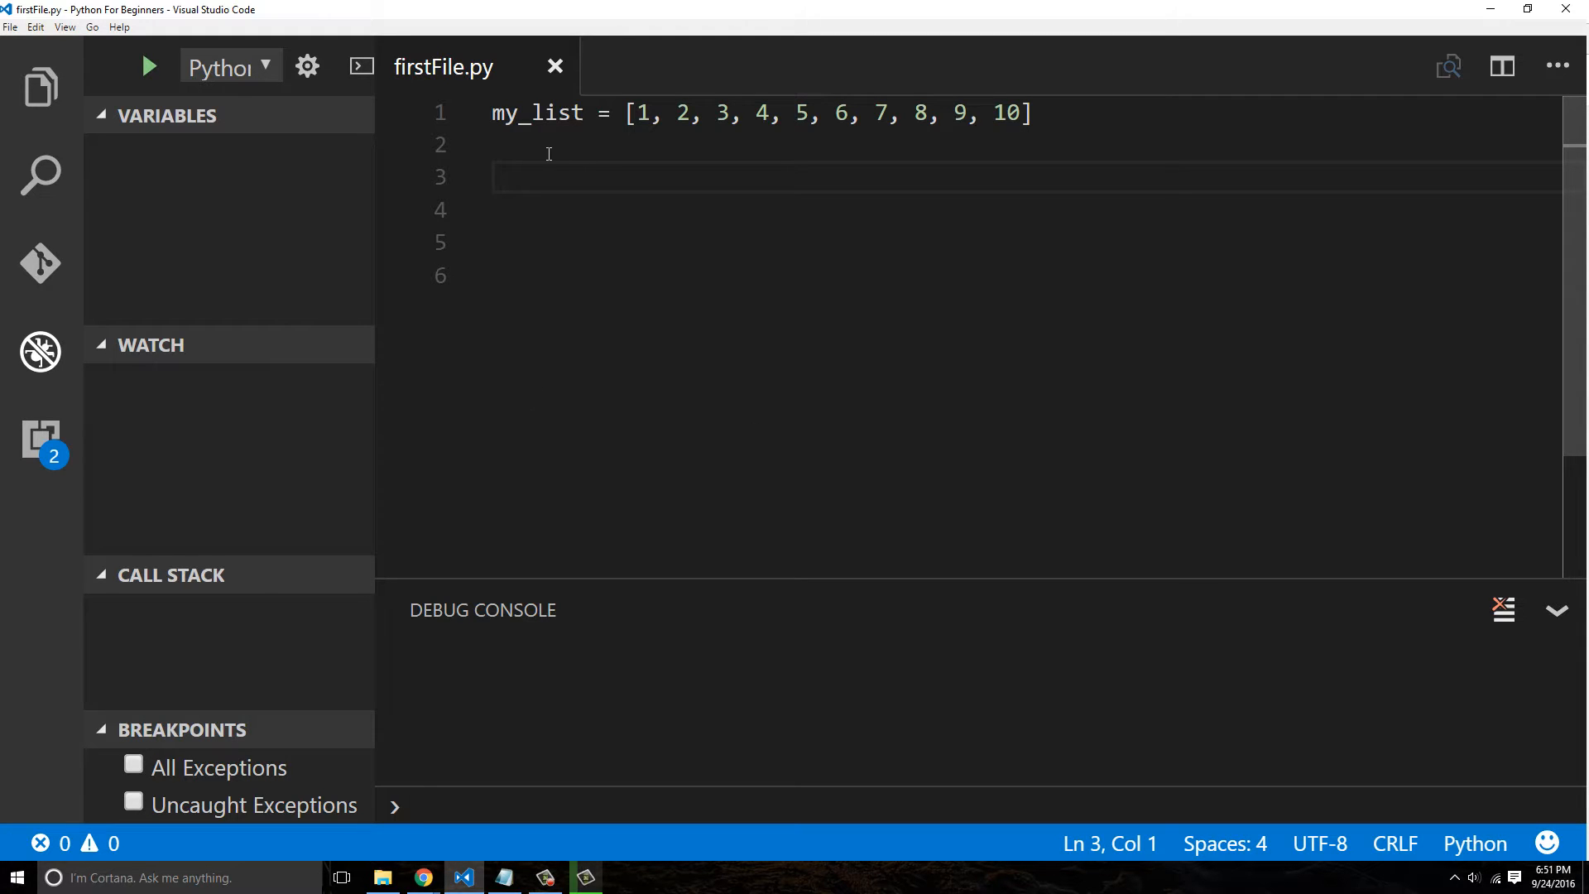
mouse_move(462, 101)
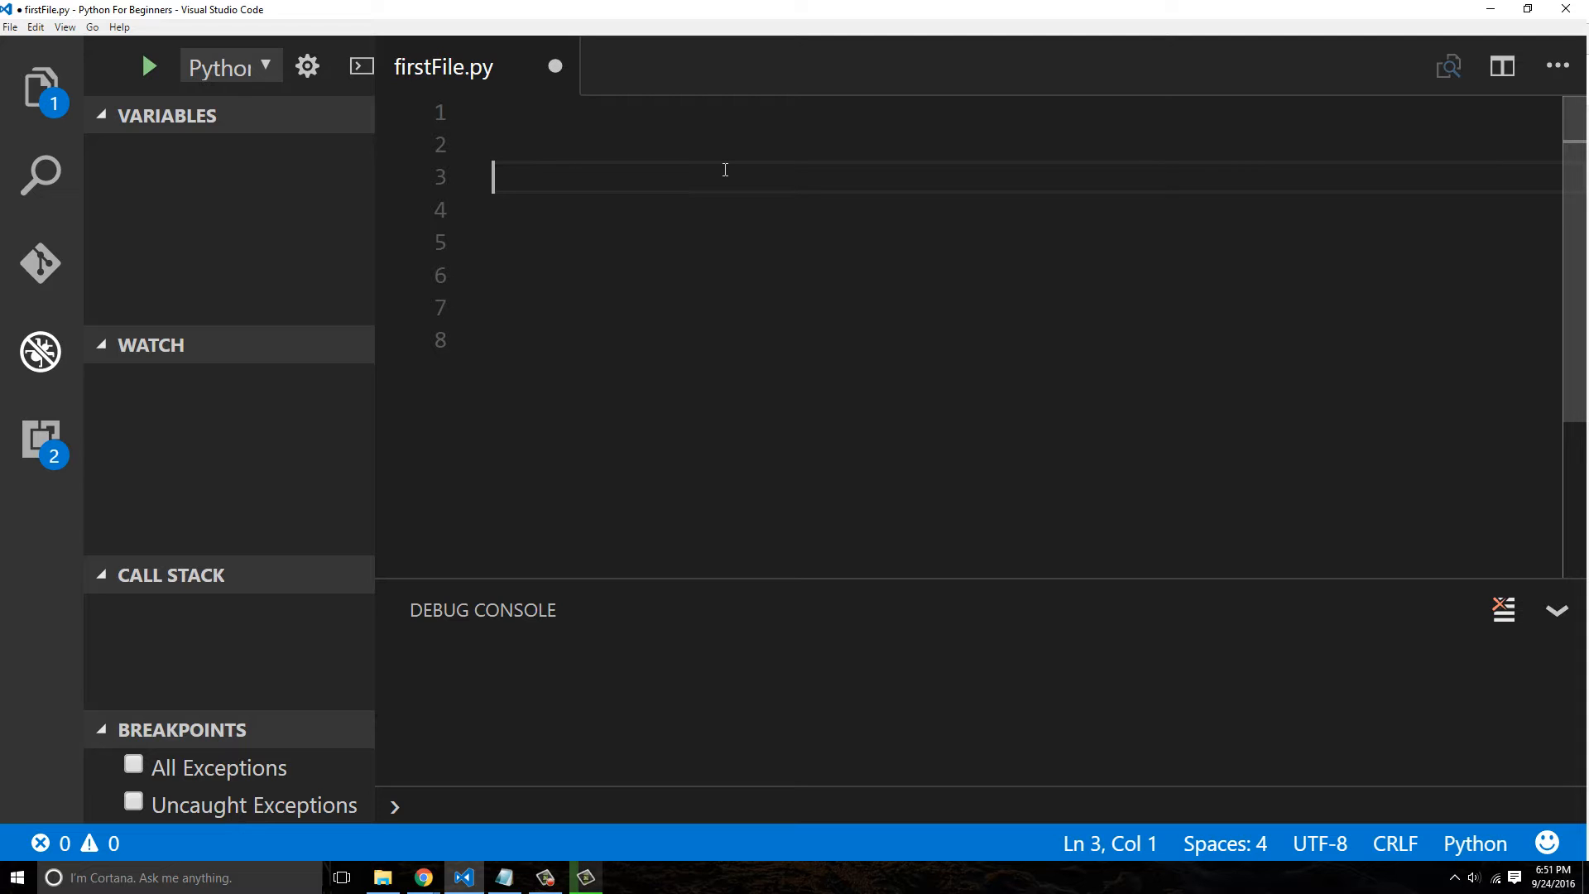
mouse_move(490, 148)
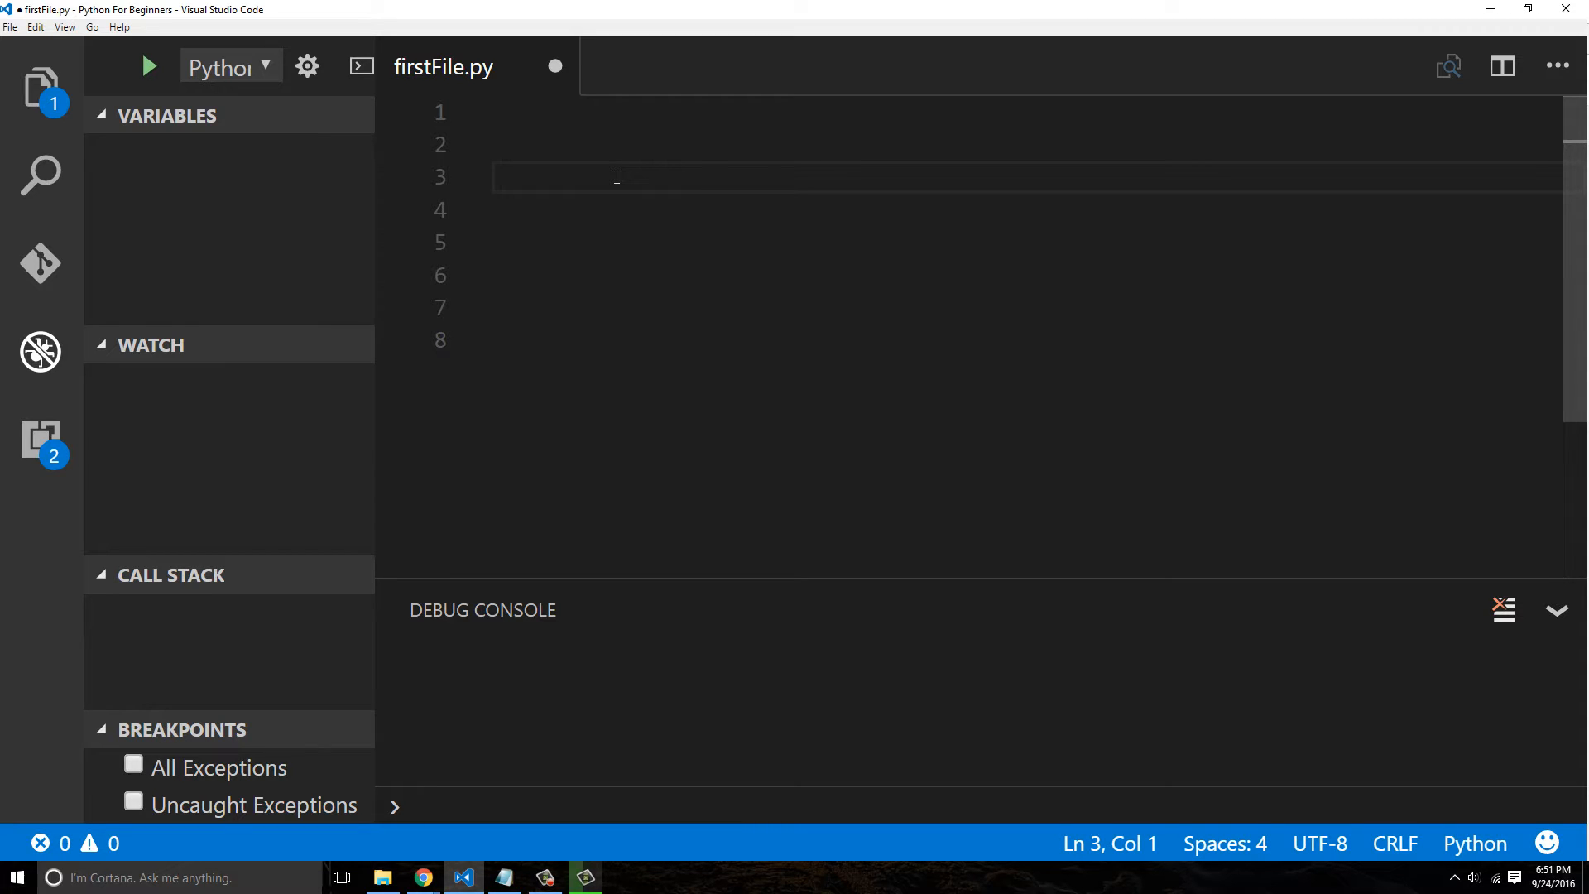
left_click(493, 177)
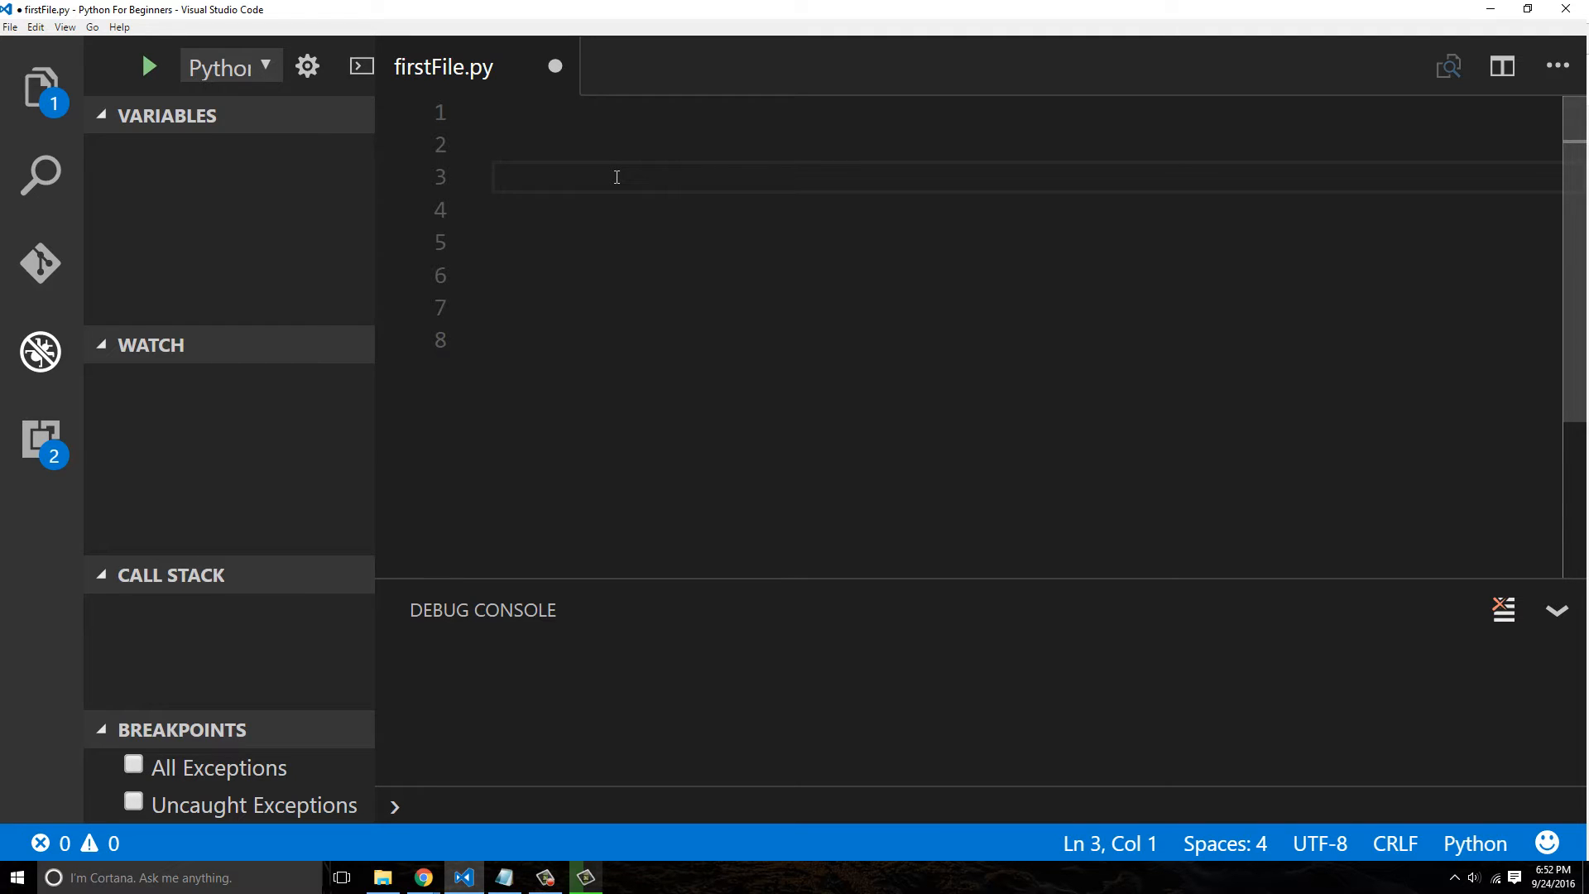
left_click(493, 177)
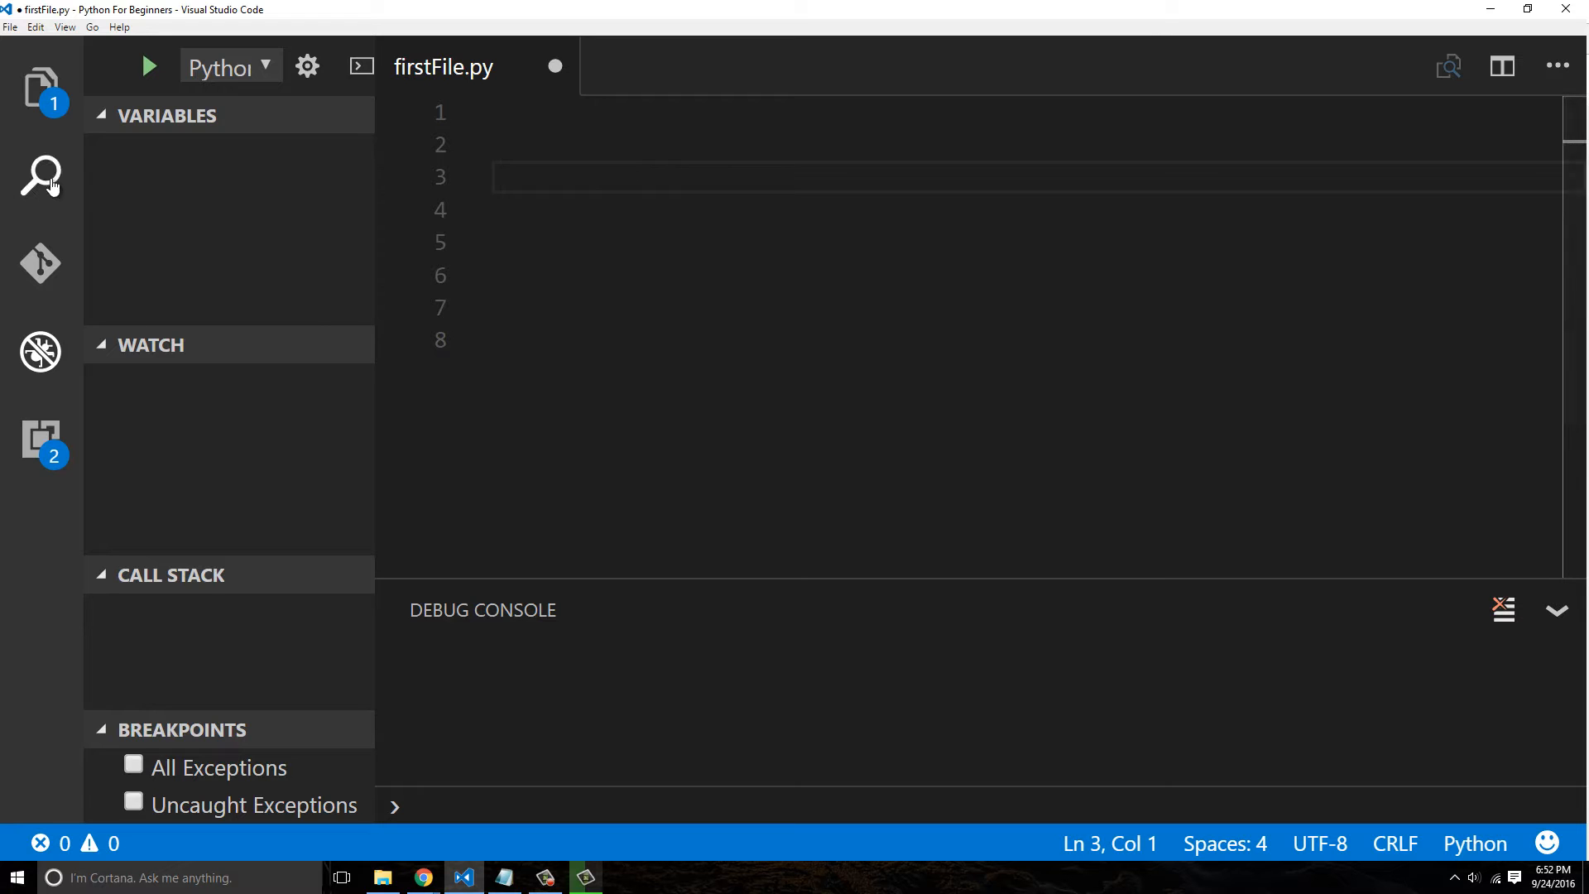
mouse_move(42, 176)
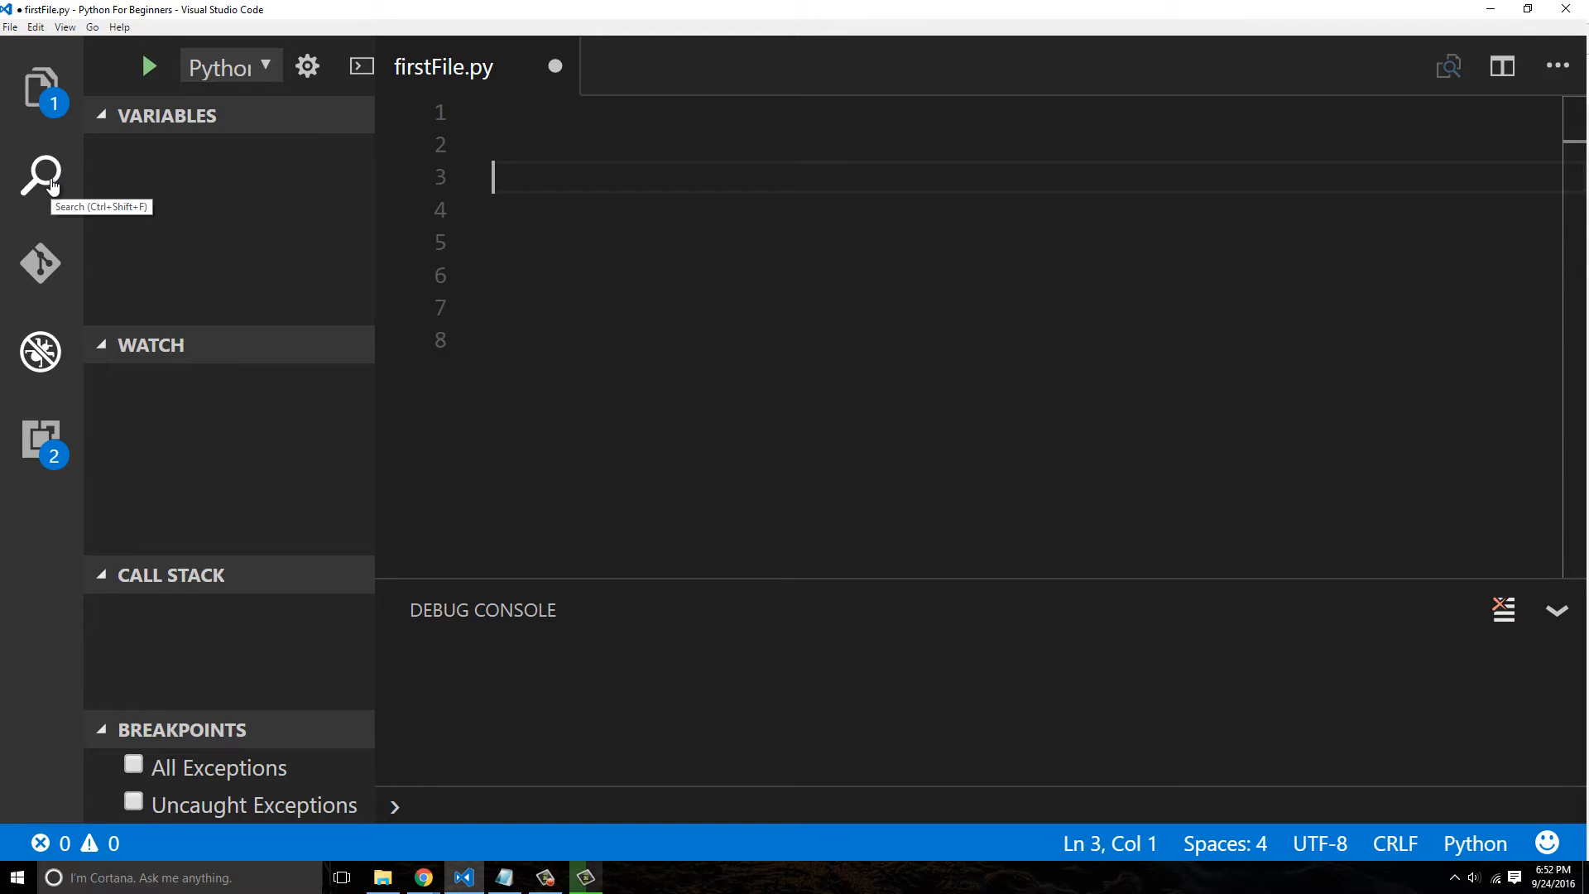
Define my_add_function() with a placeholder pass body
type("def")
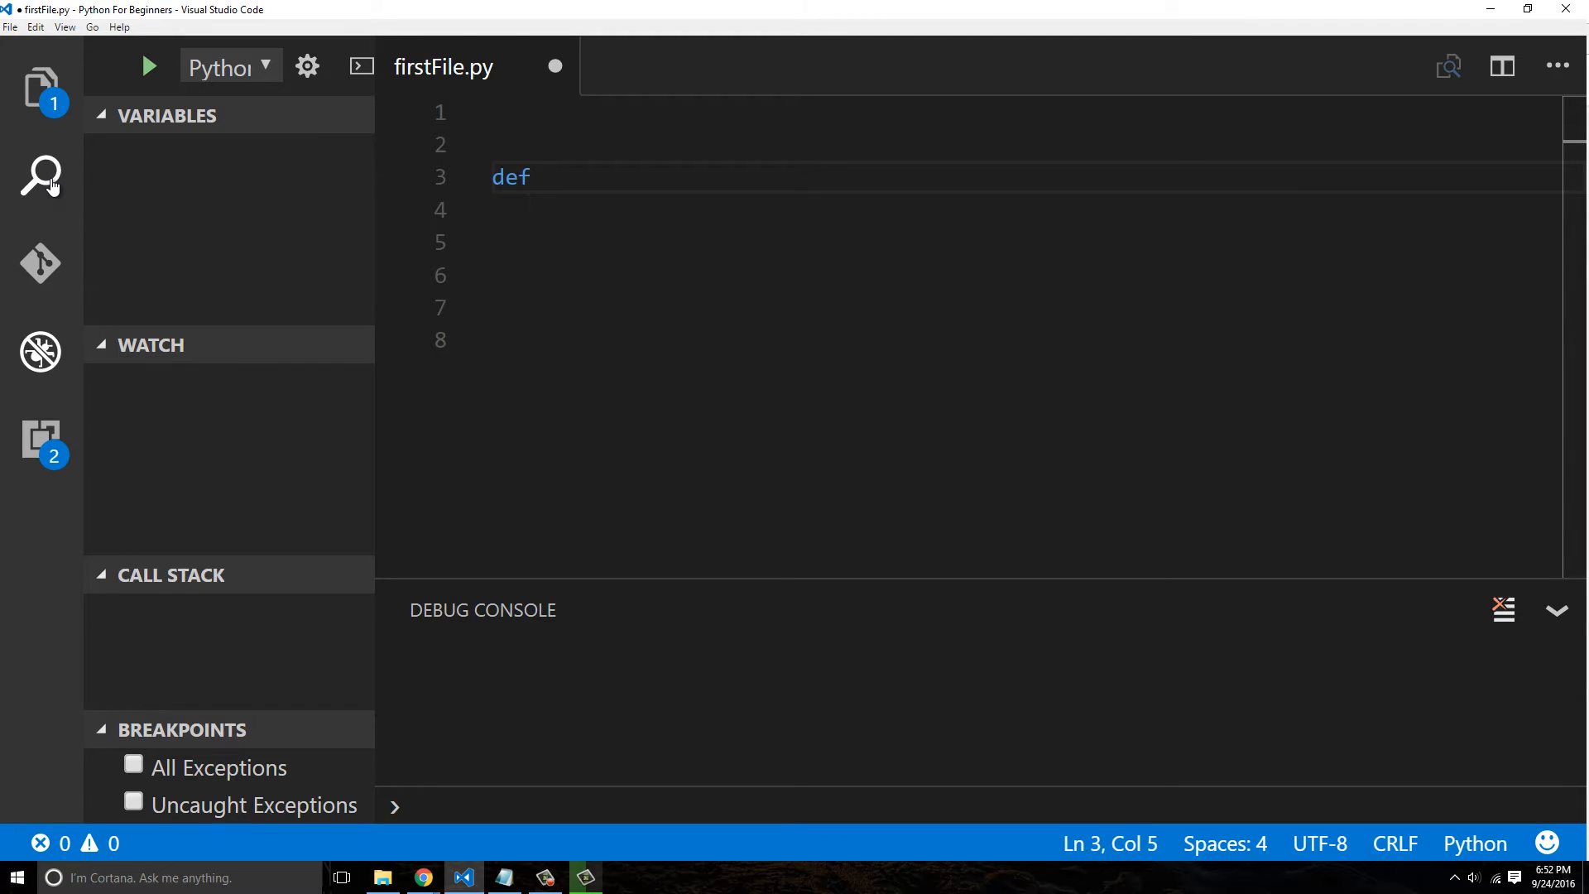
type("my_add_")
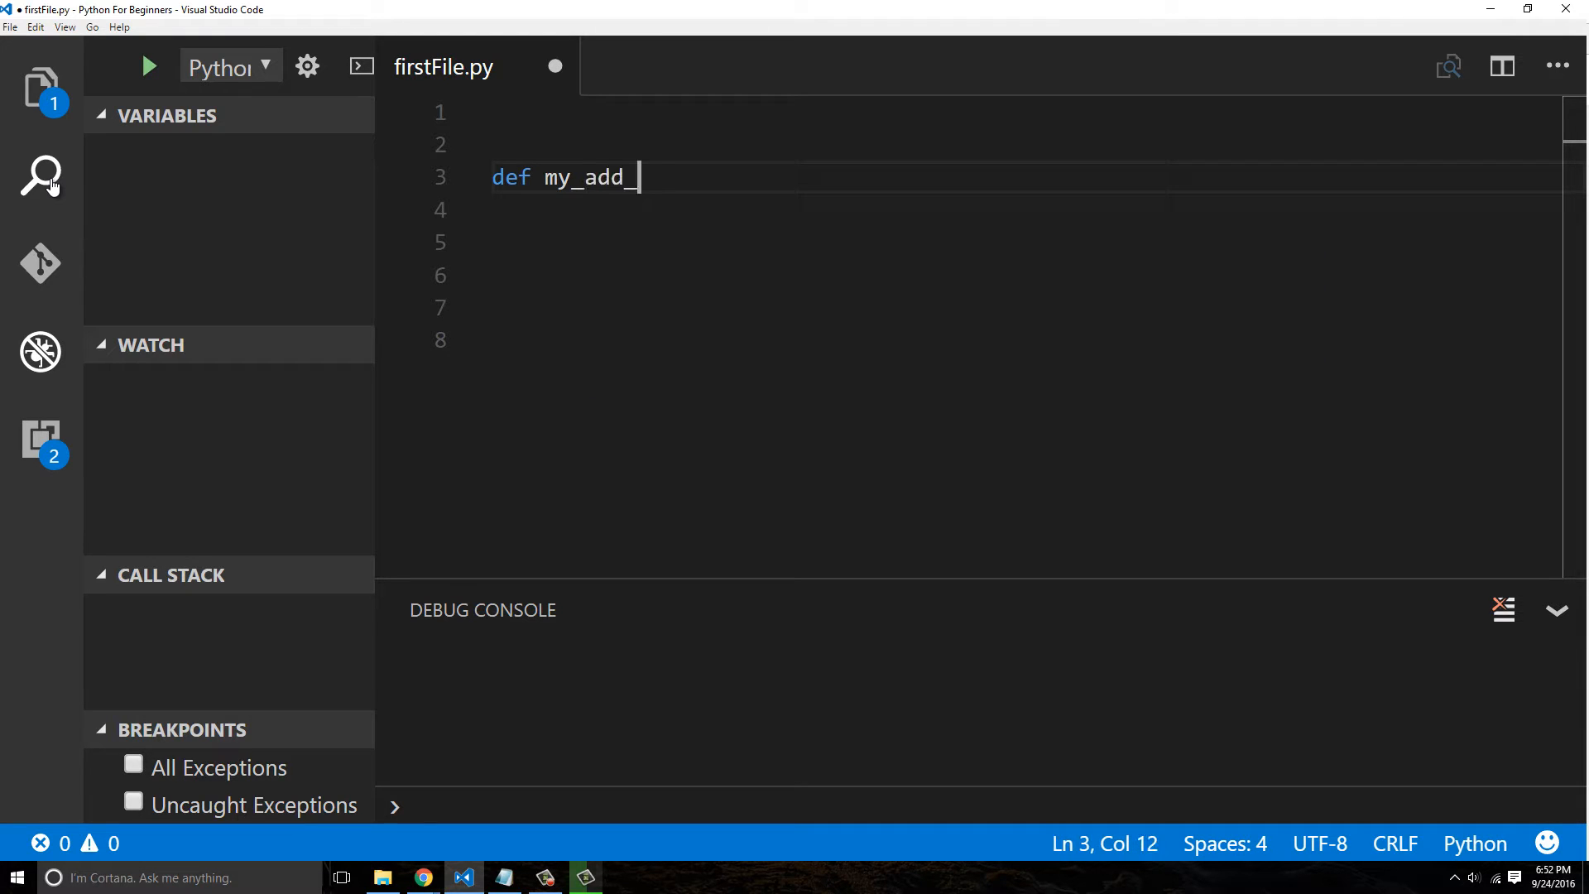
type("function():")
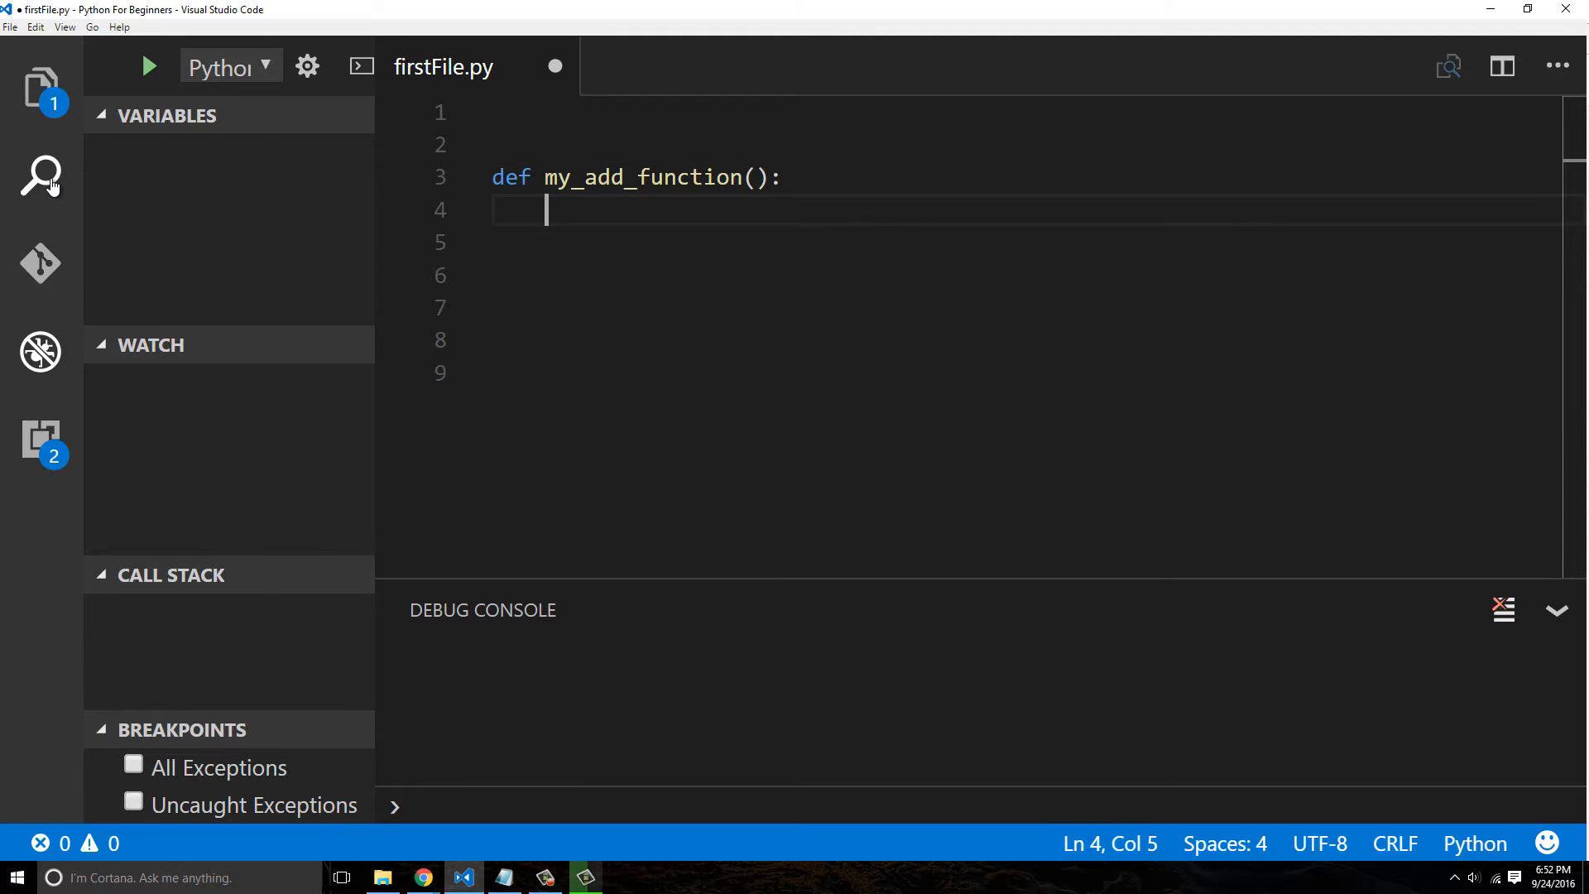
type("pas")
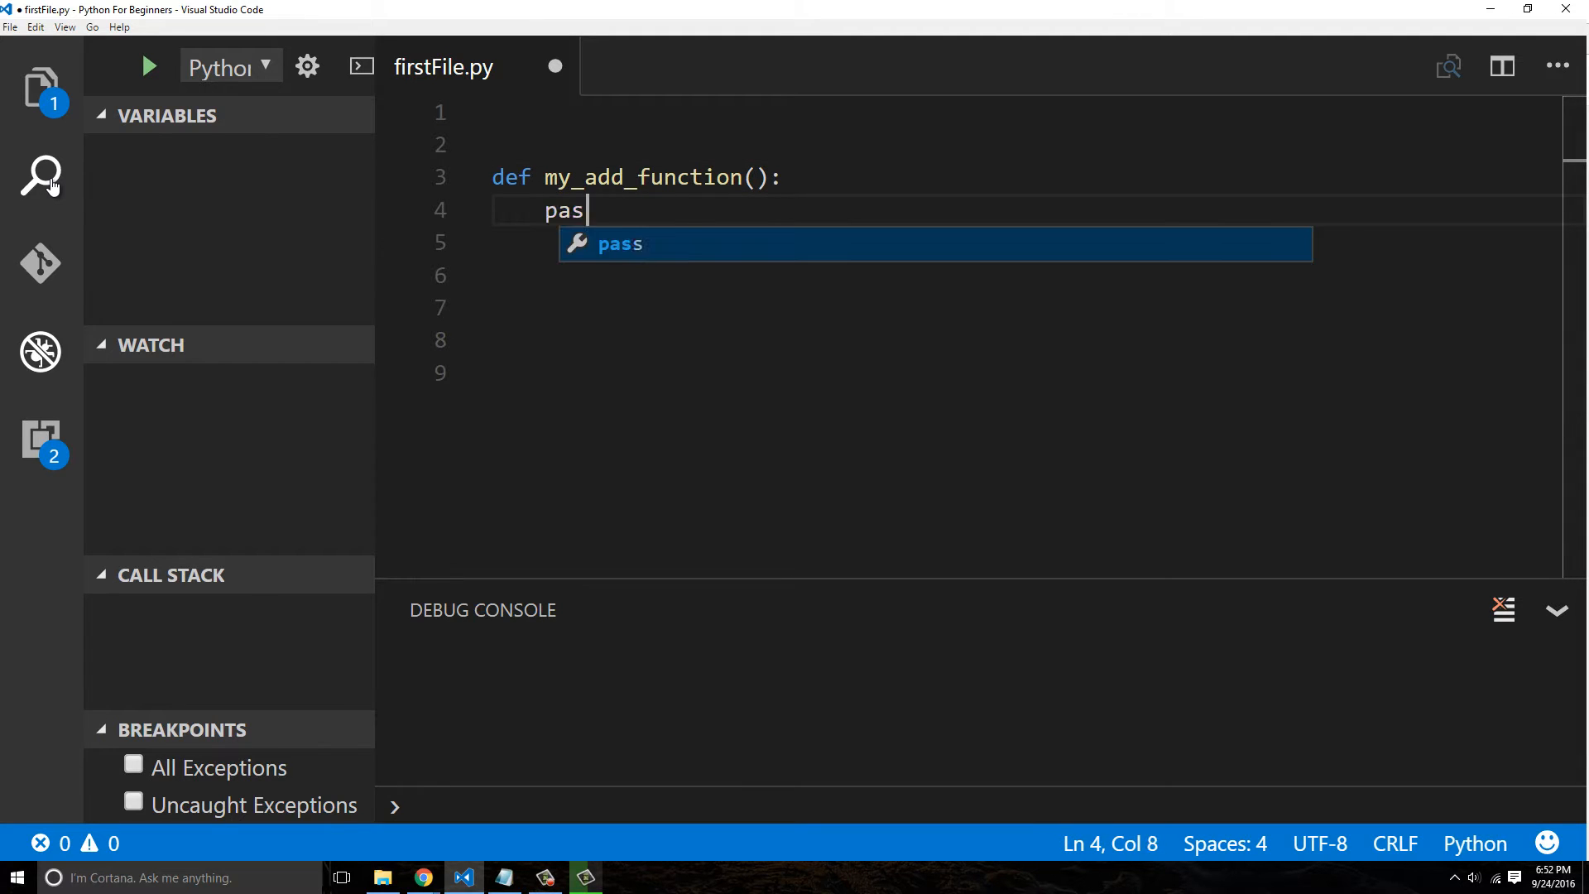
key("Tab")
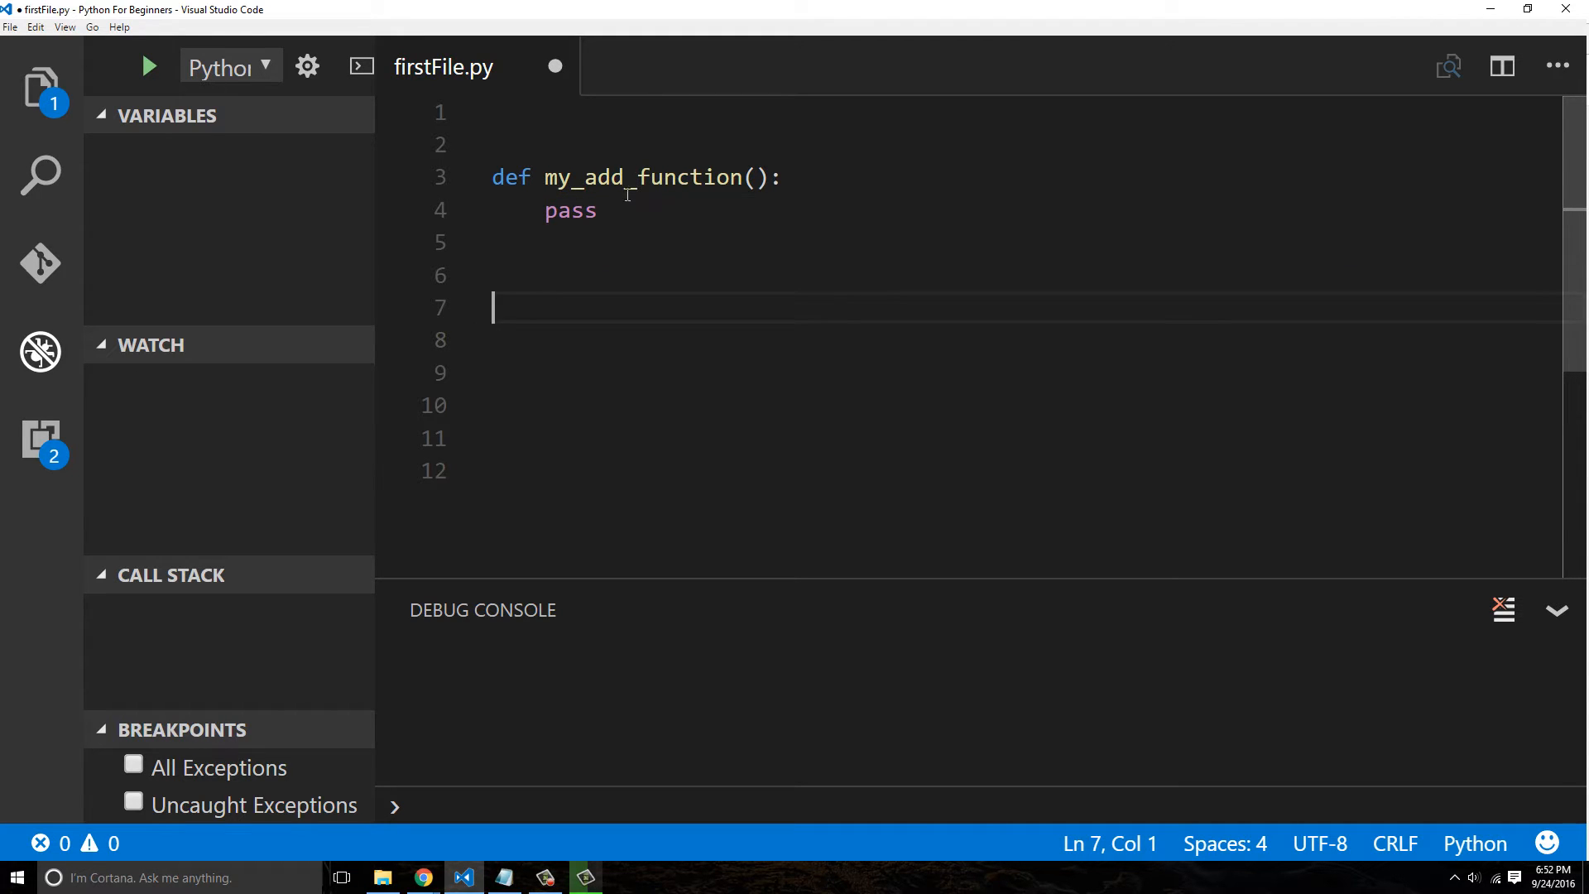
Try replacing pass with continue, then keep pass and move to a blank line below
double_click(571, 210)
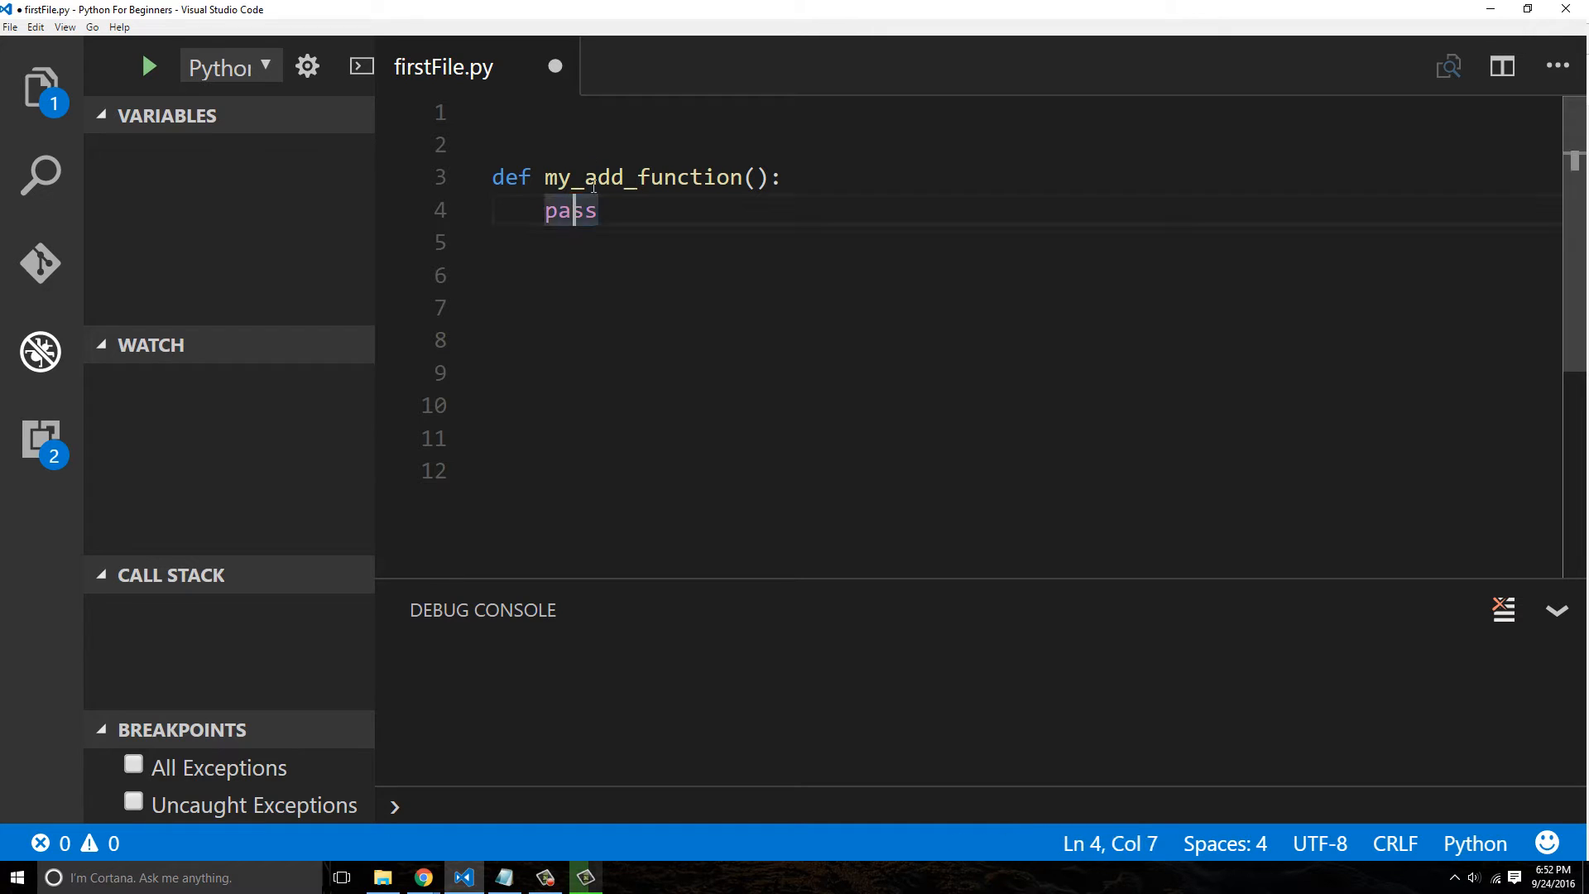
double_click(570, 211)
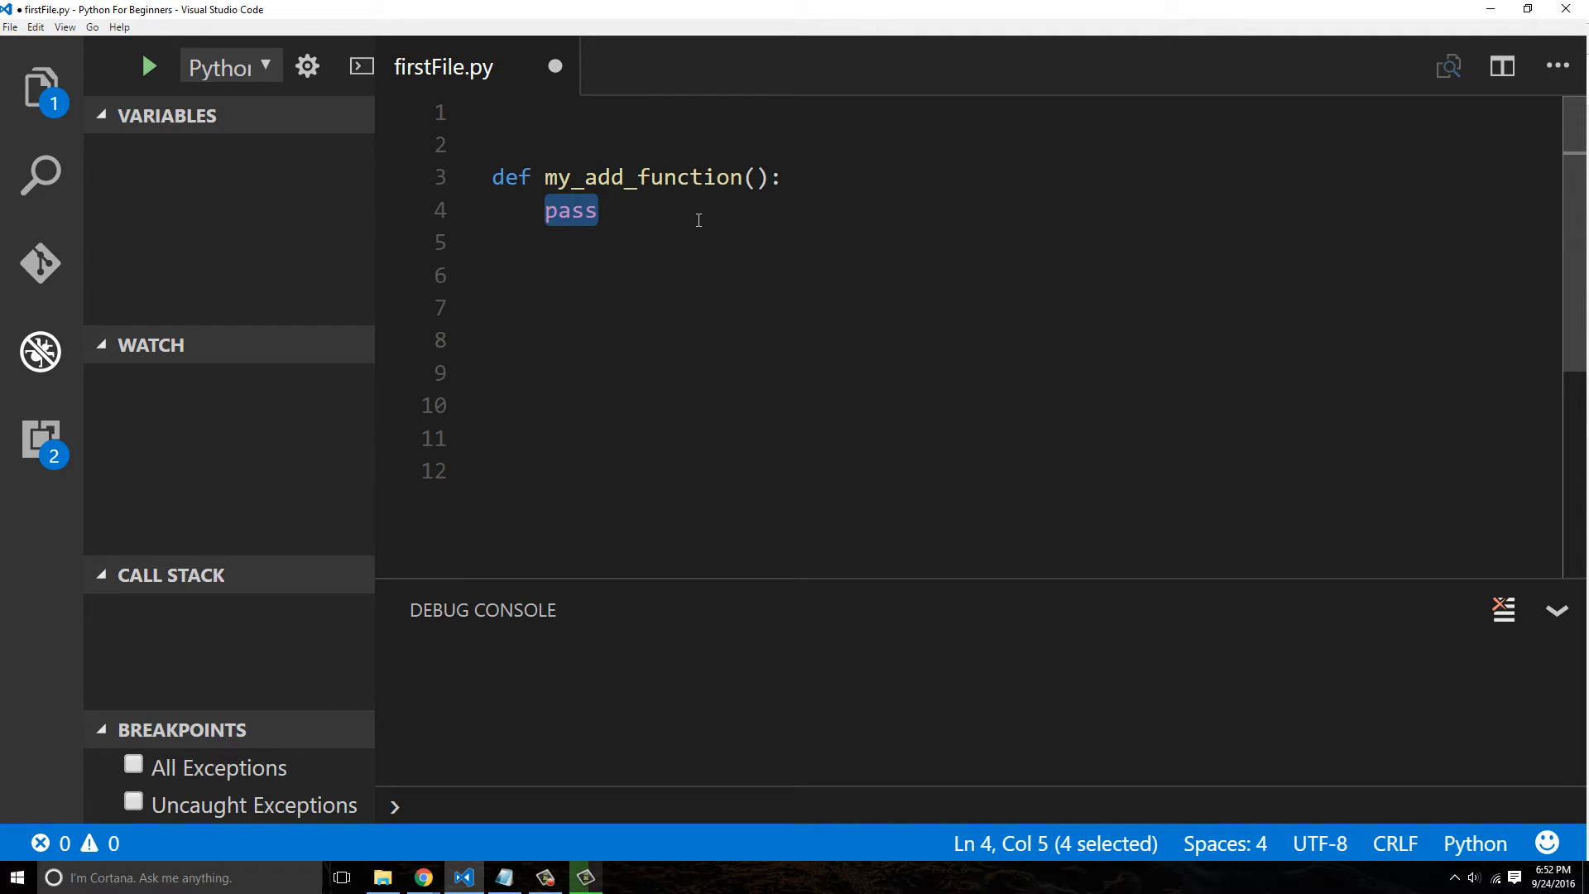
type("continu")
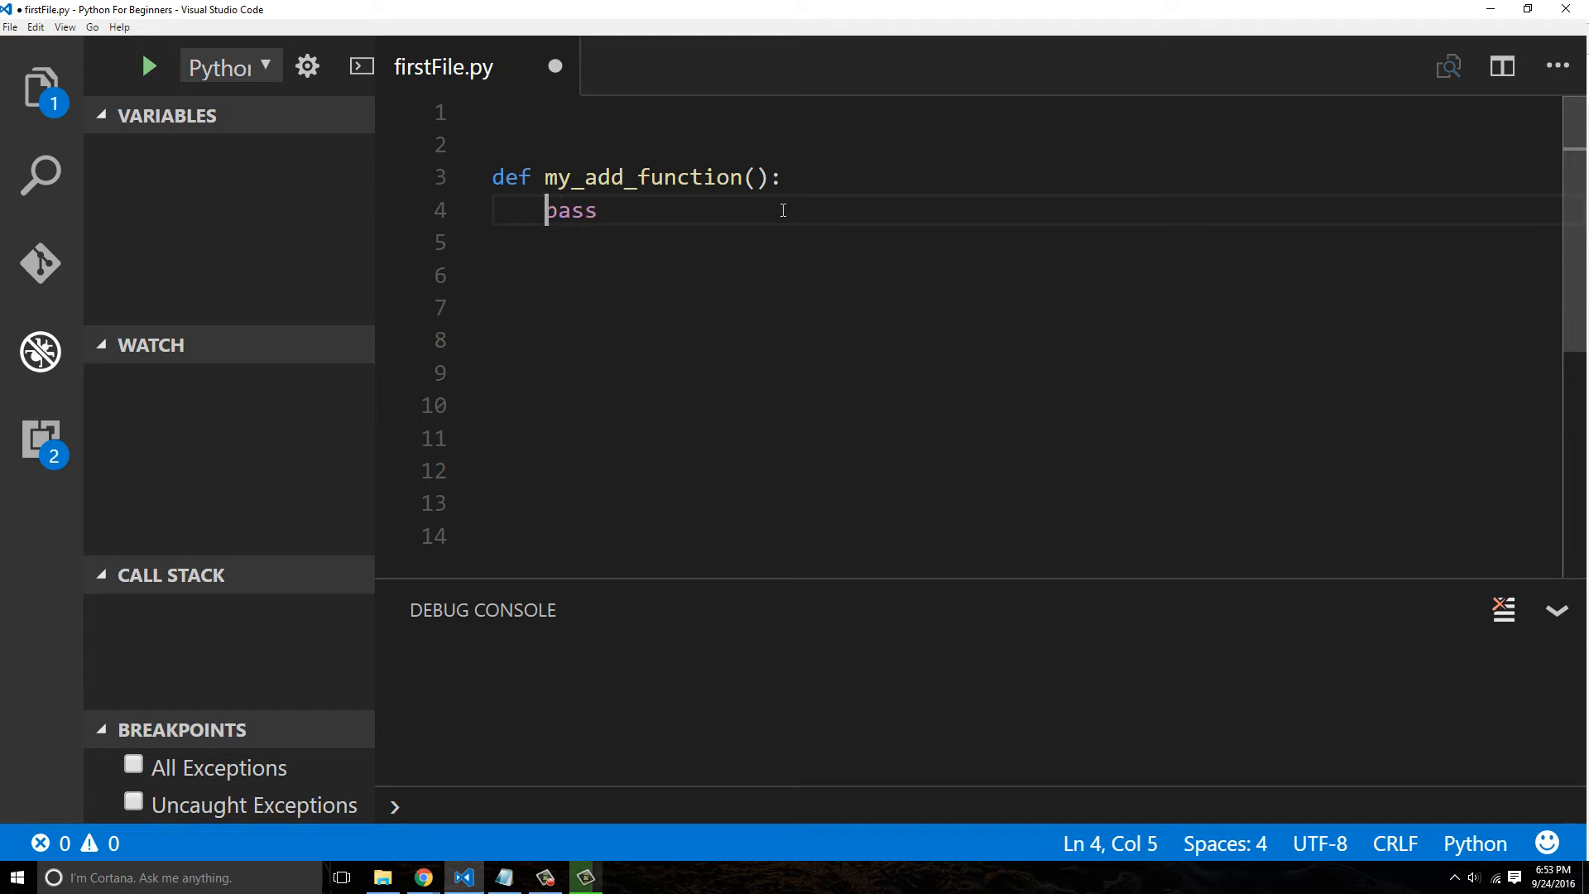
key("Enter")
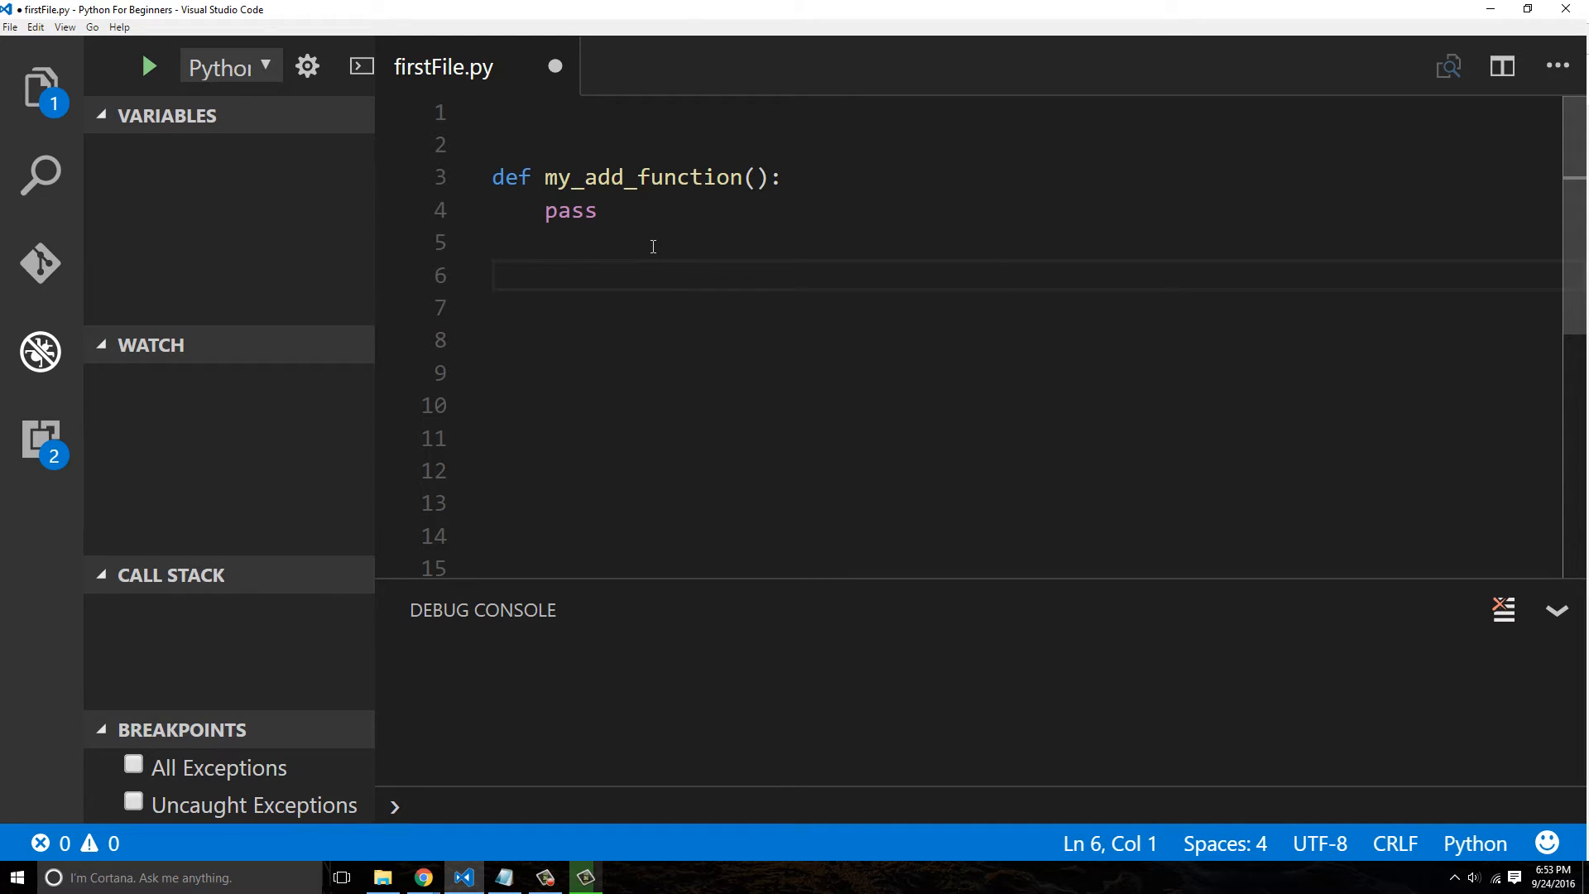
Add print("hello world") on the line below the function
key("Enter")
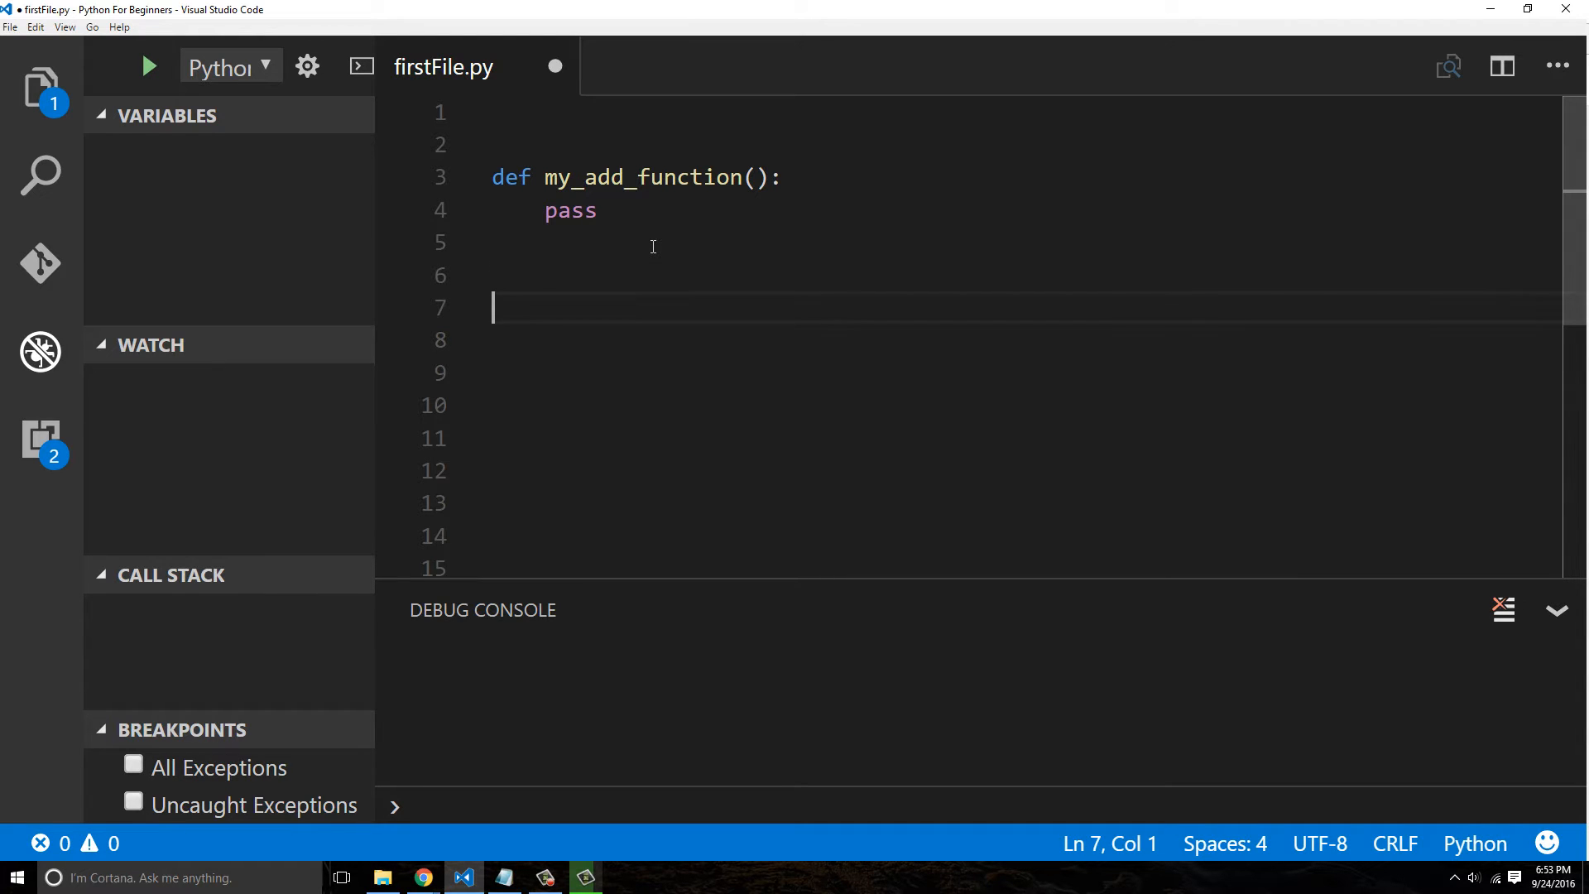
double_click(639, 178)
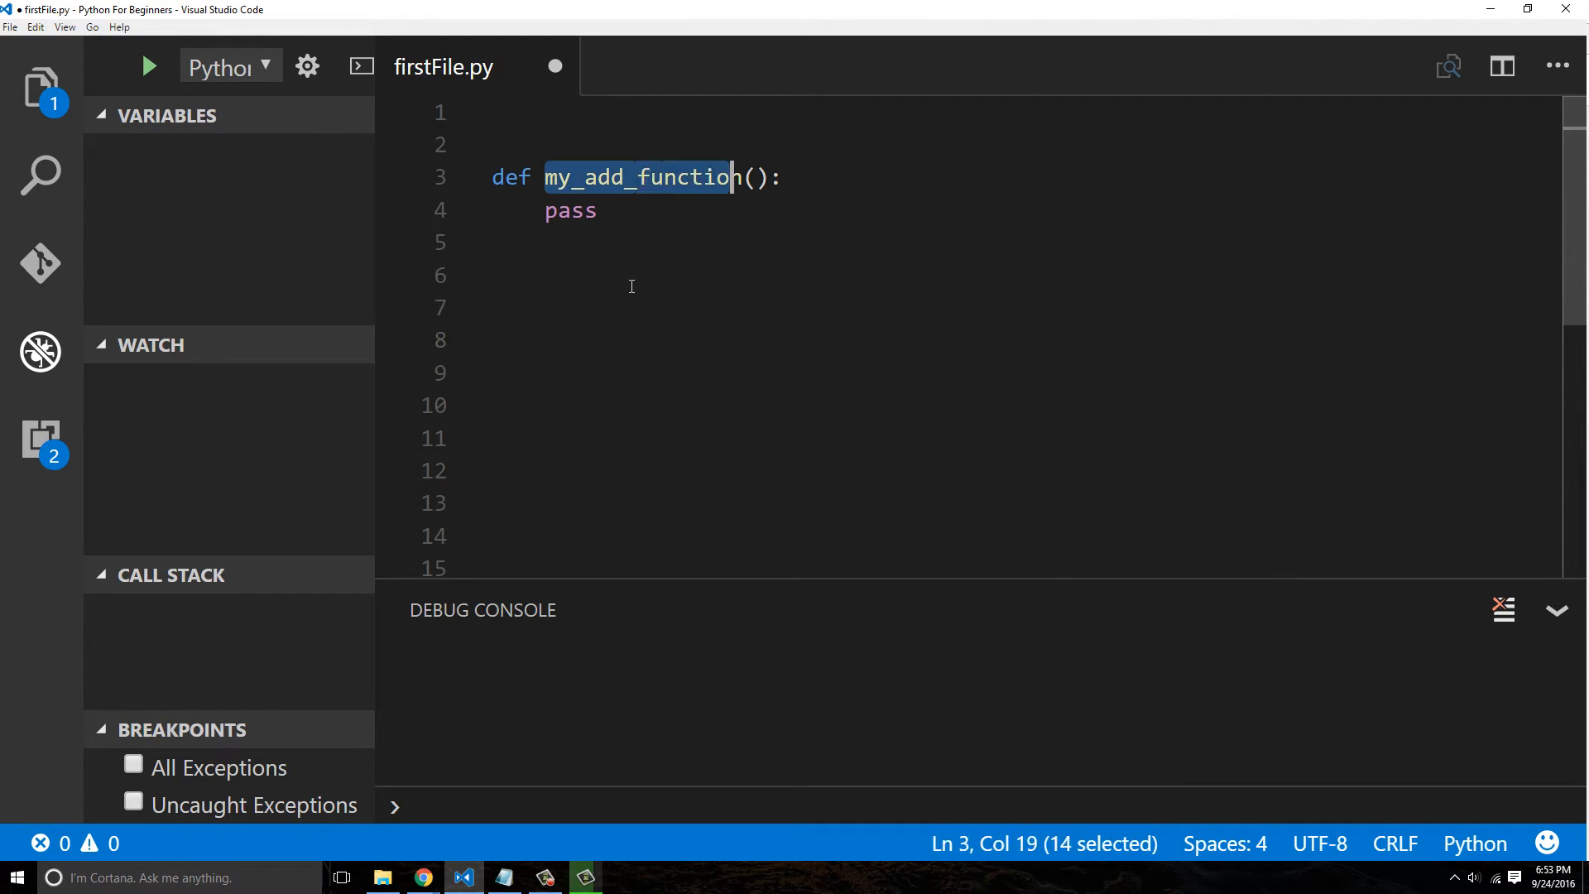
type("print(\"h\"")
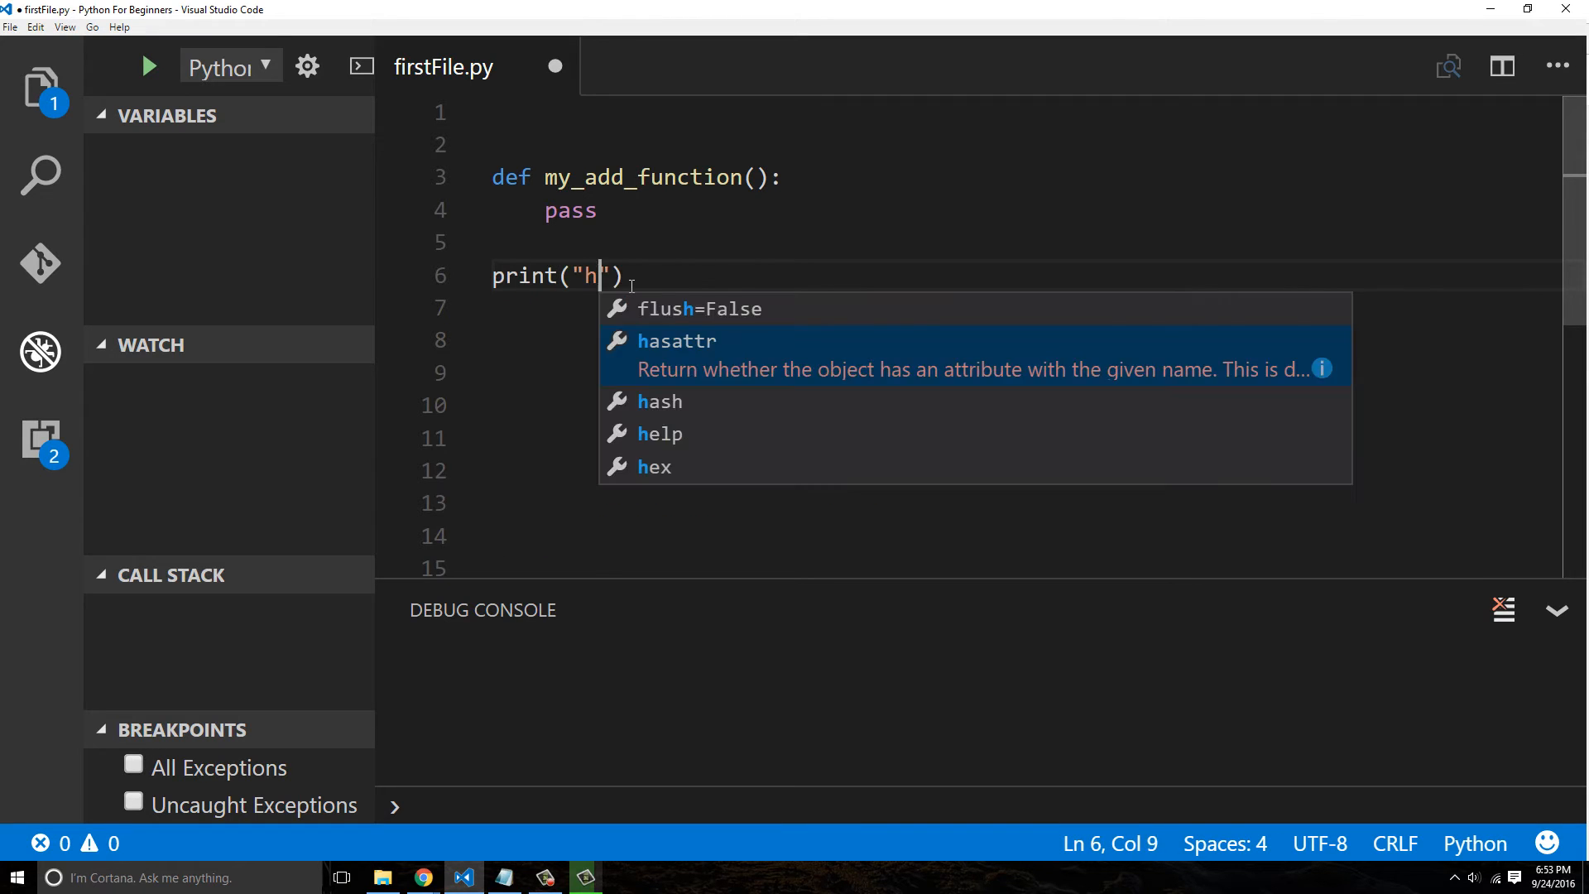
type("ello world")
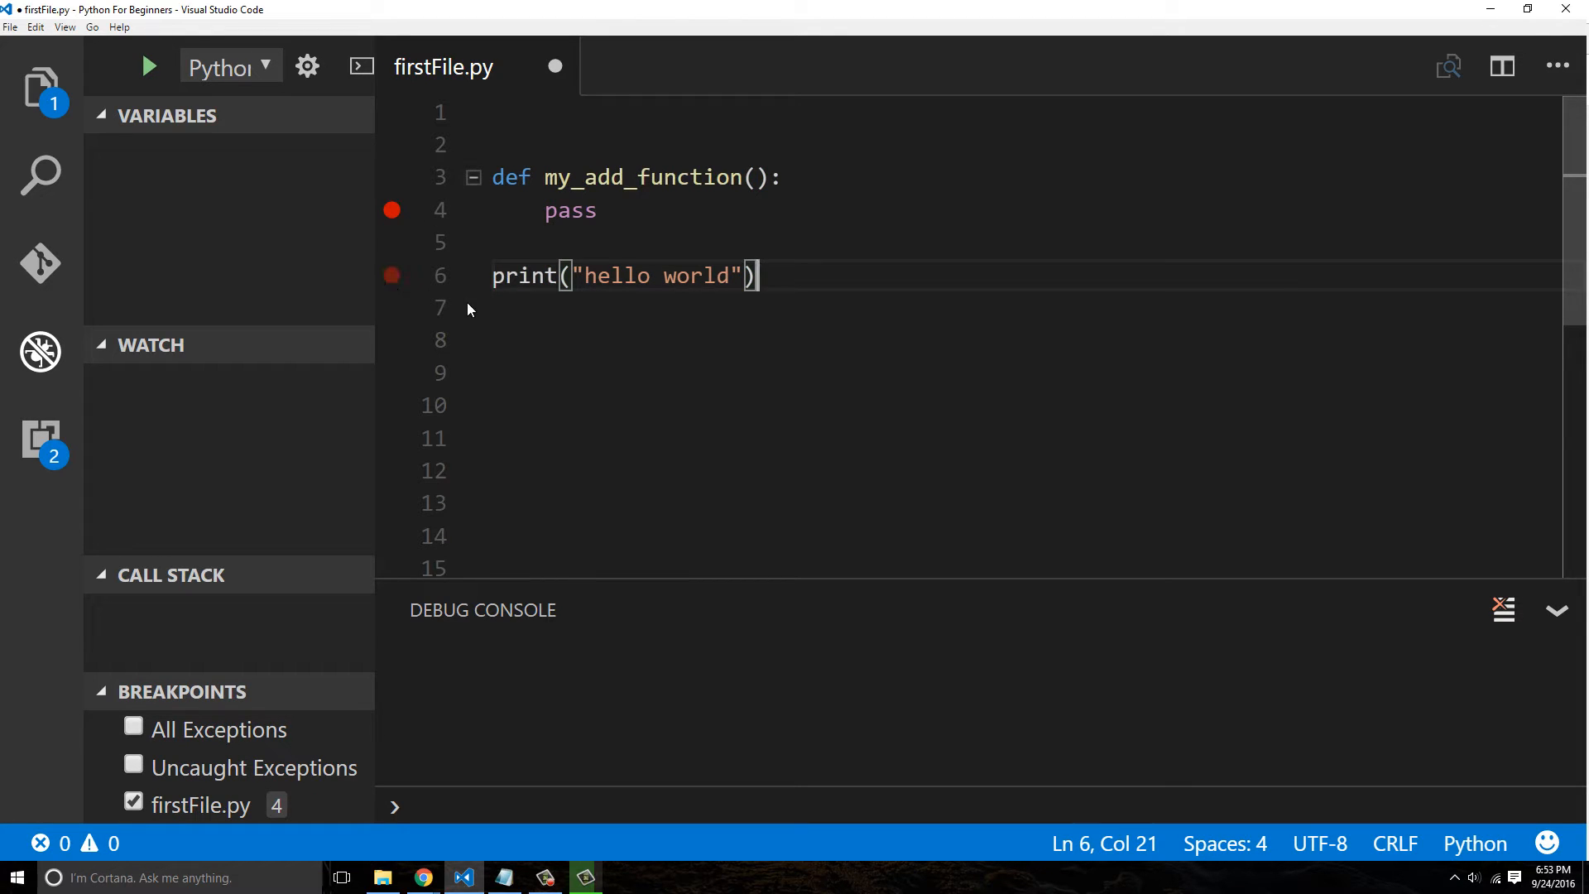
Run the file in the debugger with a breakpoint on the print line, continue to print hello world, then remove the breakpoint
left_click(394, 210)
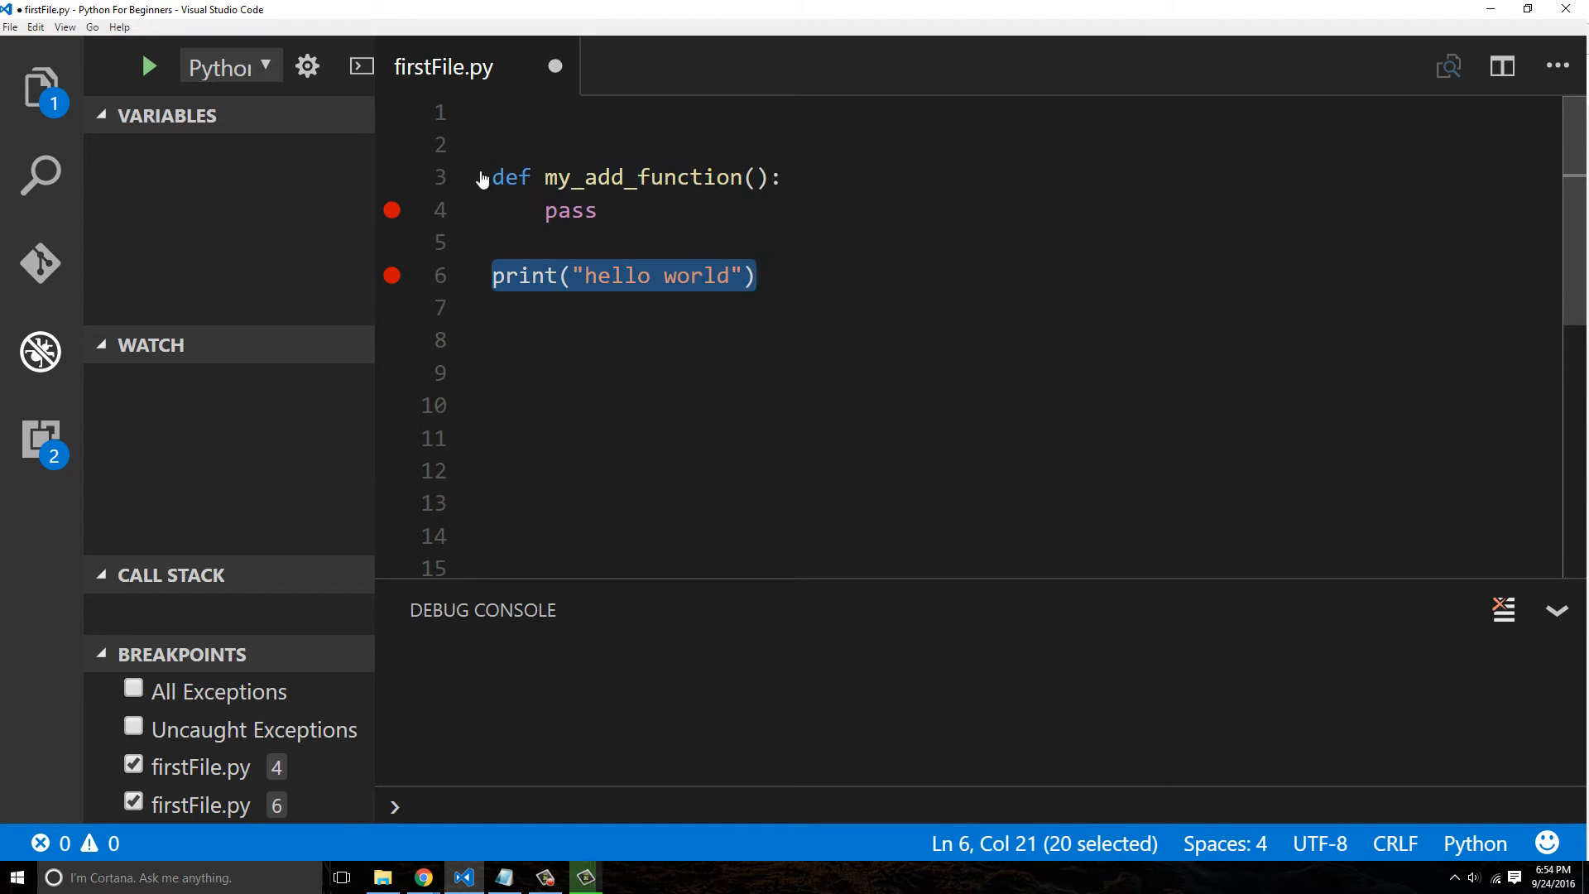
left_click(598, 211)
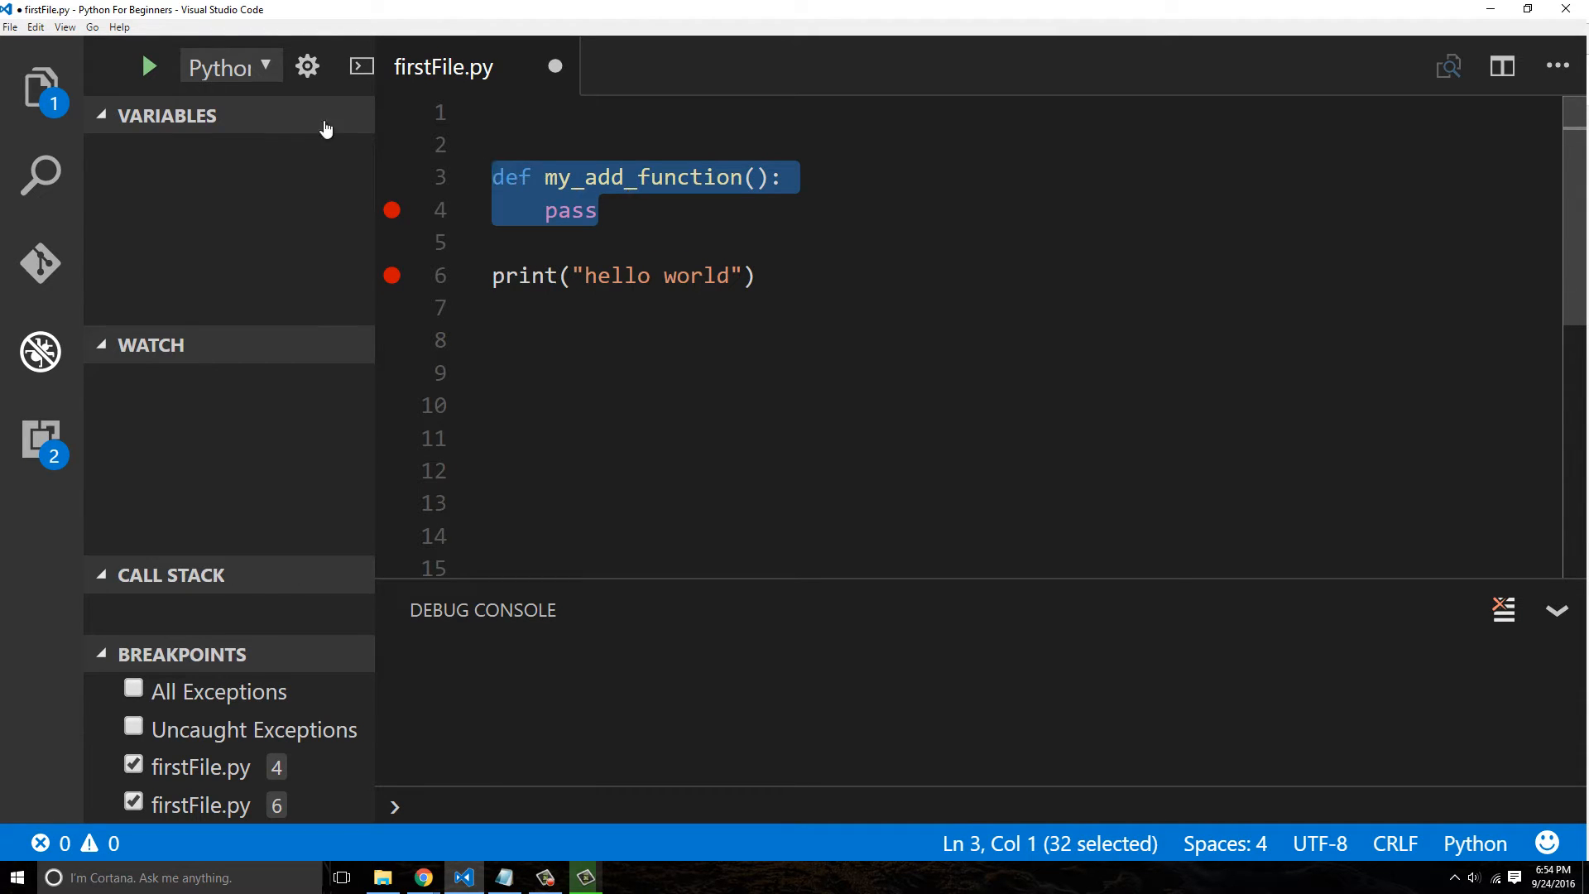
left_click(148, 67)
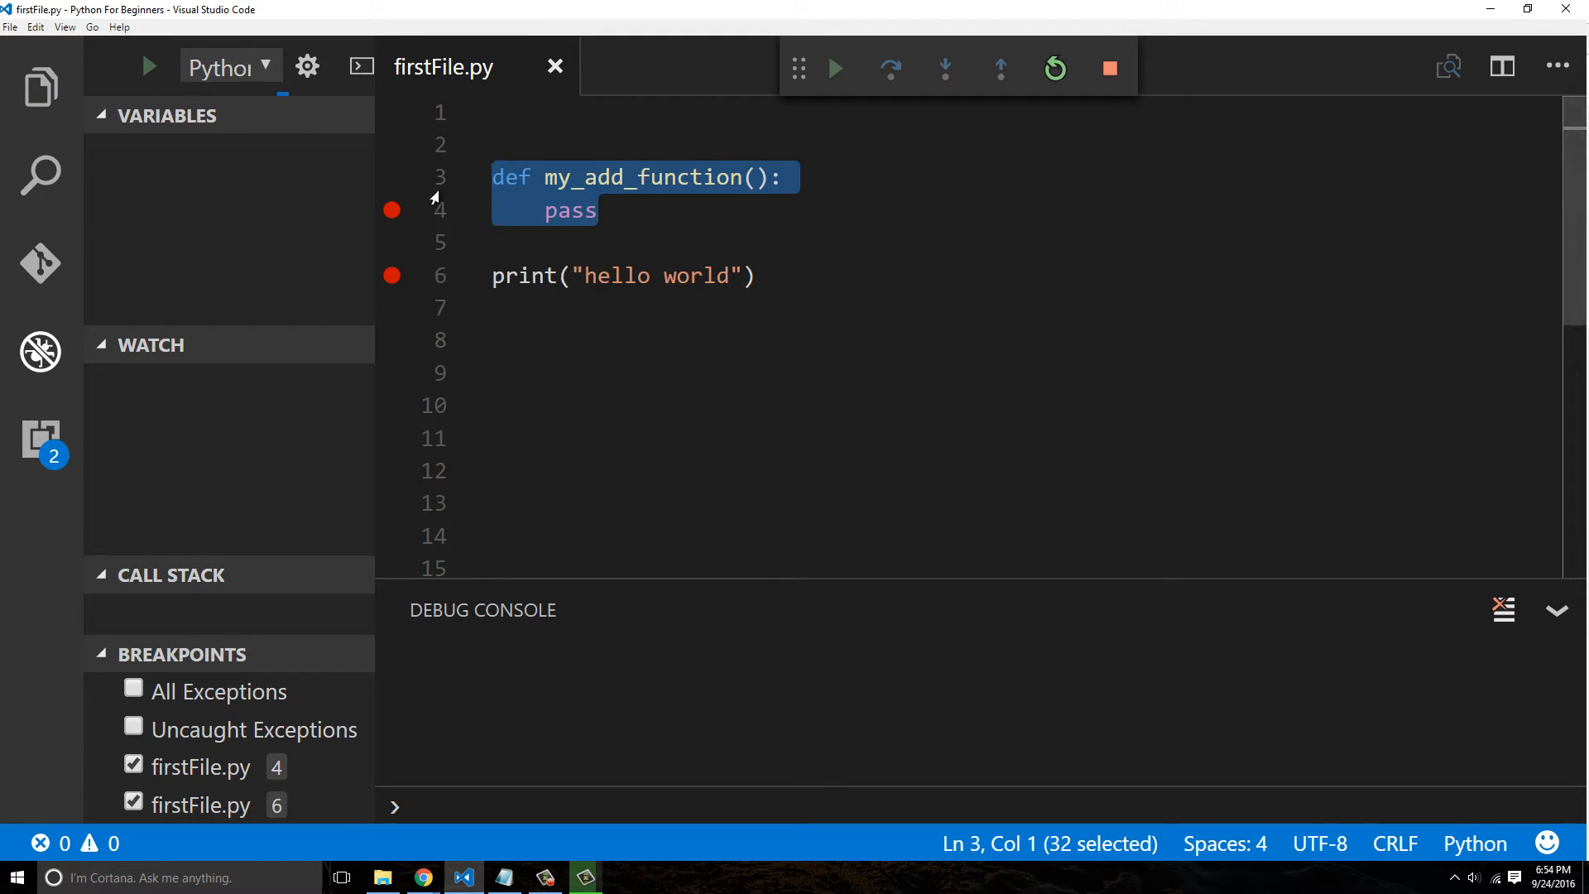
left_click(834, 68)
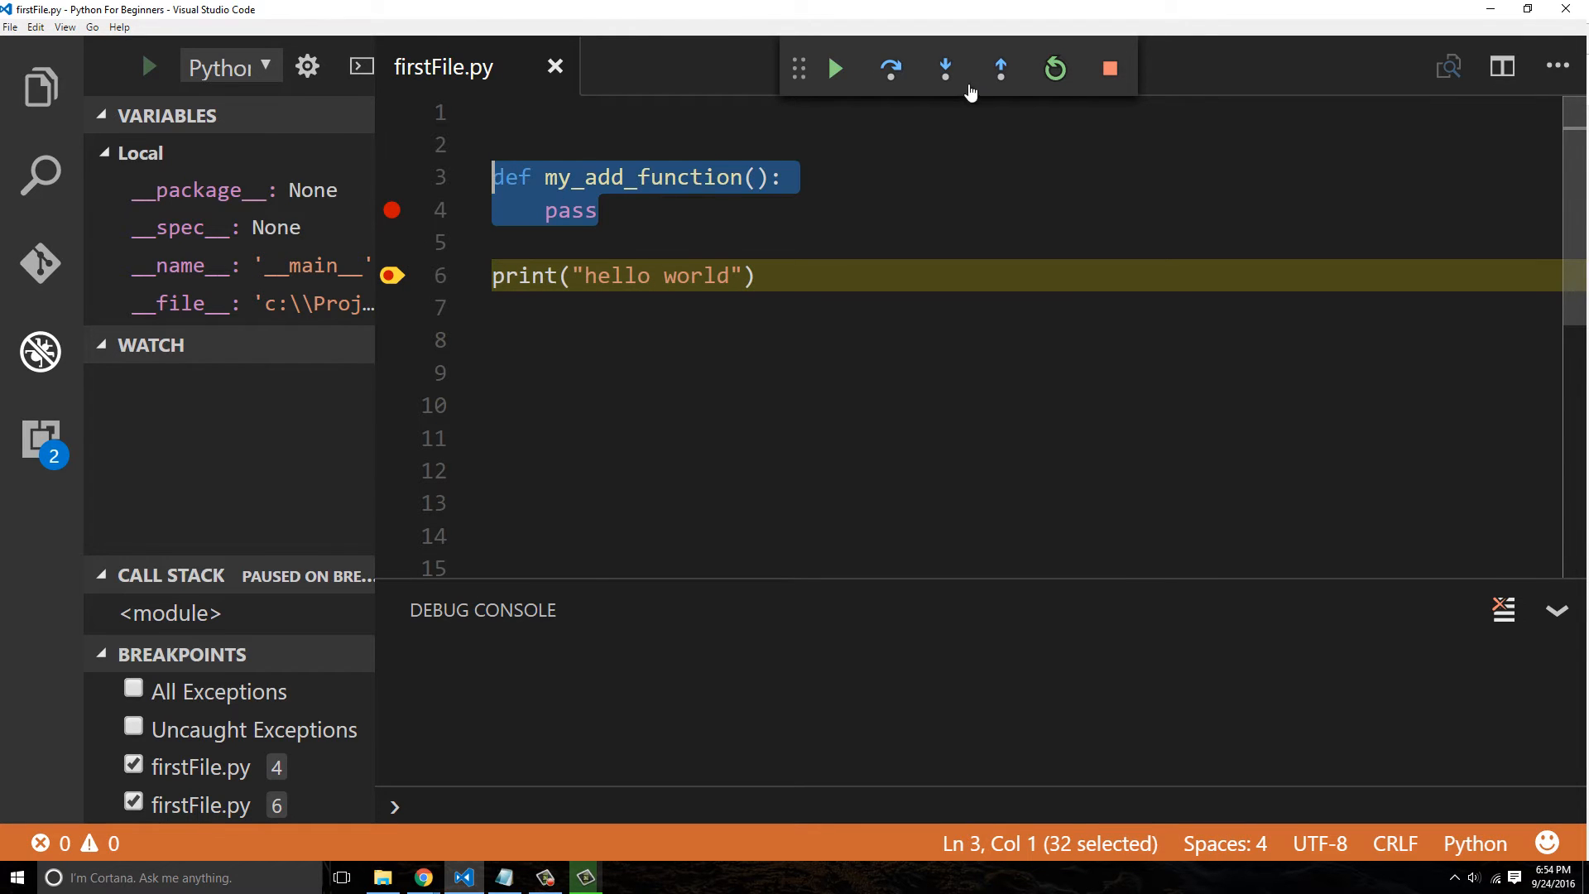
left_click(1109, 68)
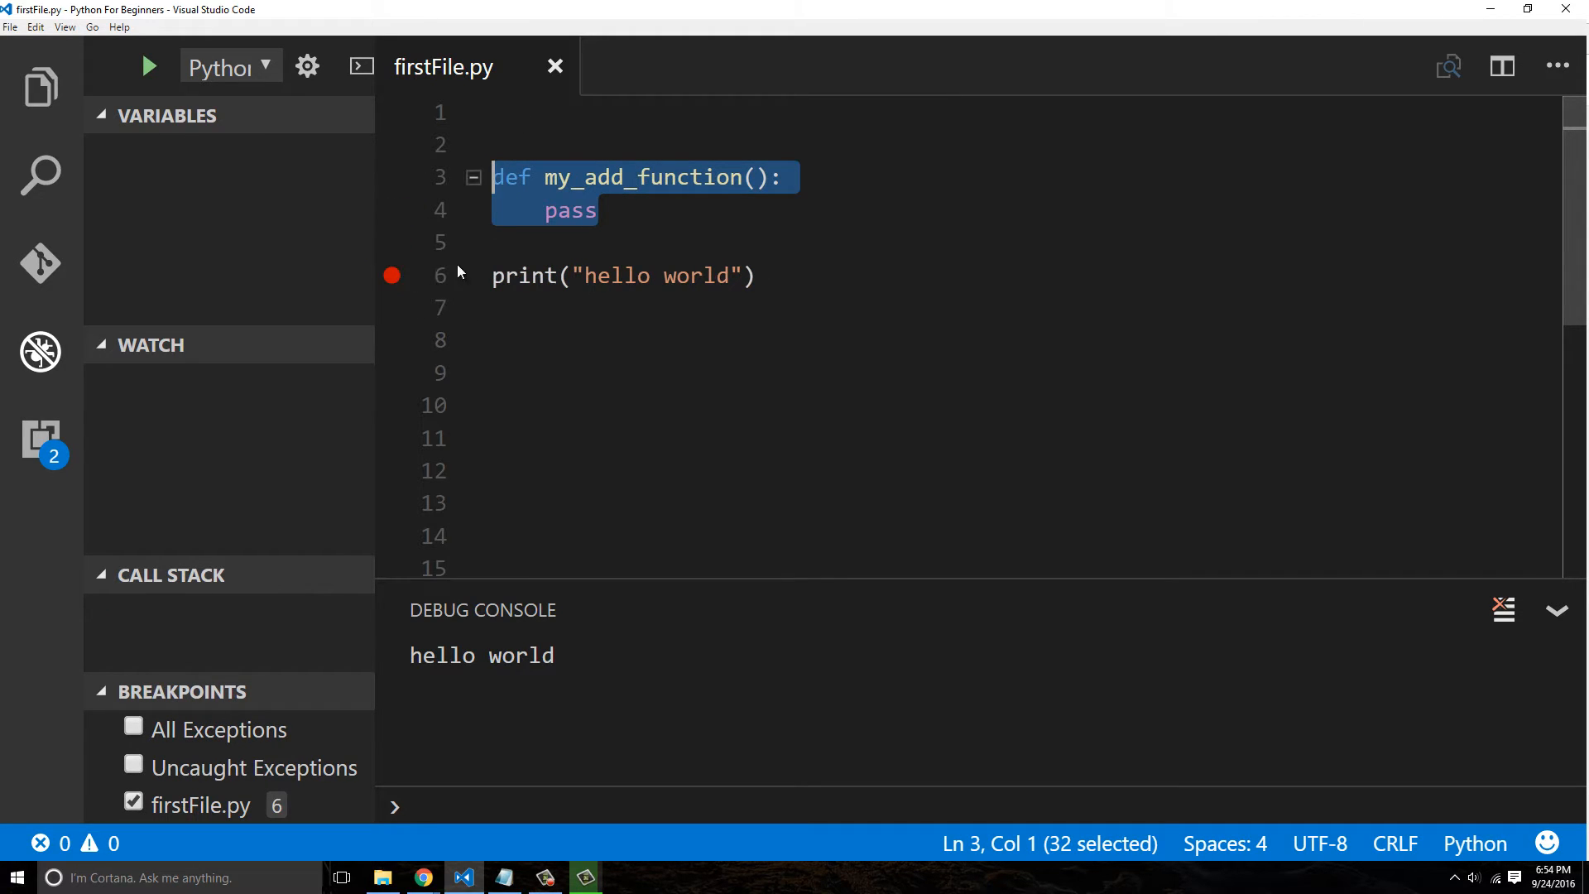
left_click(640, 210)
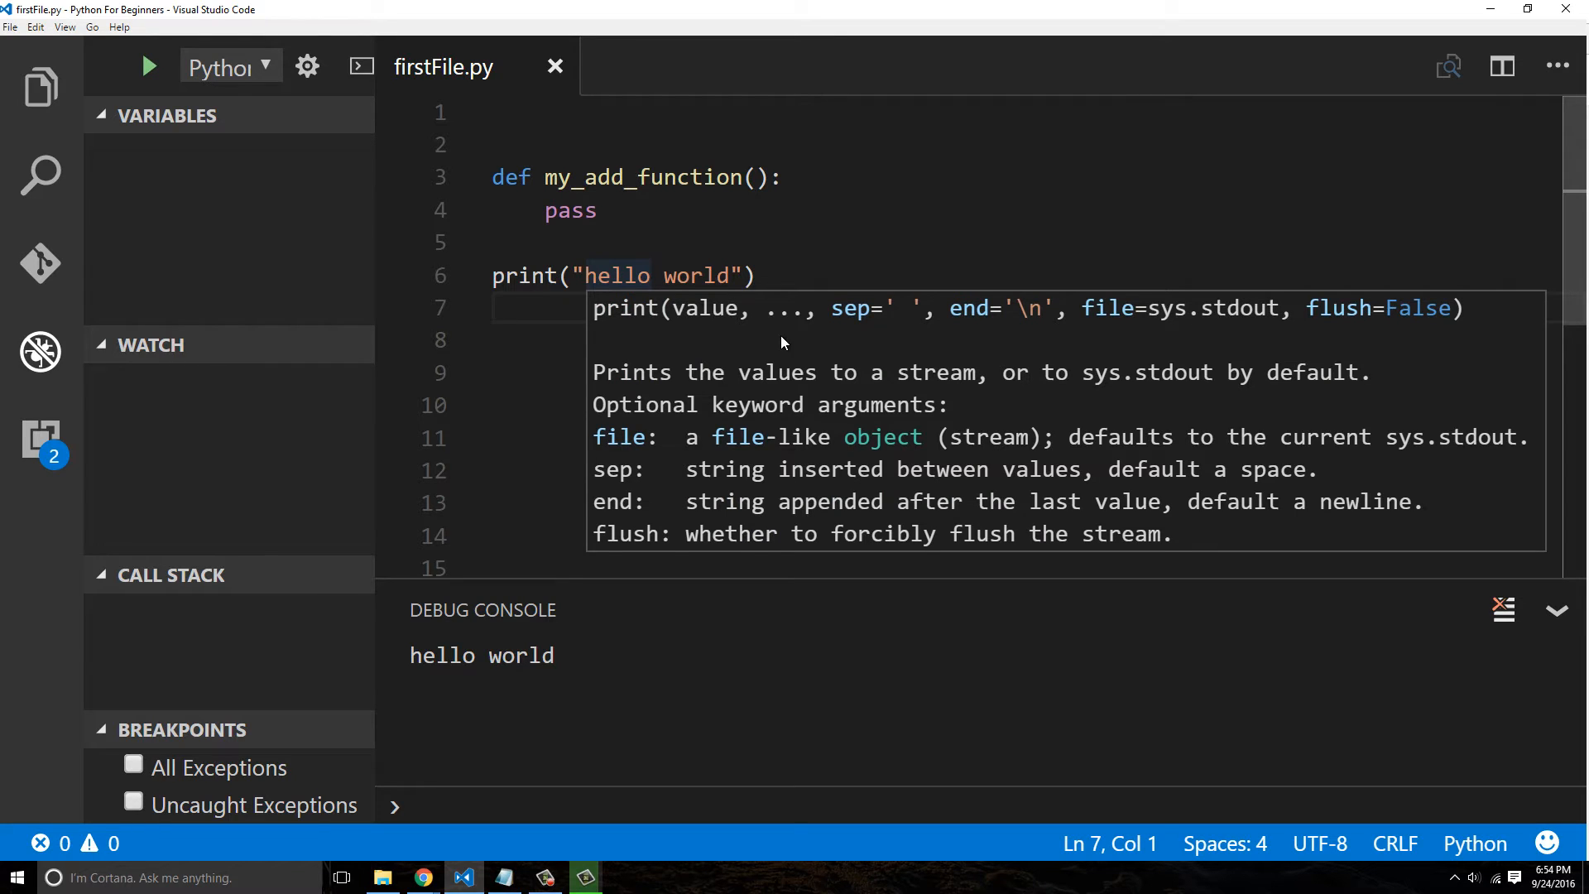
Add a call my_add_function() below the hello world print
triple_click(623, 275)
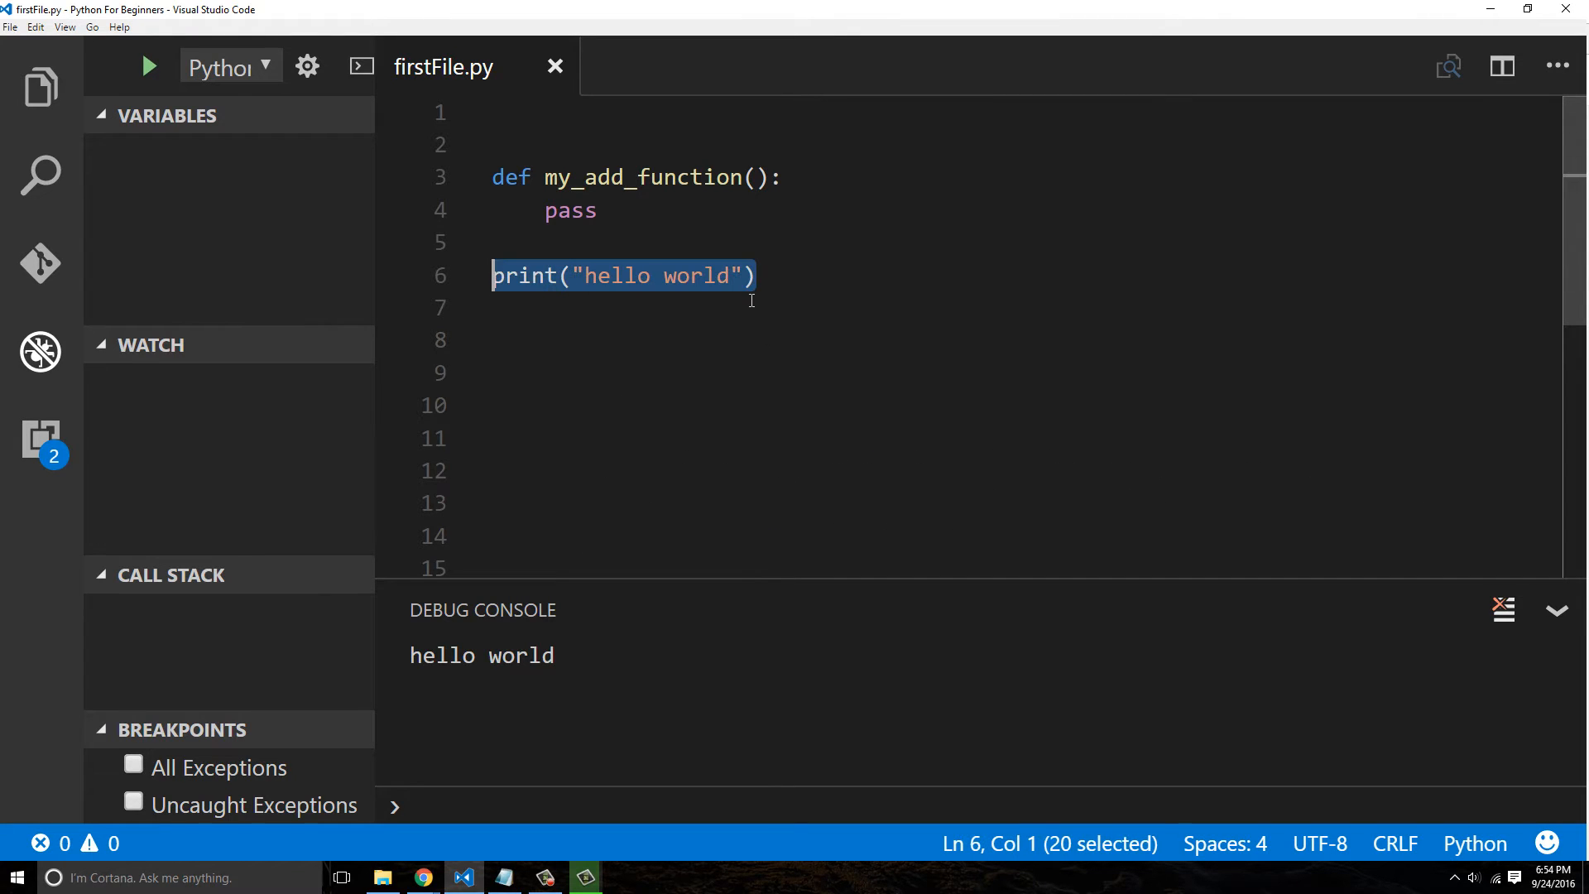
mouse_move(839, 288)
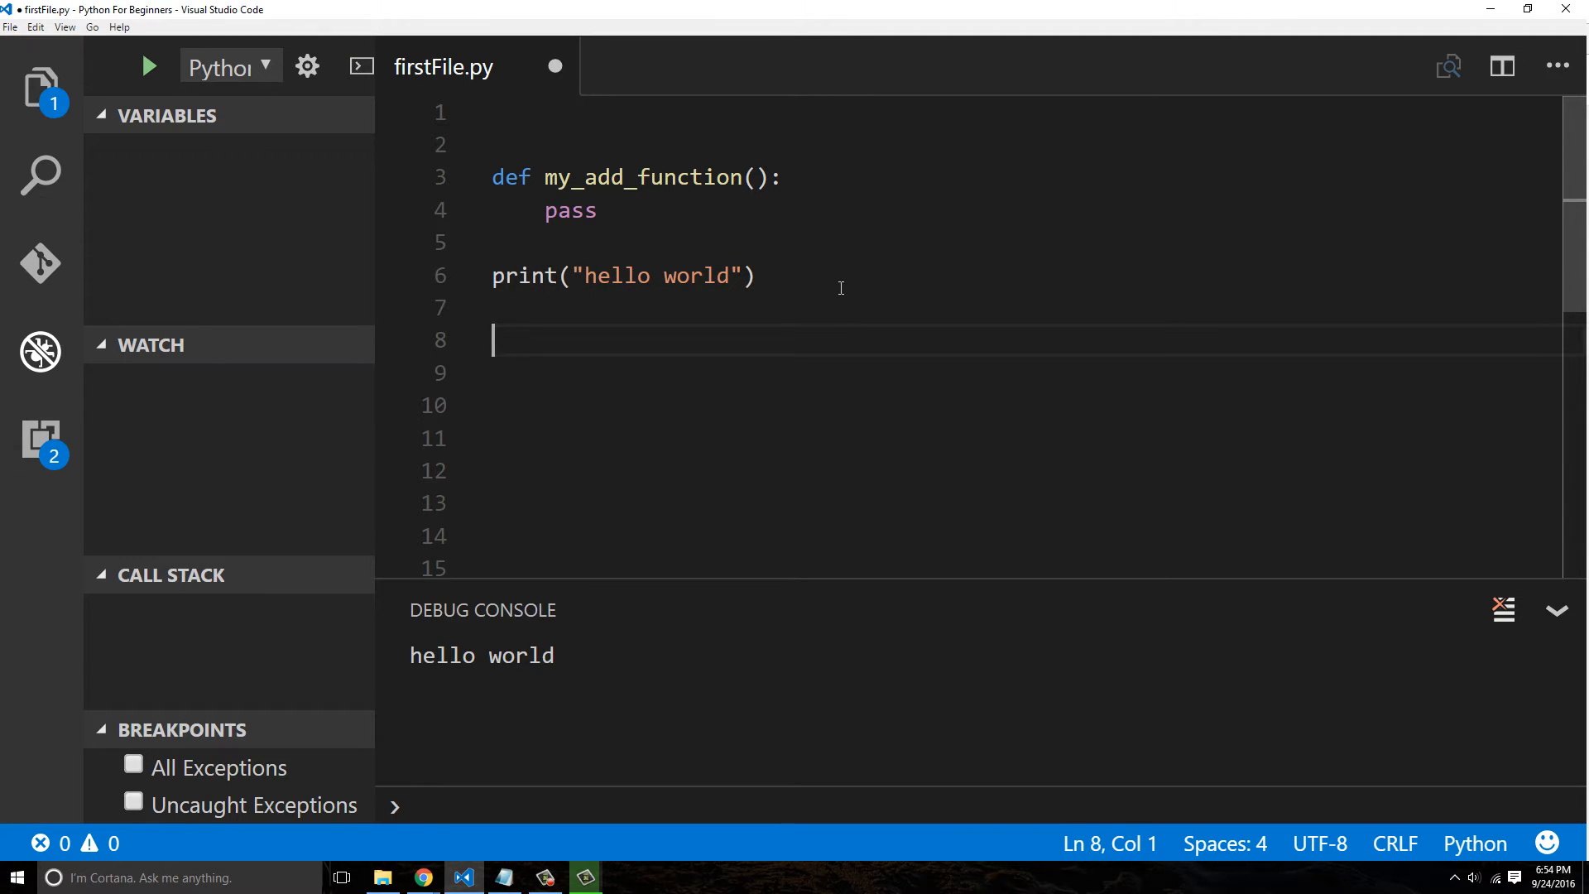
type("my_add_function")
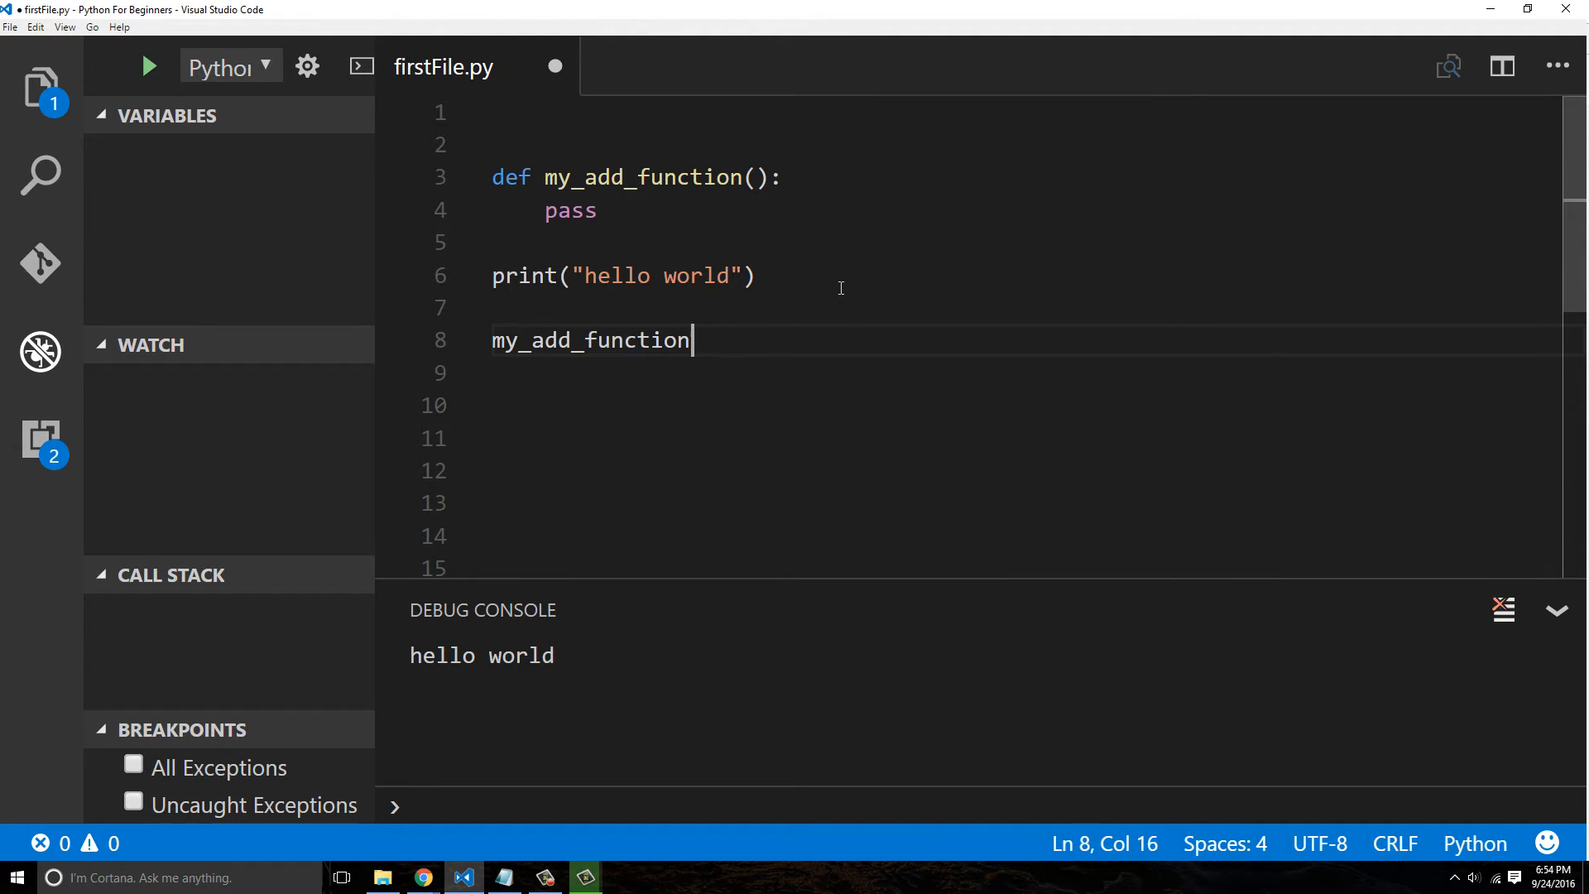
type("()")
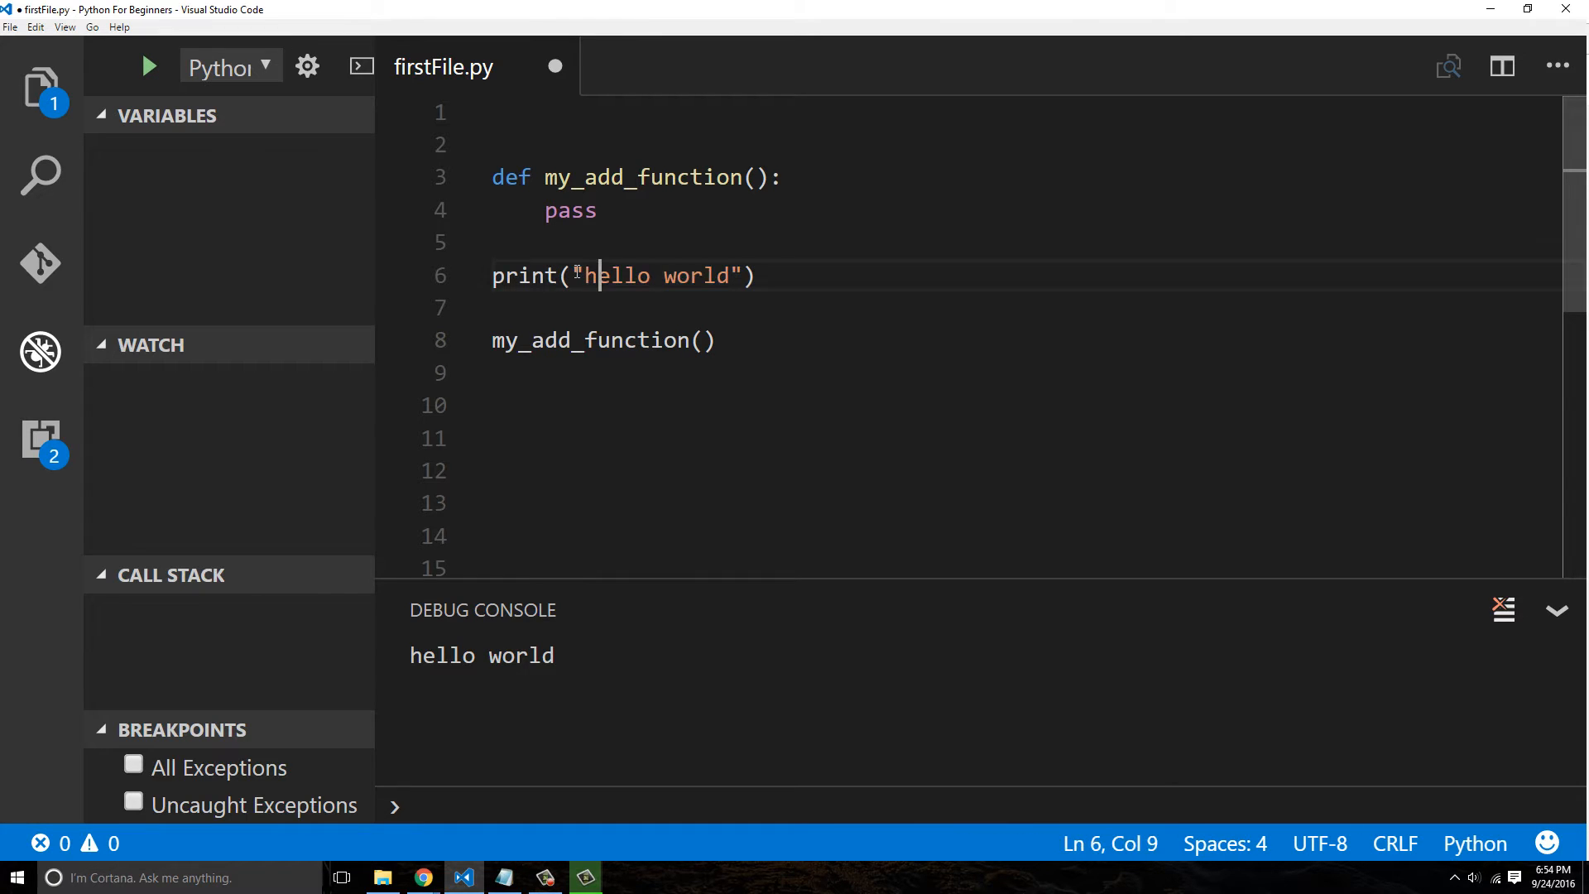
left_click_drag(574, 275, 744, 275)
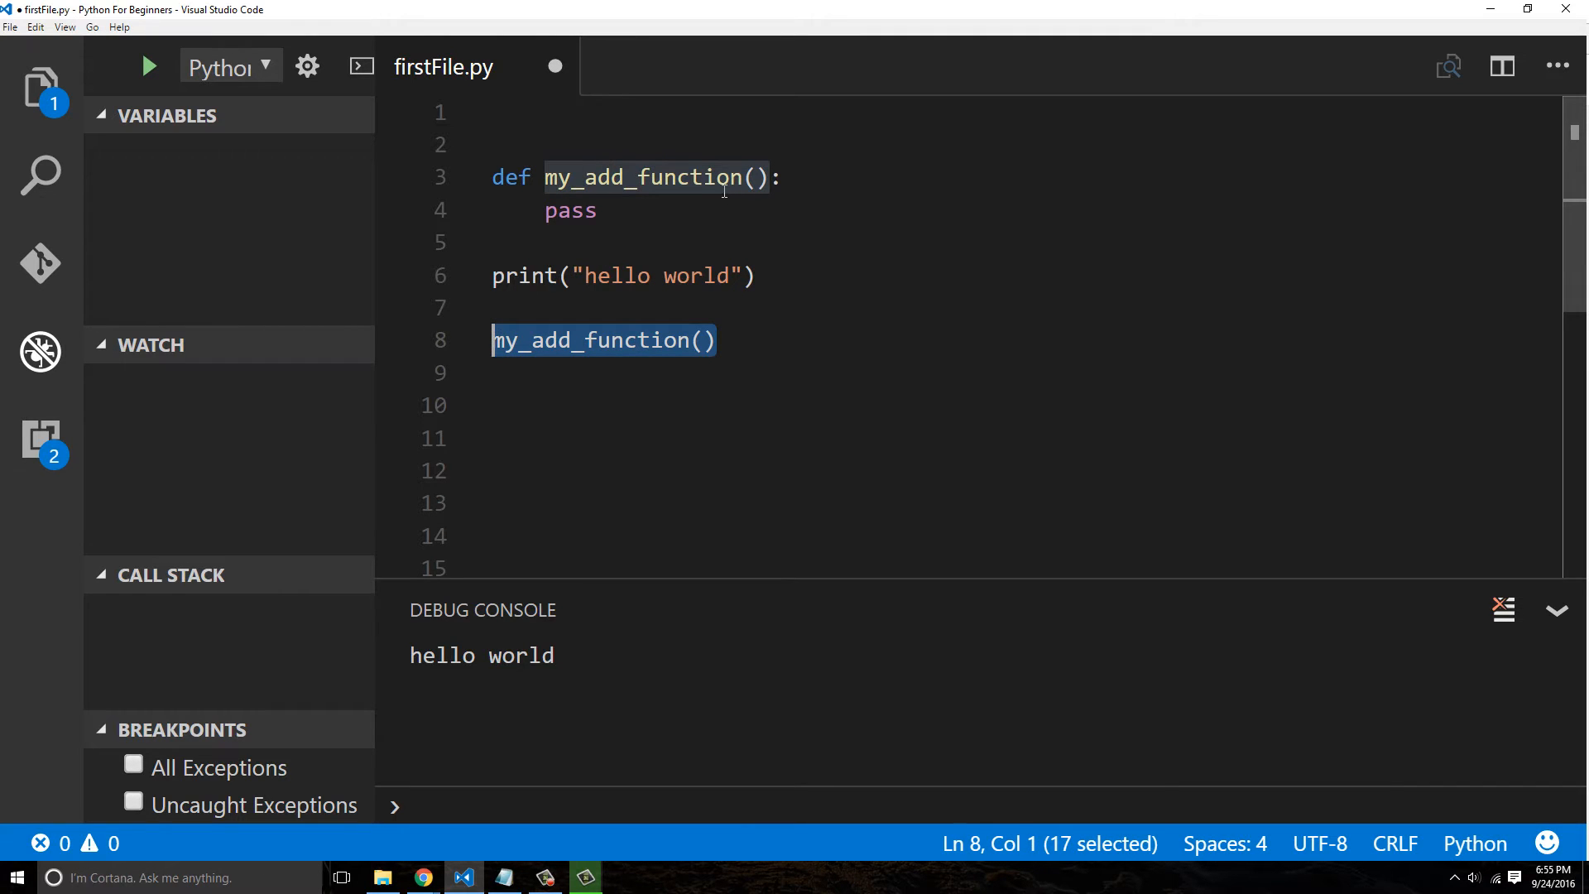
left_click(698, 341)
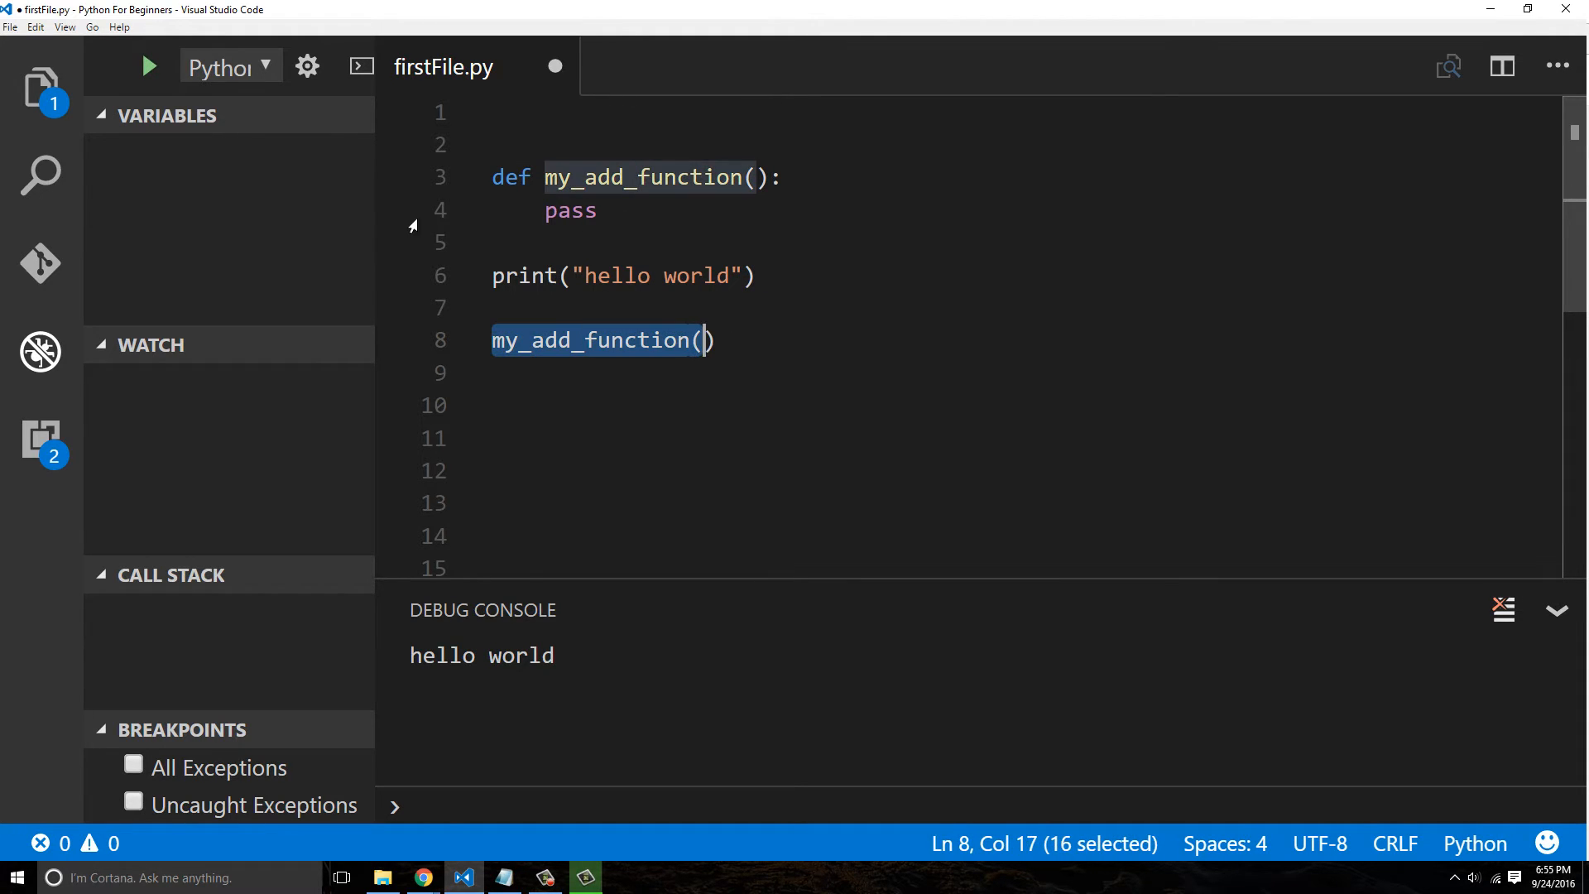
Run under the debugger, continue past hello world, step into the pass body, step out and let the run finish
left_click(392, 210)
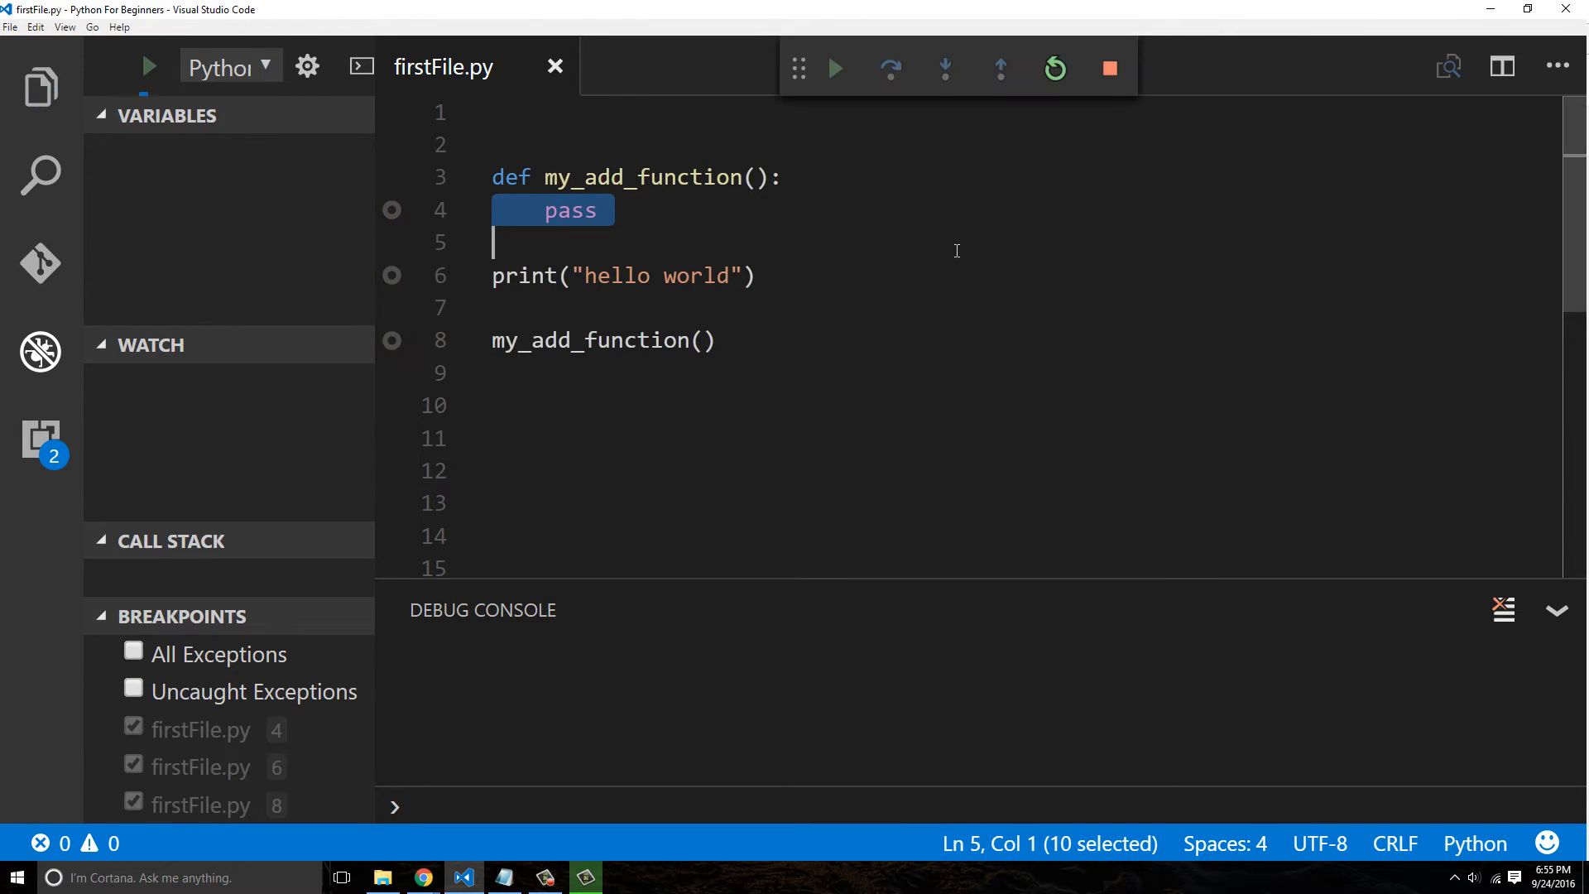
left_click(834, 68)
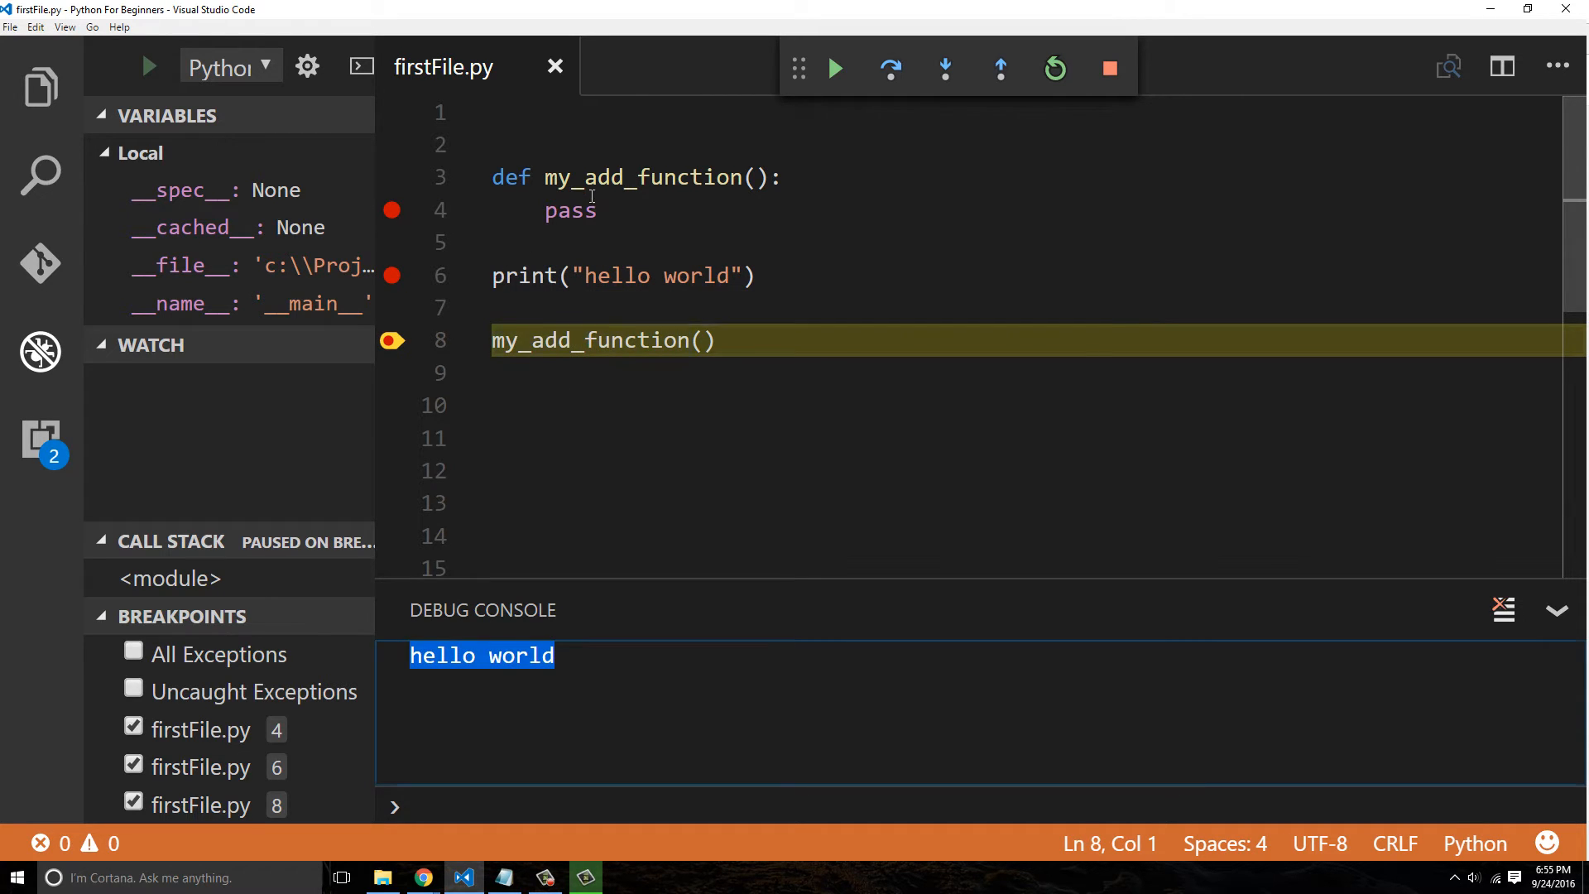
left_click(944, 67)
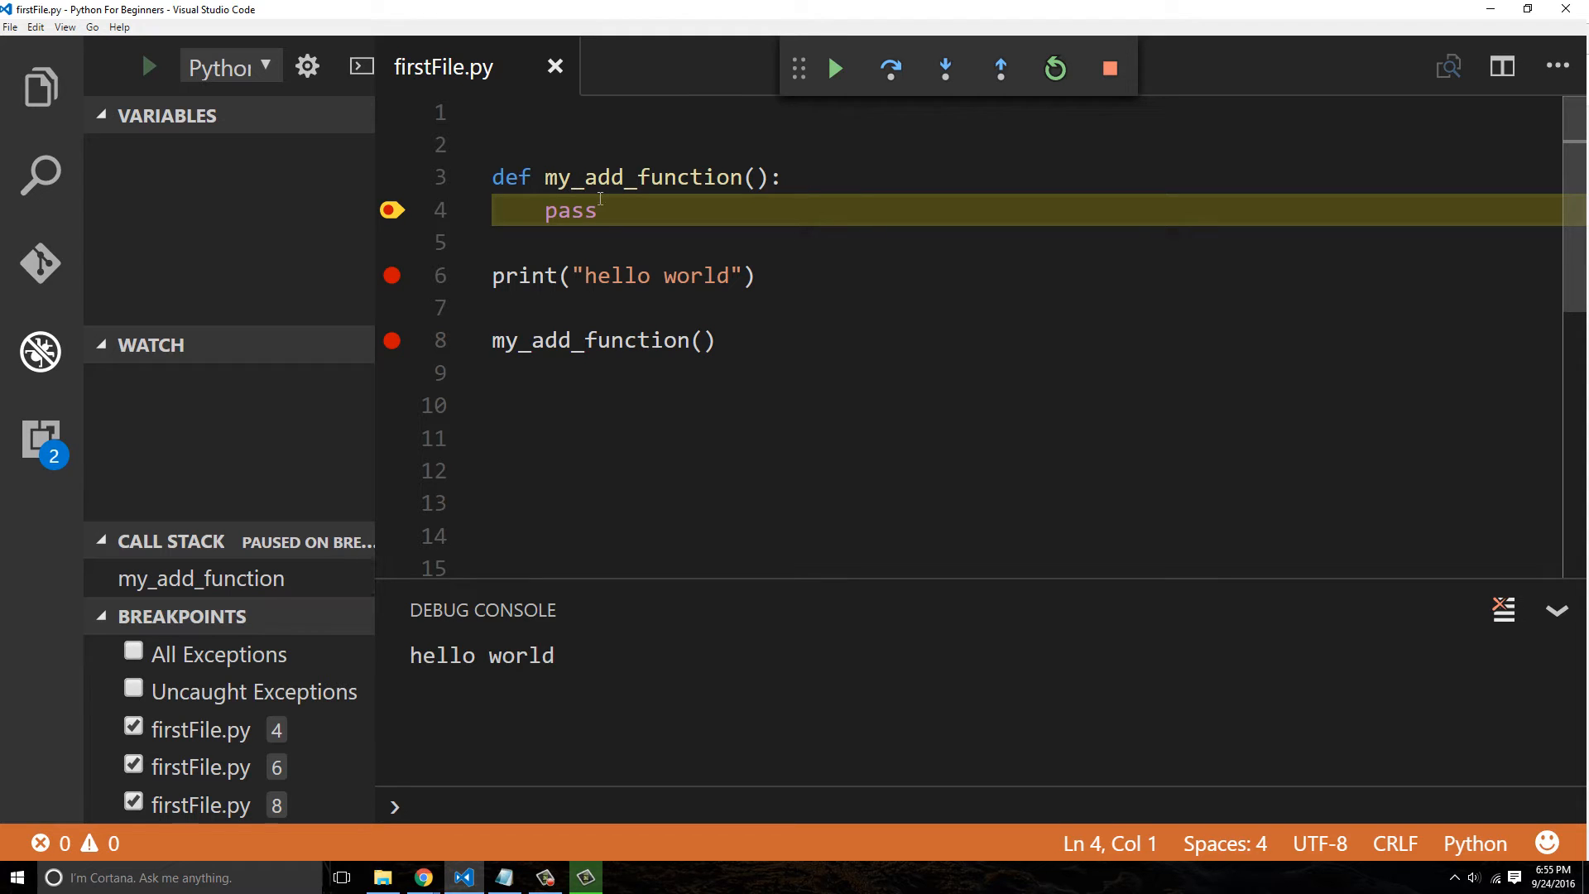
double_click(571, 211)
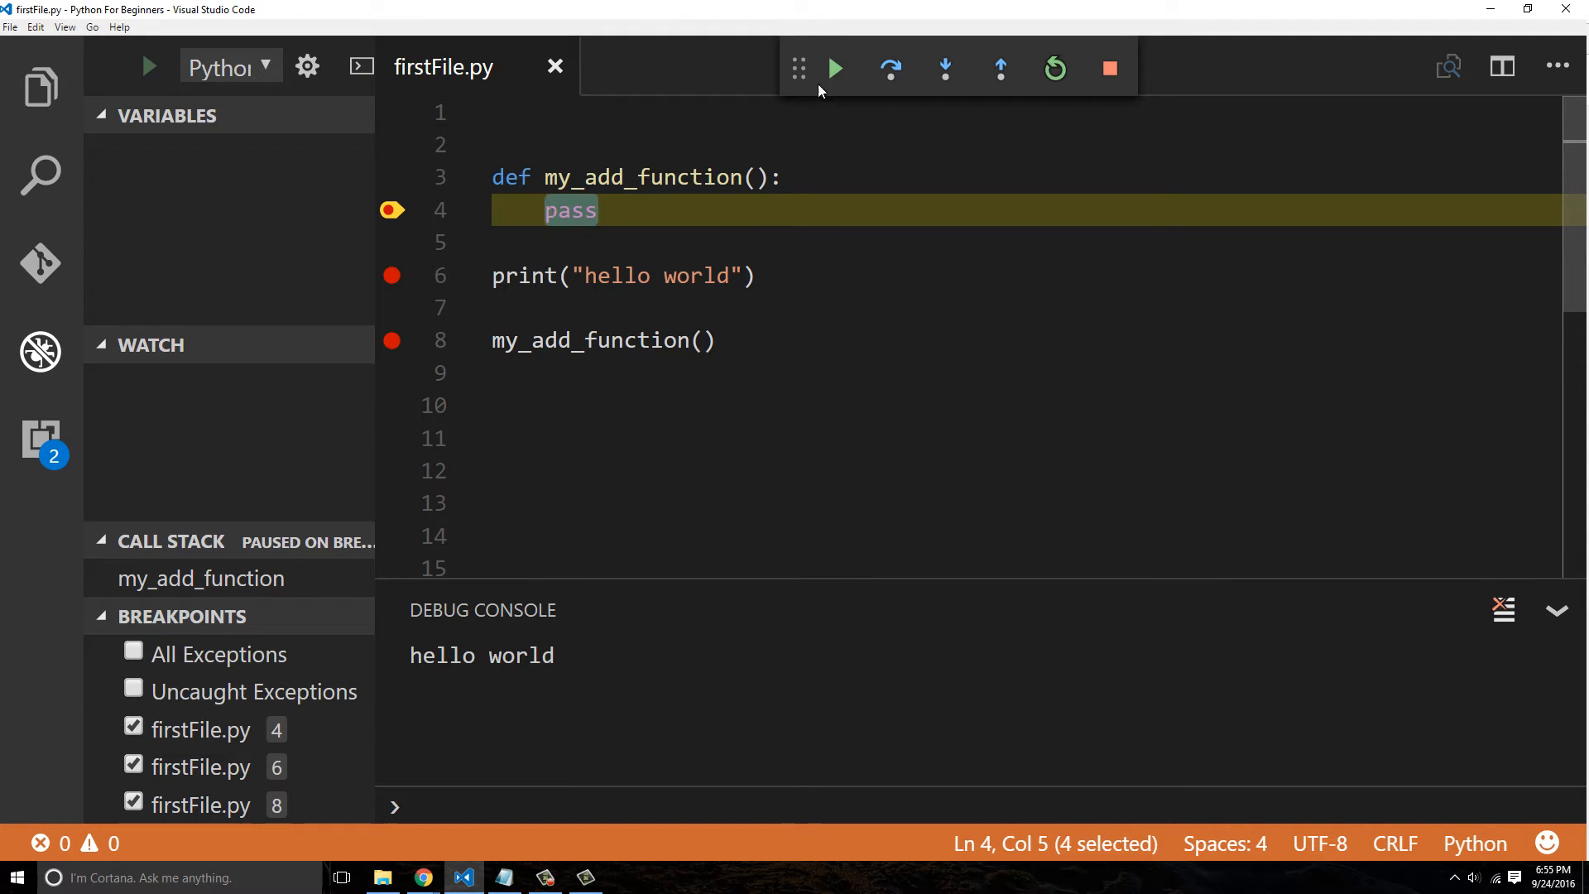
left_click(942, 68)
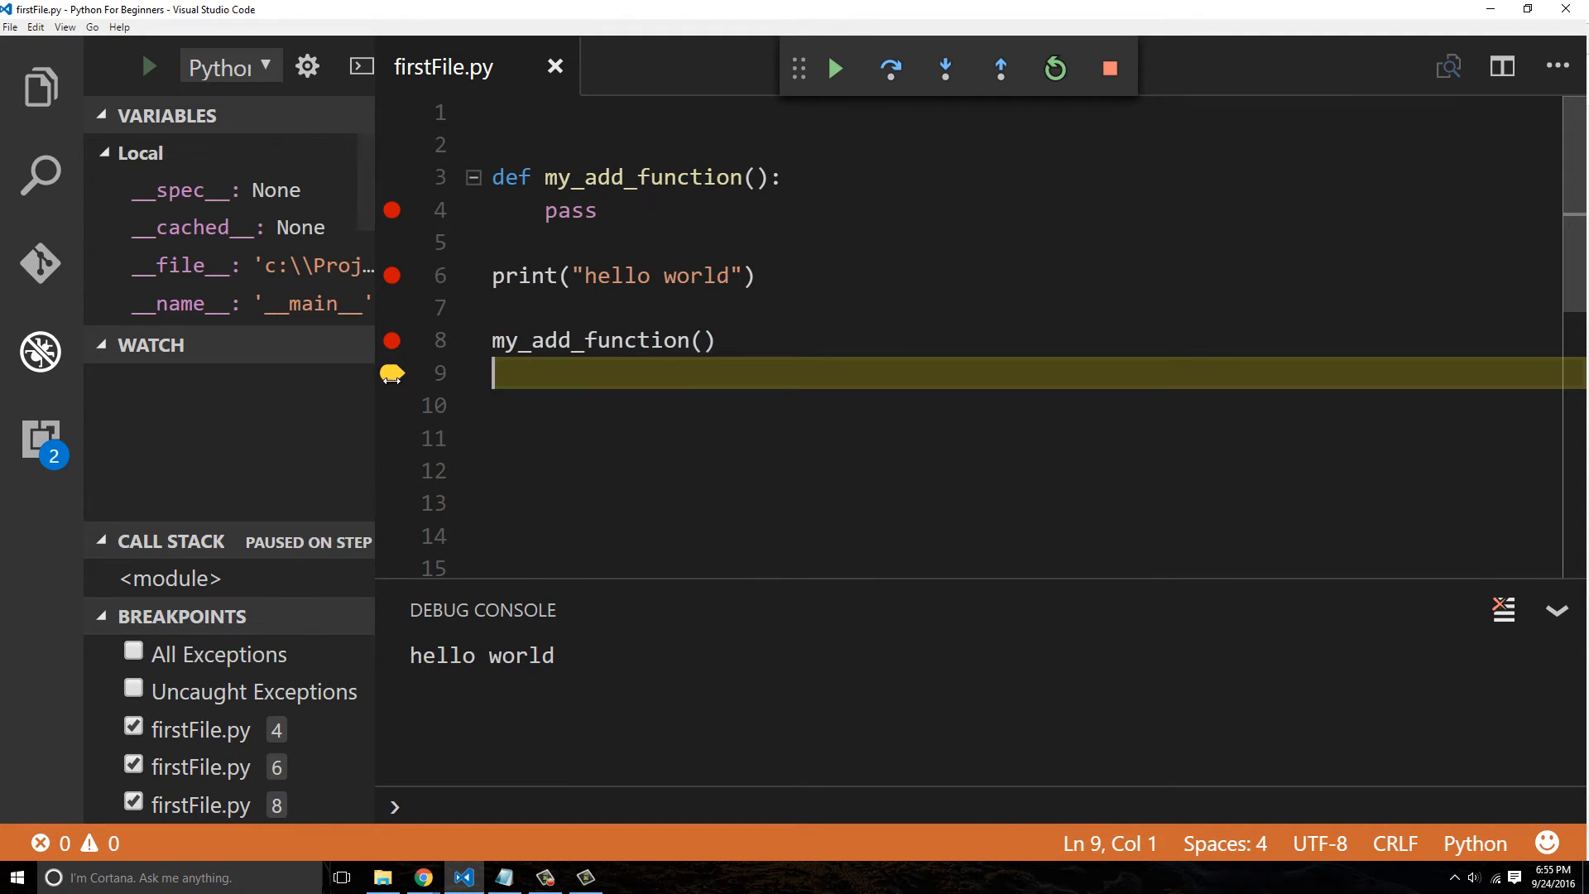
left_click(1107, 68)
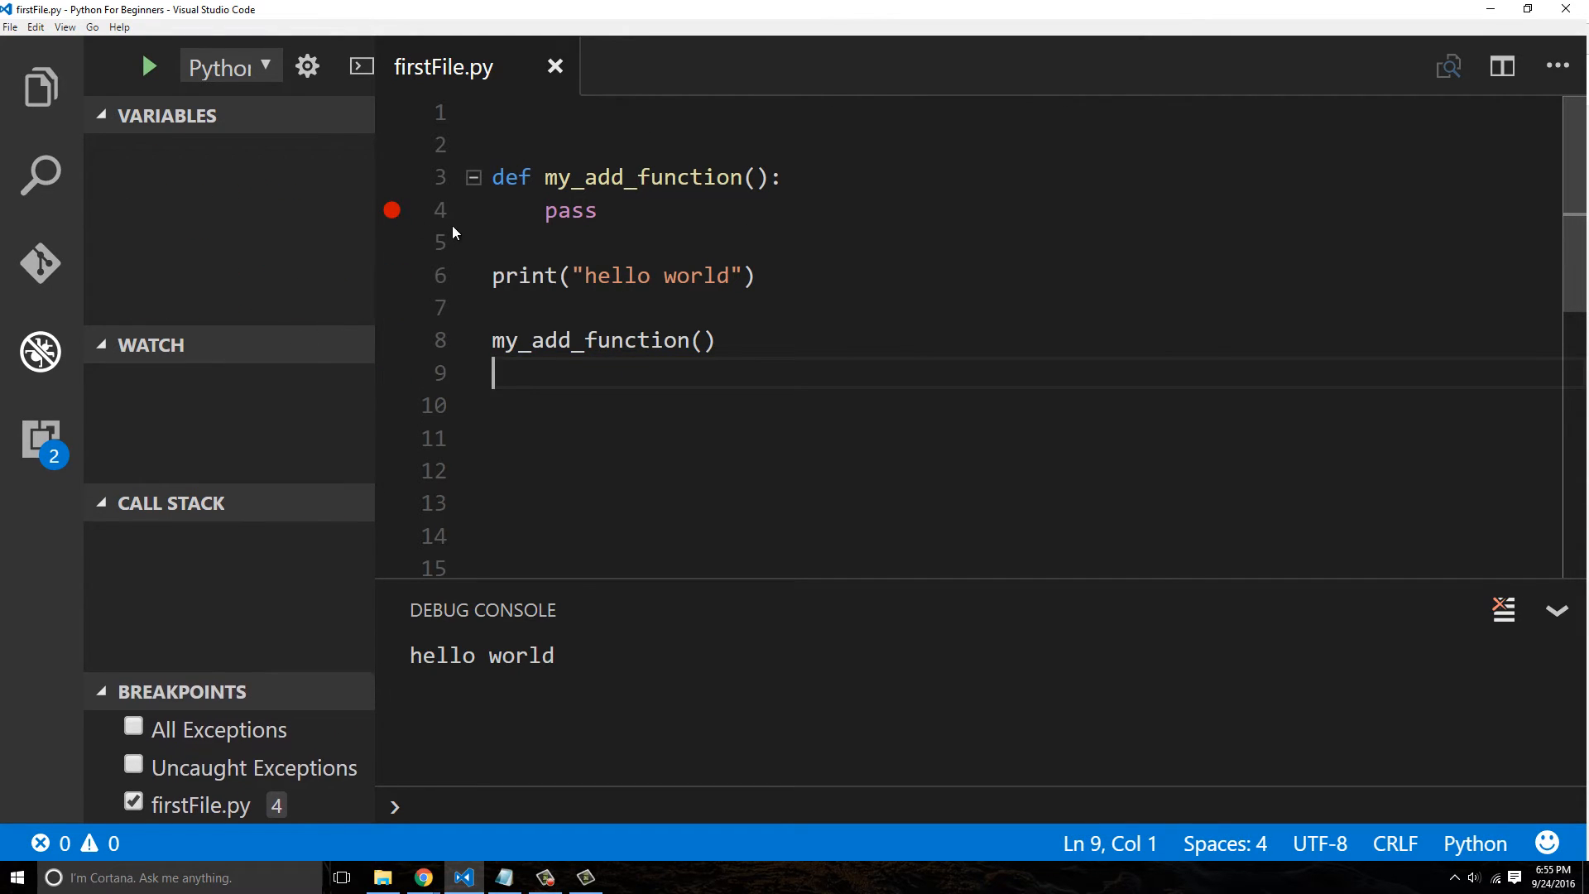
Replace pass with print(4 + 4) so running the file prints 8 after hello world
double_click(578, 177)
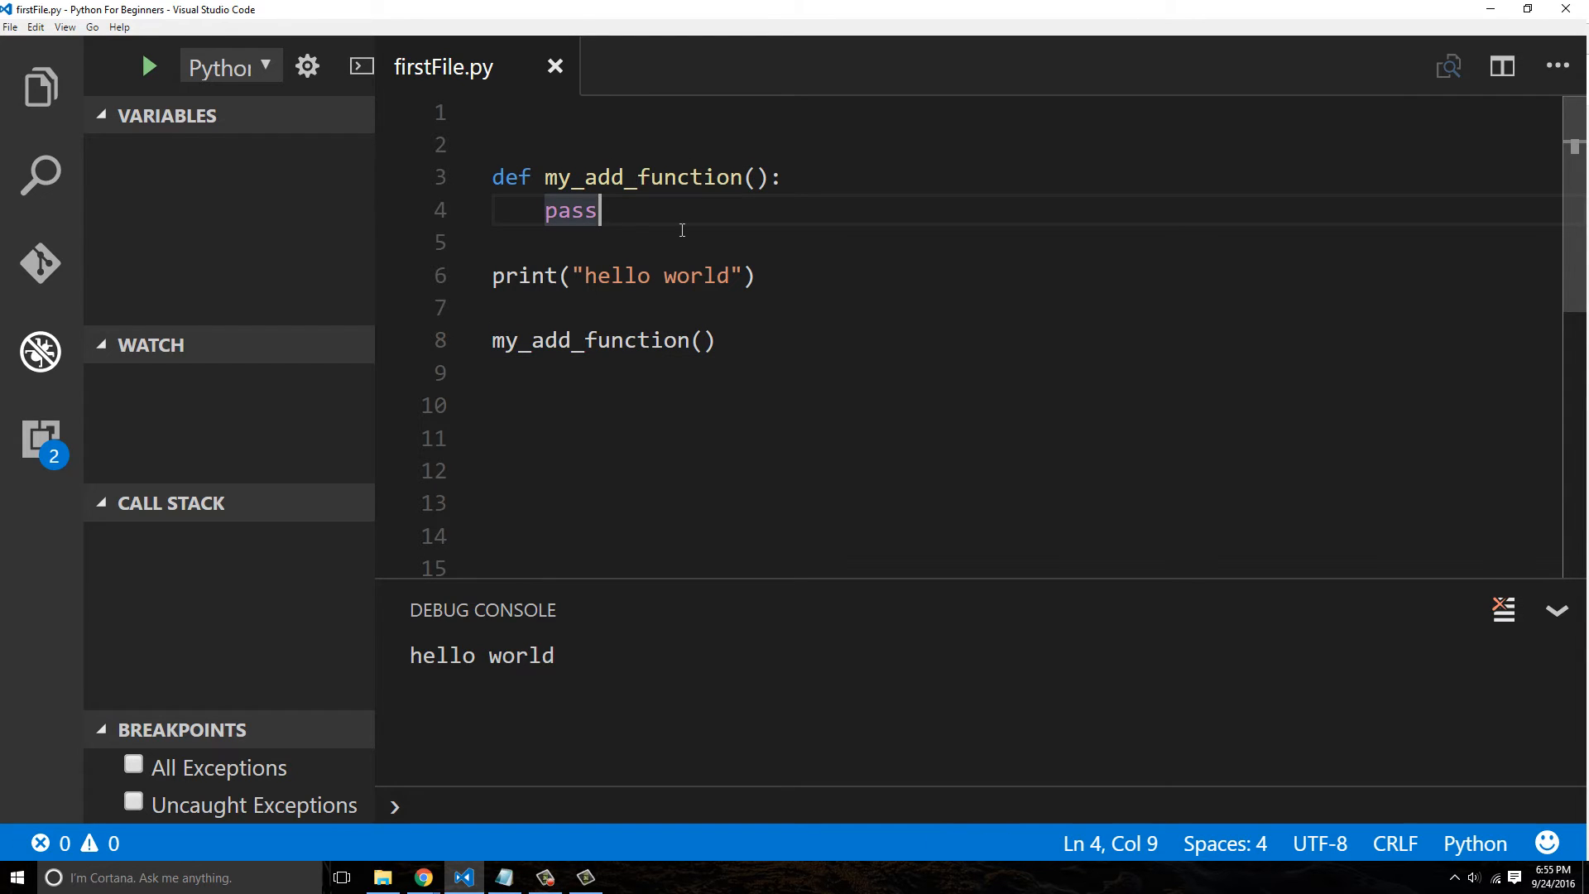
type("4 + 4")
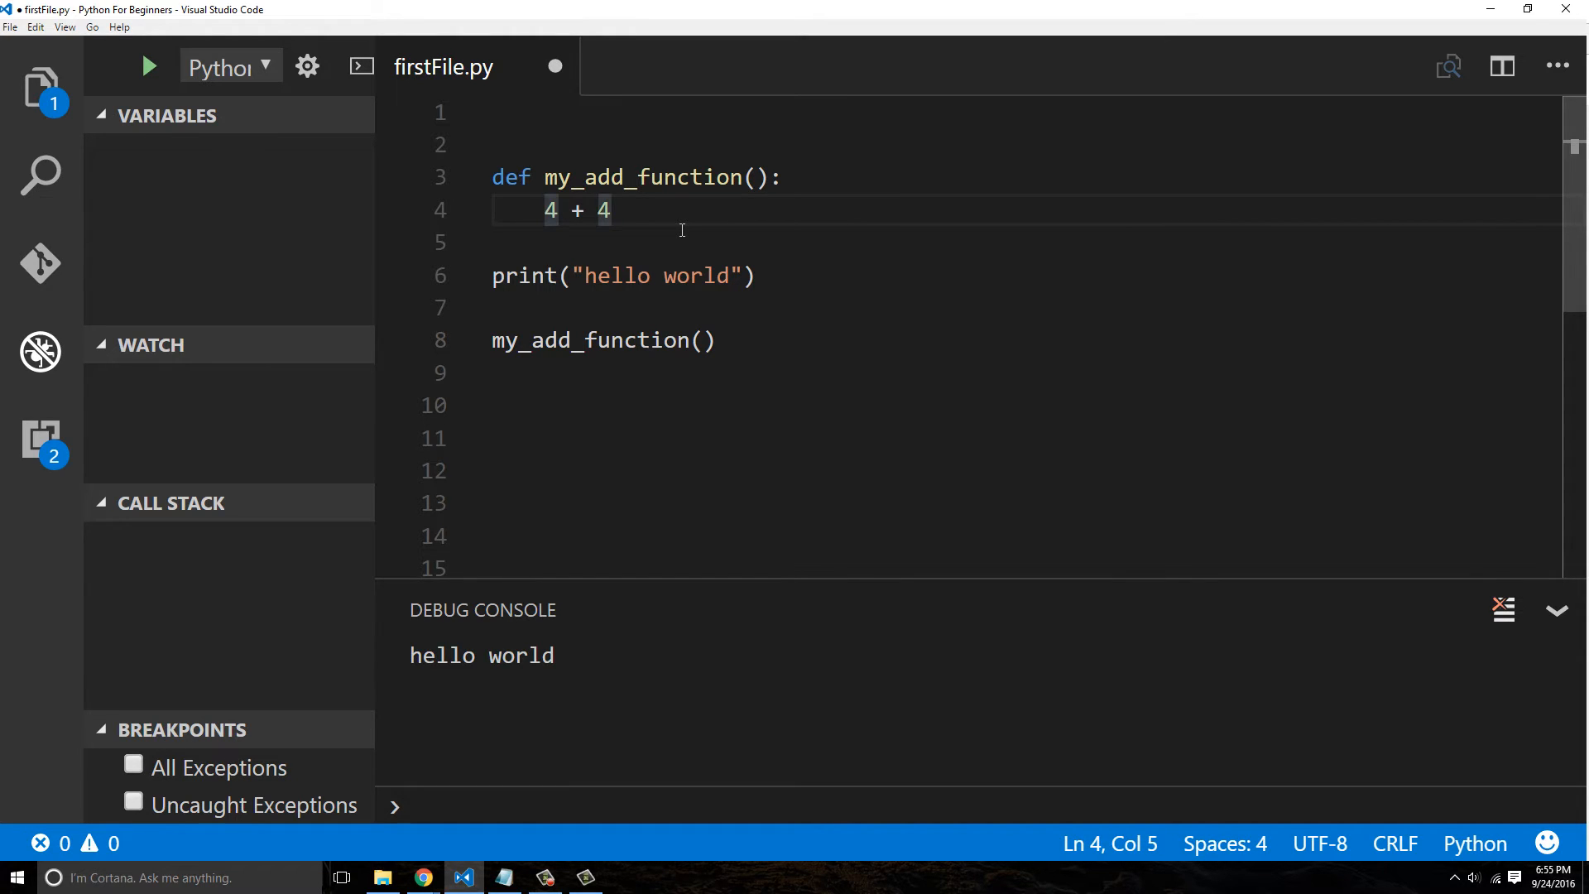
type("print(")
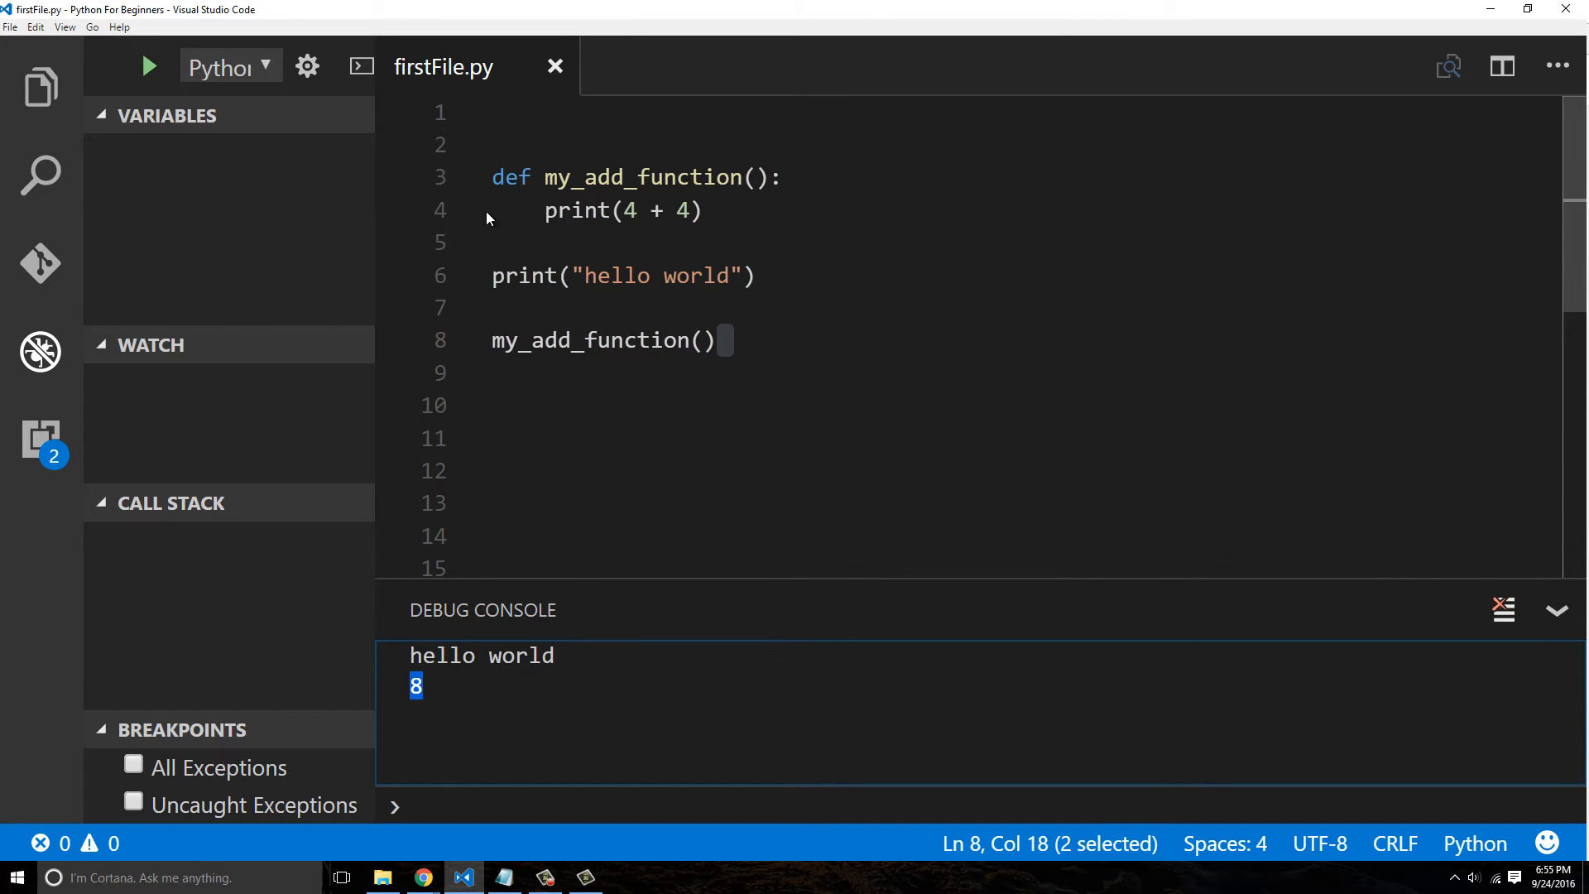
mouse_move(687, 247)
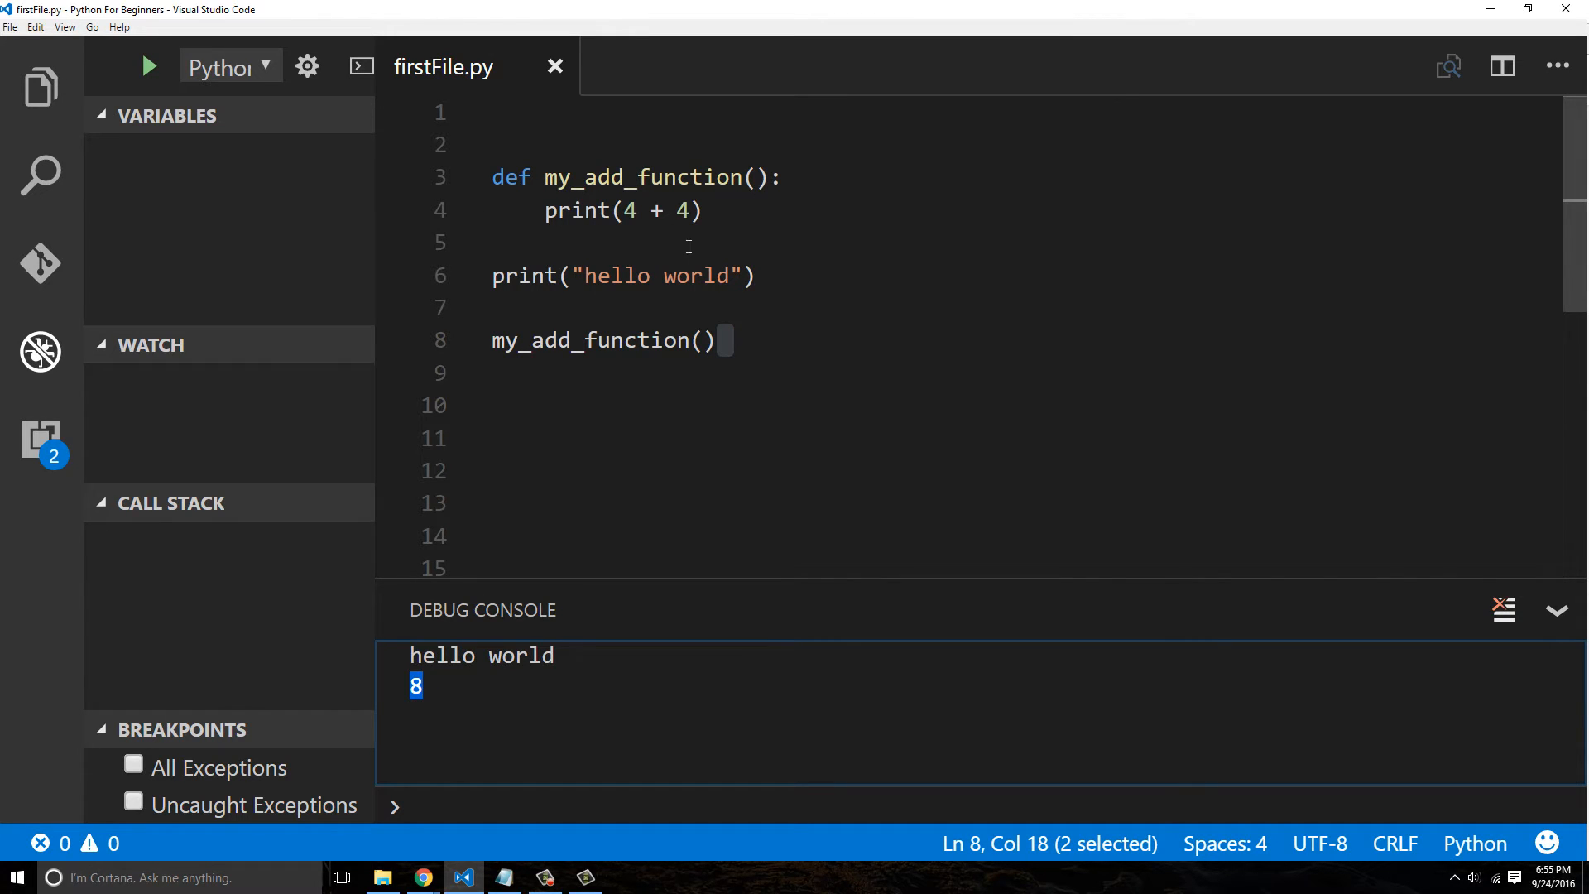
mouse_move(677, 335)
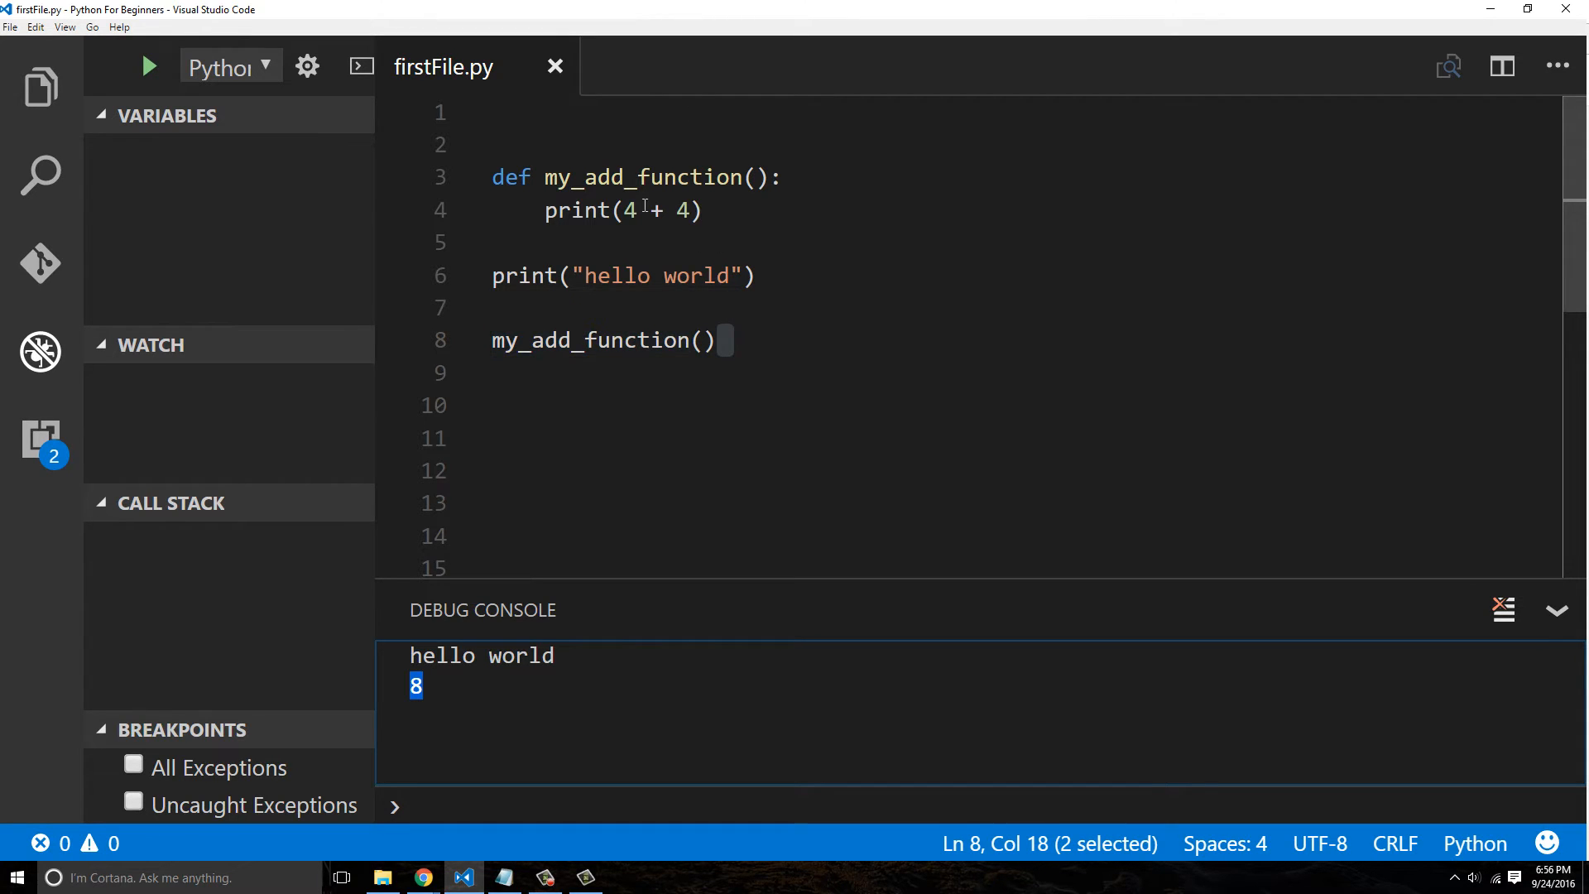
Give the function parameters first_number, second_number and print their sum; running shows the missing-arguments TypeError
triple_click(620, 210)
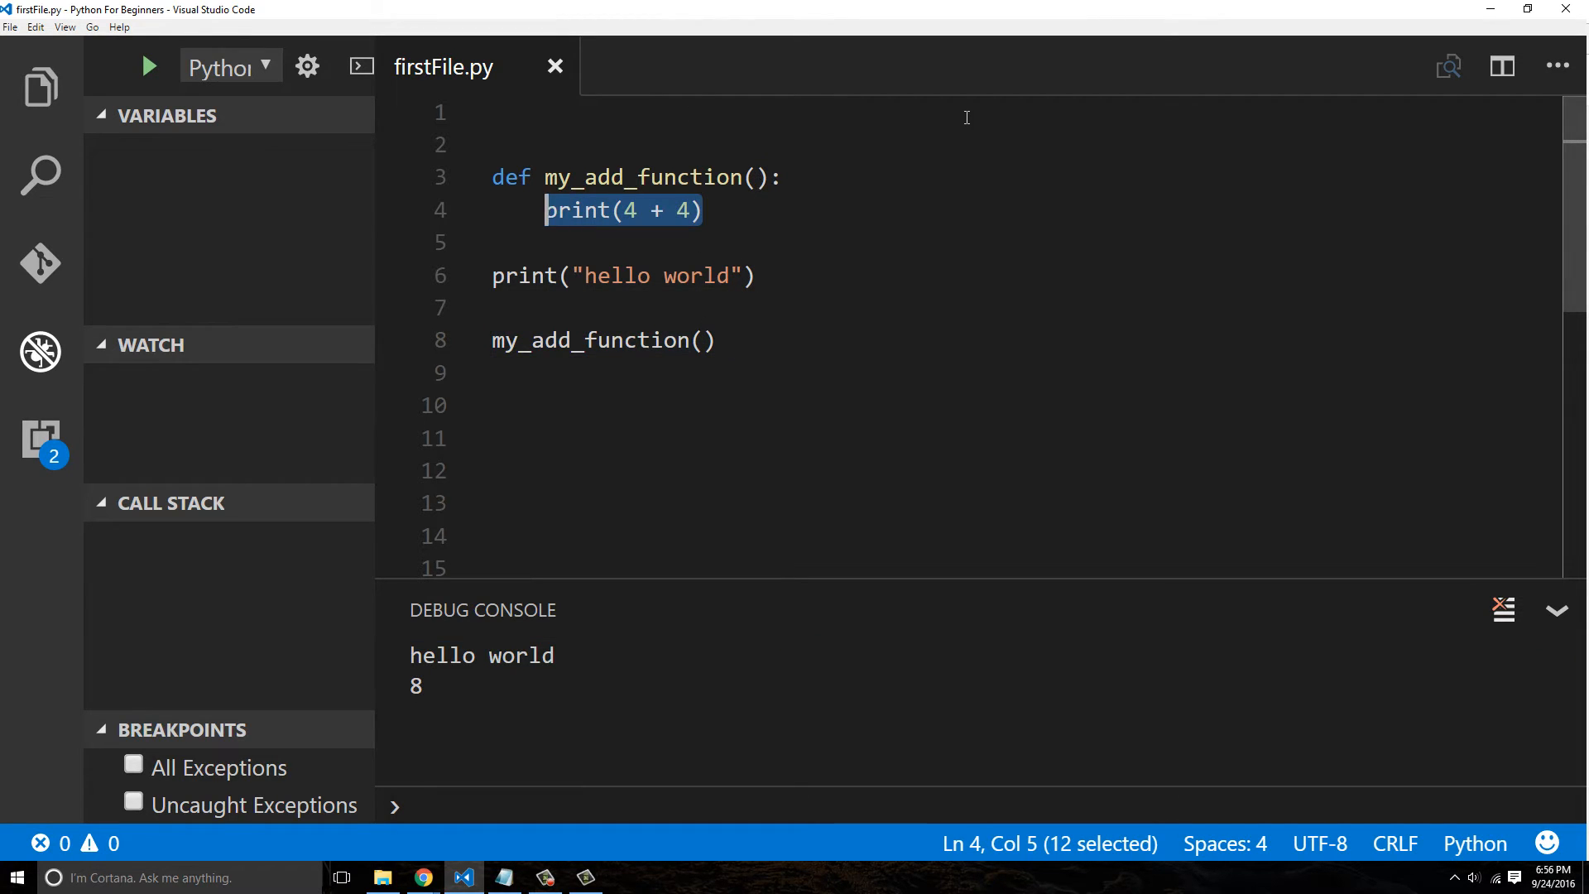
type("first")
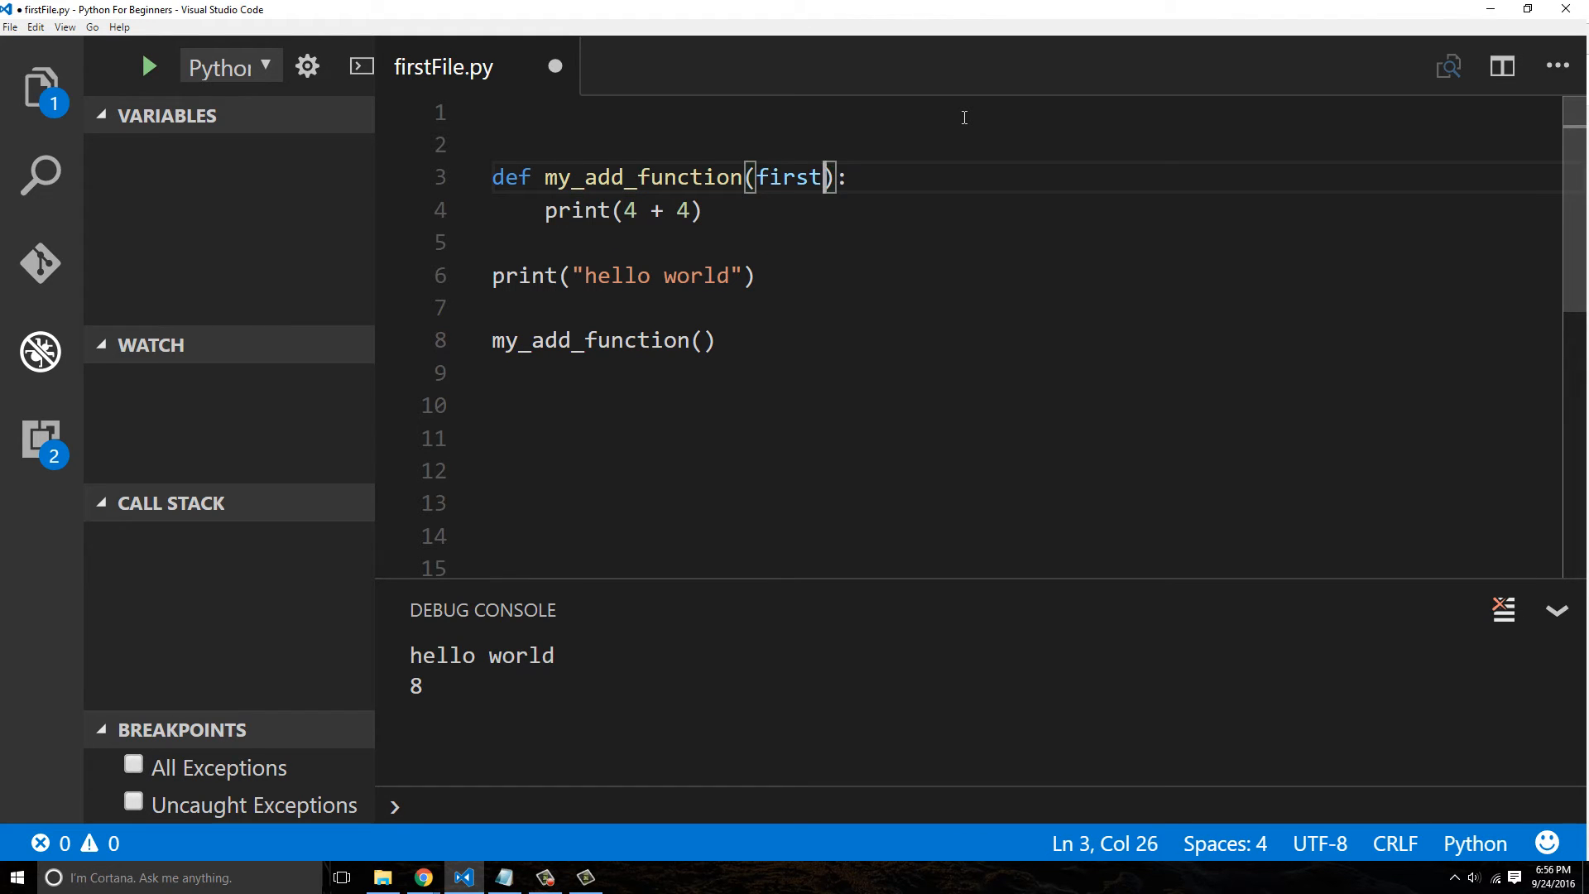
type("_number, second_number")
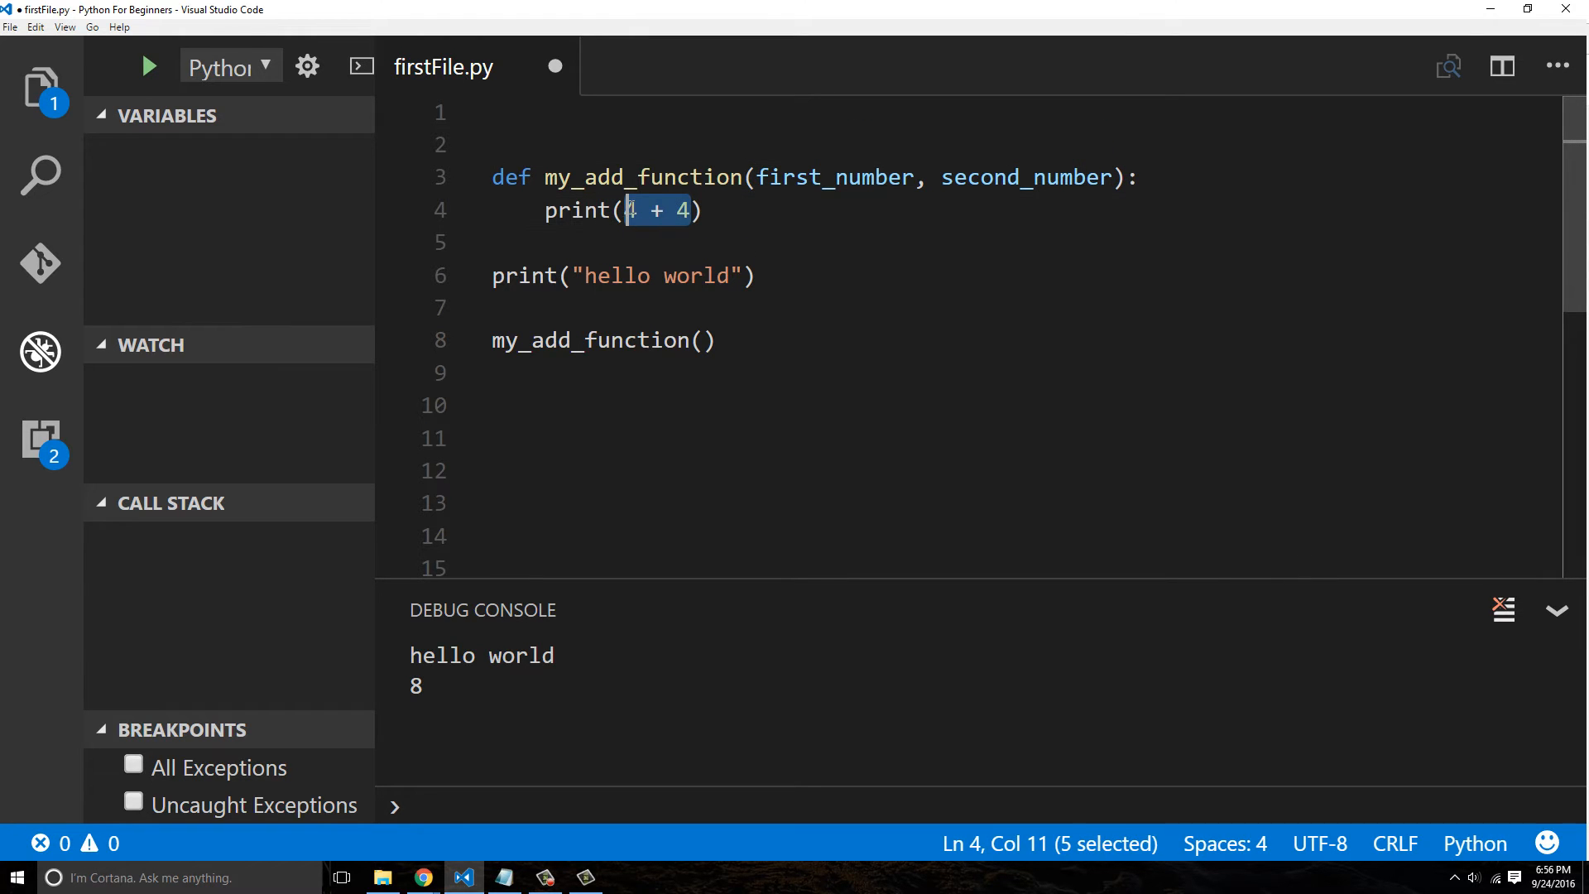
type("first_number")
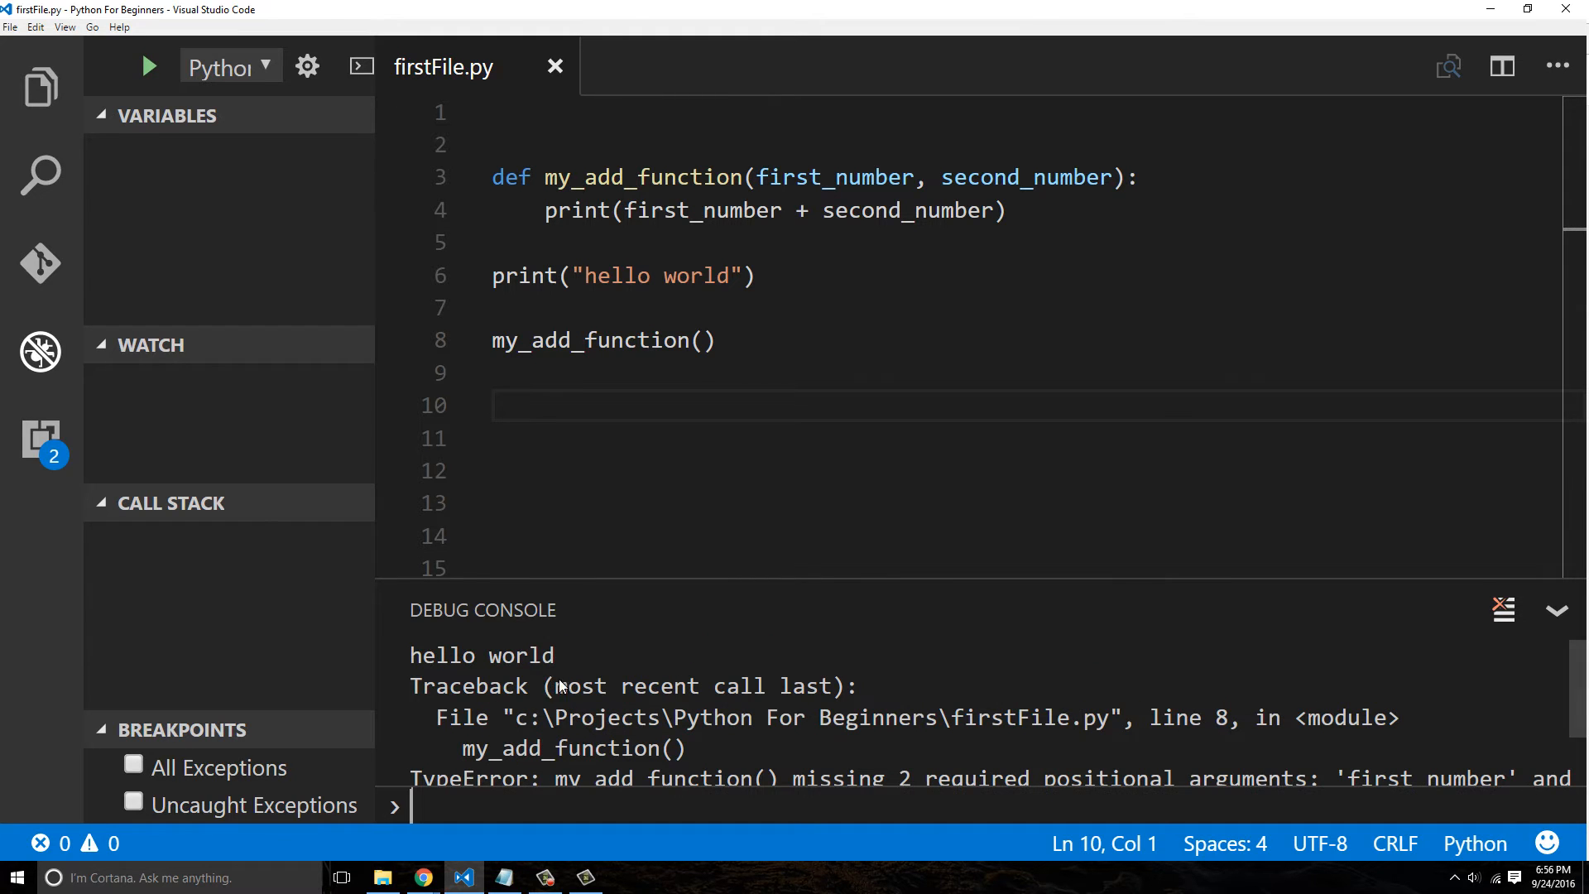
left_click_drag(806, 707, 936, 707)
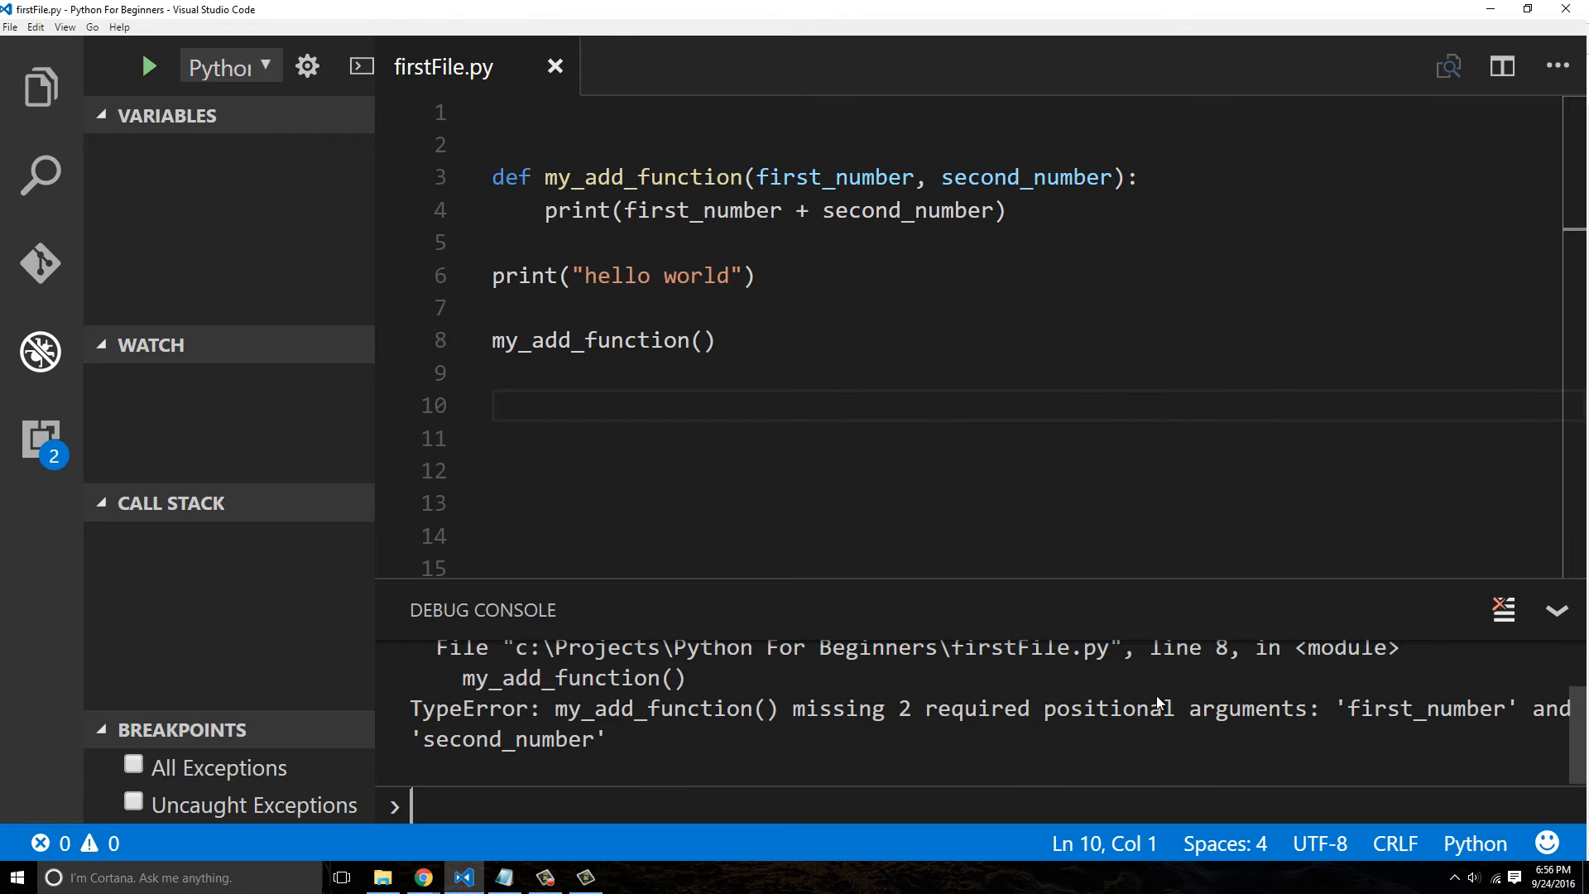
left_click(752, 276)
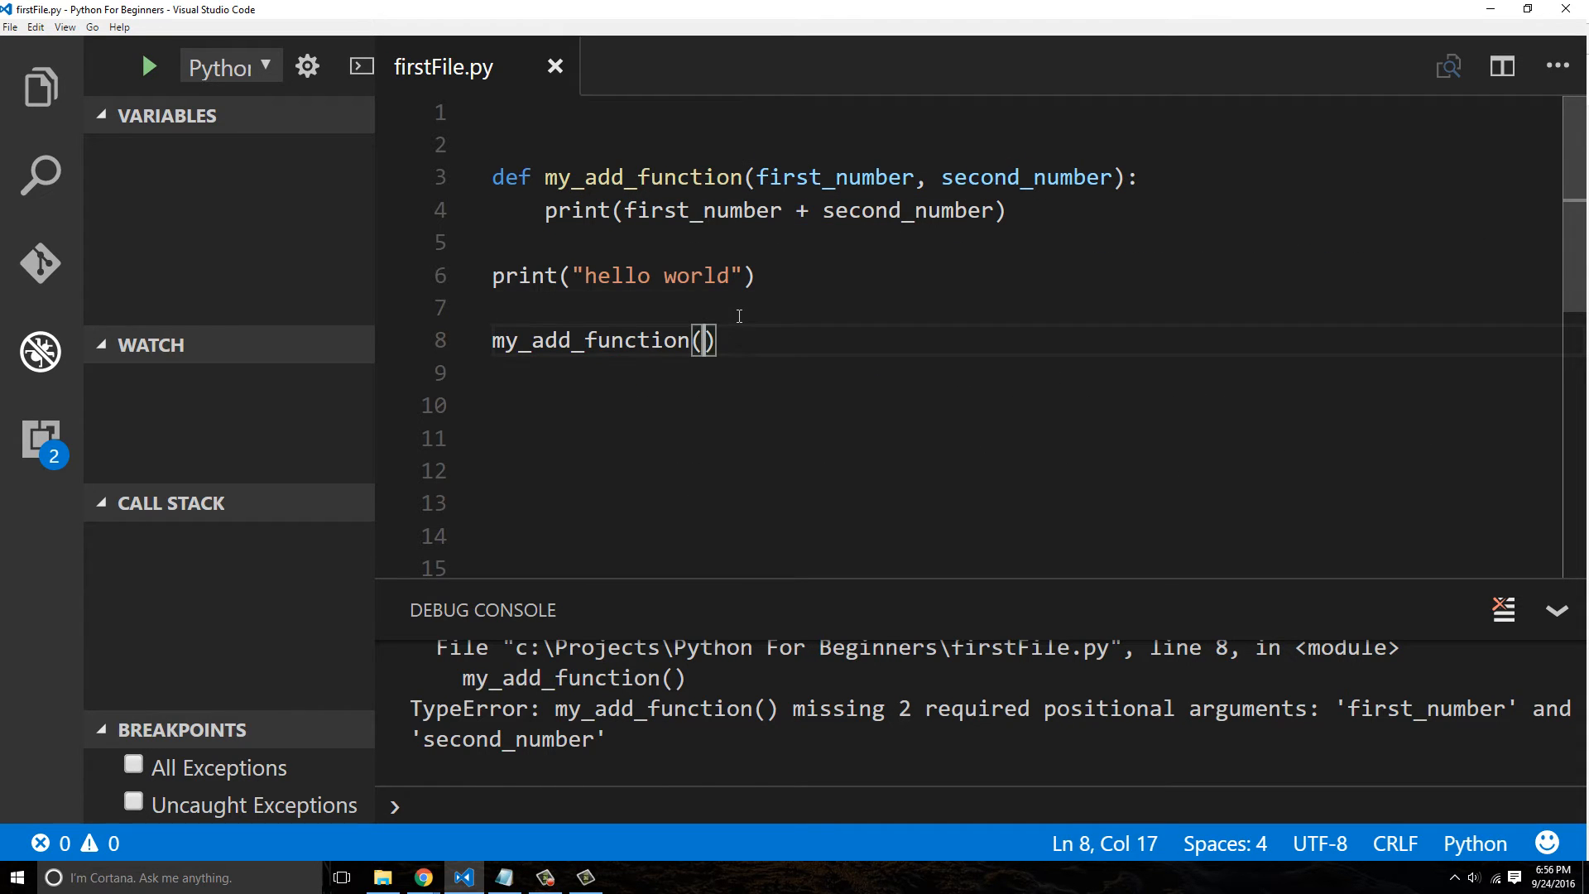
Call my_add_function(5, 5) and run it so the console prints 10
type("5")
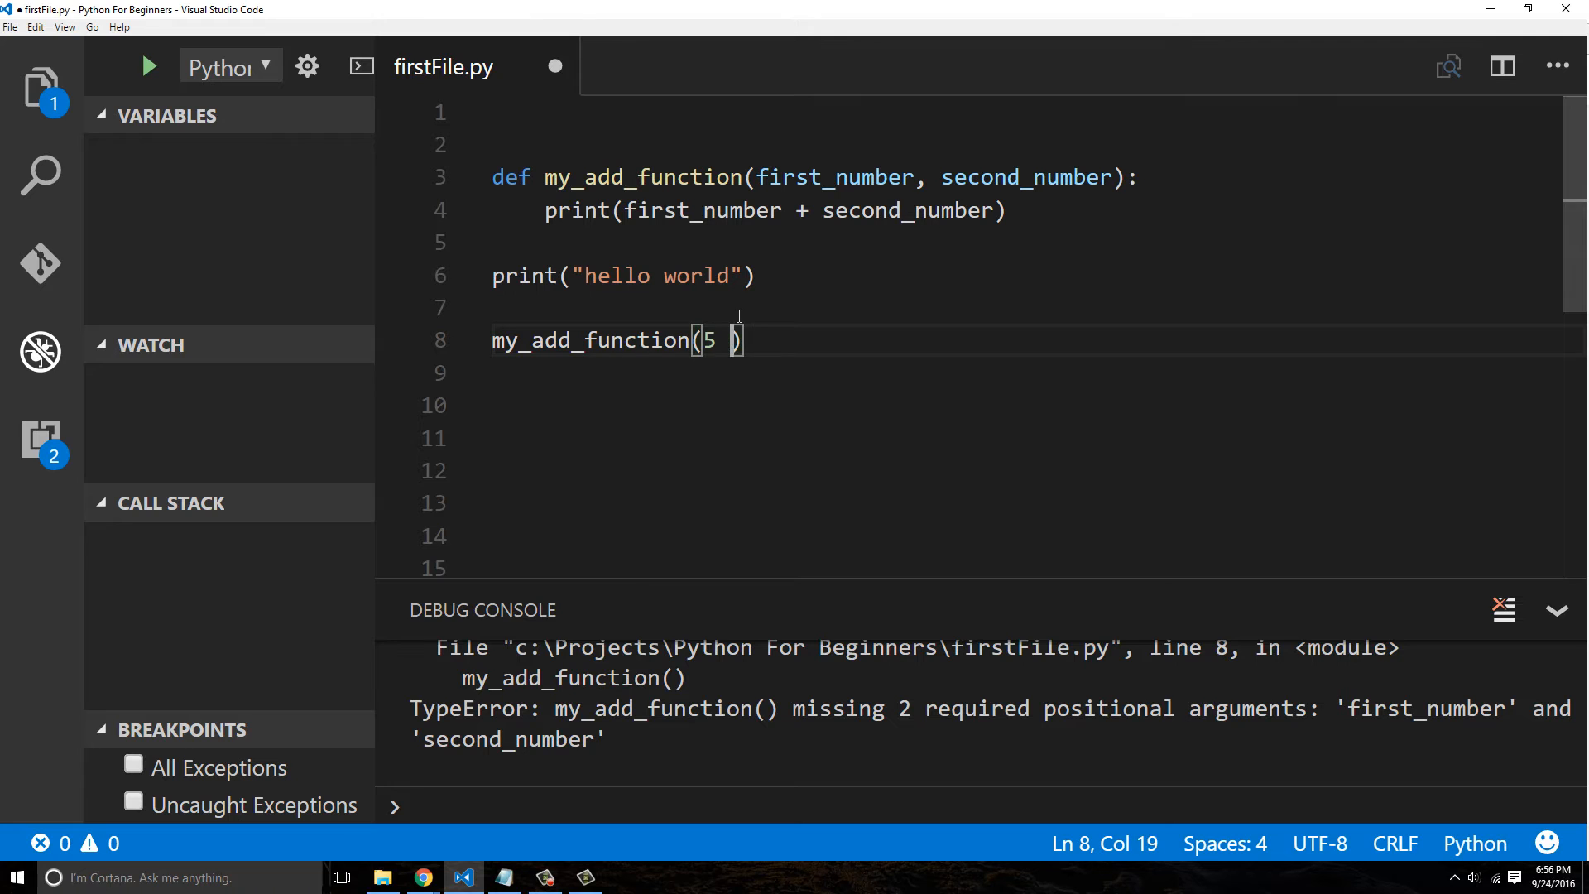
type(", 5")
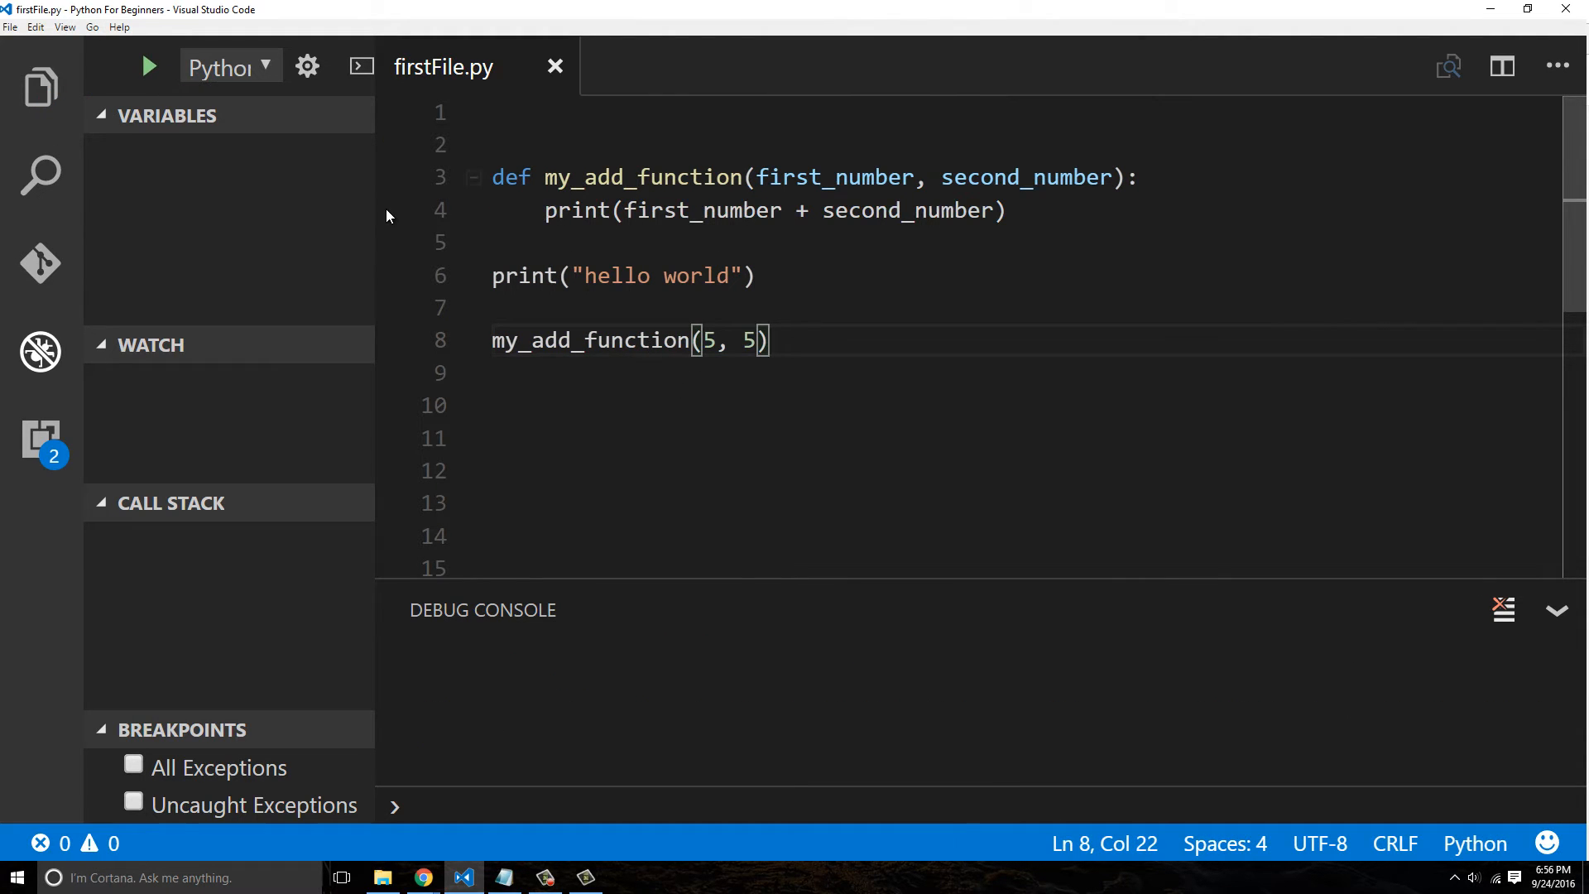
left_click(148, 66)
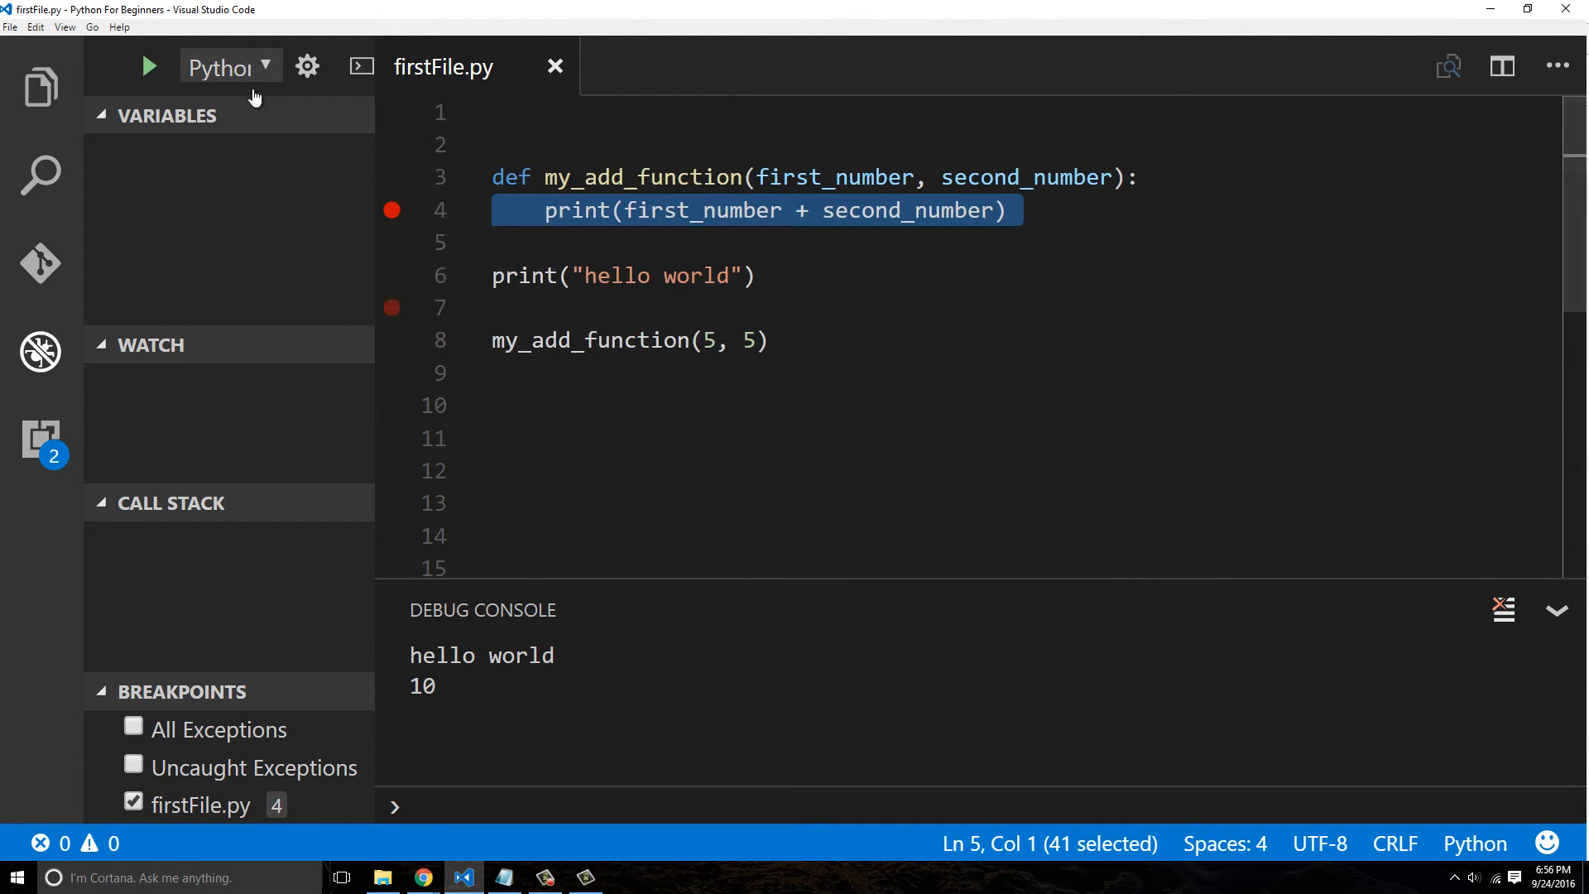
left_click(147, 66)
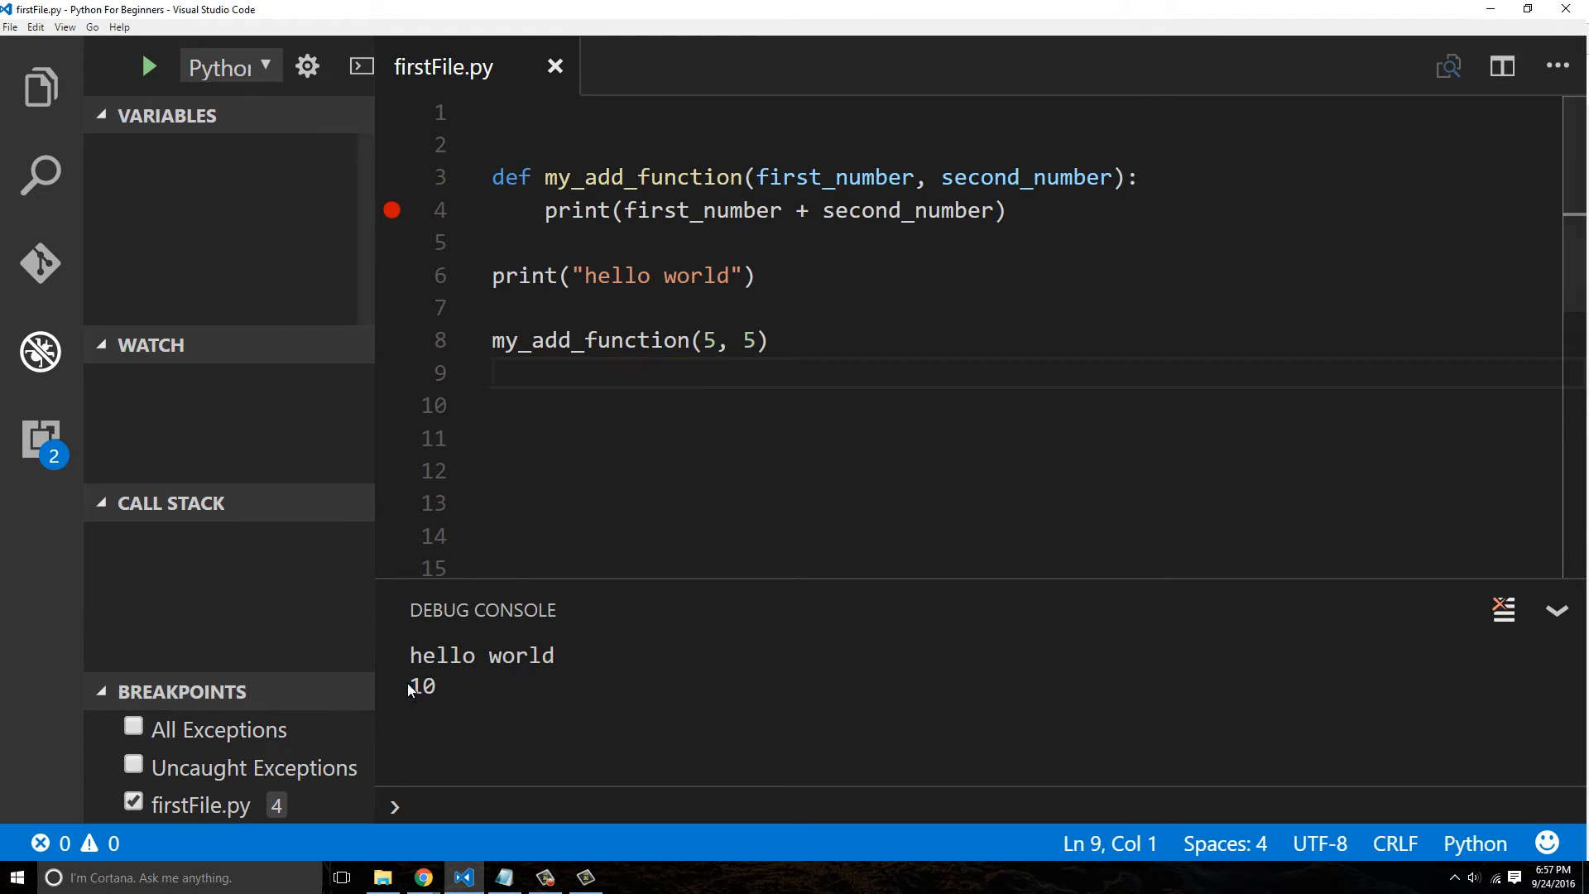
left_click(763, 341)
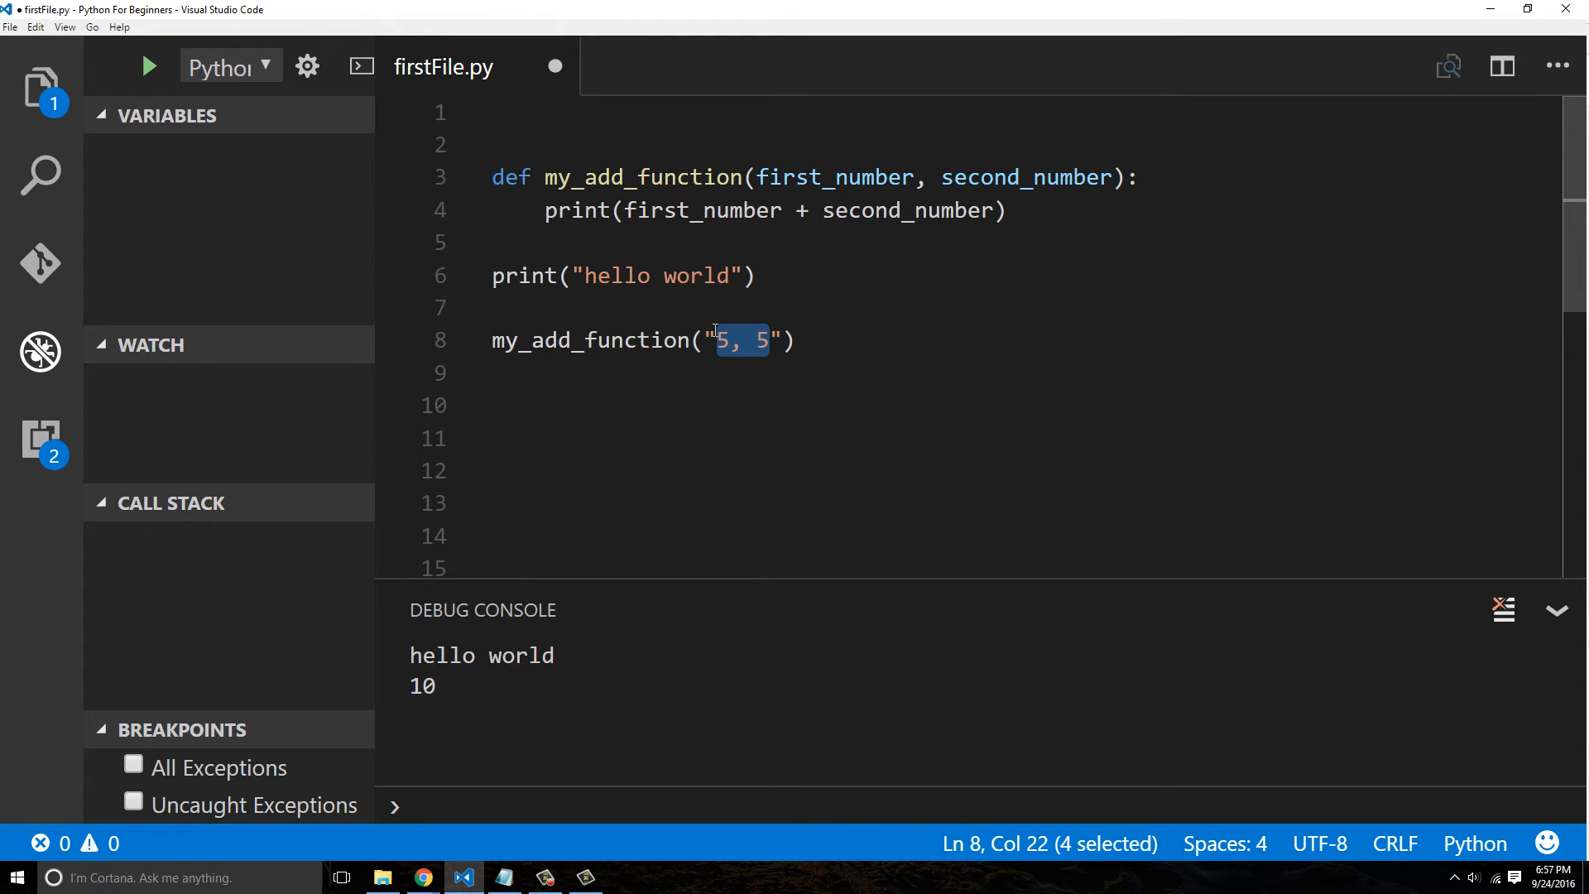
Call my_add_function with the strings "chris" and " hawkes" and run it to print chris hawkes
type("chris\"")
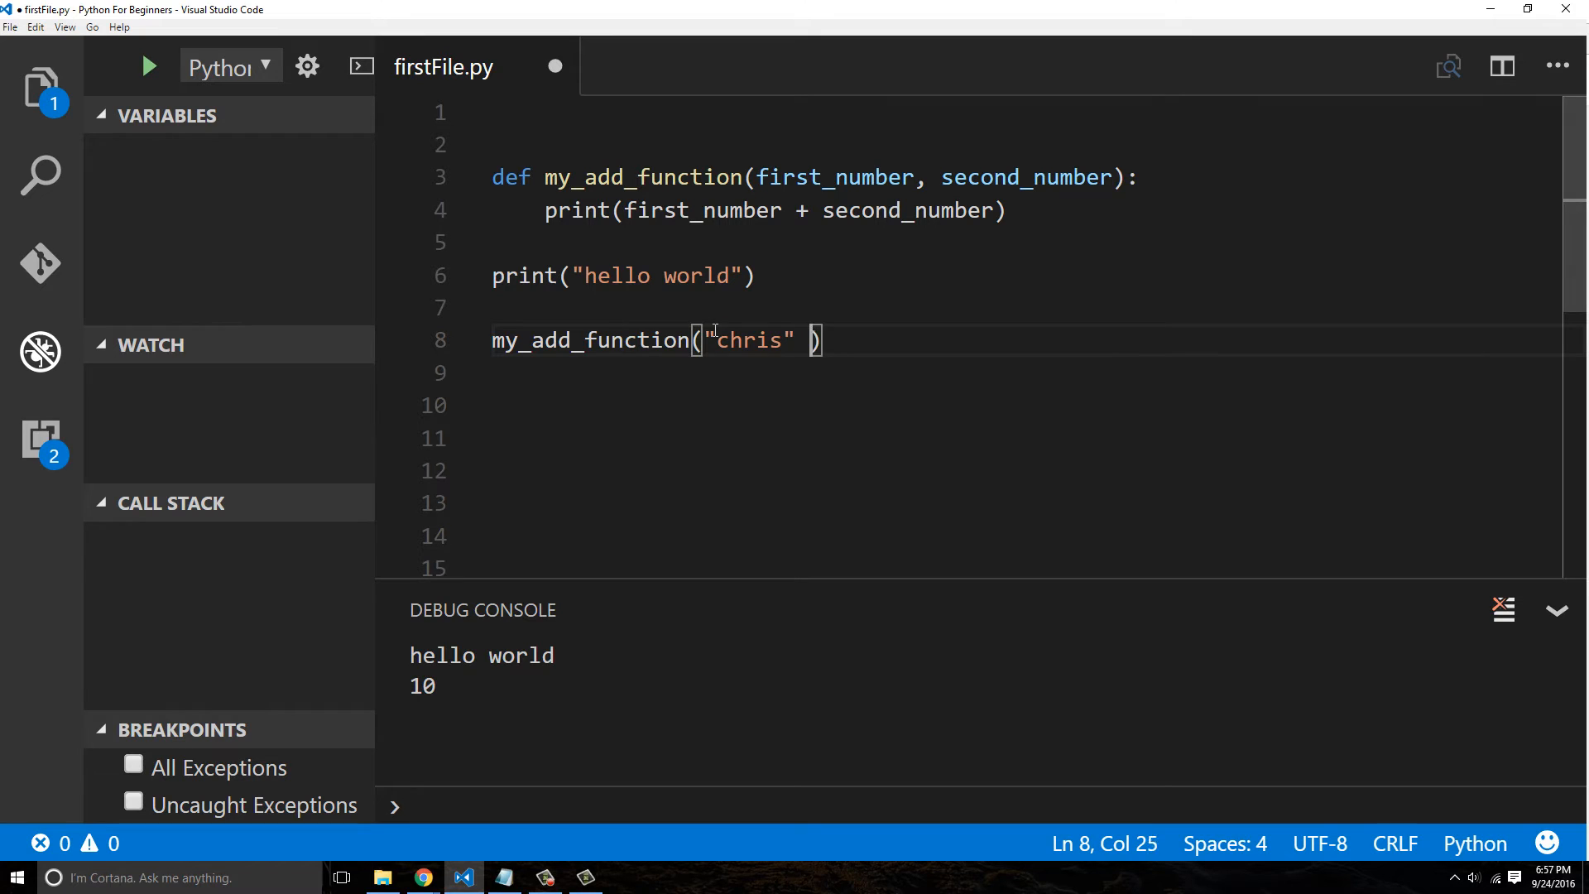
type(", \"ha")
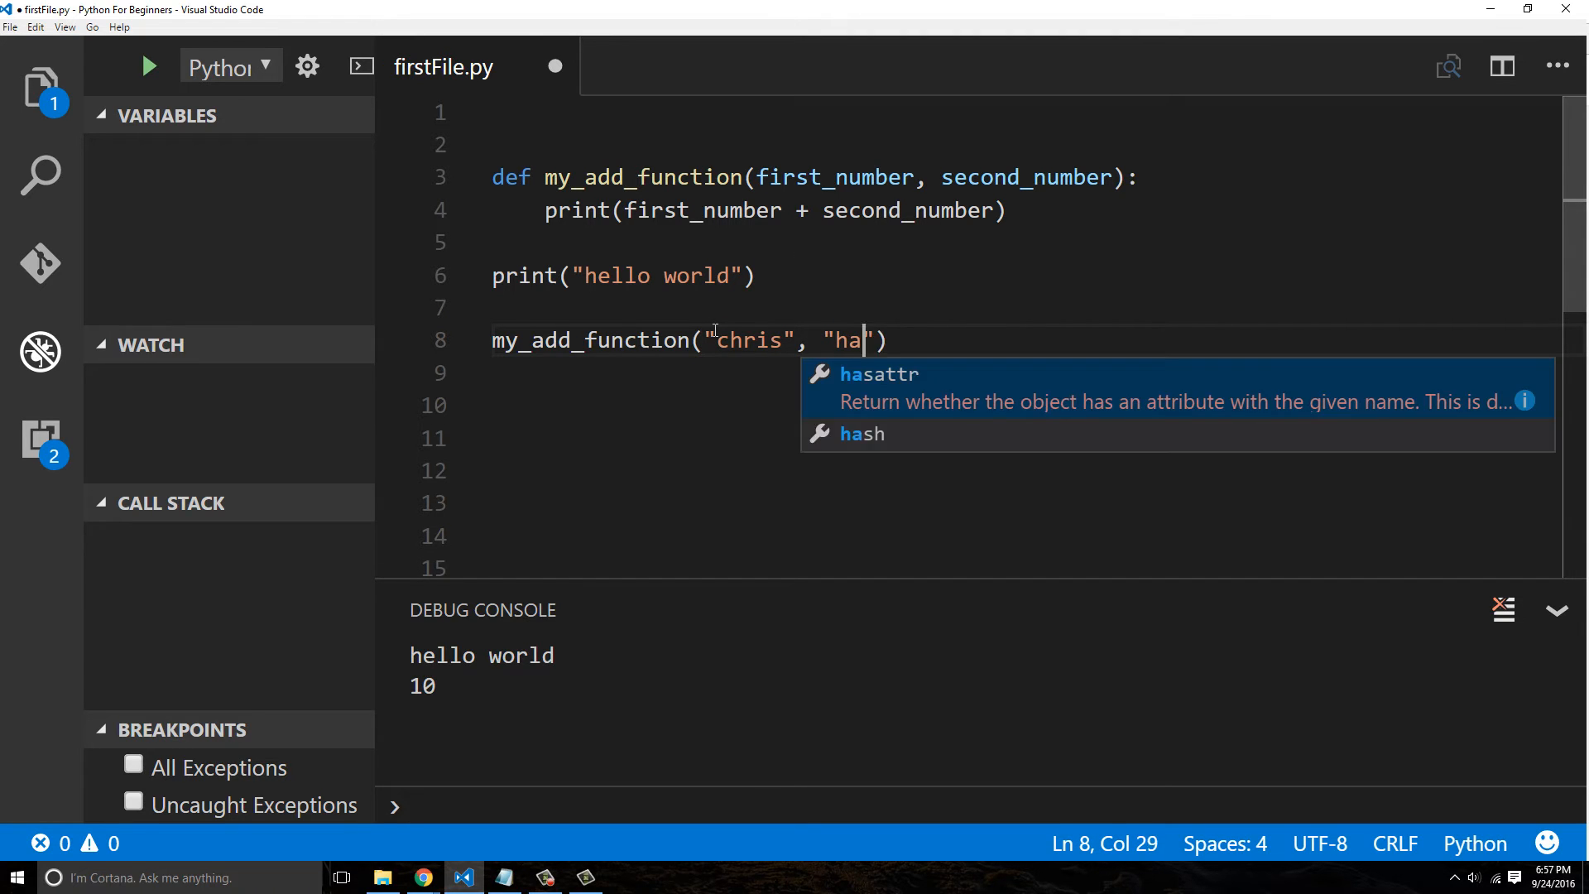
type("wkes")
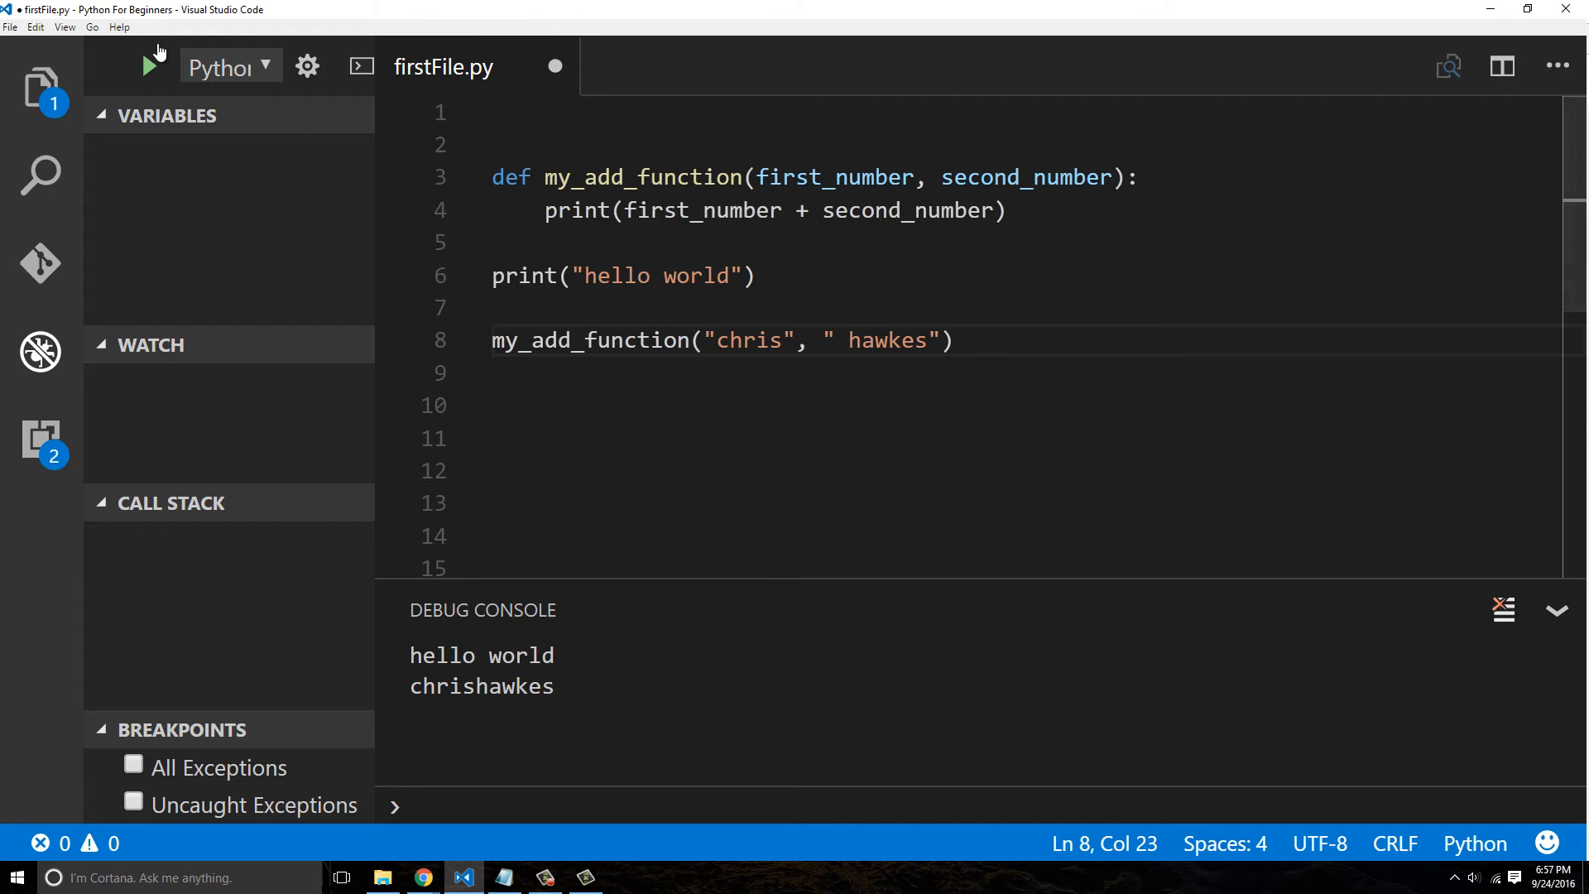
left_click(149, 66)
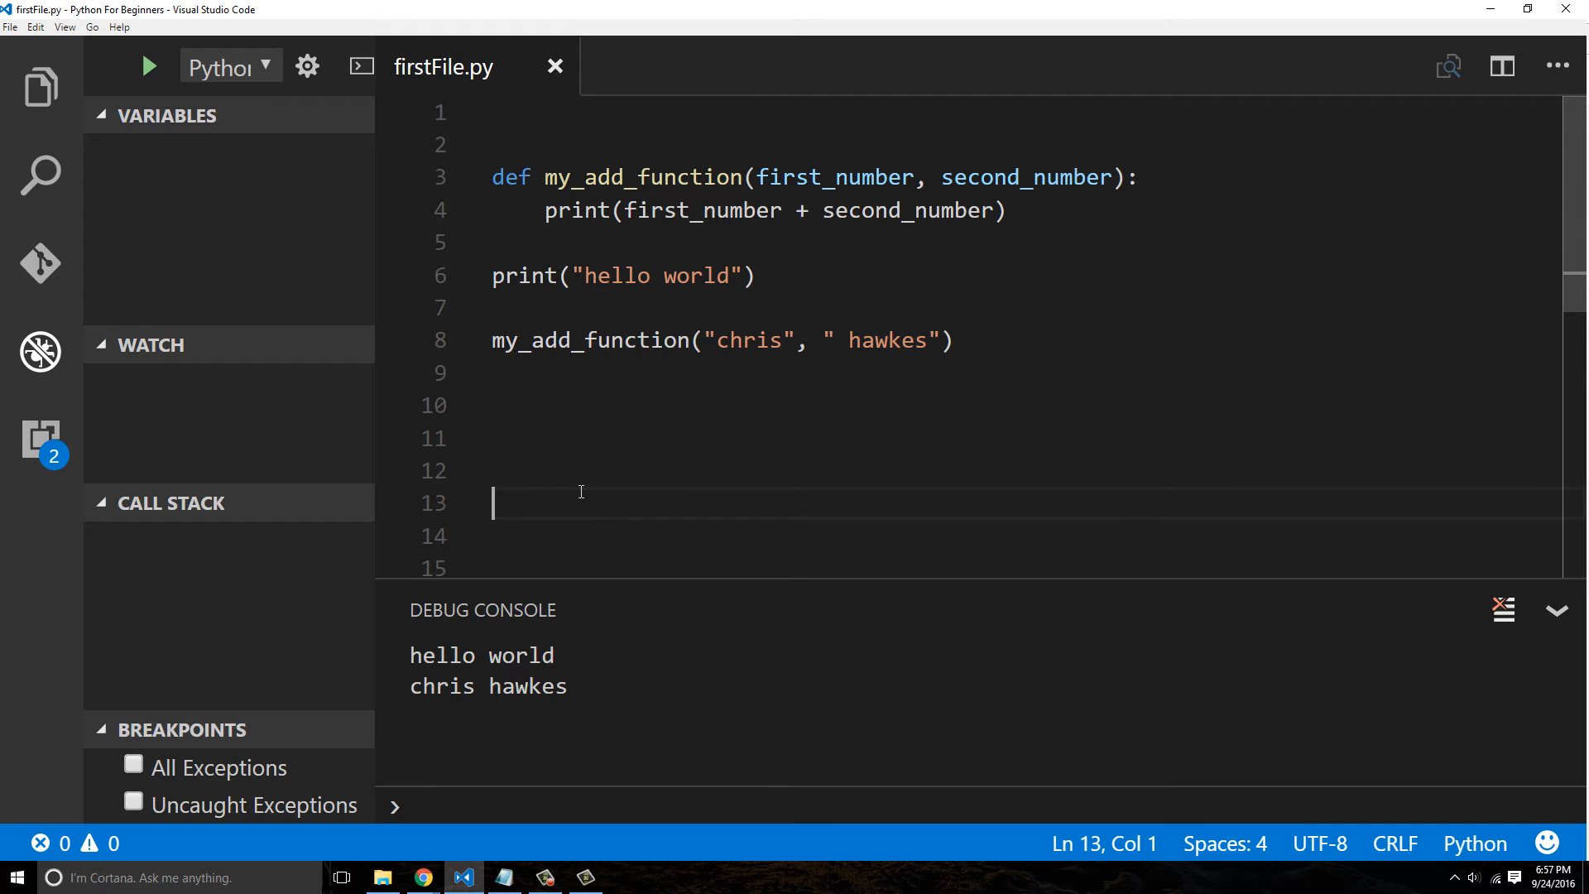
mouse_move(1108, 174)
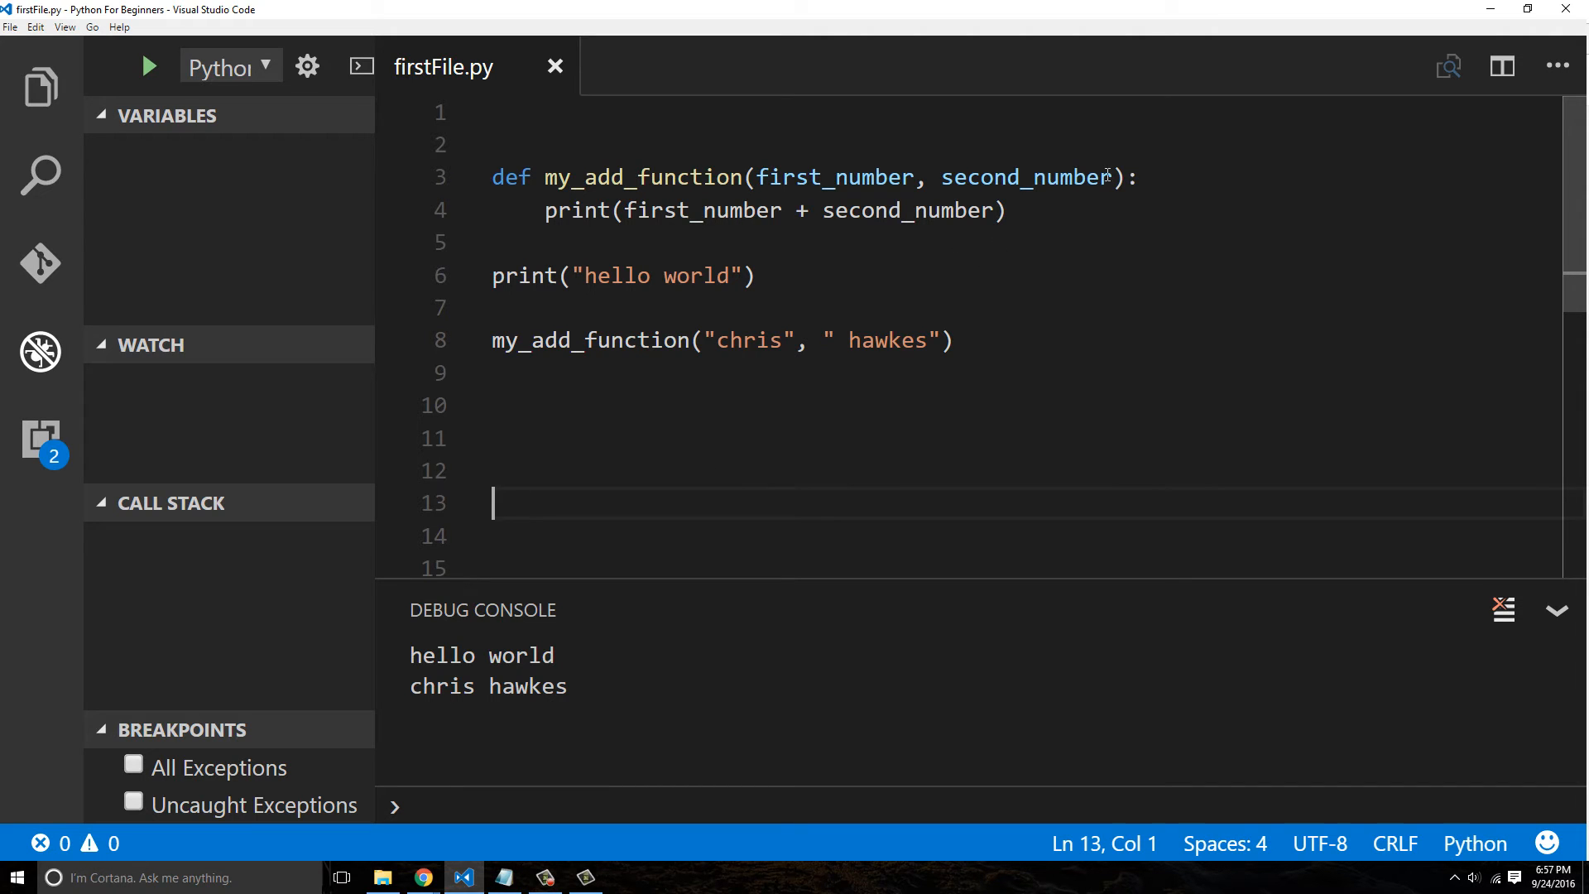
left_click_drag(748, 177, 1109, 177)
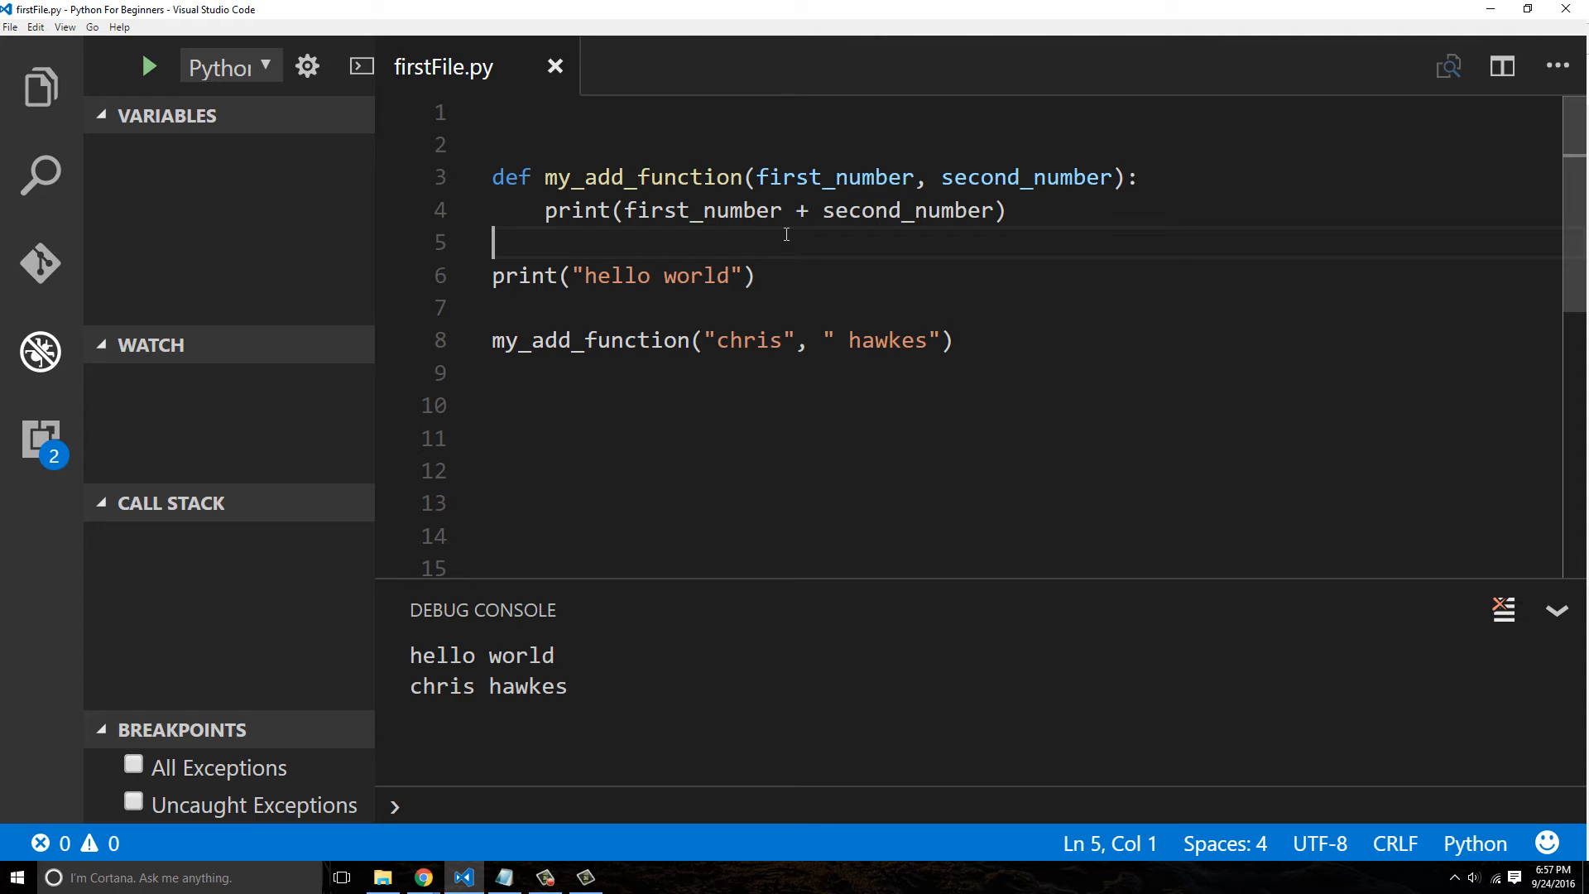
mouse_move(917, 406)
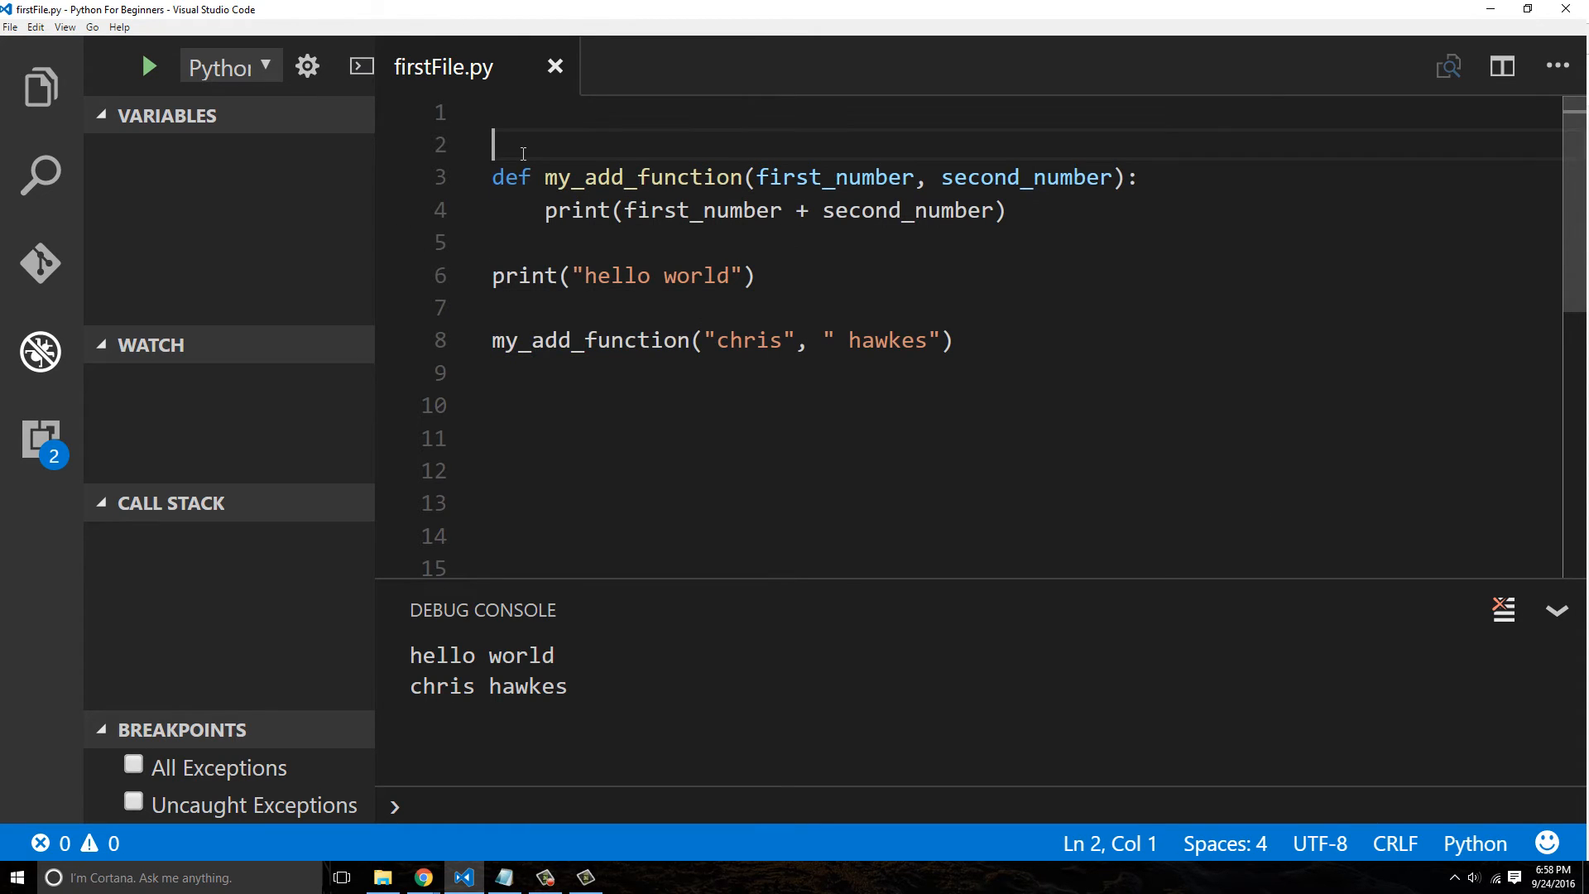
Add a docstring above the def noting this function adds two numbers
key("enter")
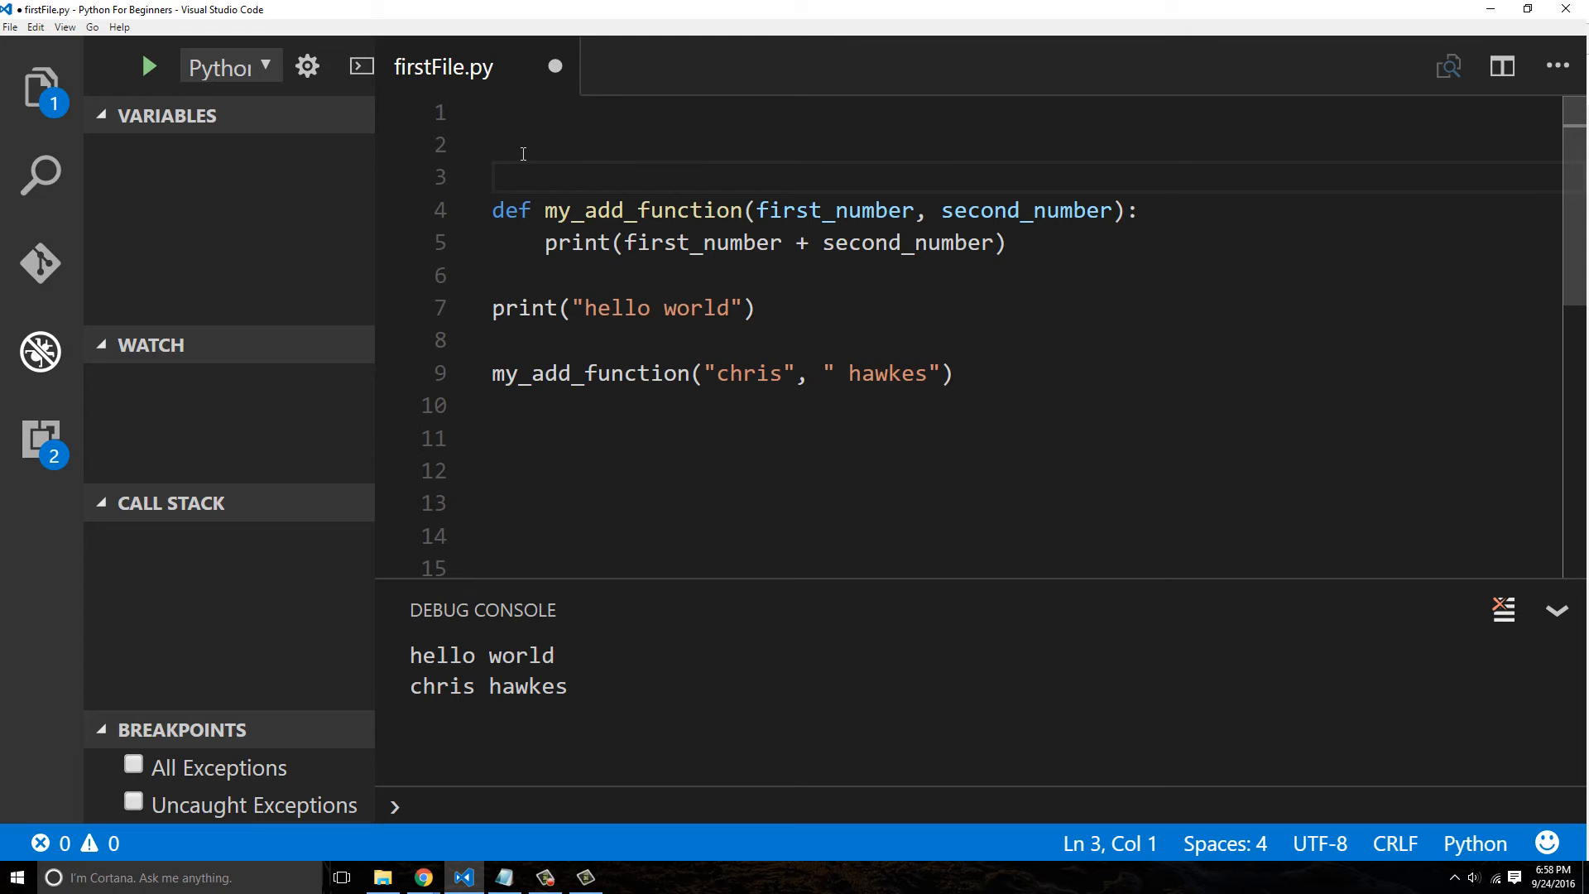
type("#3")
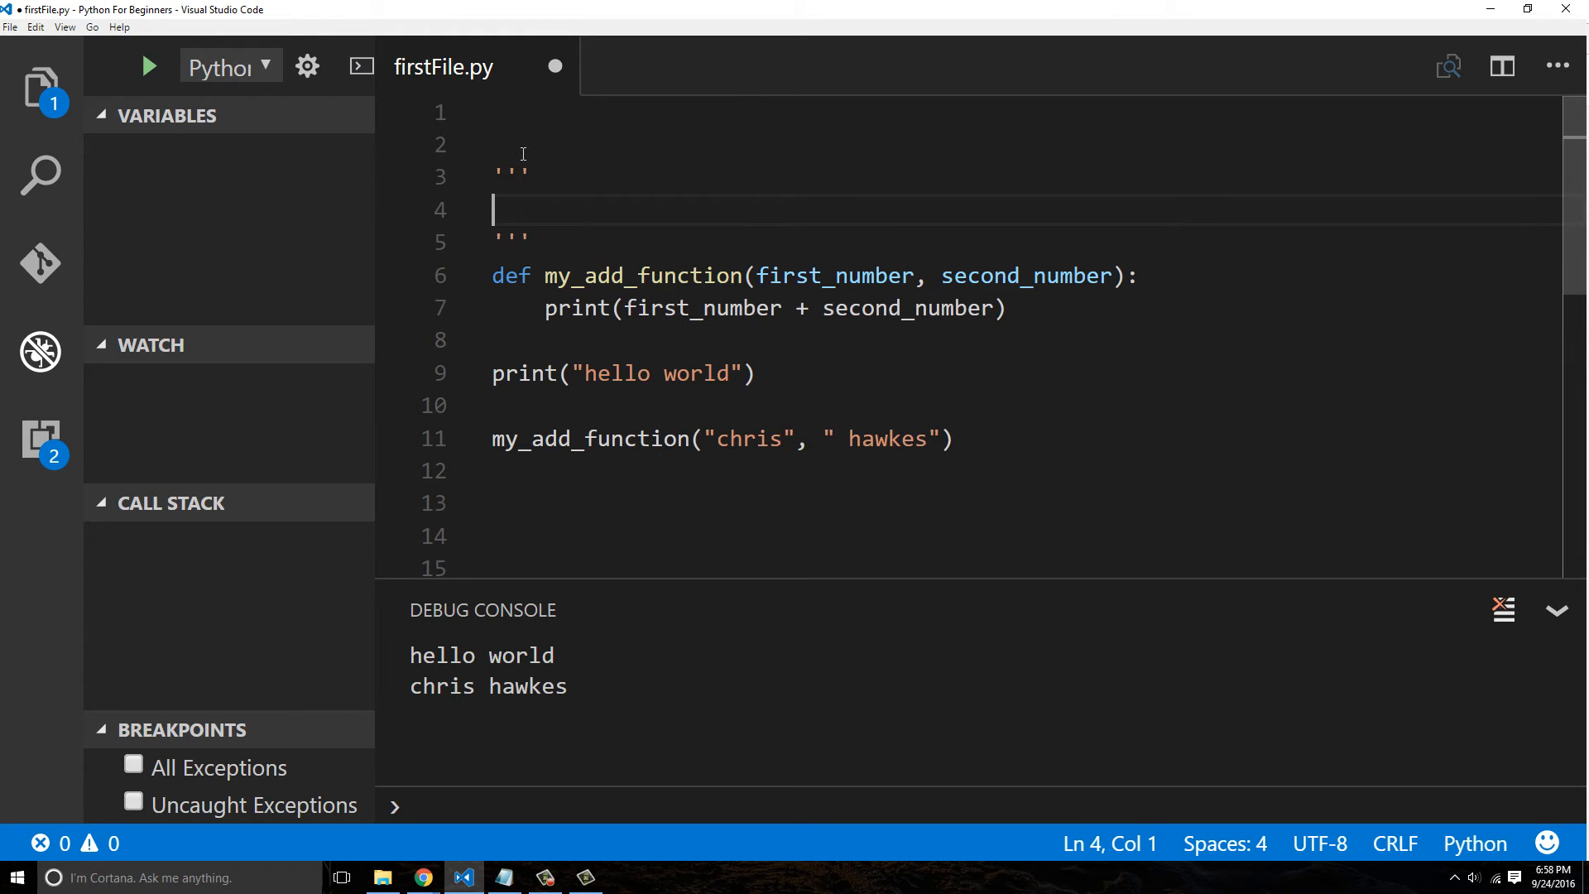
type("this func")
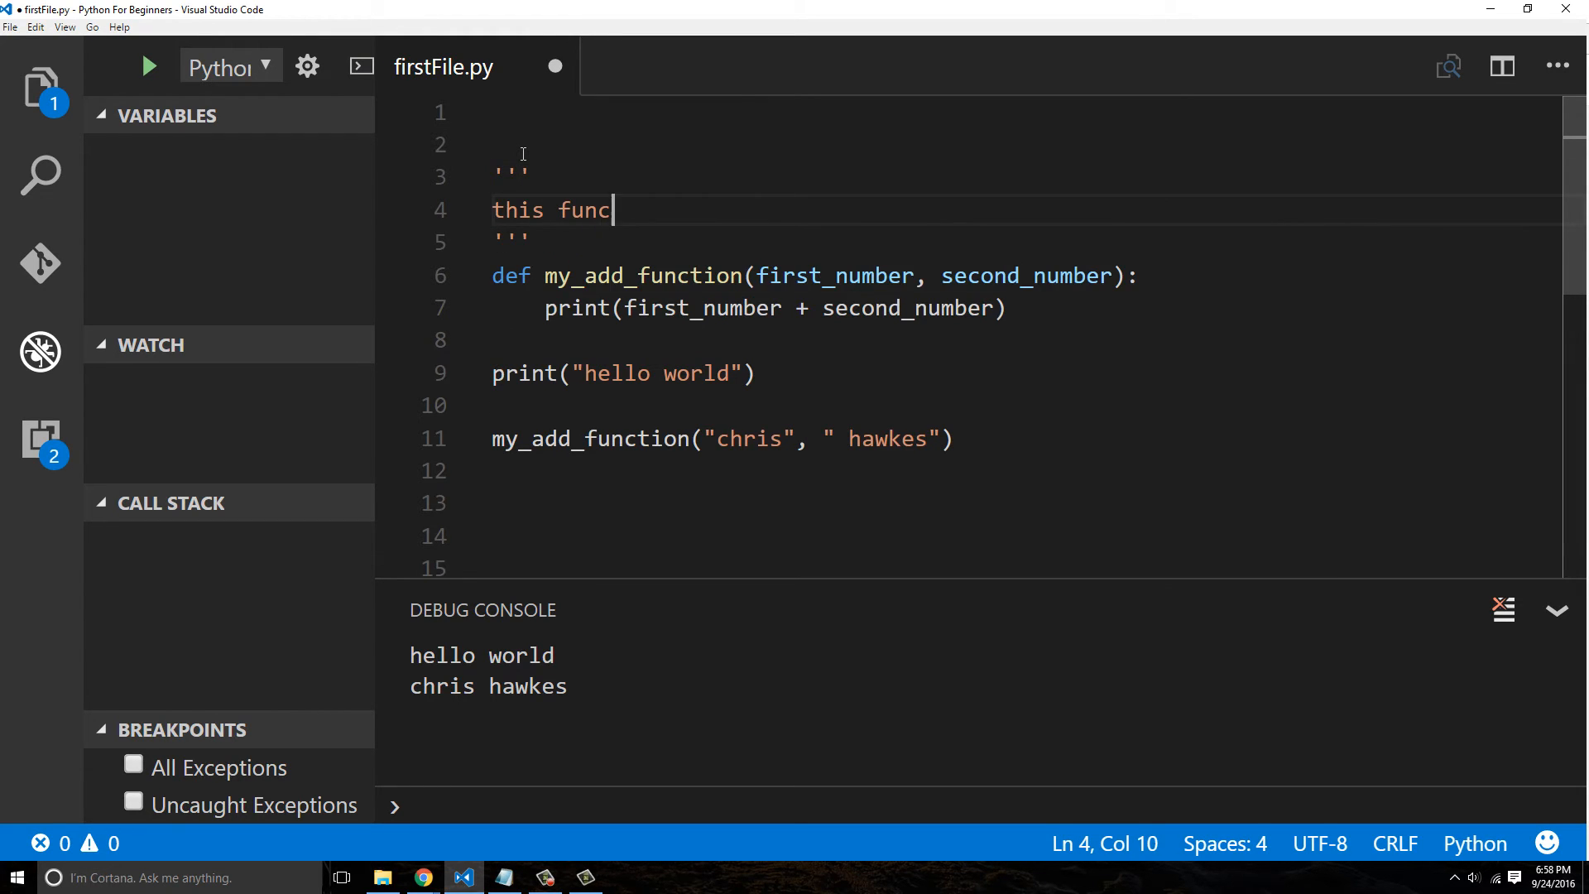
type("tion add's to numbers")
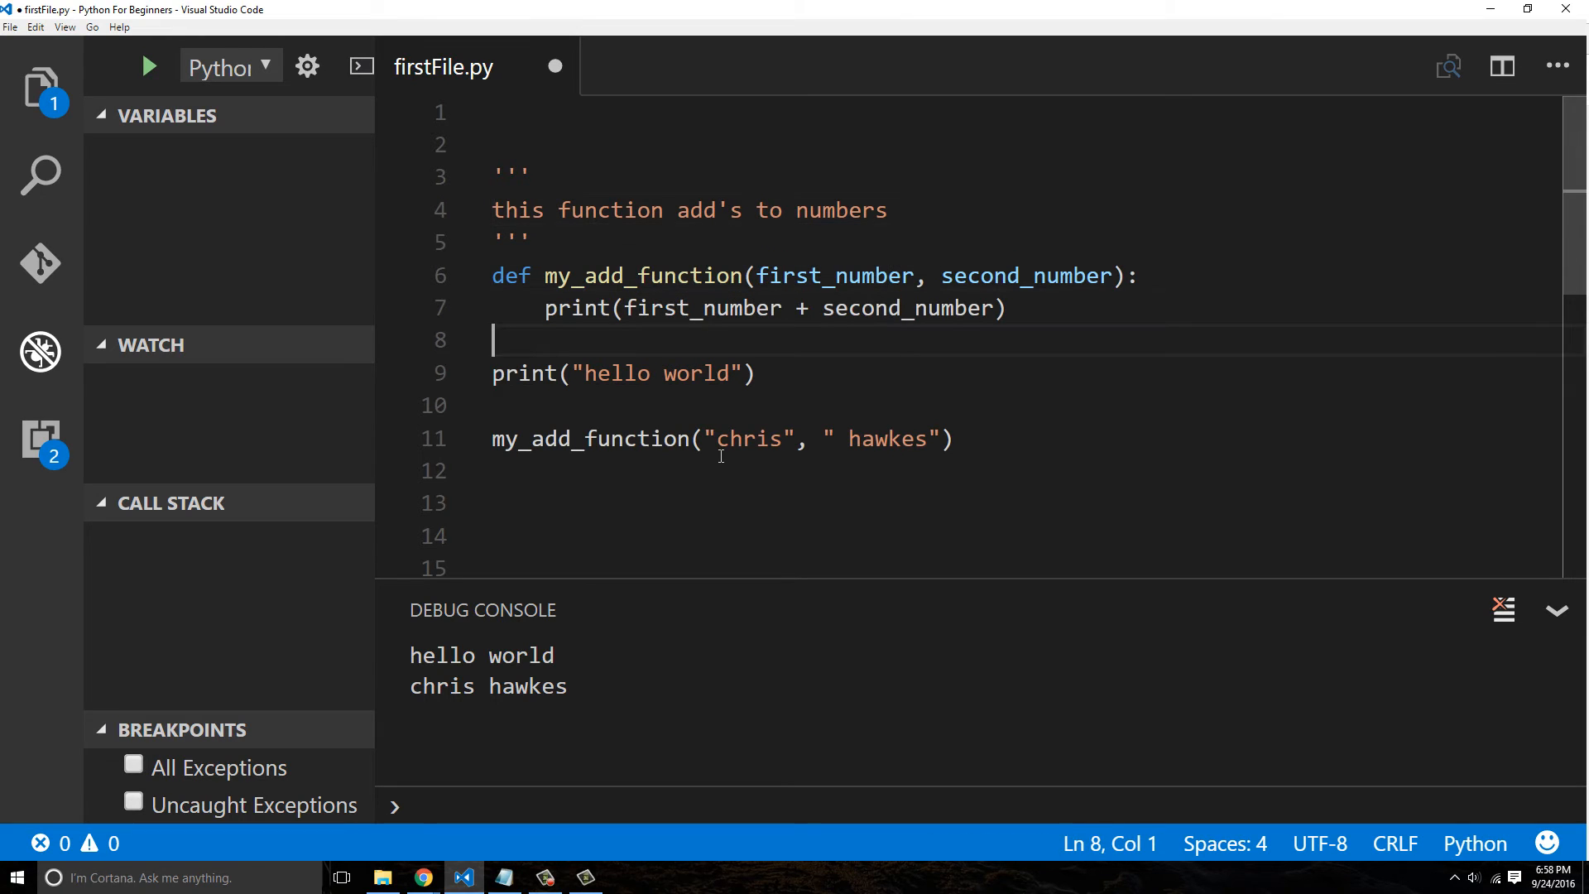
Change the call to my_add_function(5, 2) and run it so the console prints 7
double_click(750, 437)
type("5")
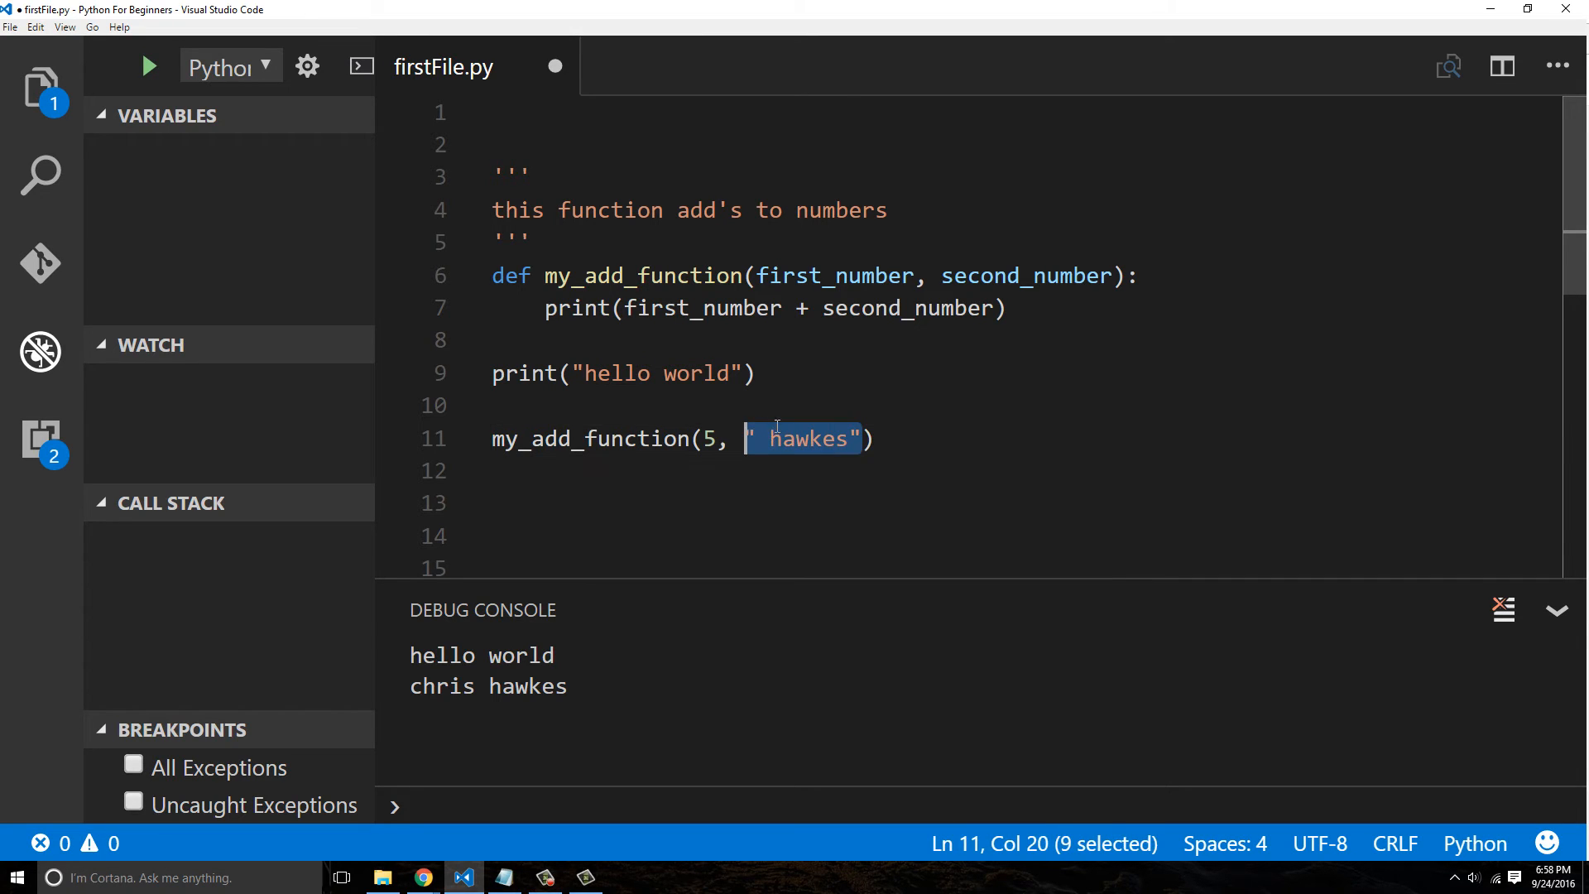
type("2")
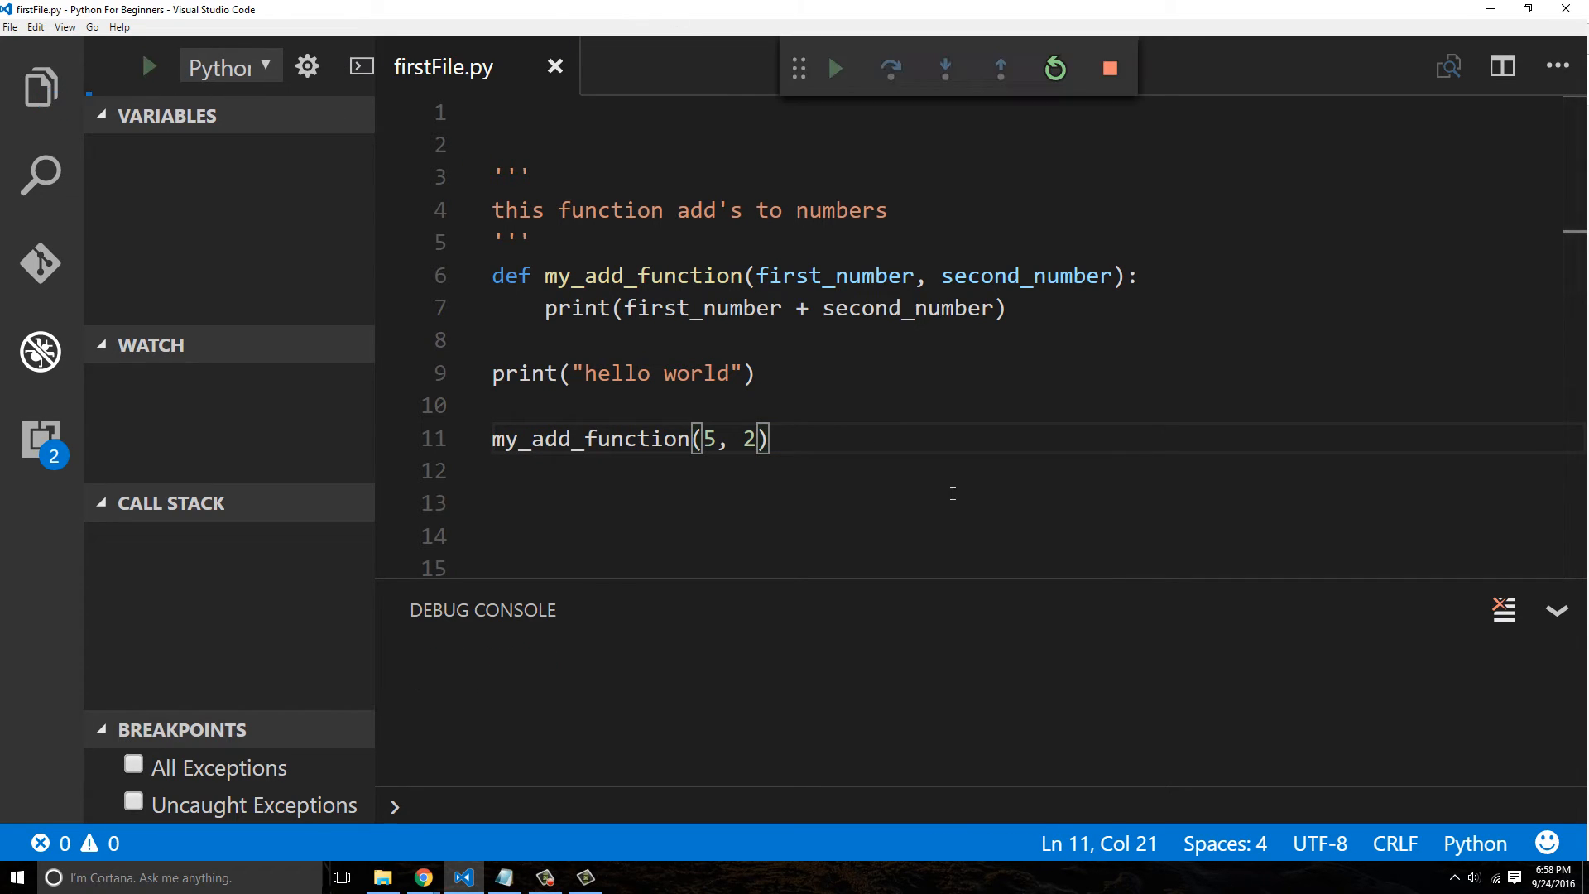
left_click(834, 67)
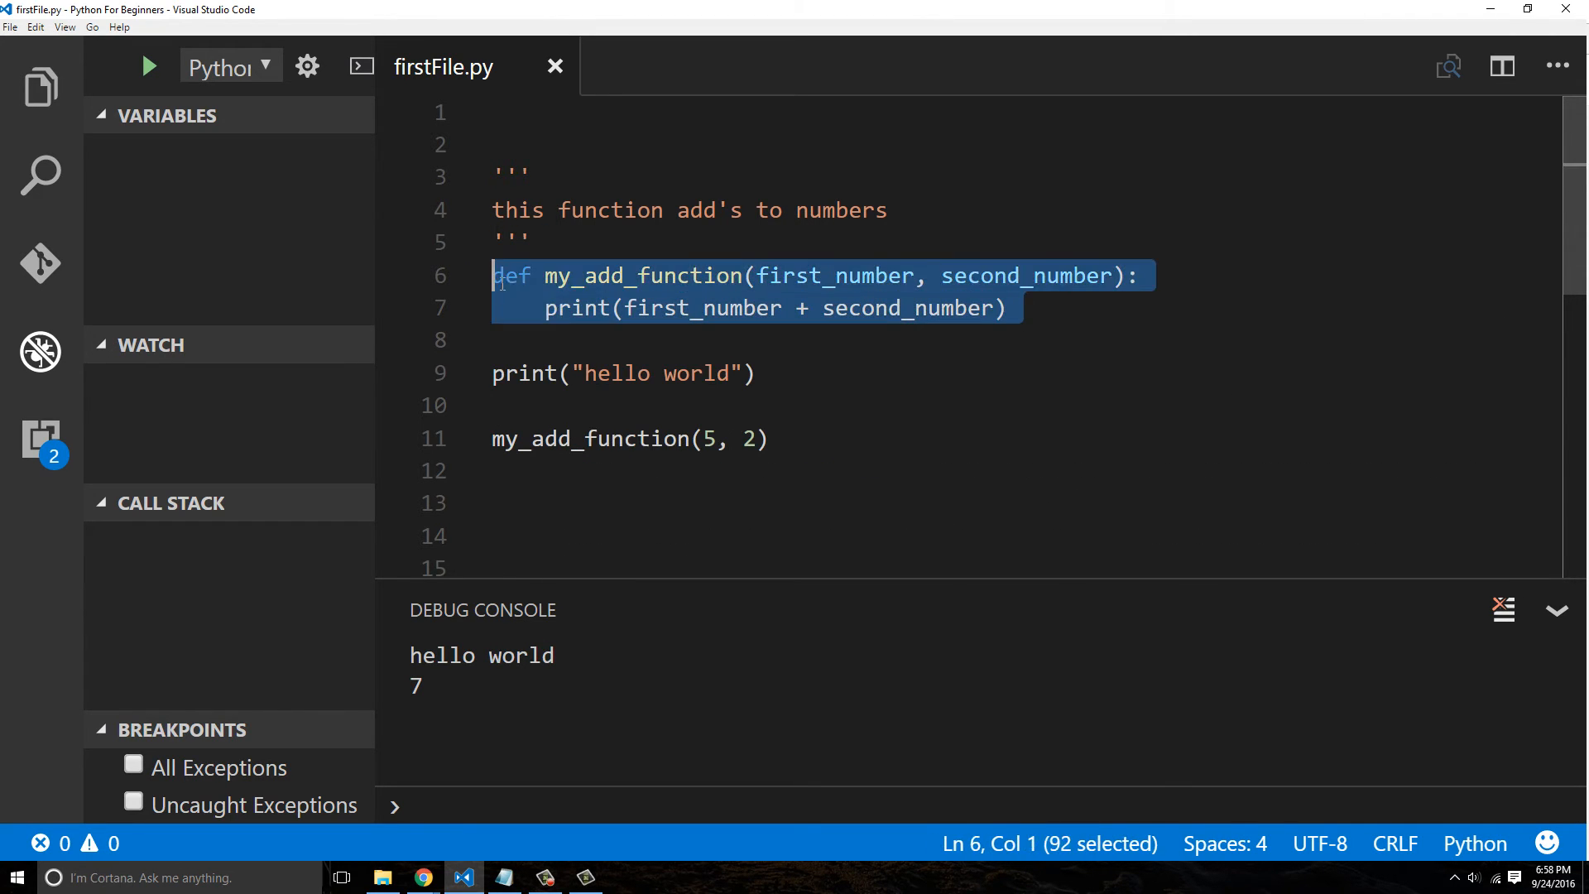
mouse_move(1063, 322)
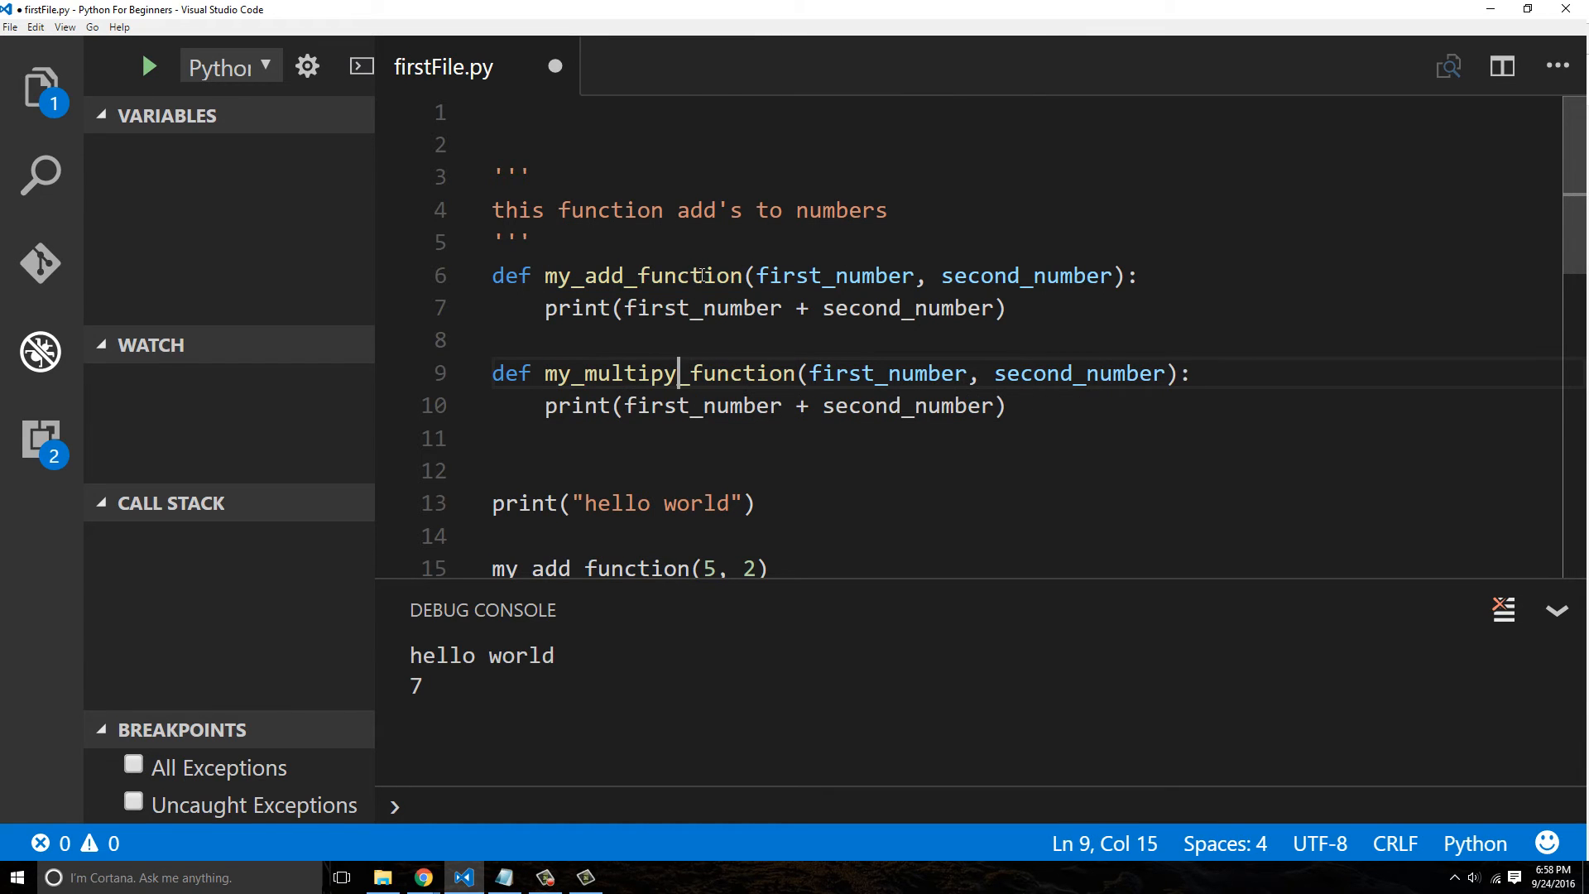
Rename the copied function to my_multiply_function with *, call my_multiply_function(5, 2) and run it to print 10
type("l")
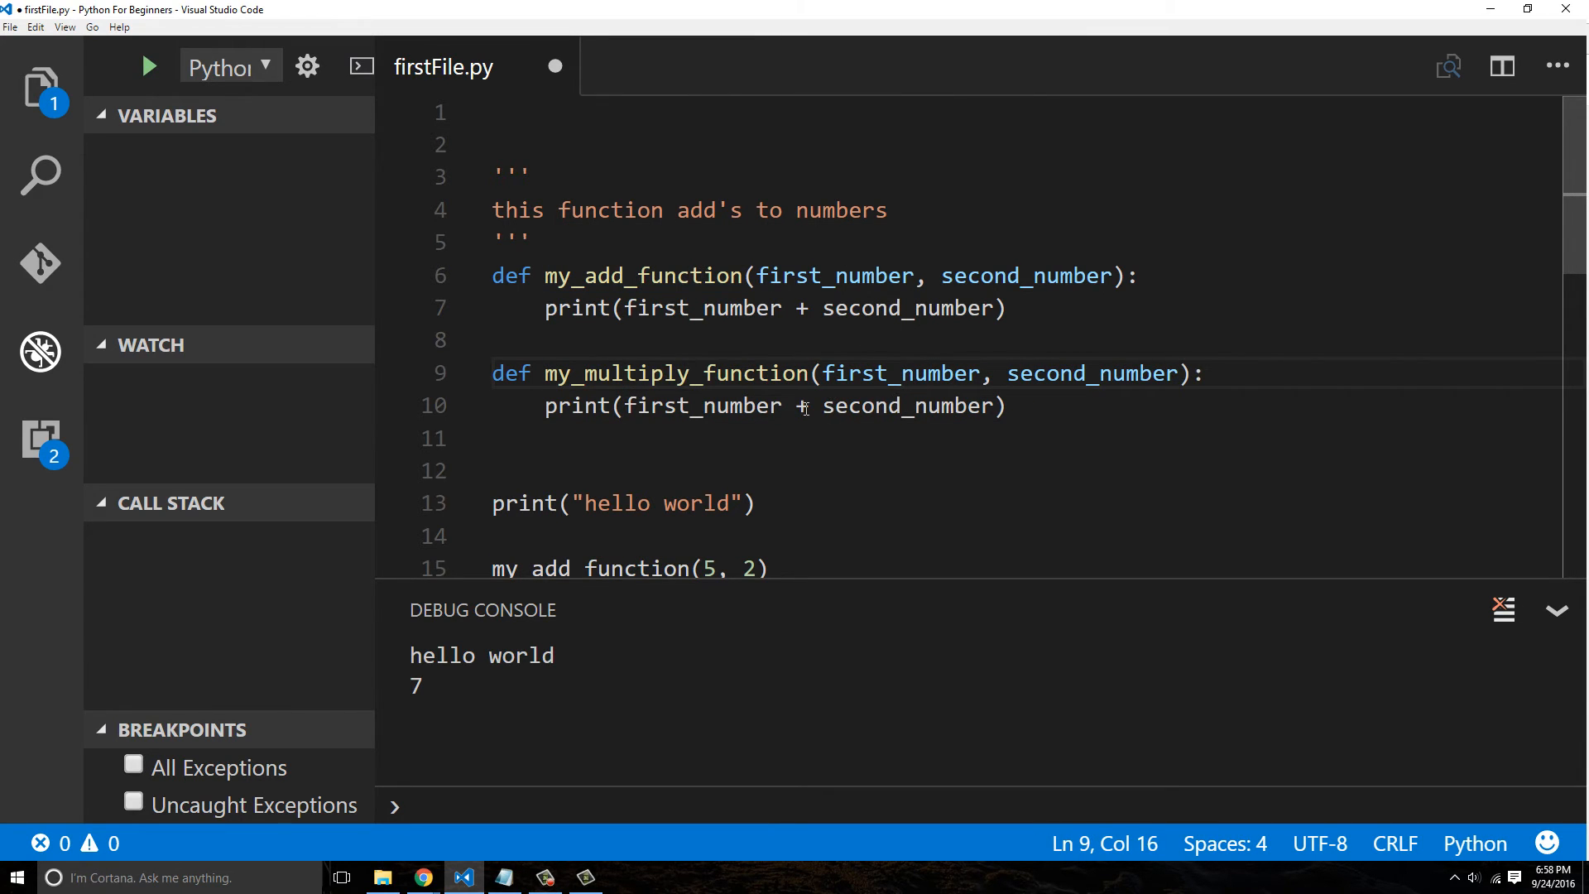
type("*")
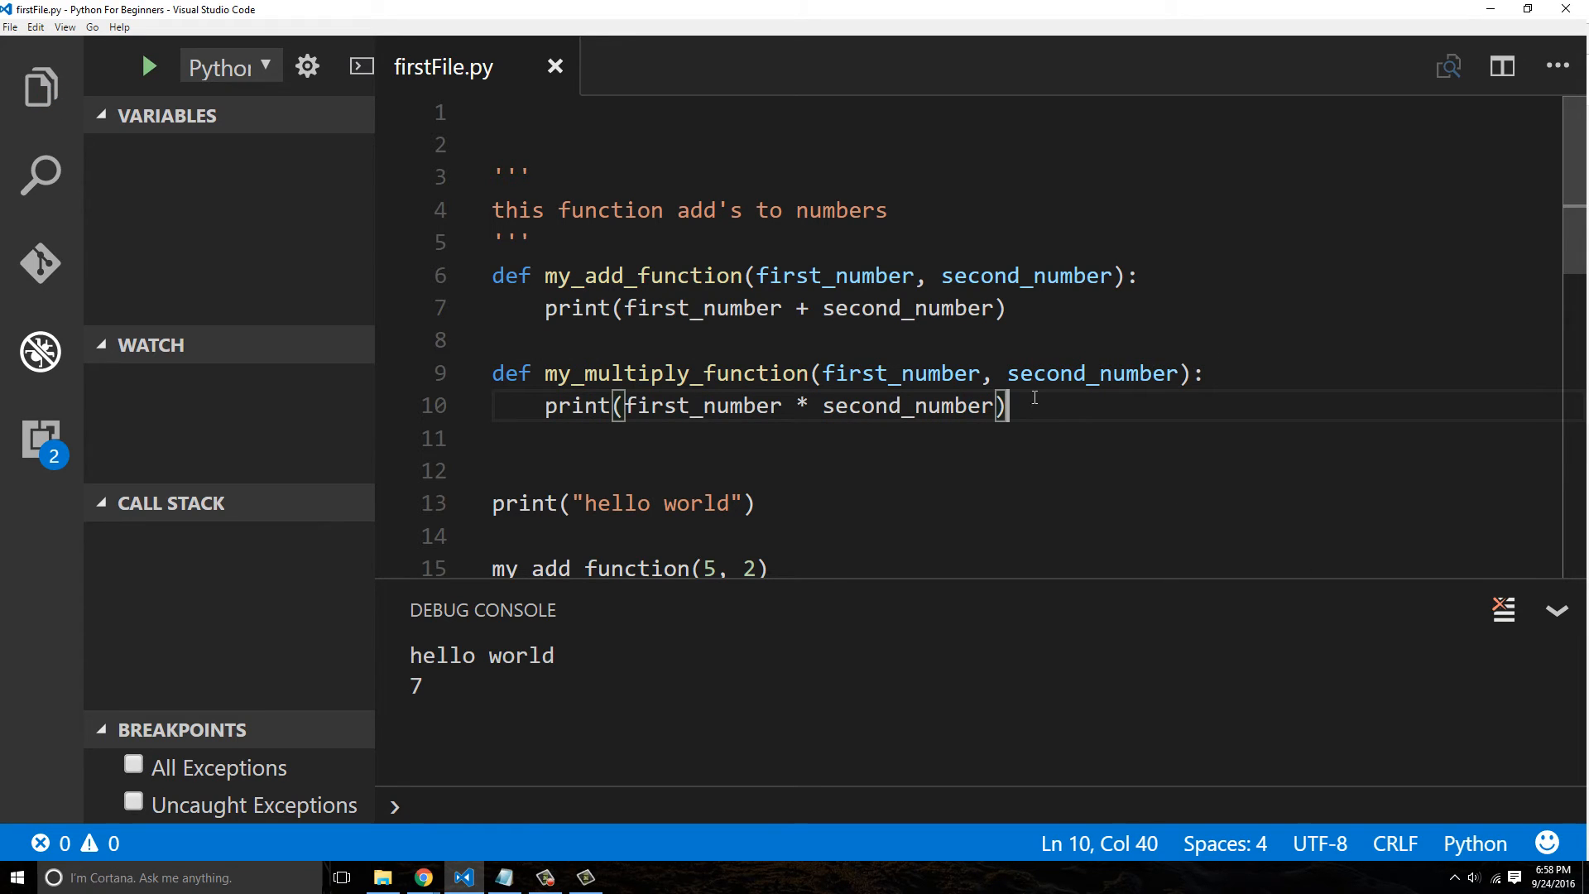
left_click(149, 67)
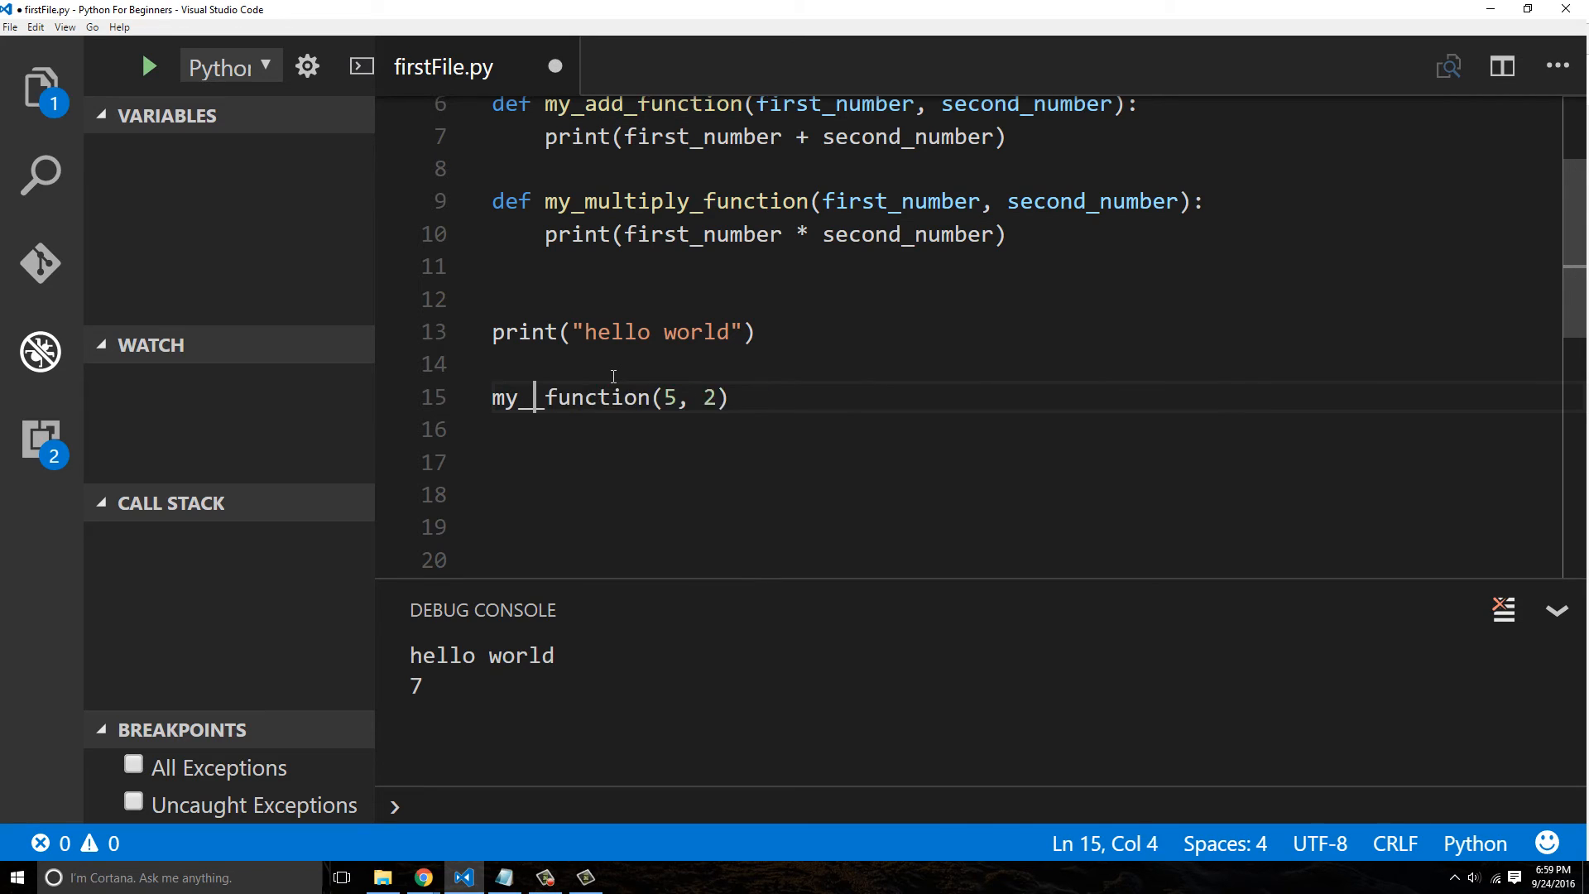
type("multiply")
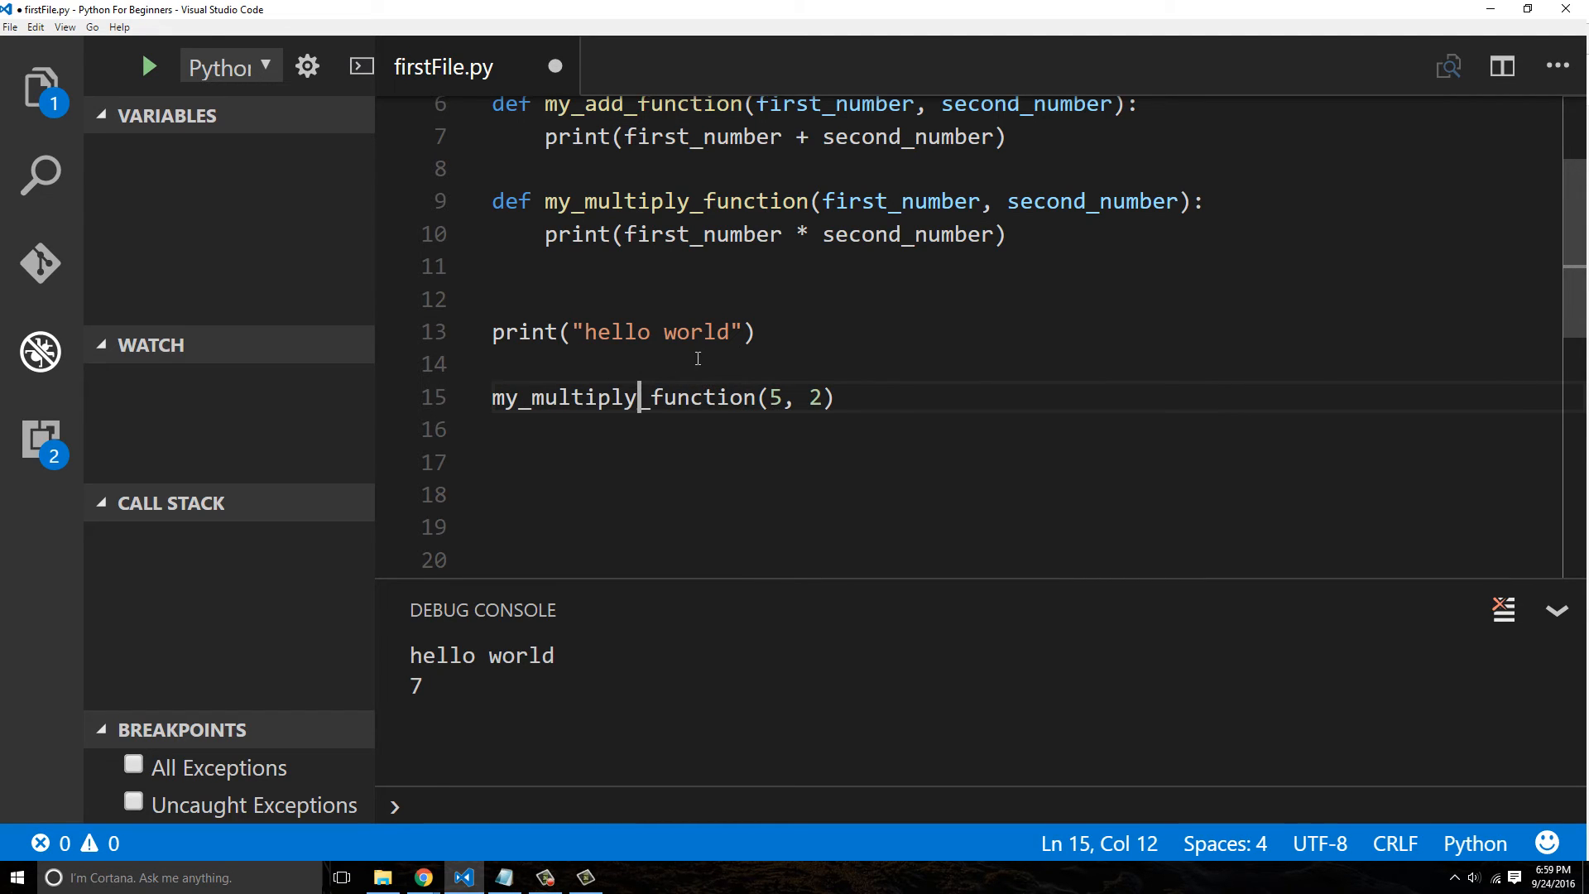
left_click(147, 66)
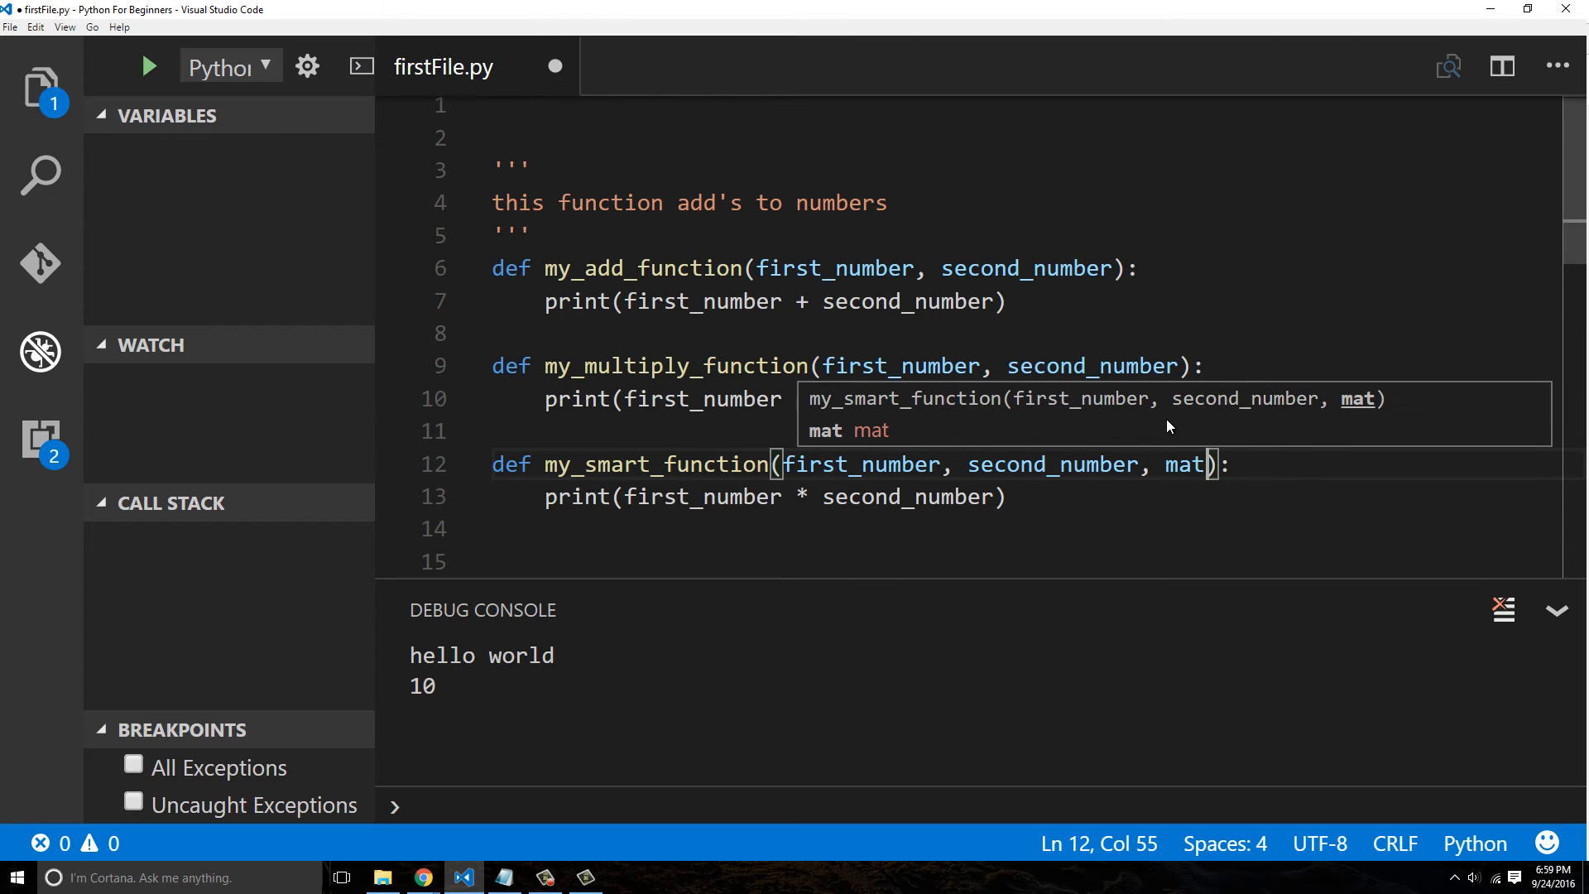
Define my_smart_function(first_number, second_number, math_operation) with an if "add" branch printing the sum
type("h")
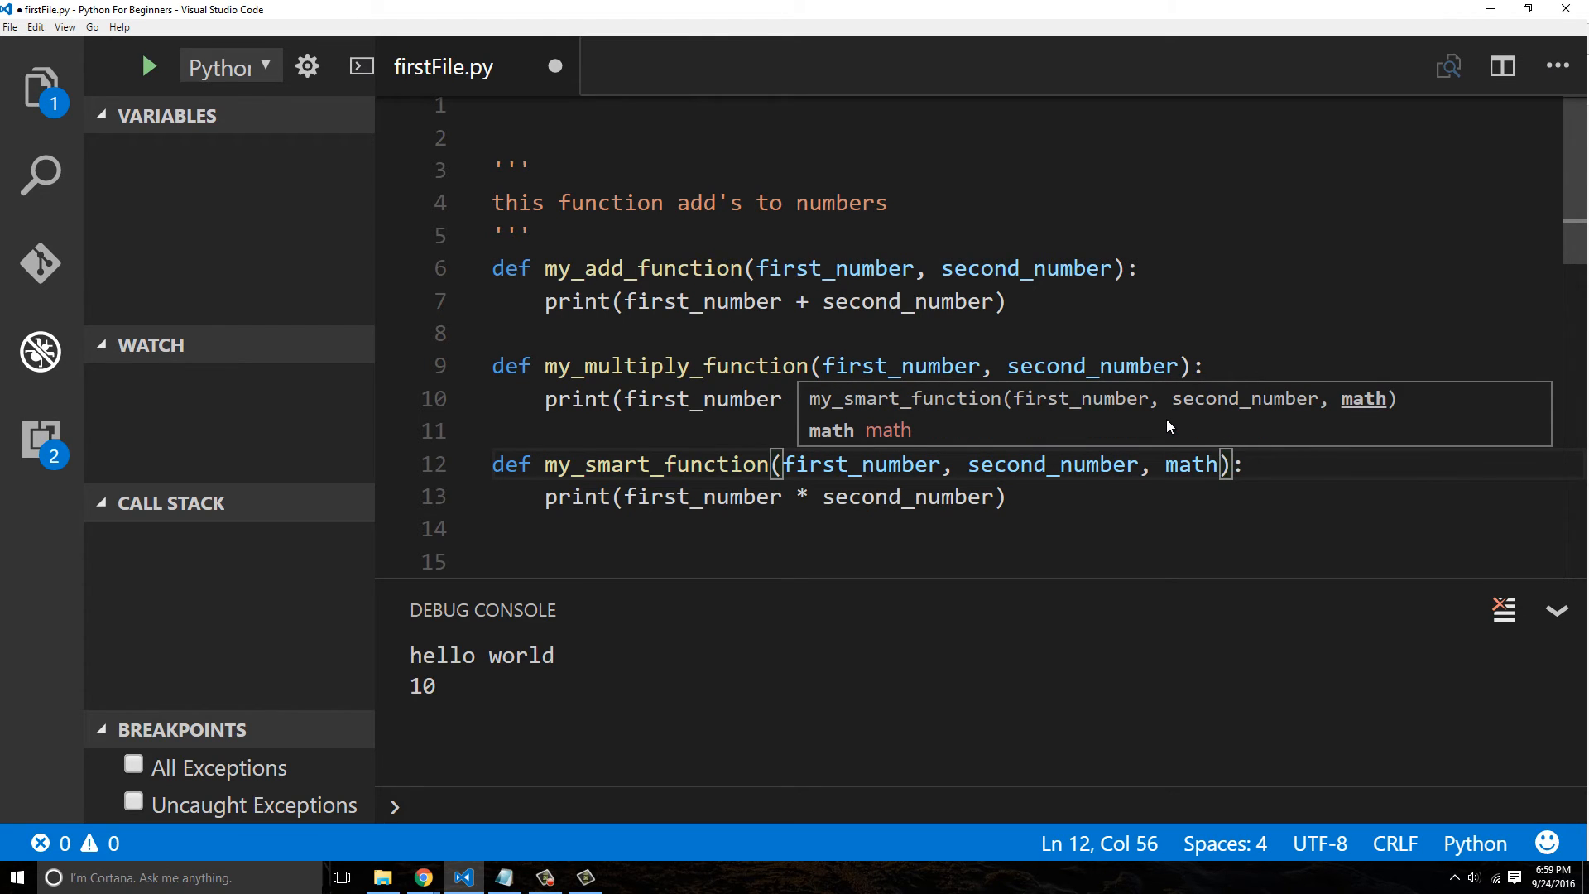
type("_")
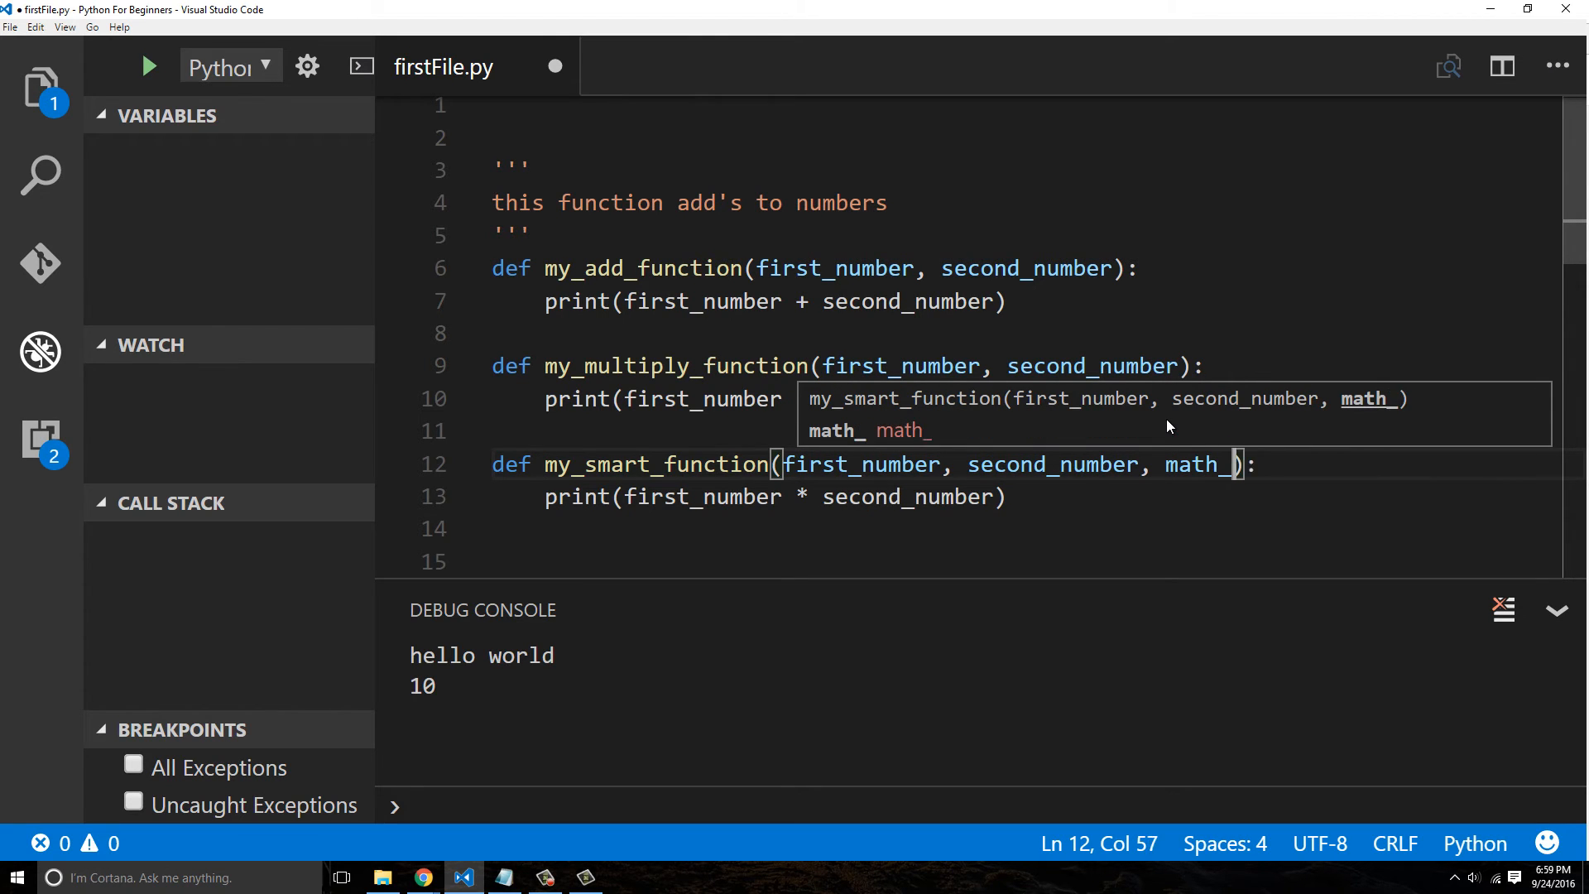
type("operation")
left_click(1024, 497)
type("if")
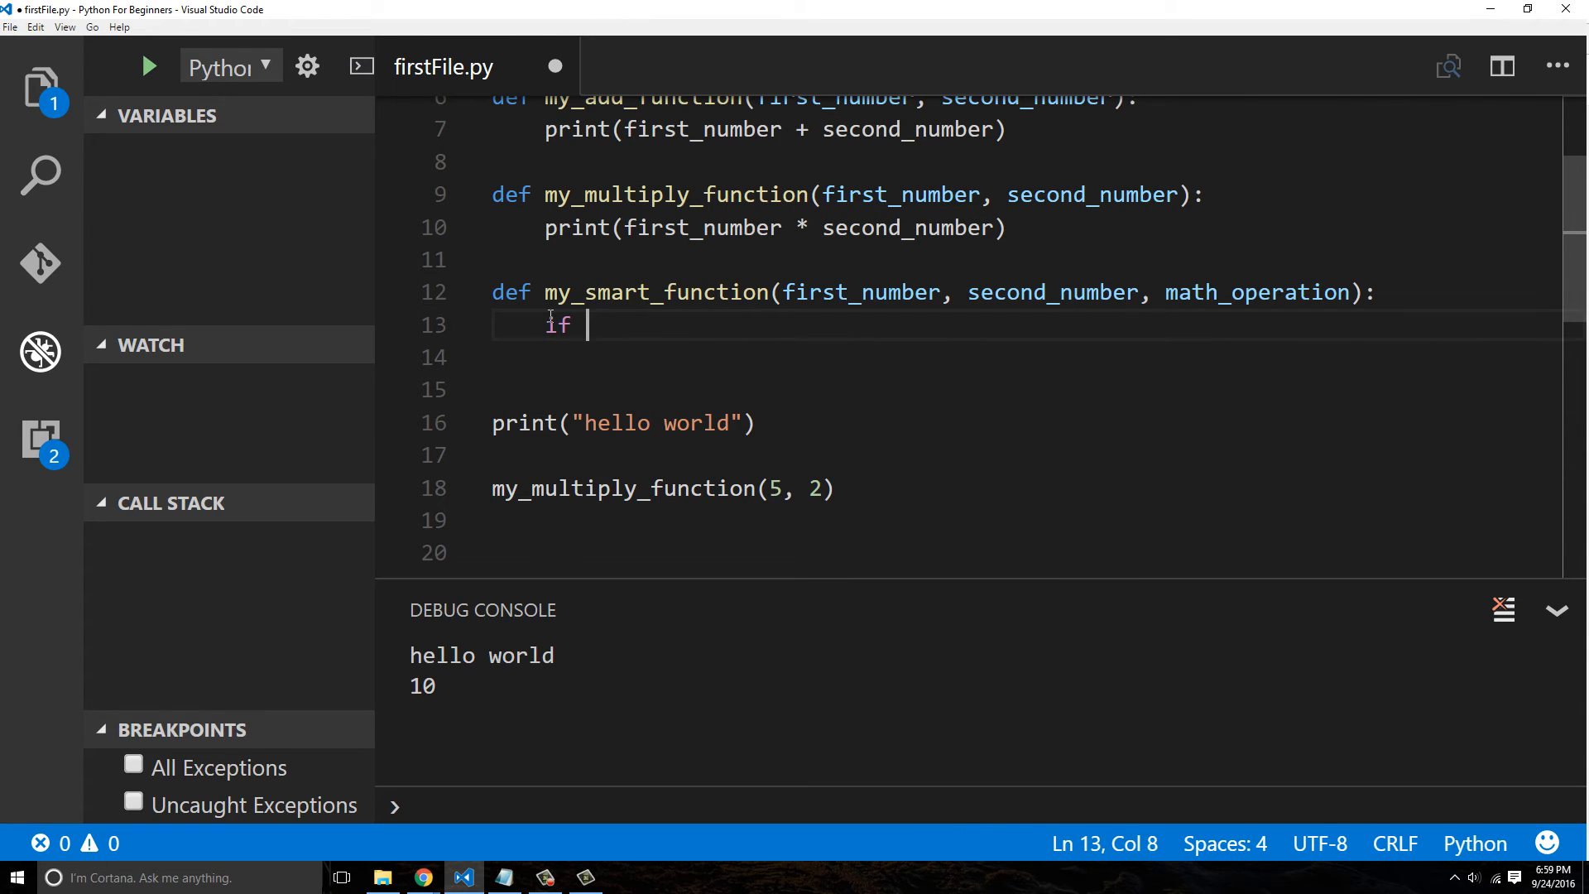
type("math")
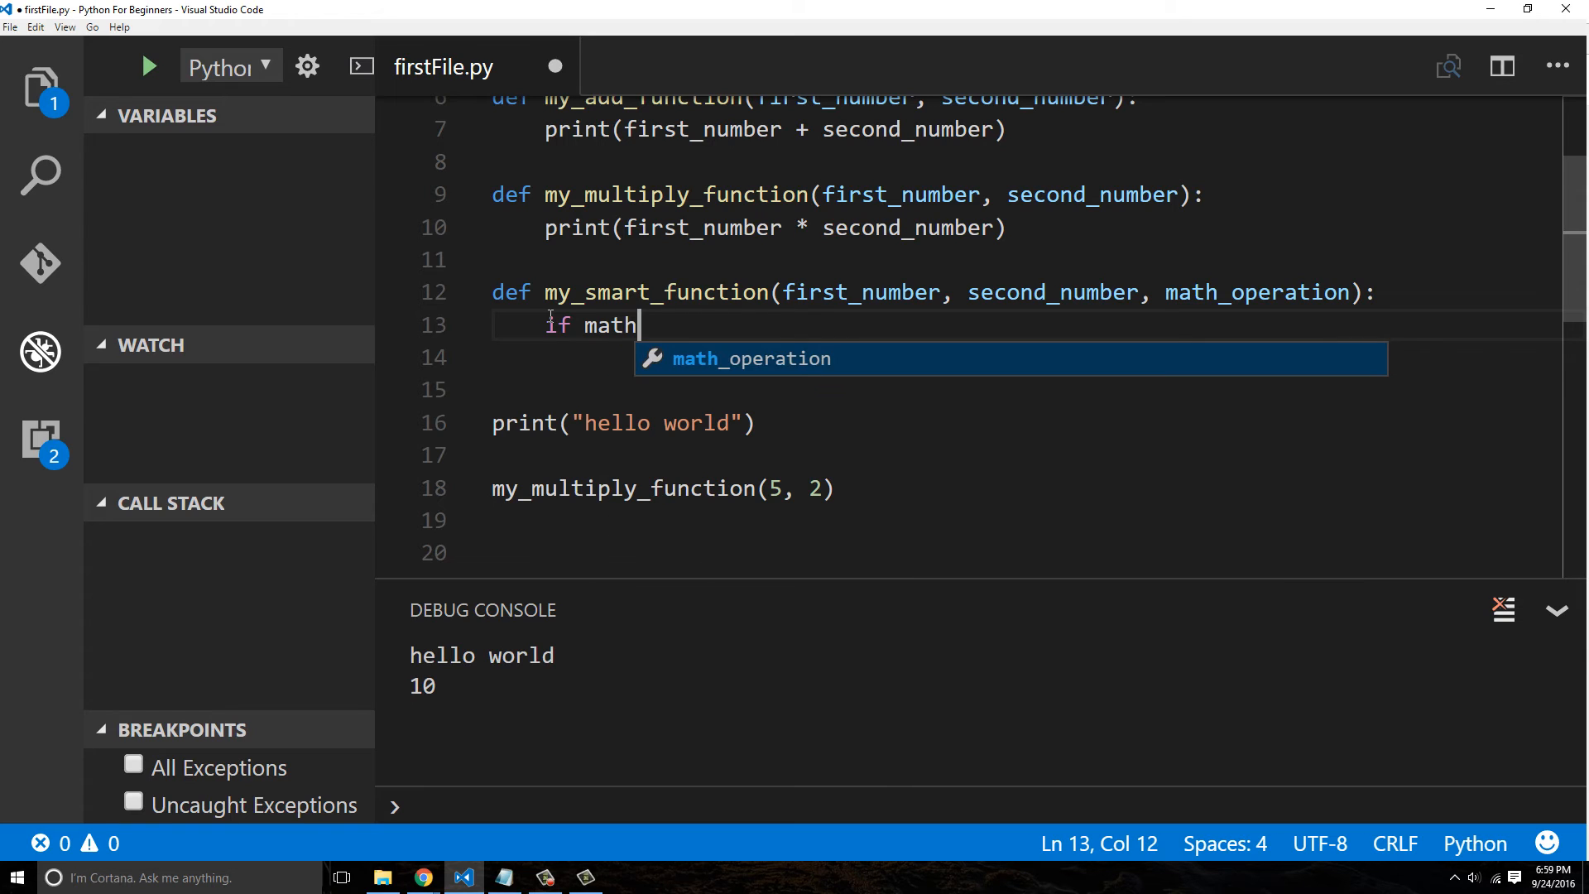
type("_operation == \"add\":")
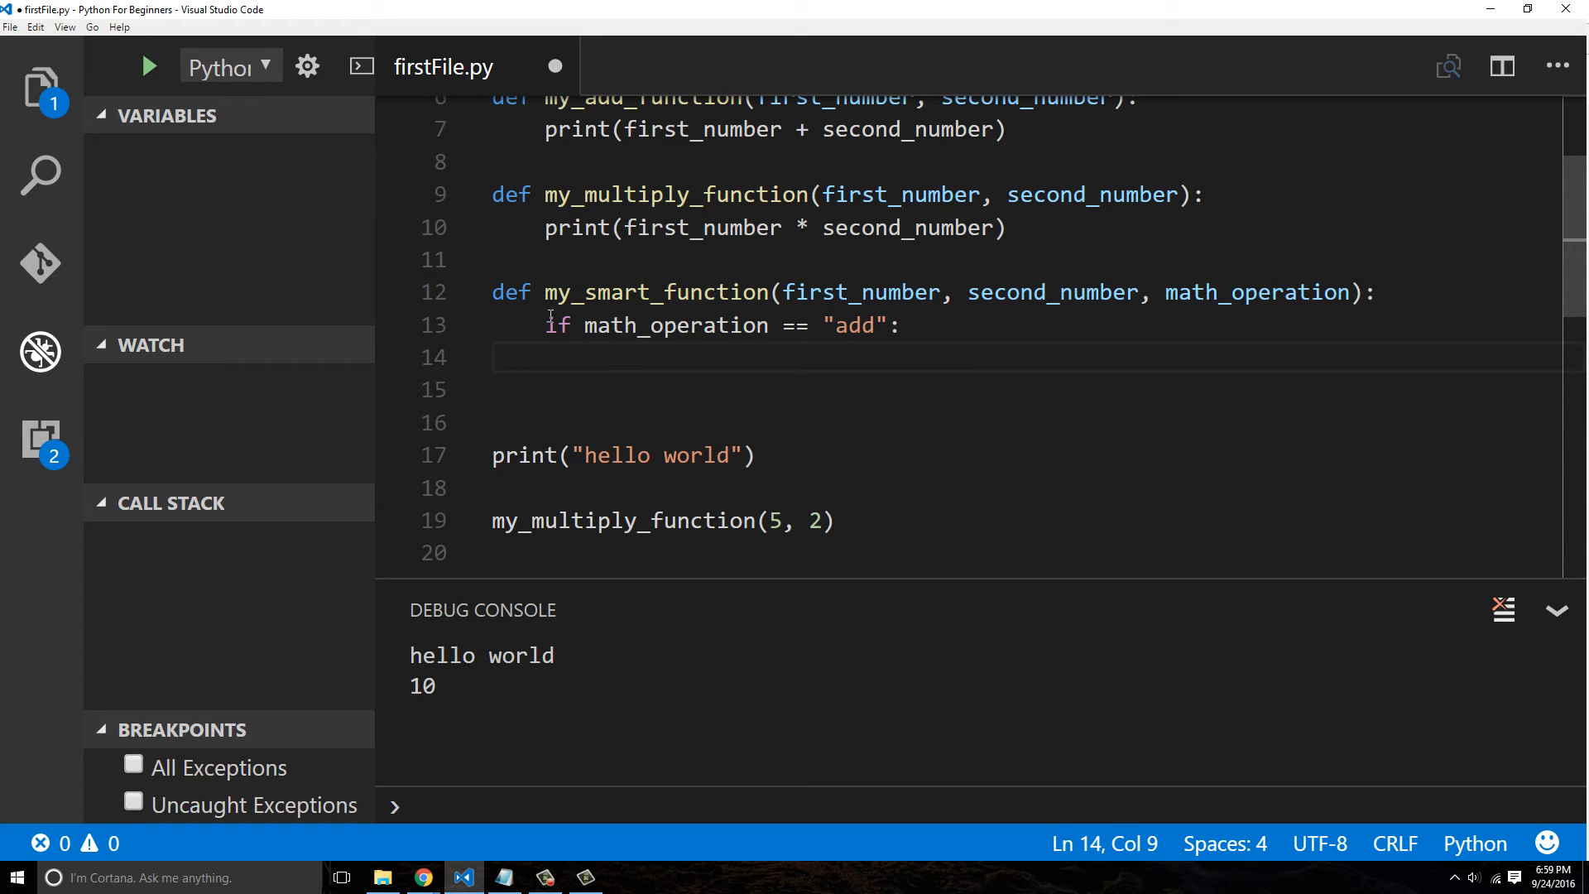
type("print(my")
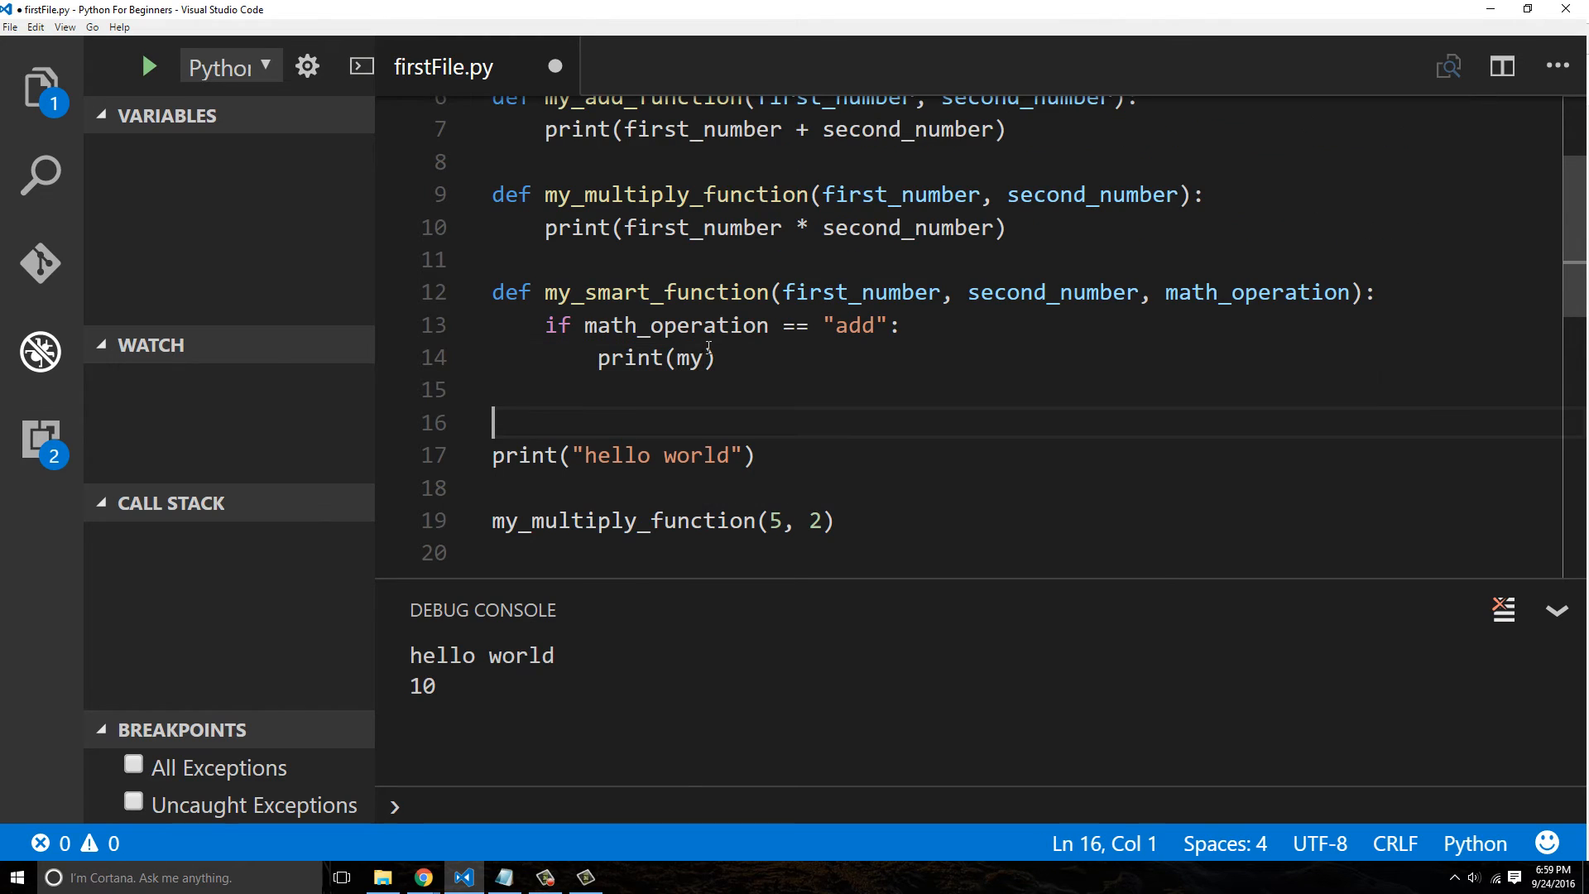
type("first_number +")
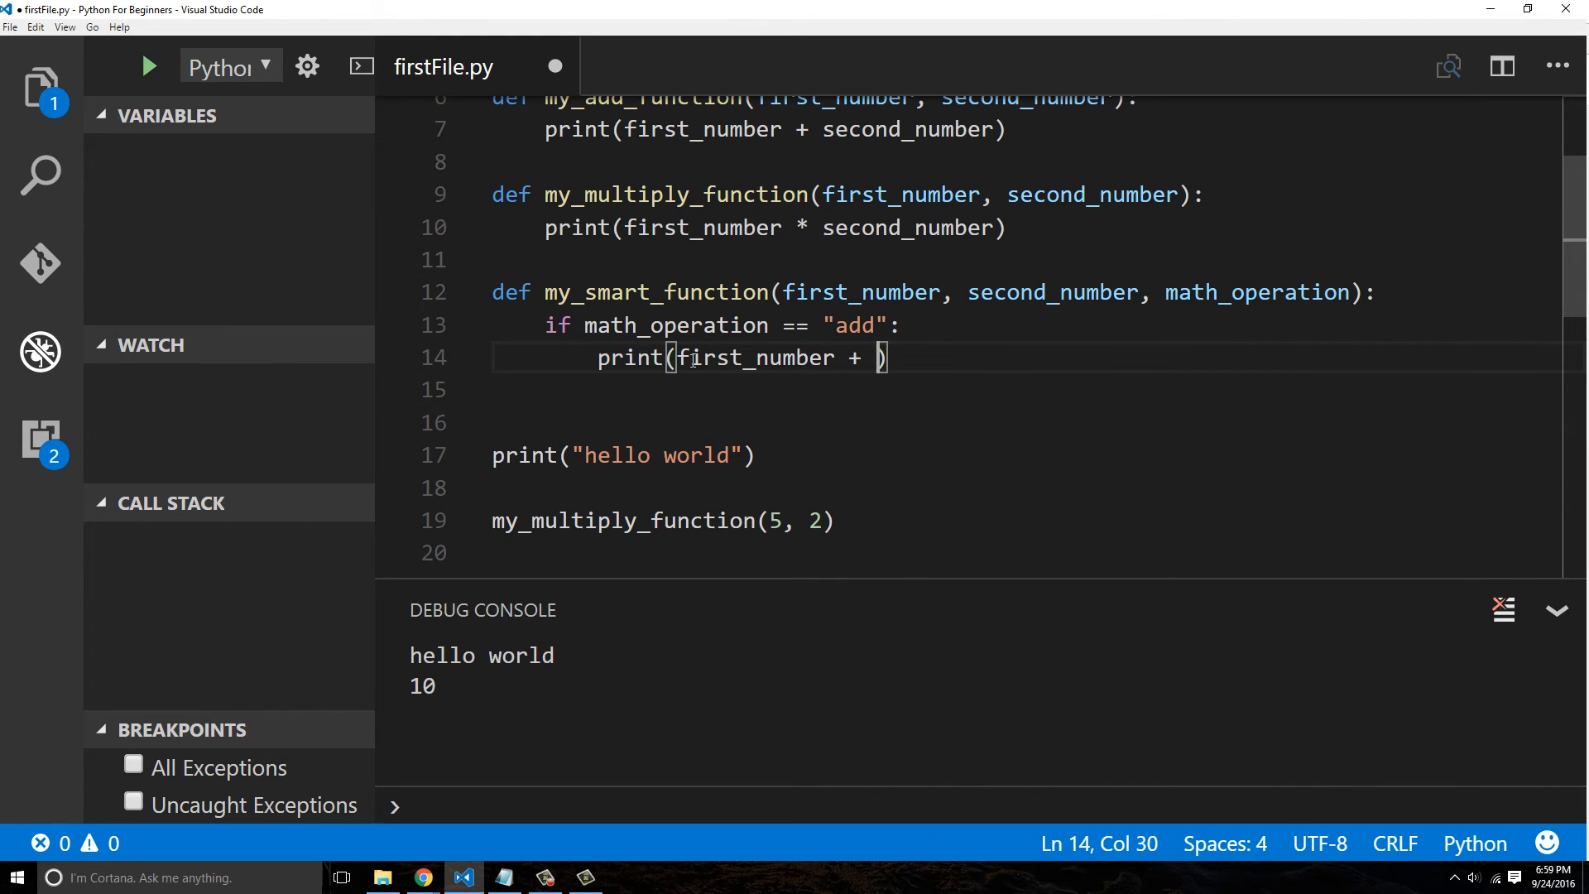
type("second_number")
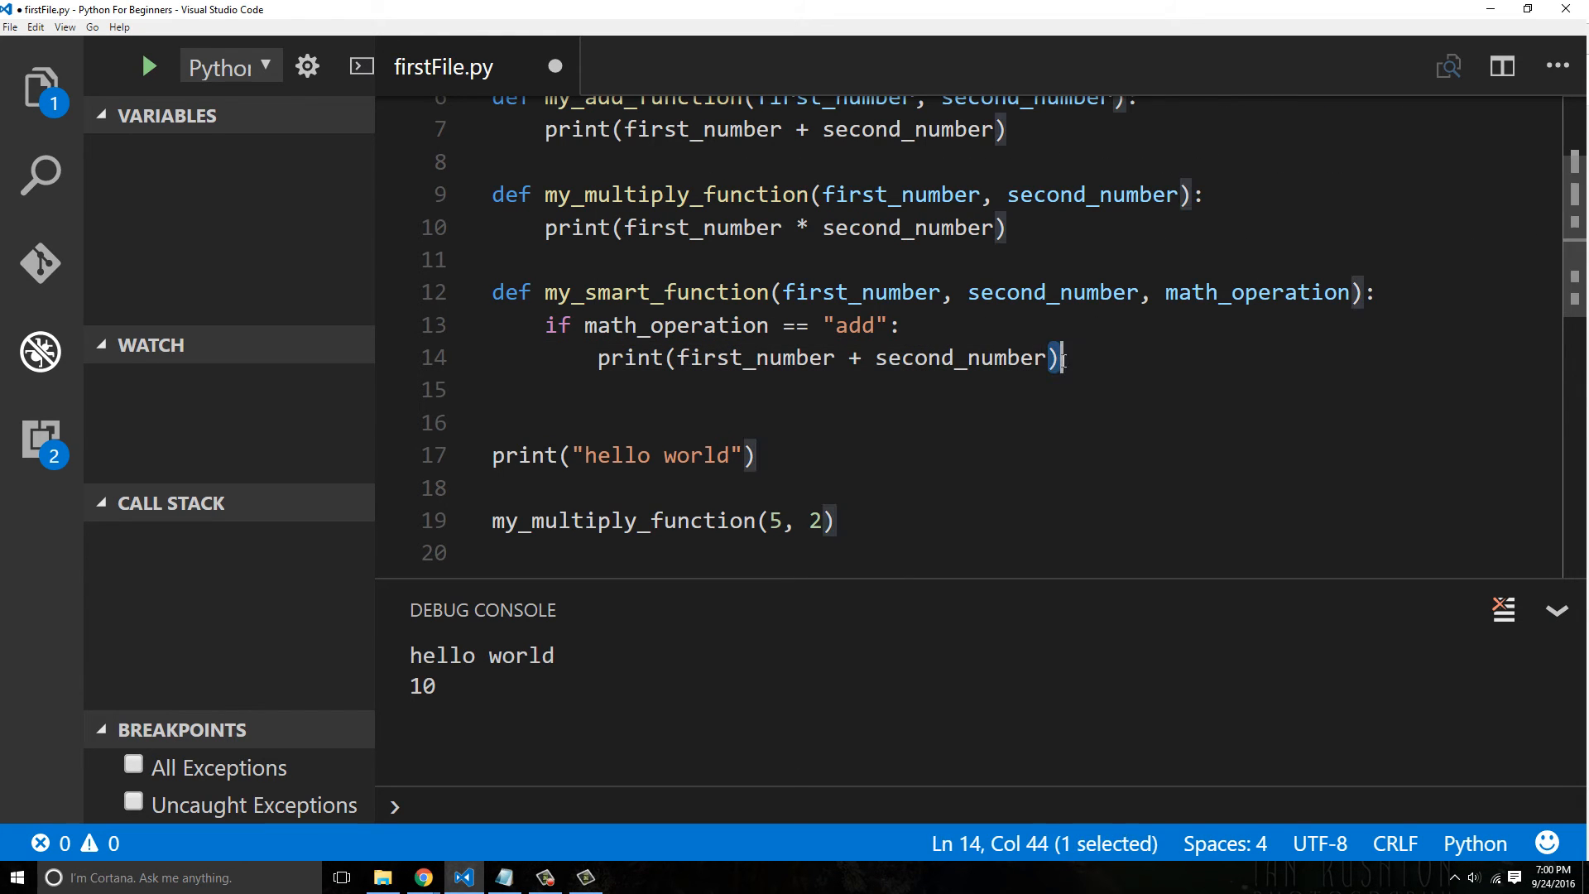
Add an elif math_operation == "multiply" branch printing first_number * second_number
type("elsi")
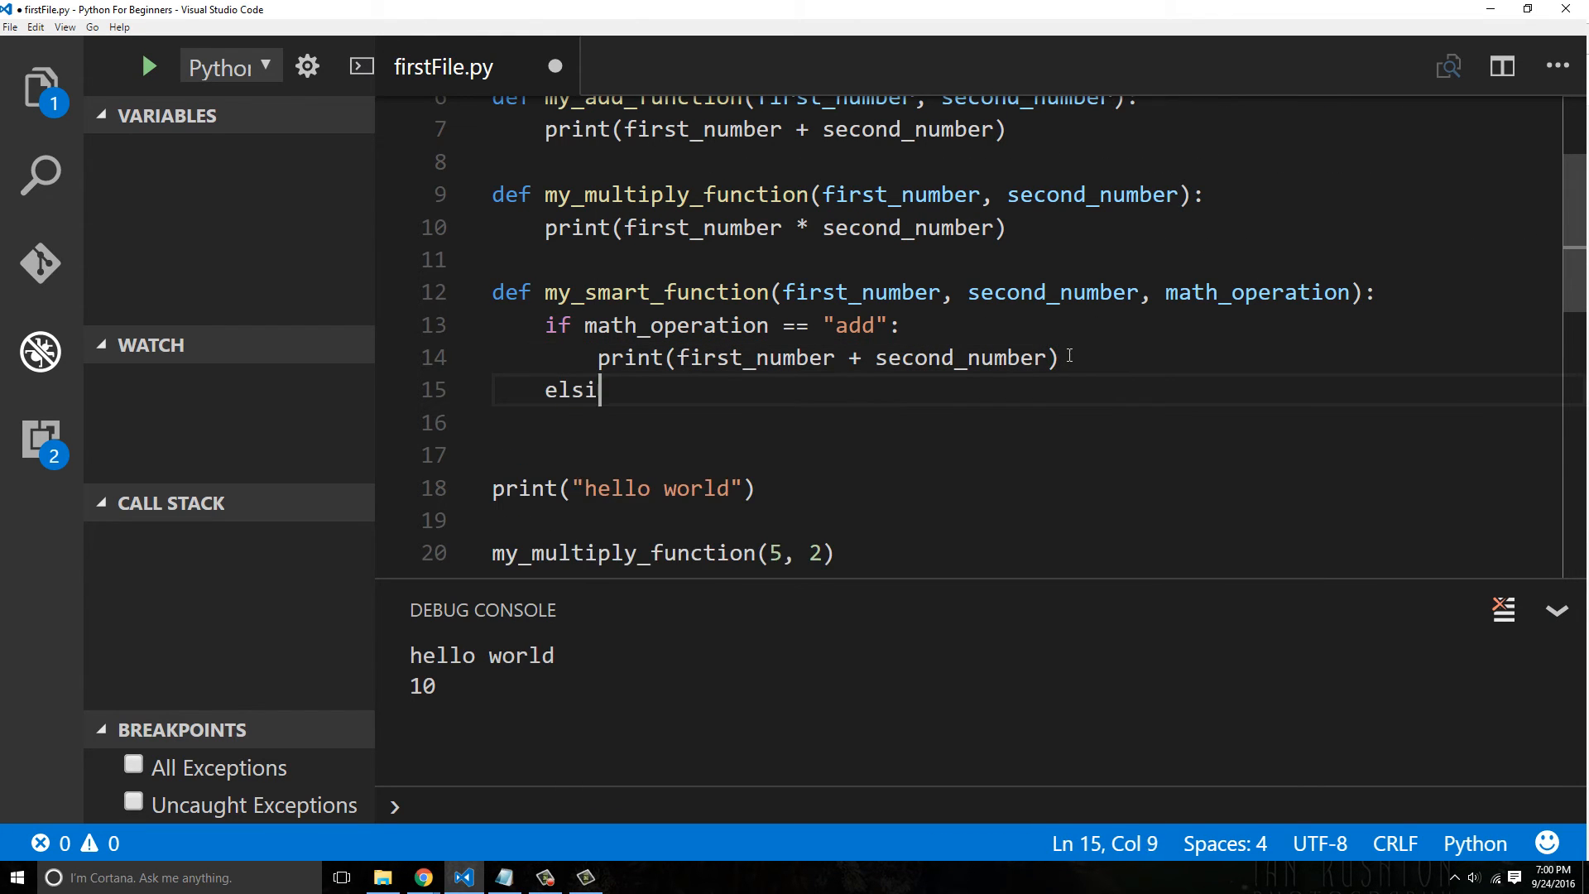
type("f")
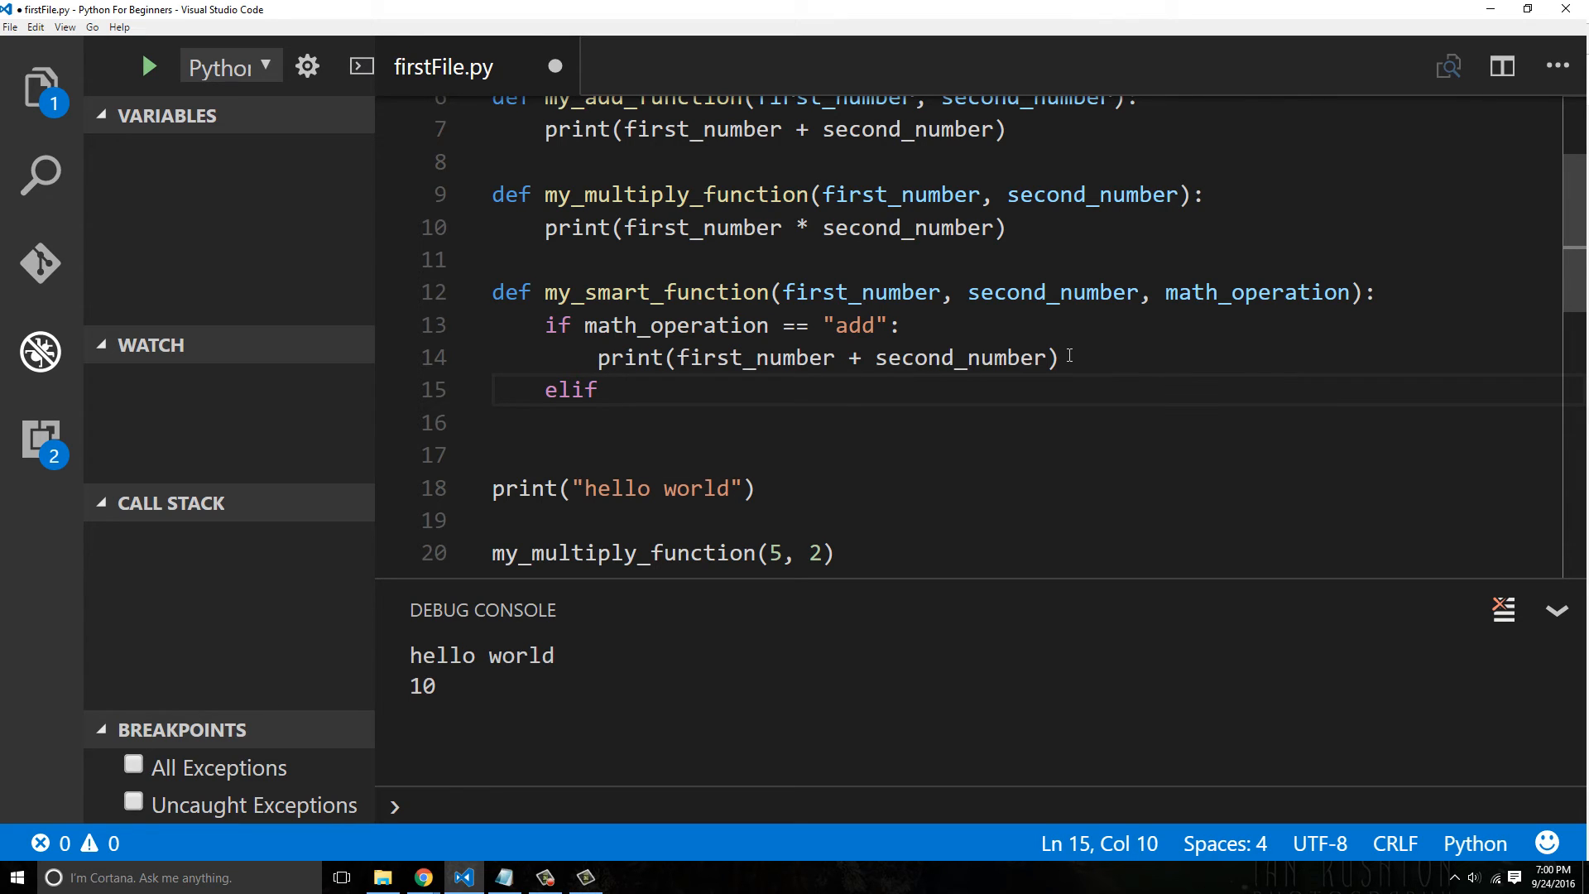
type("math_operation")
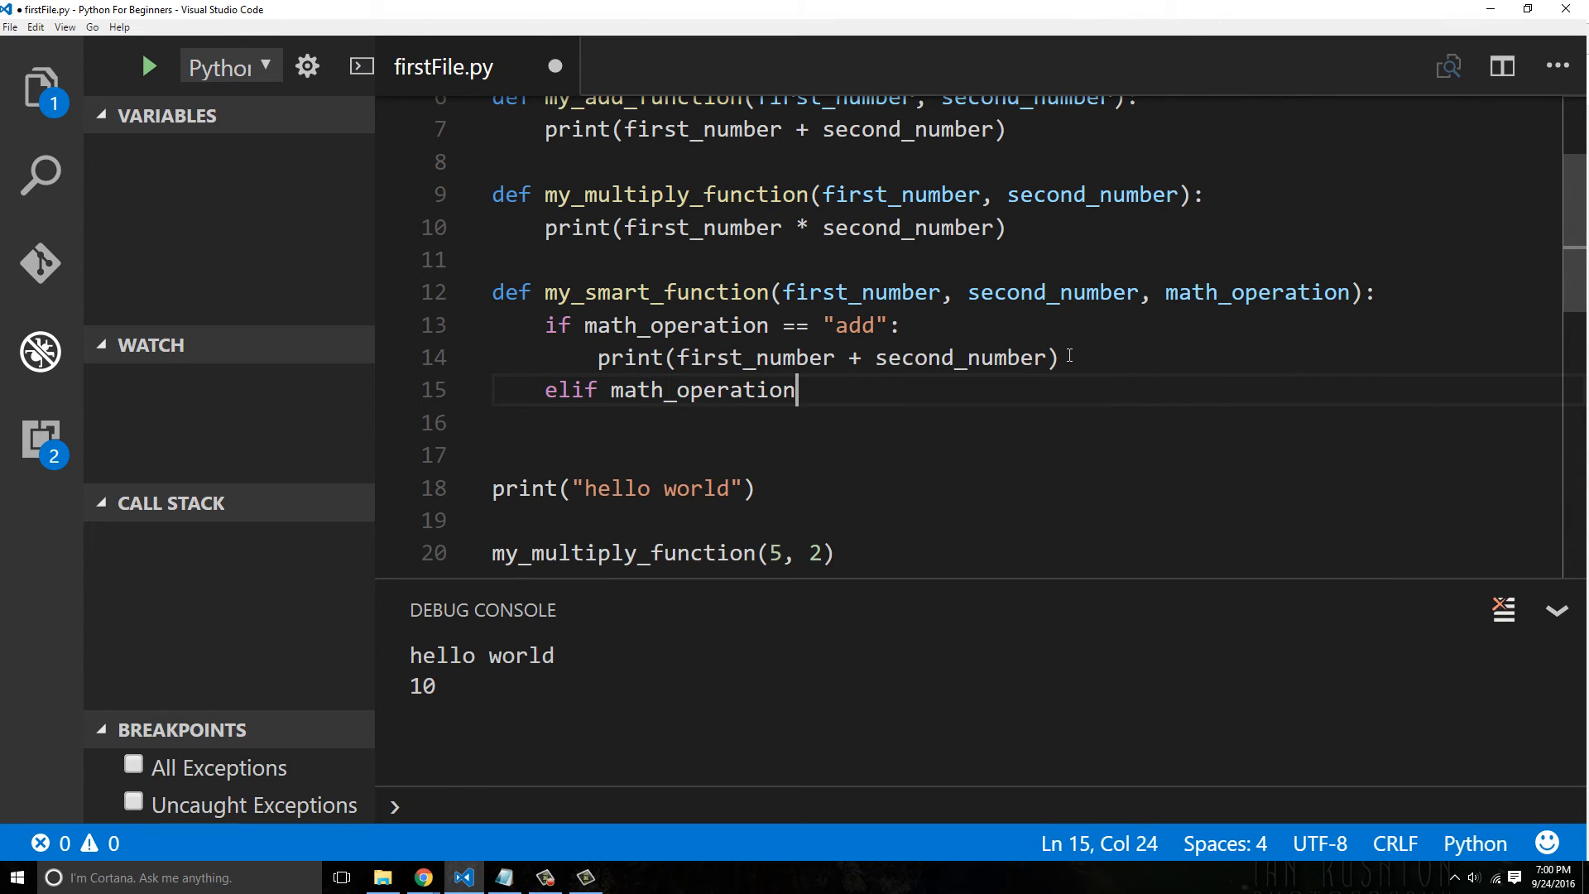
type("== \"\"")
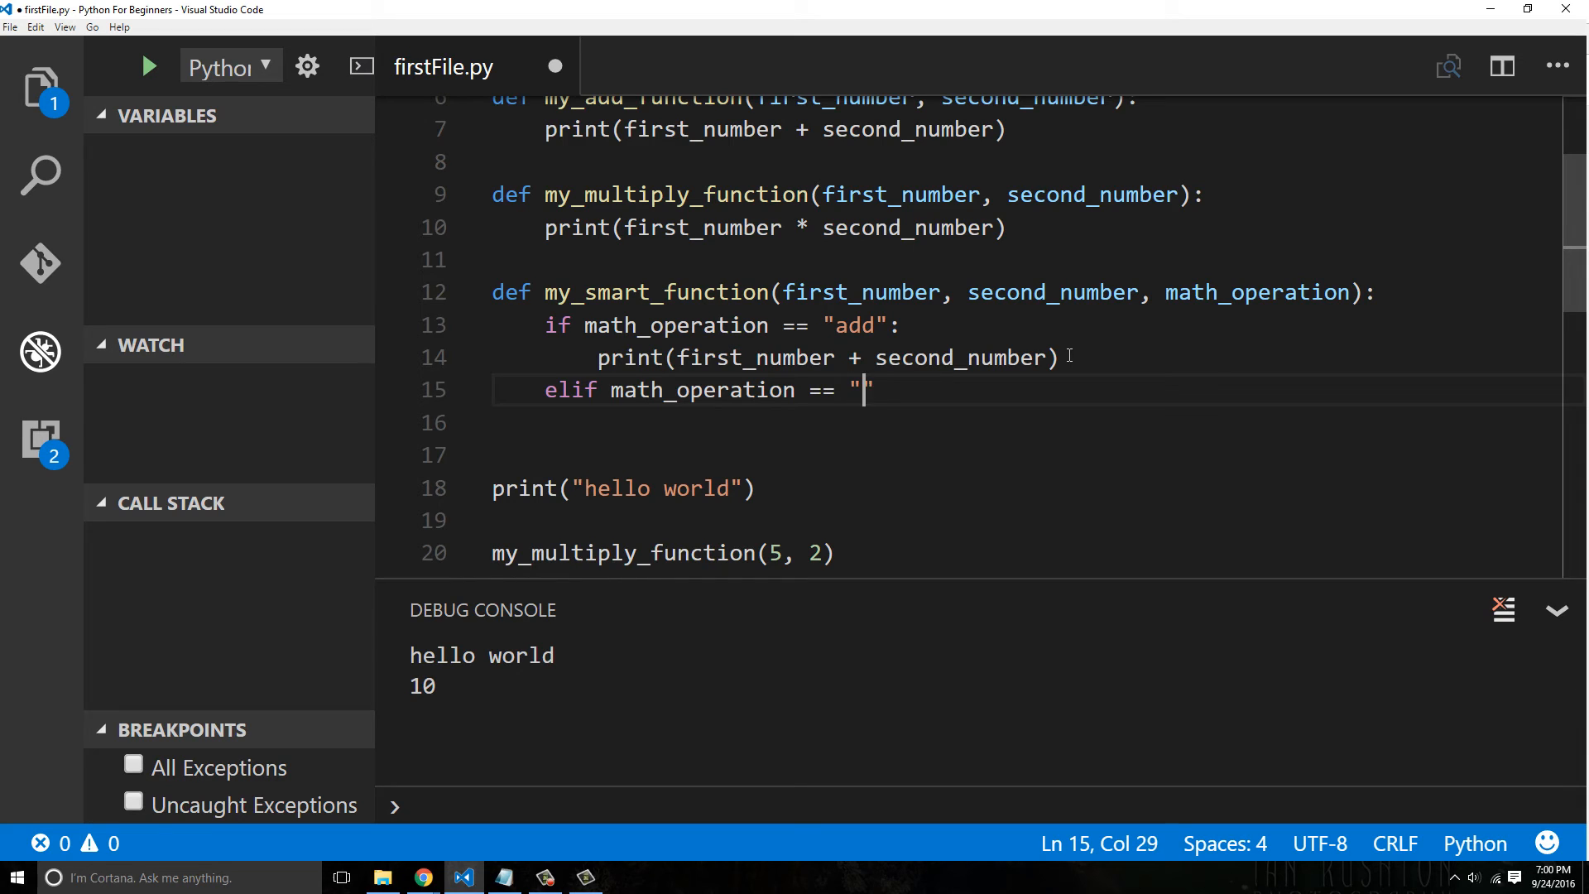
type("multiply\":")
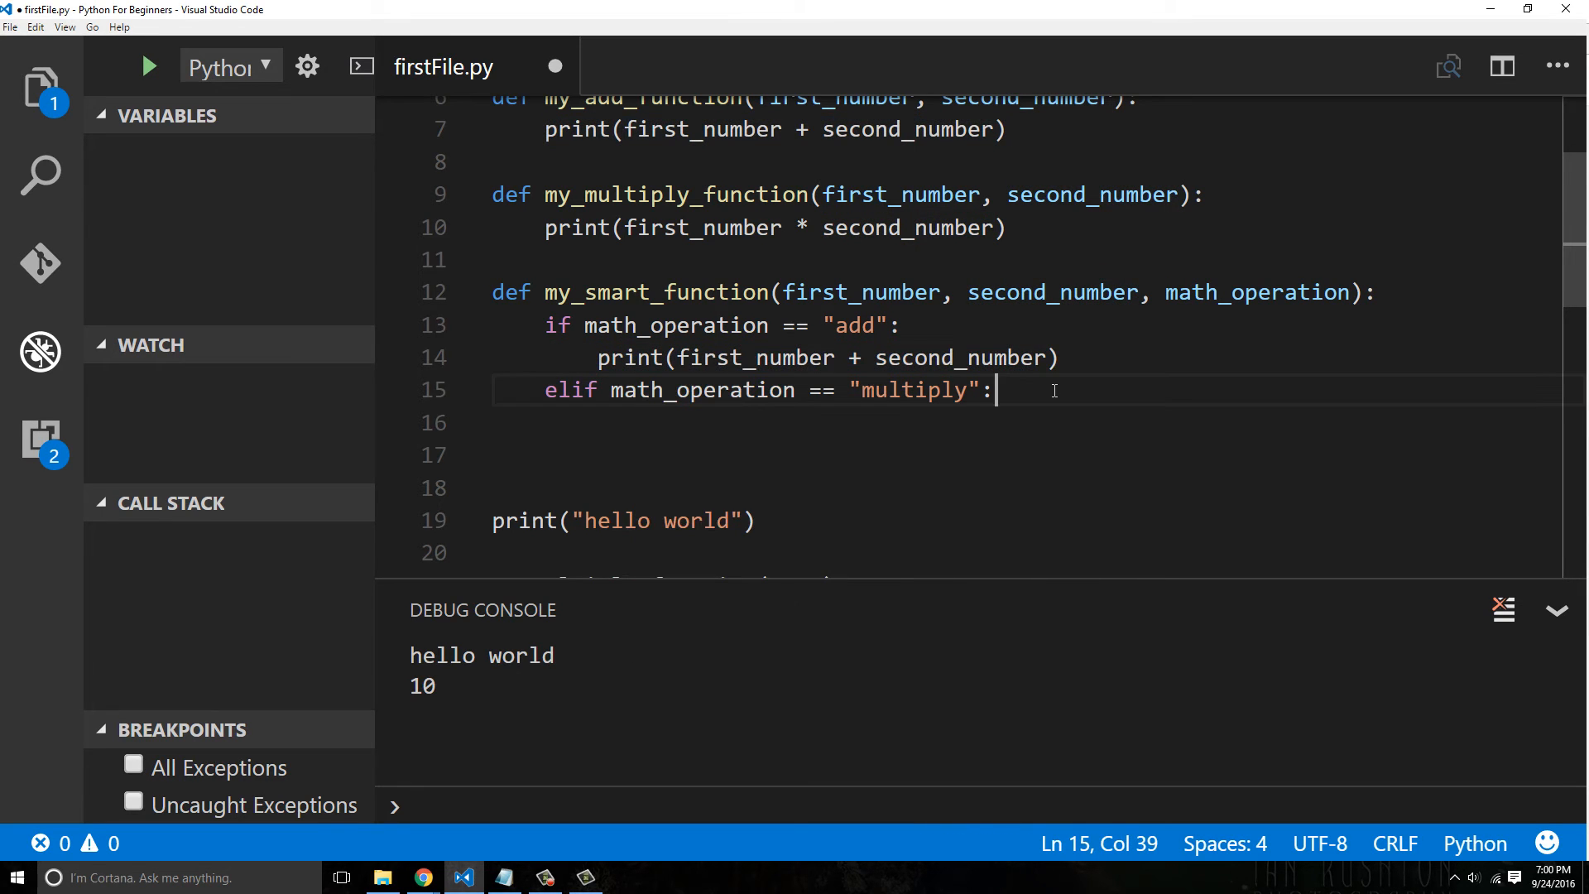
type("print(first_number + second_number)")
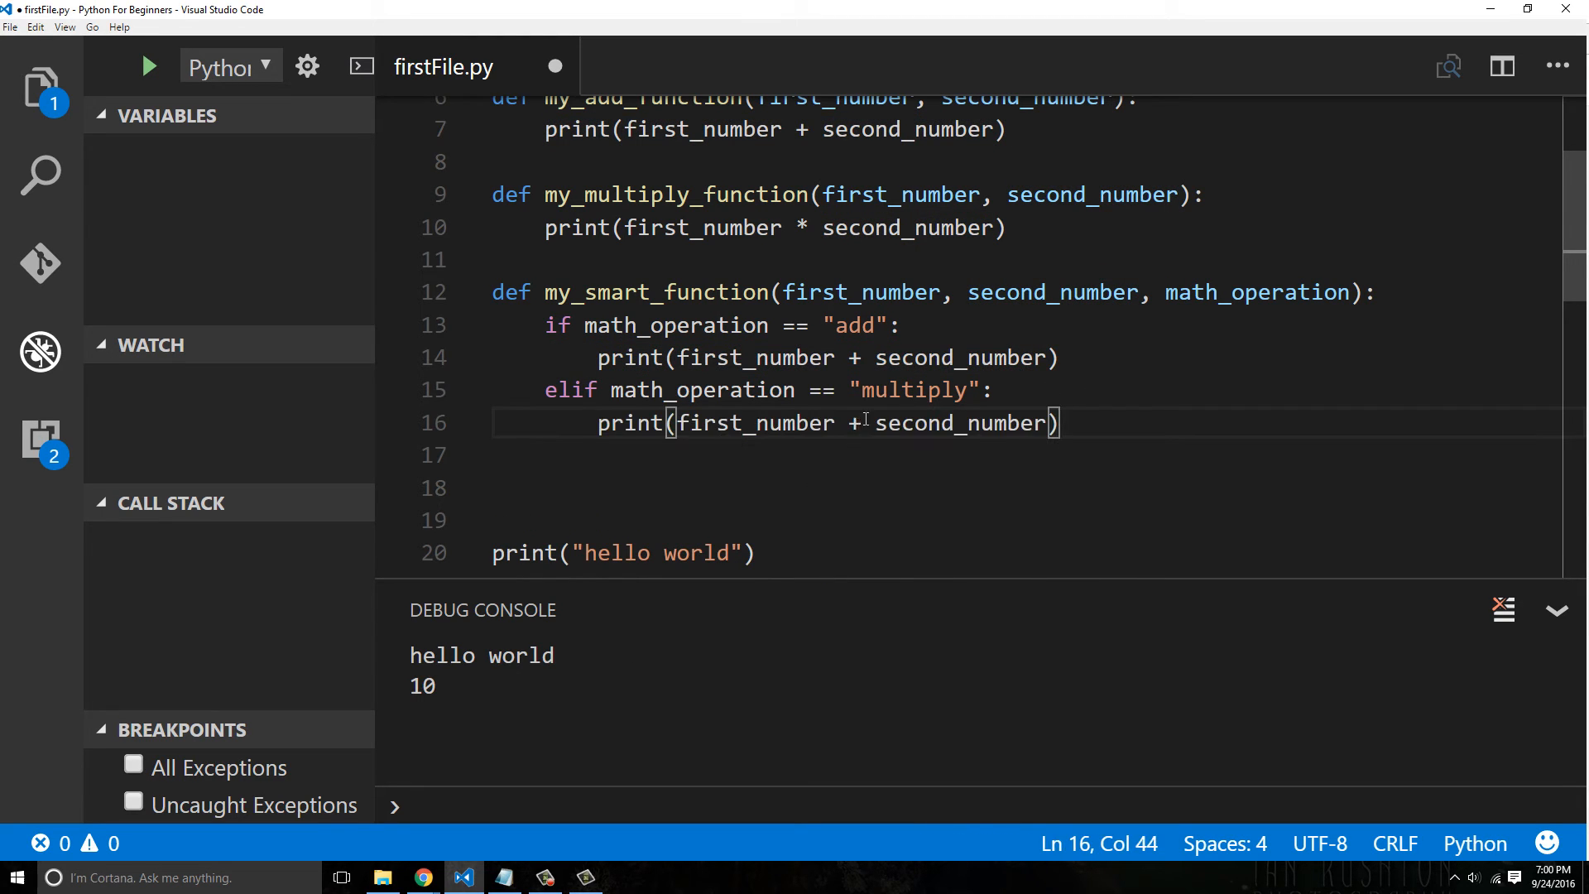
type("*")
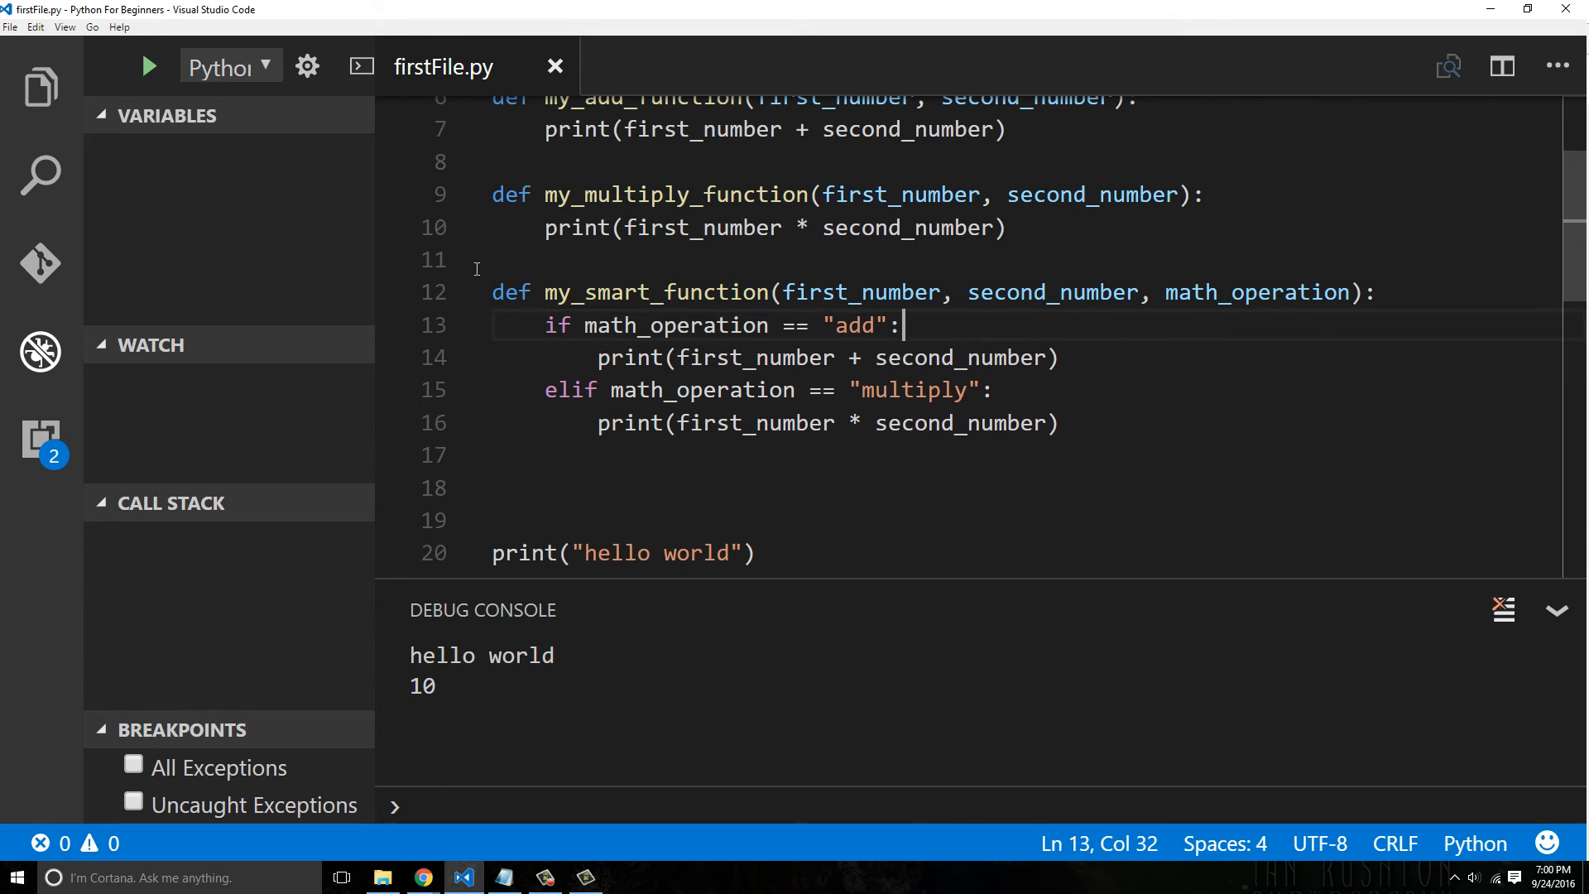
mouse_move(844, 399)
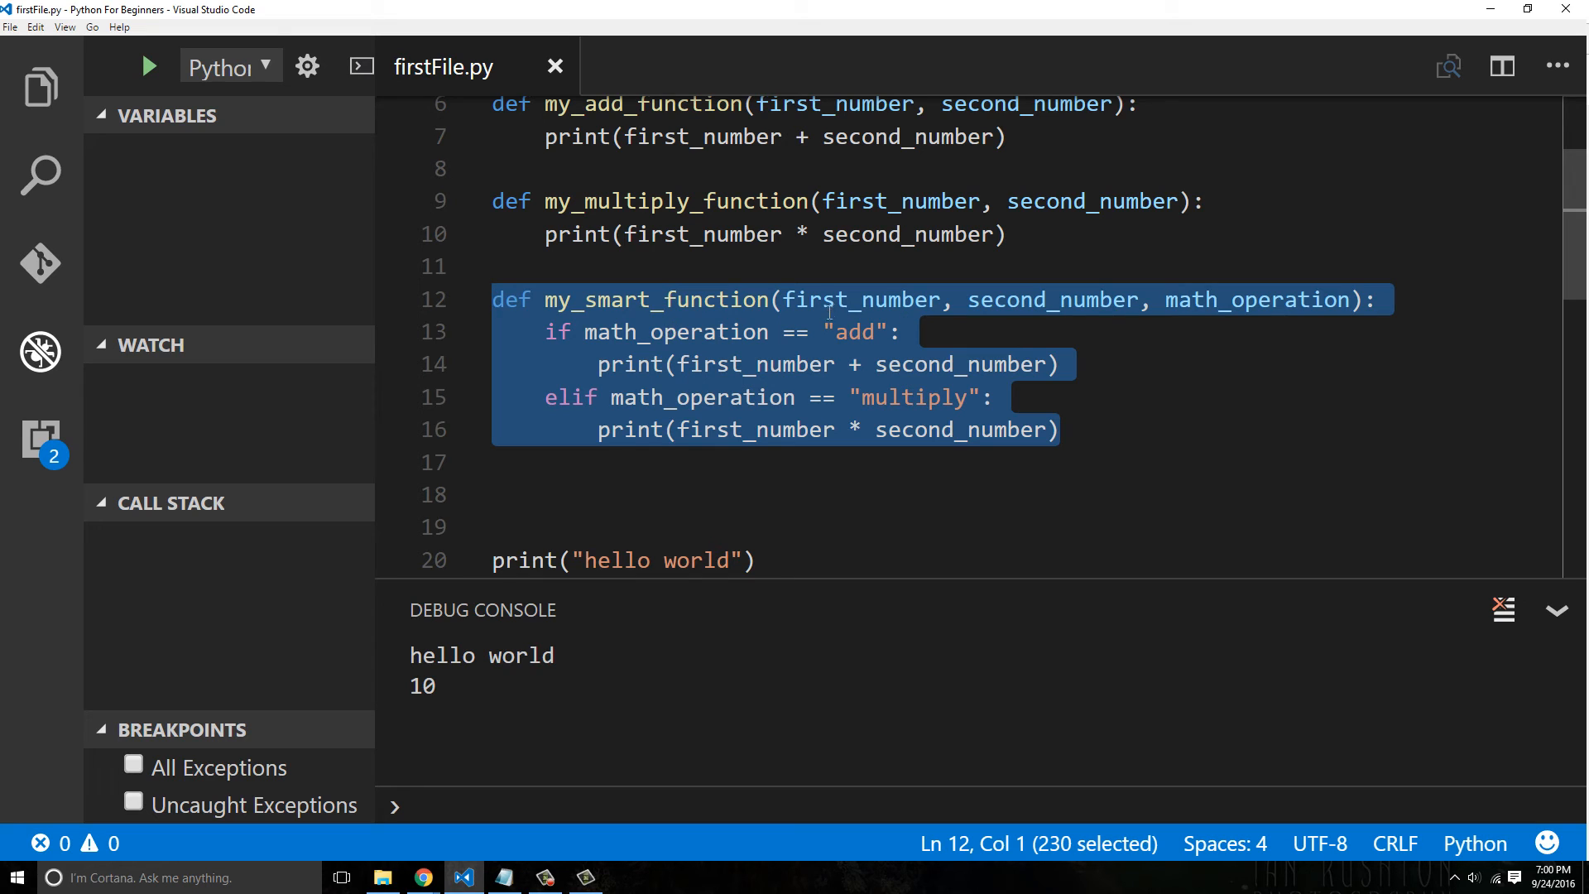
mouse_move(955, 260)
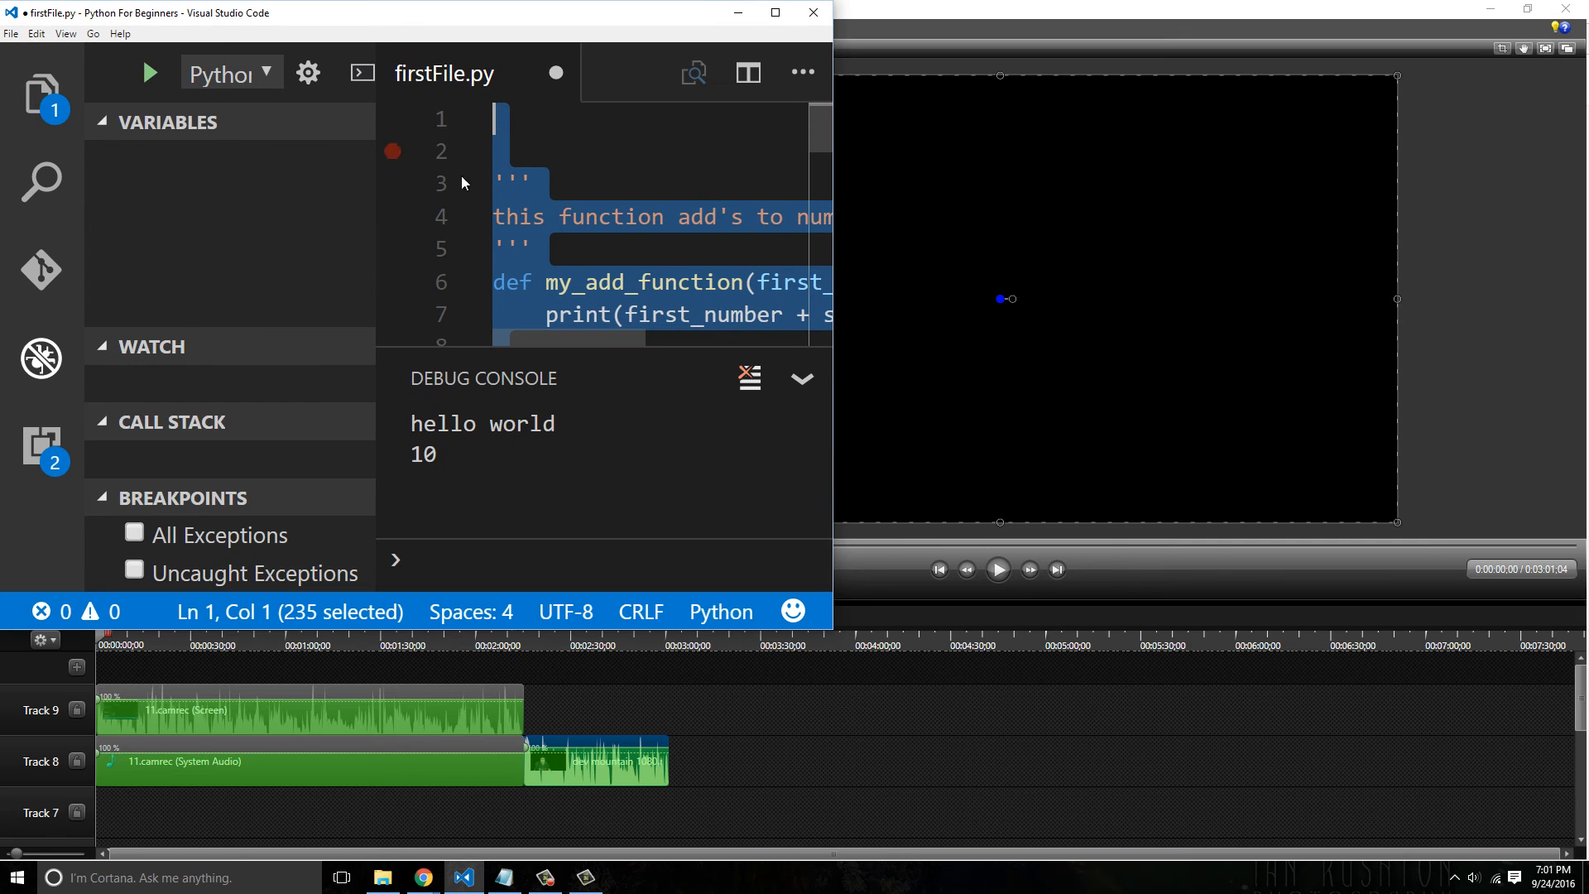
Pass "add" as the call's third argument and run it, stopping on the NameError
left_click(775, 12)
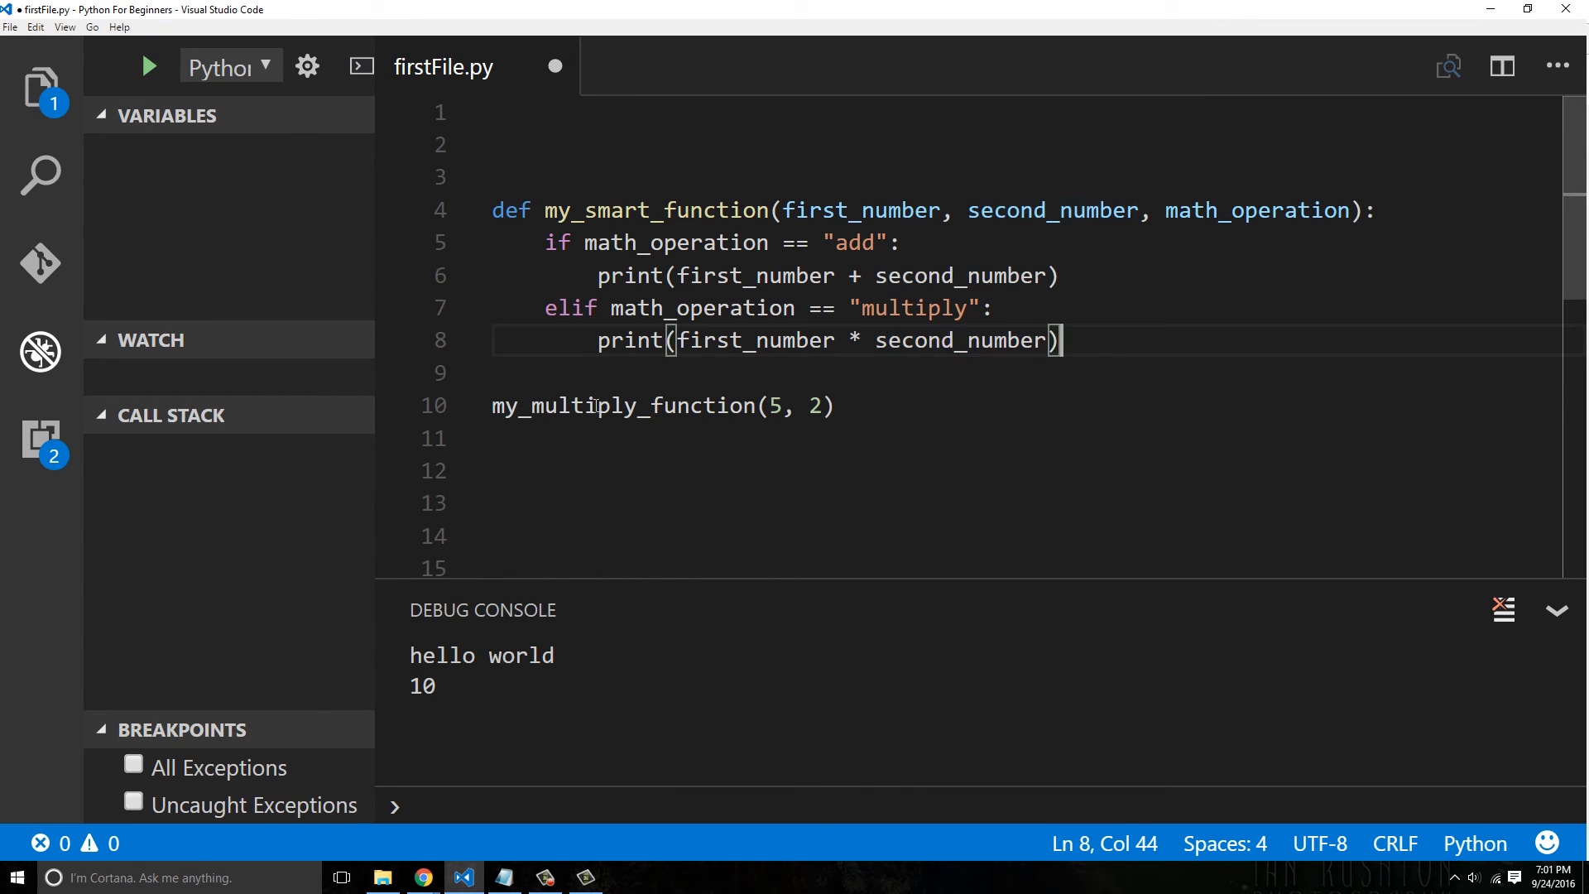
double_click(816, 405)
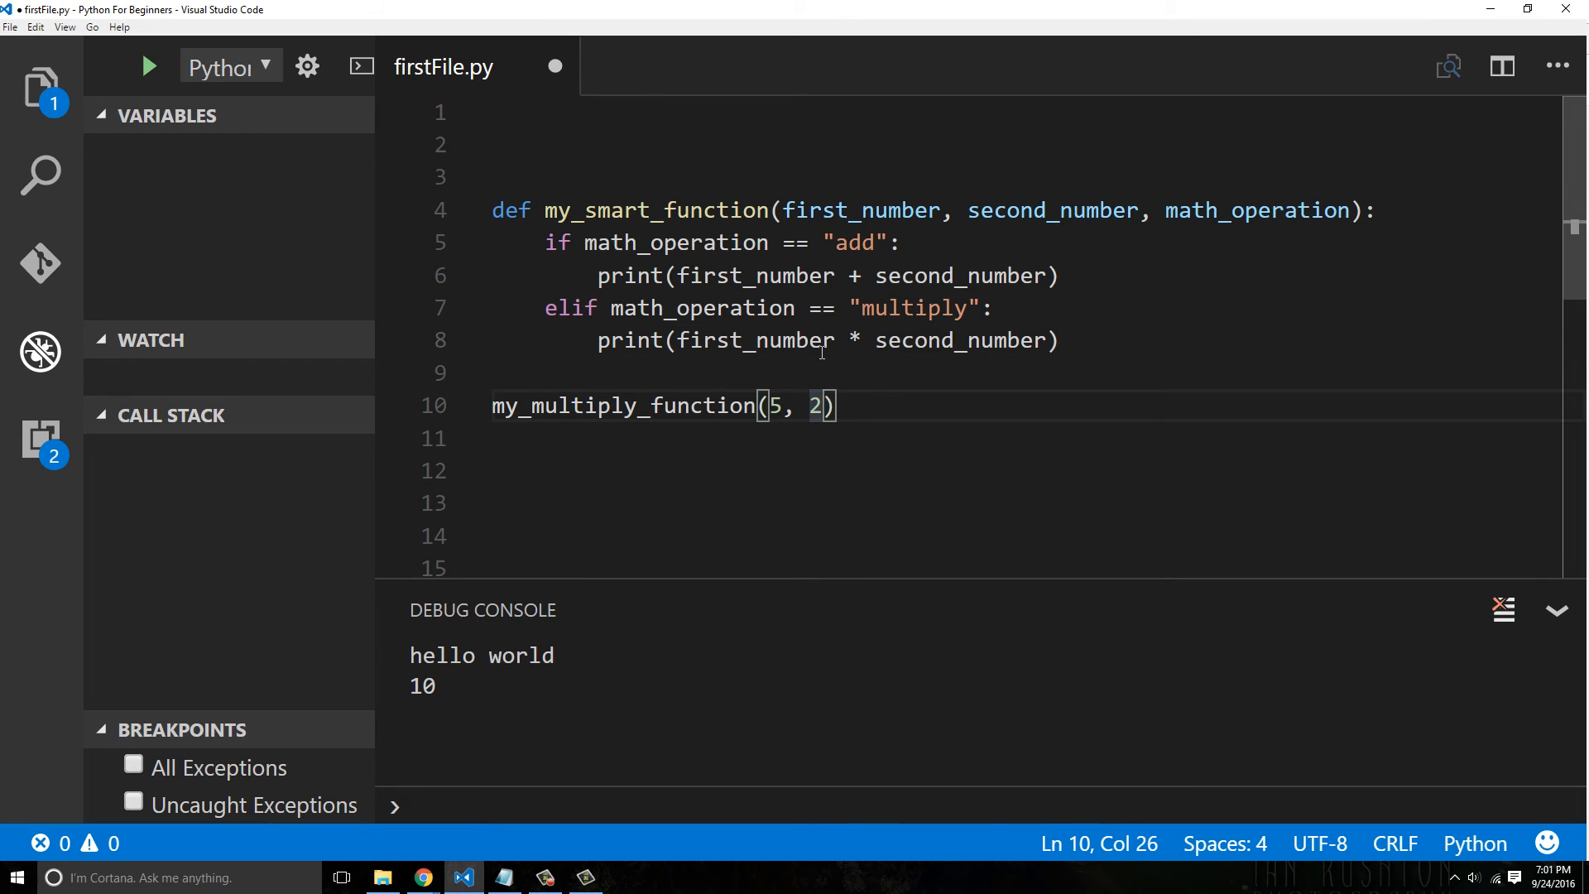
type(", \"add\"")
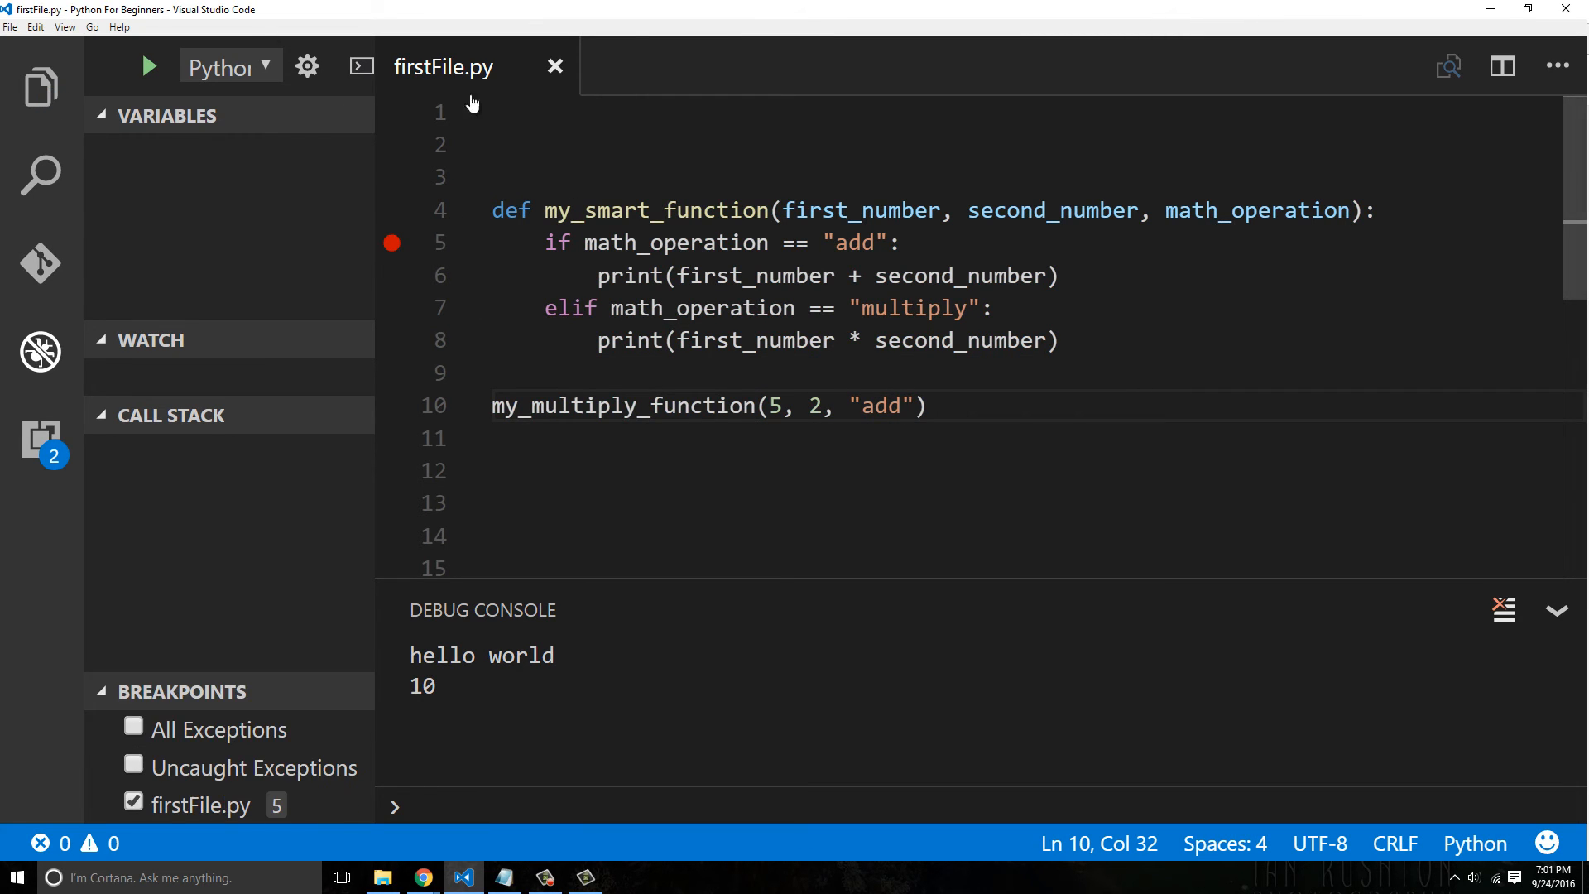
left_click(147, 66)
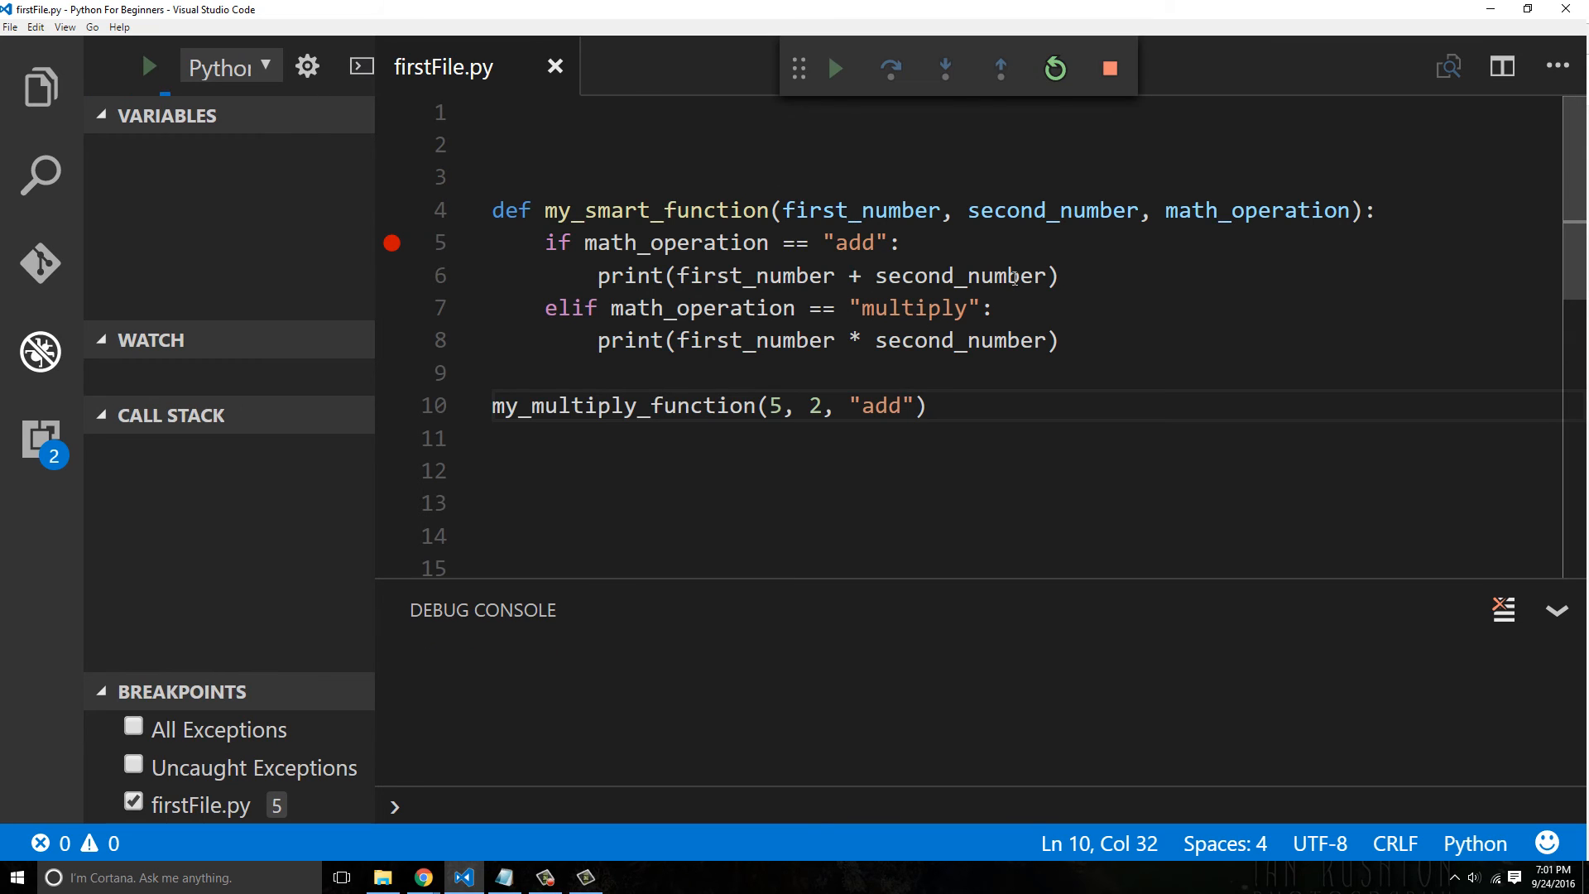
left_click(833, 68)
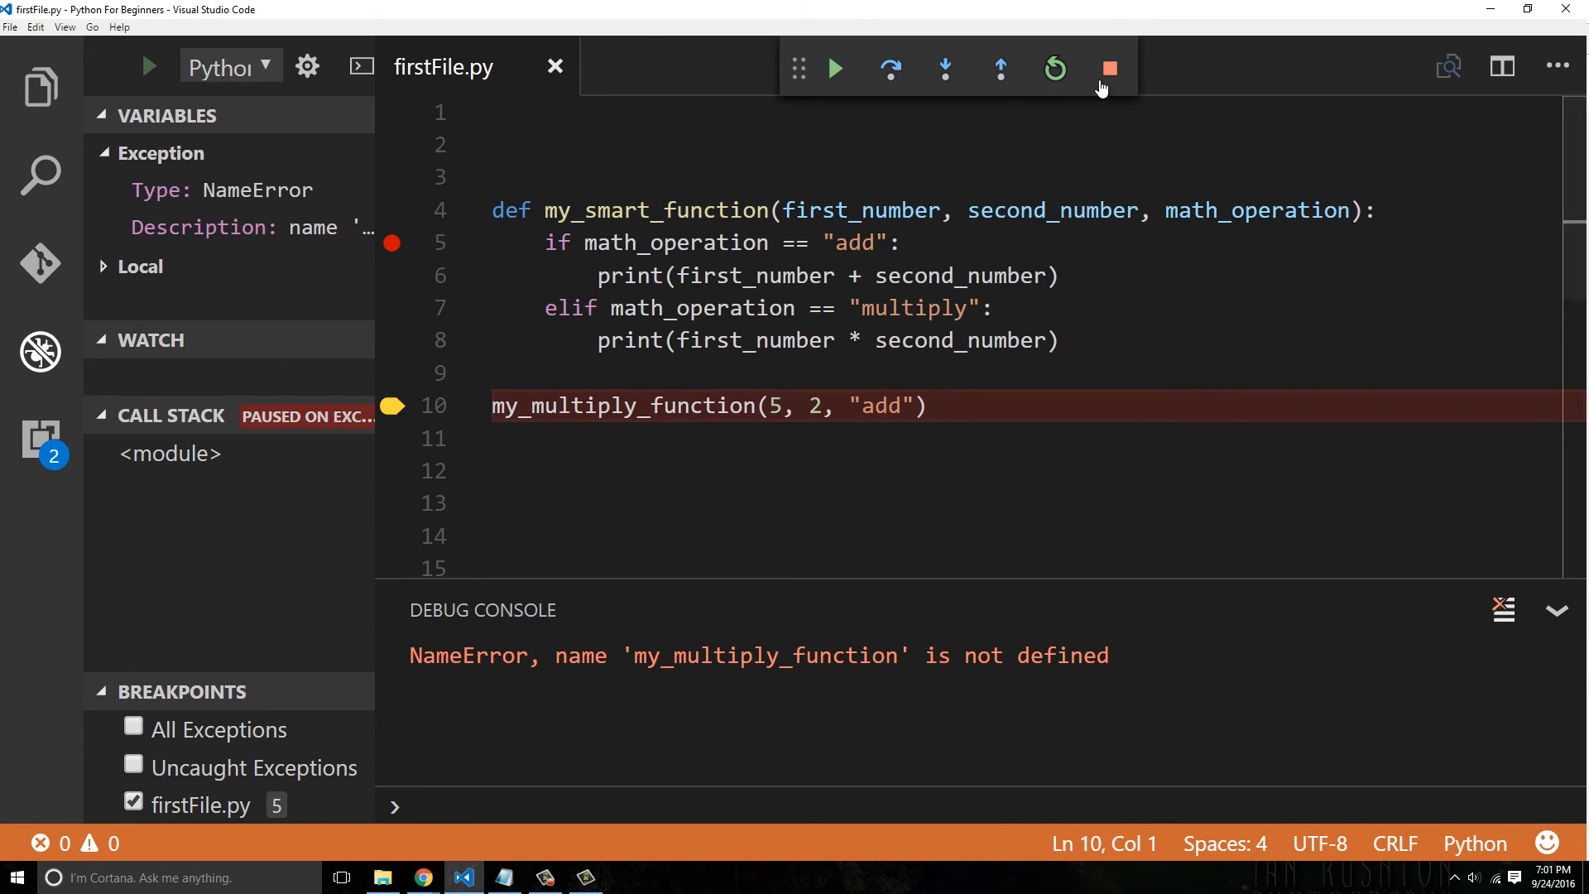
left_click(1107, 68)
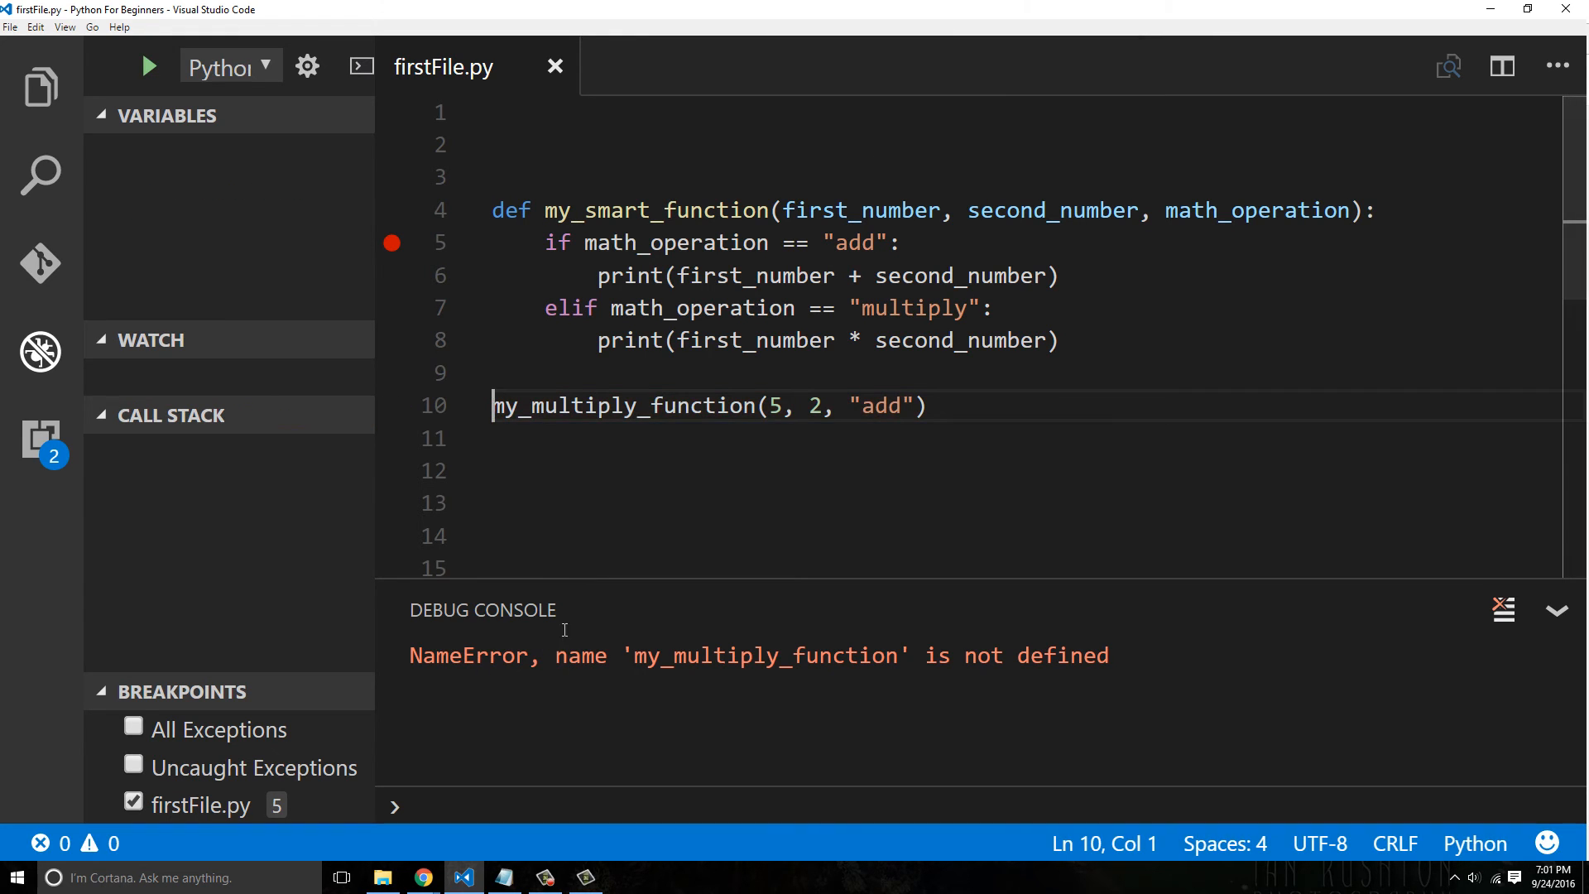
Rename the misnamed call to my_smart_function by replacing multiply with smart
double_click(624, 406)
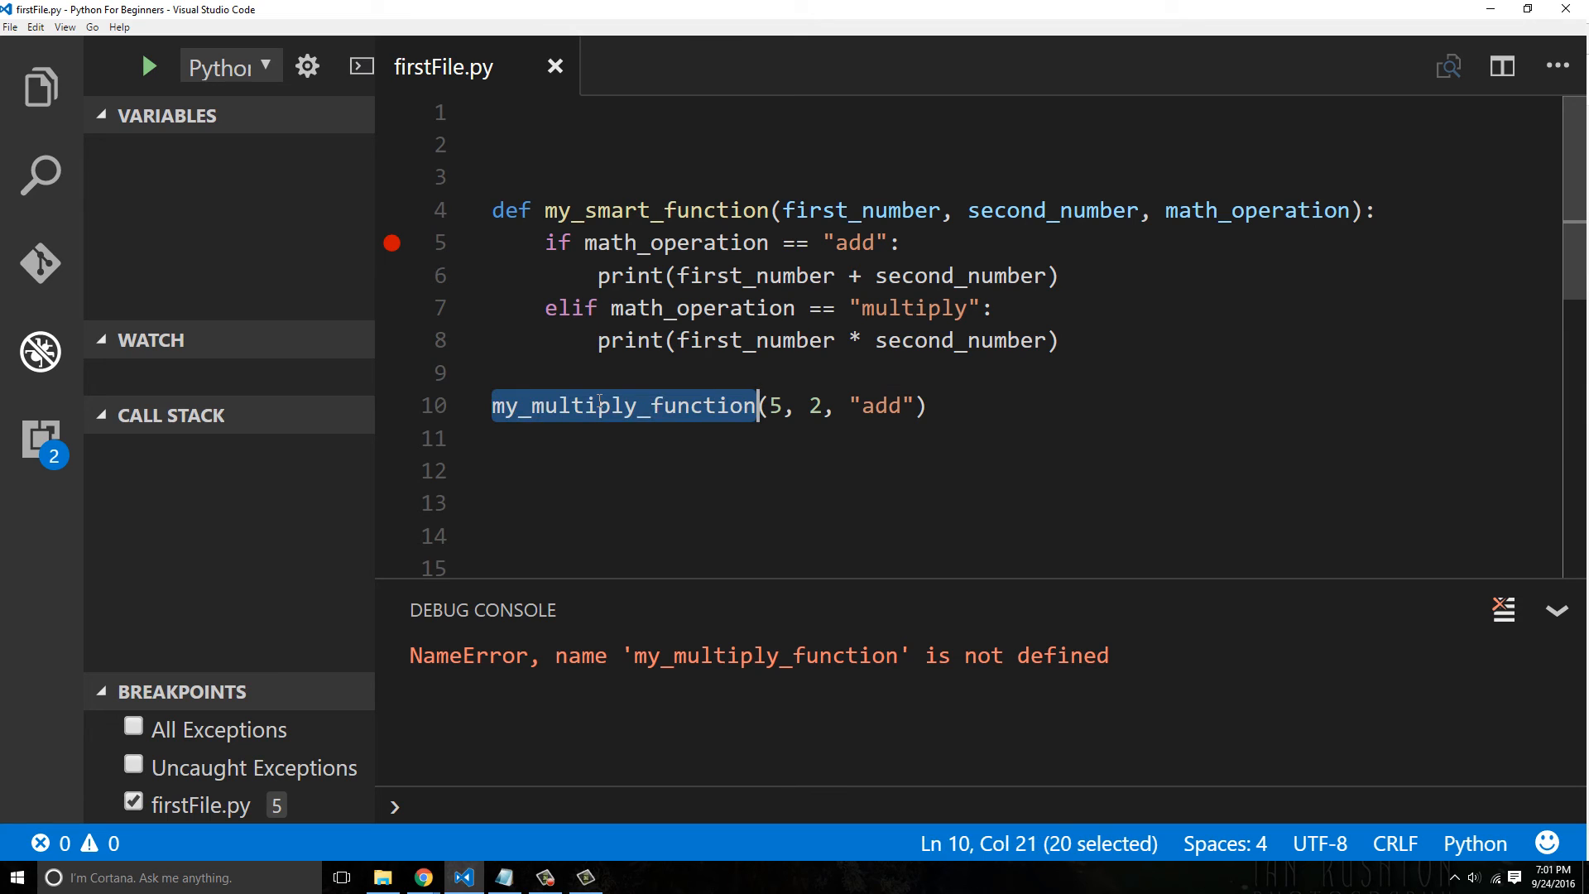
double_click(587, 406)
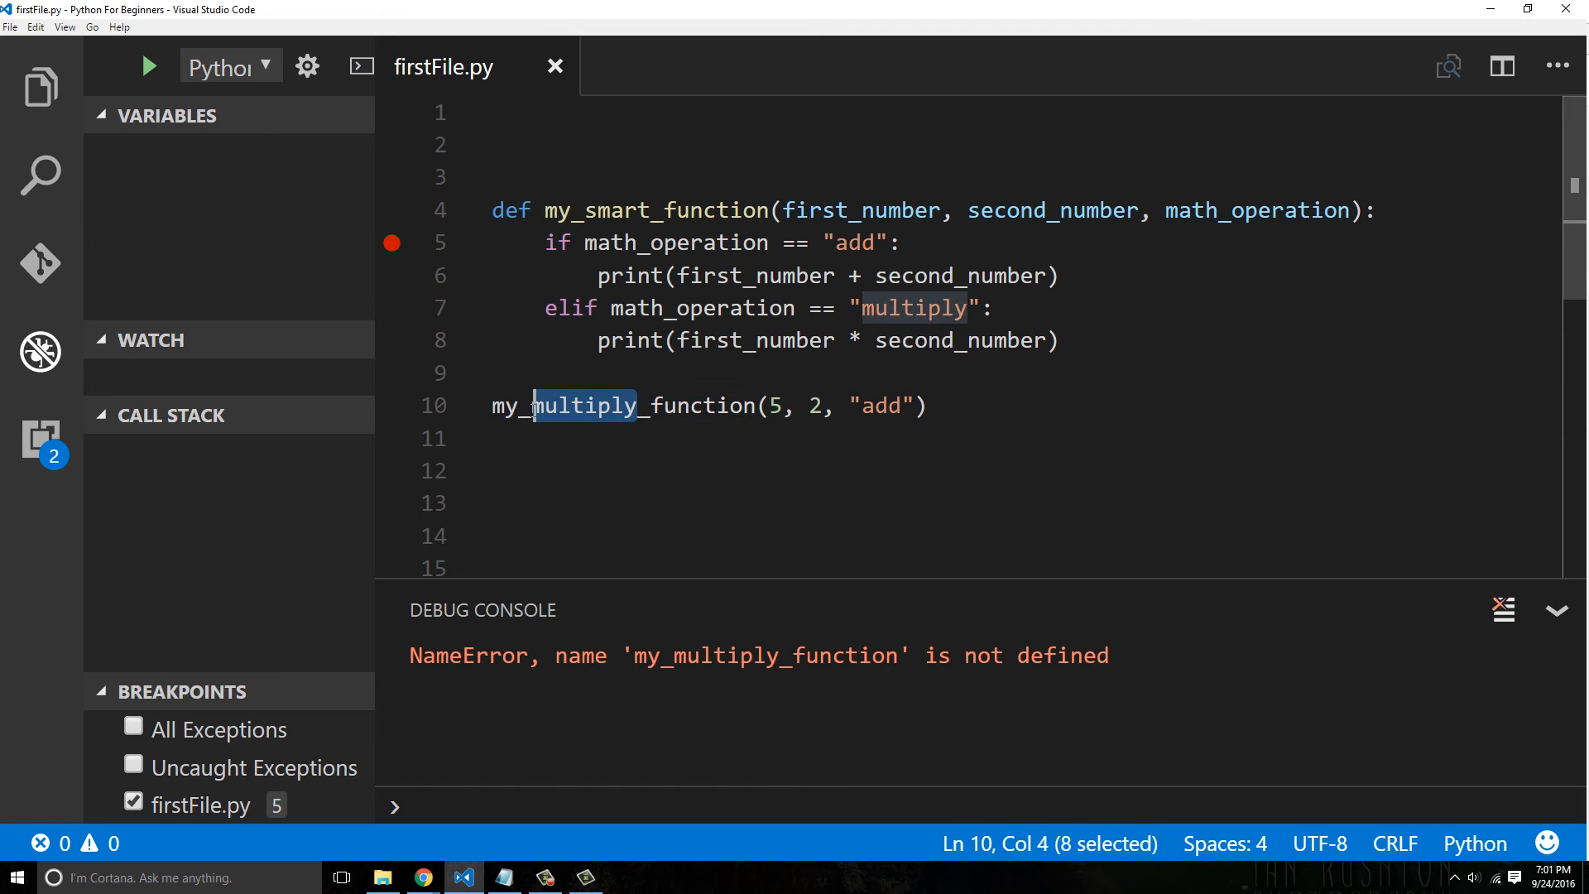
type("smart")
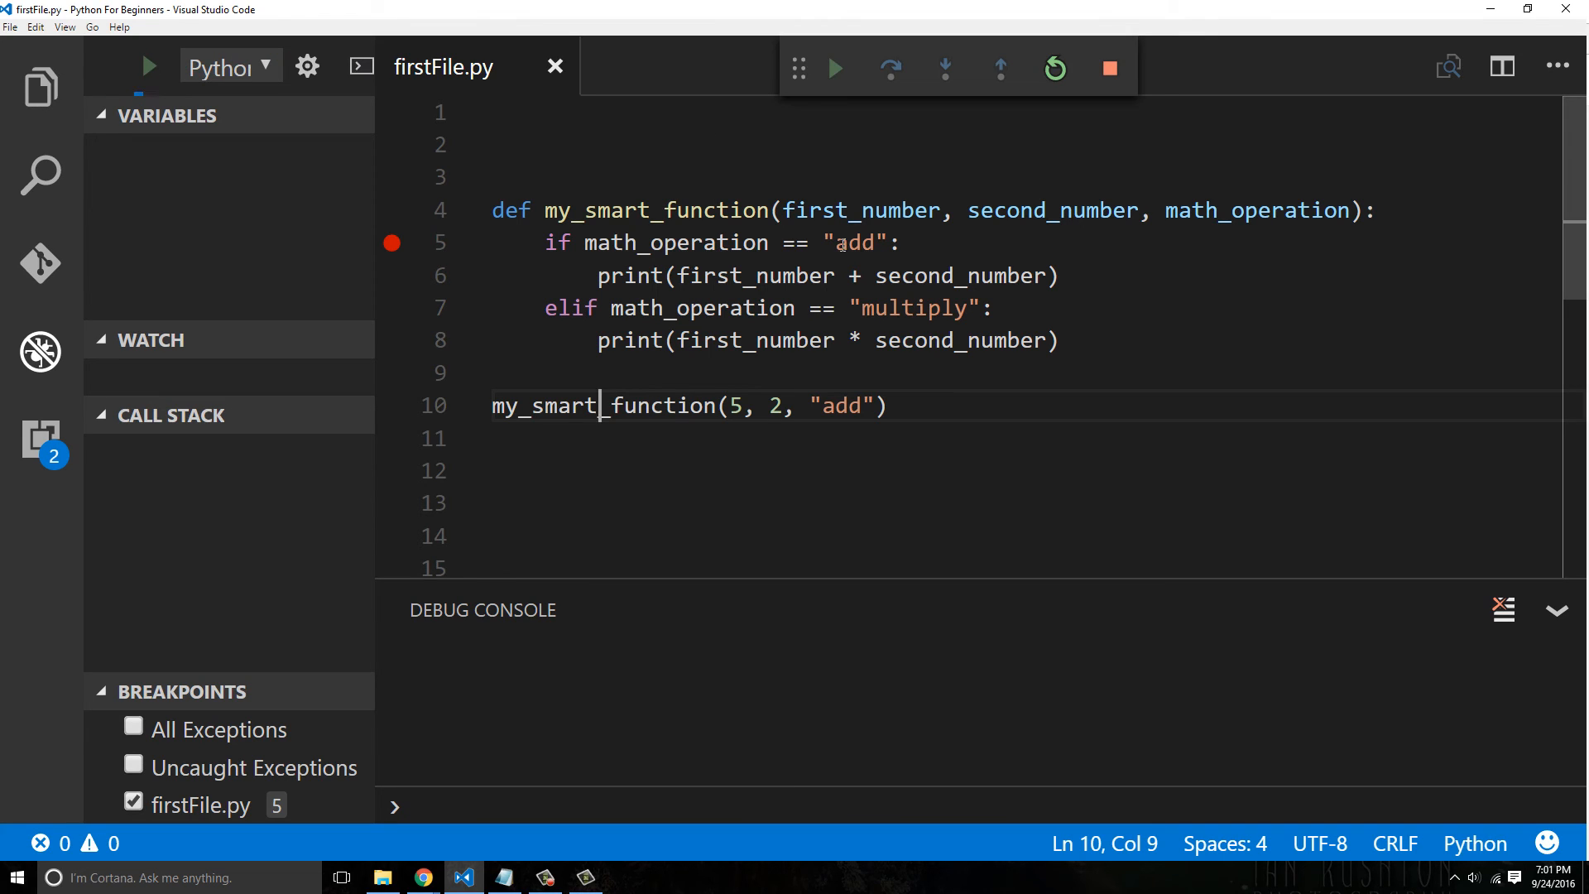
Run the "add" call in the debugger so 7 prints, then change the argument to "multiply"
left_click(833, 68)
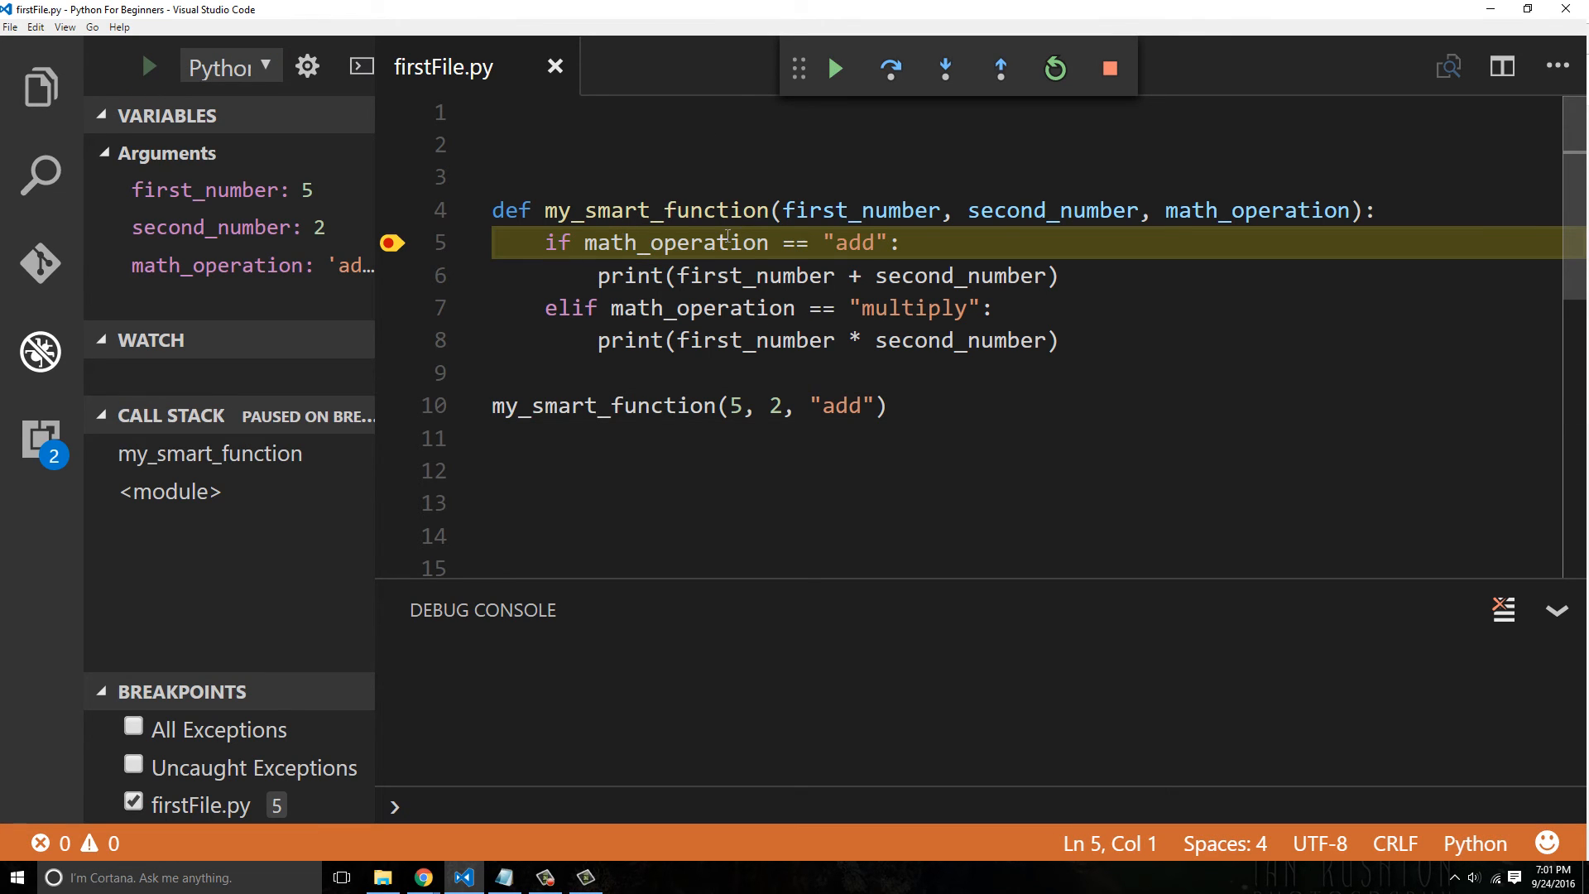
mouse_move(1256, 211)
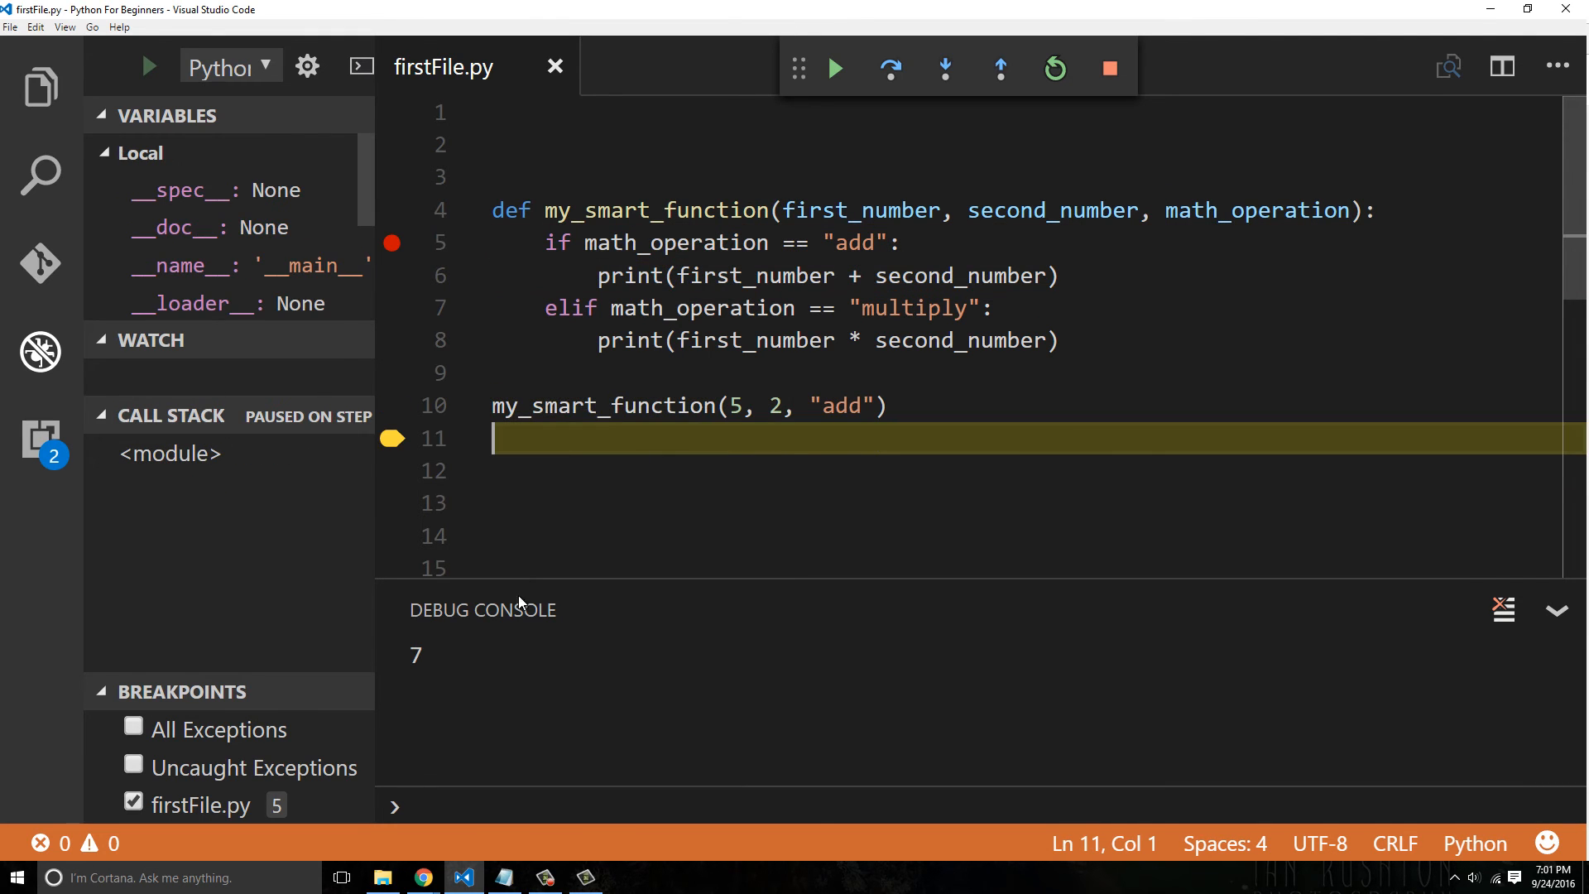
left_click(1109, 68)
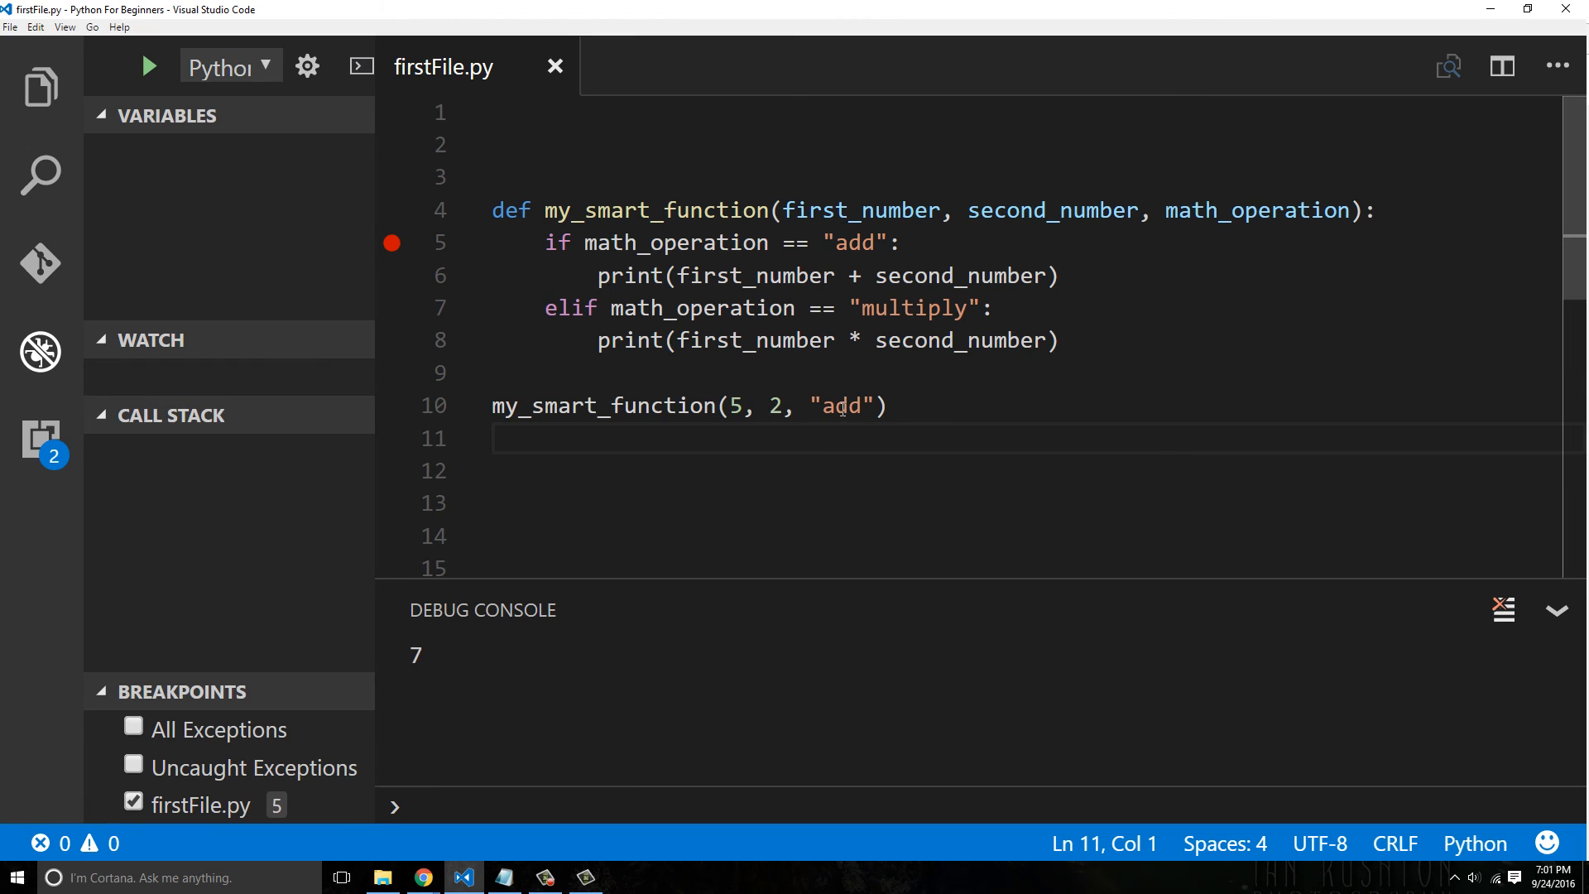
type("multip")
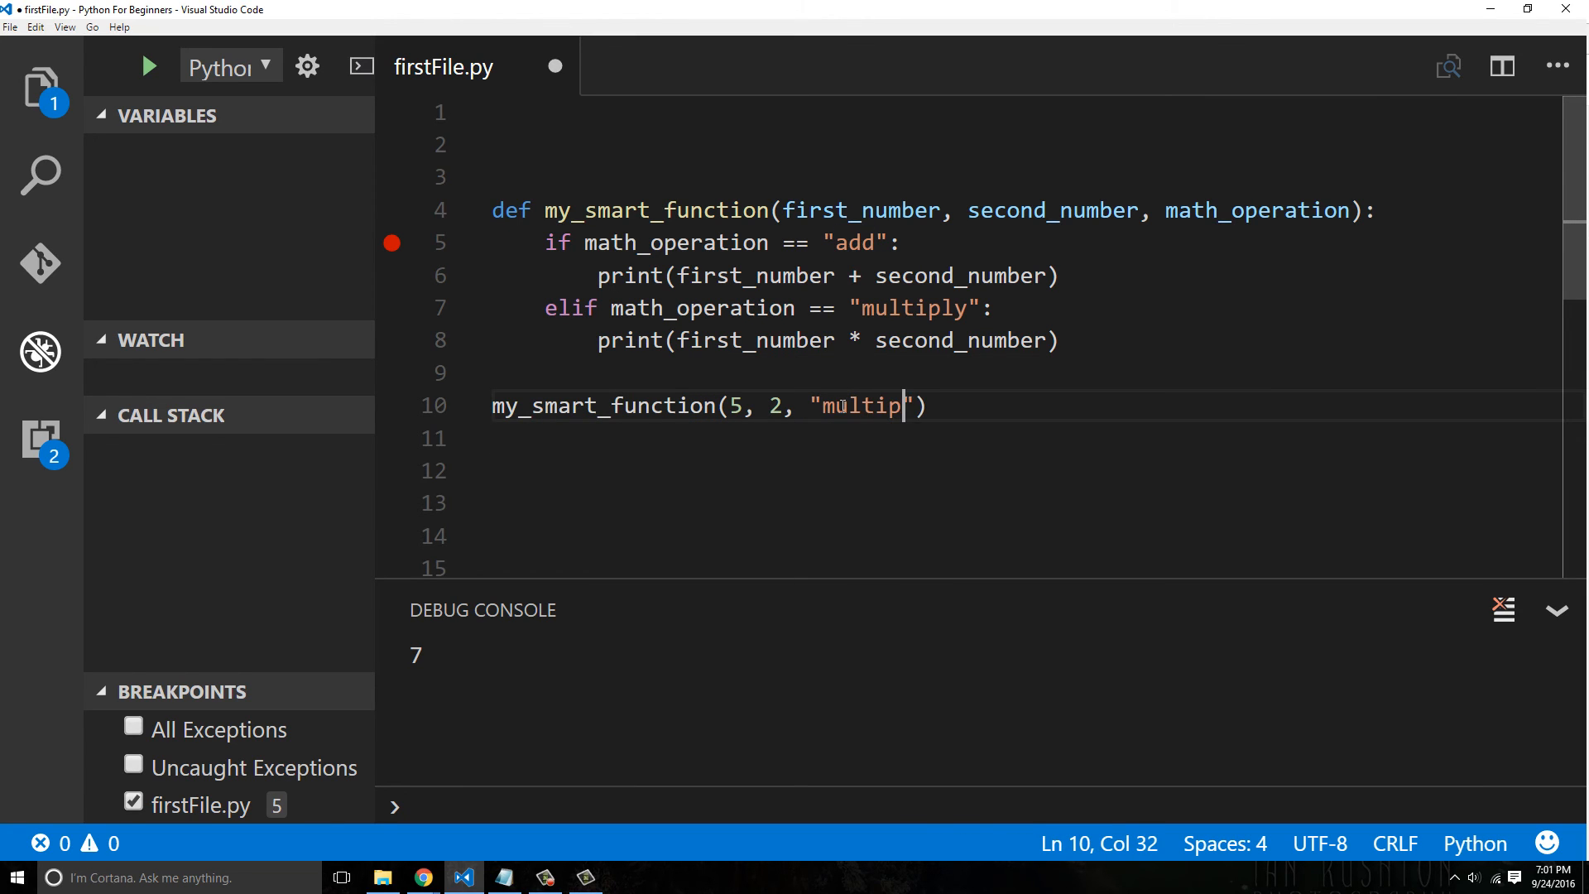
type("ly")
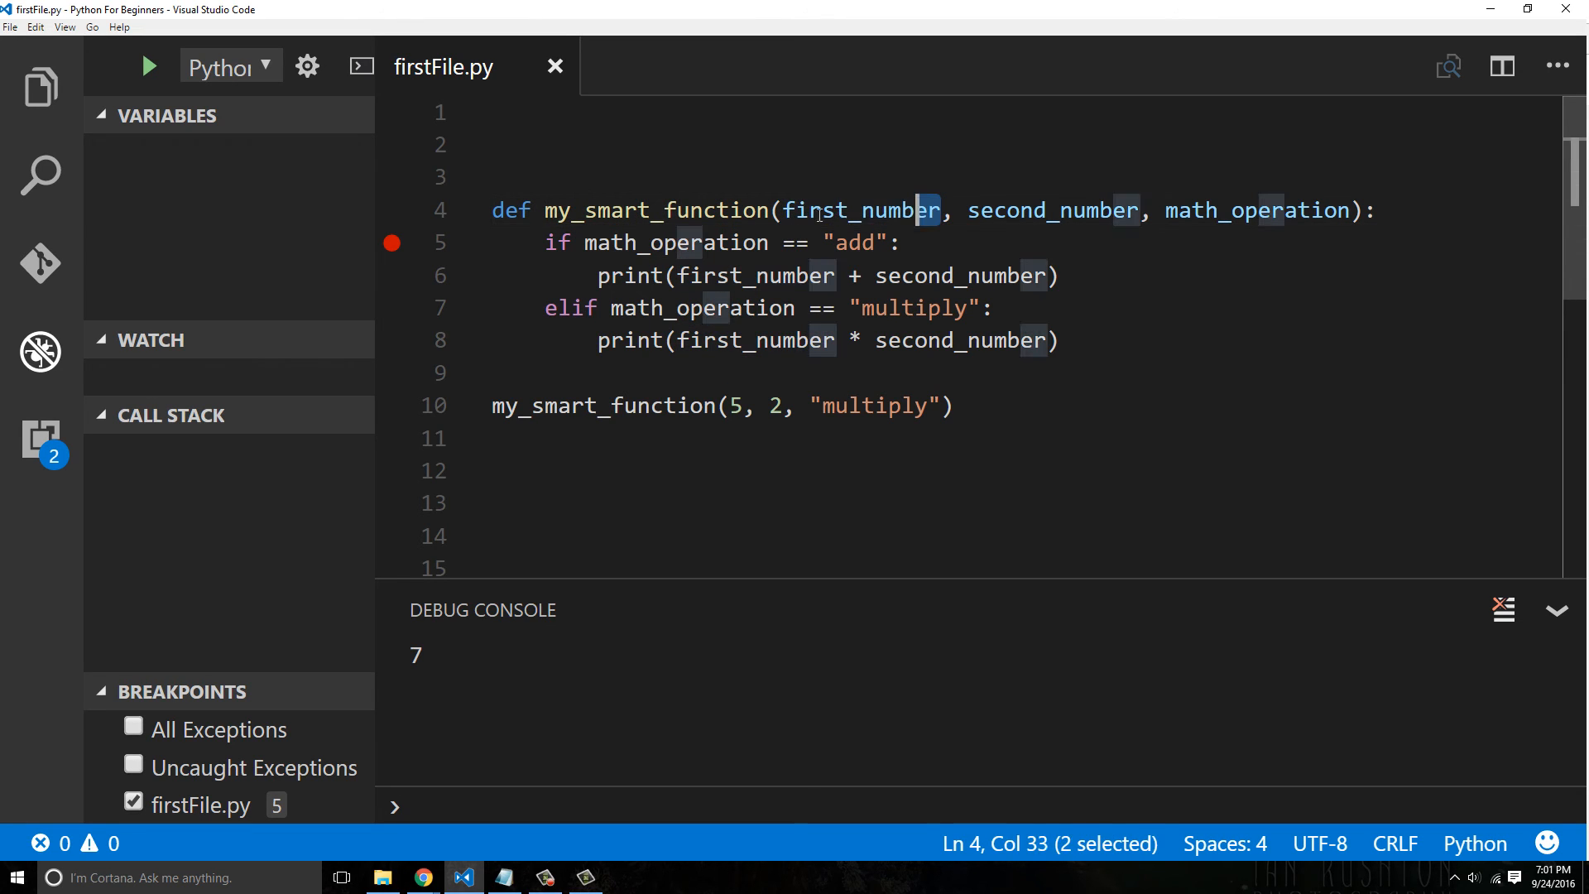
Delete the "multiply" third argument, leaving it empty for a new value
double_click(861, 210)
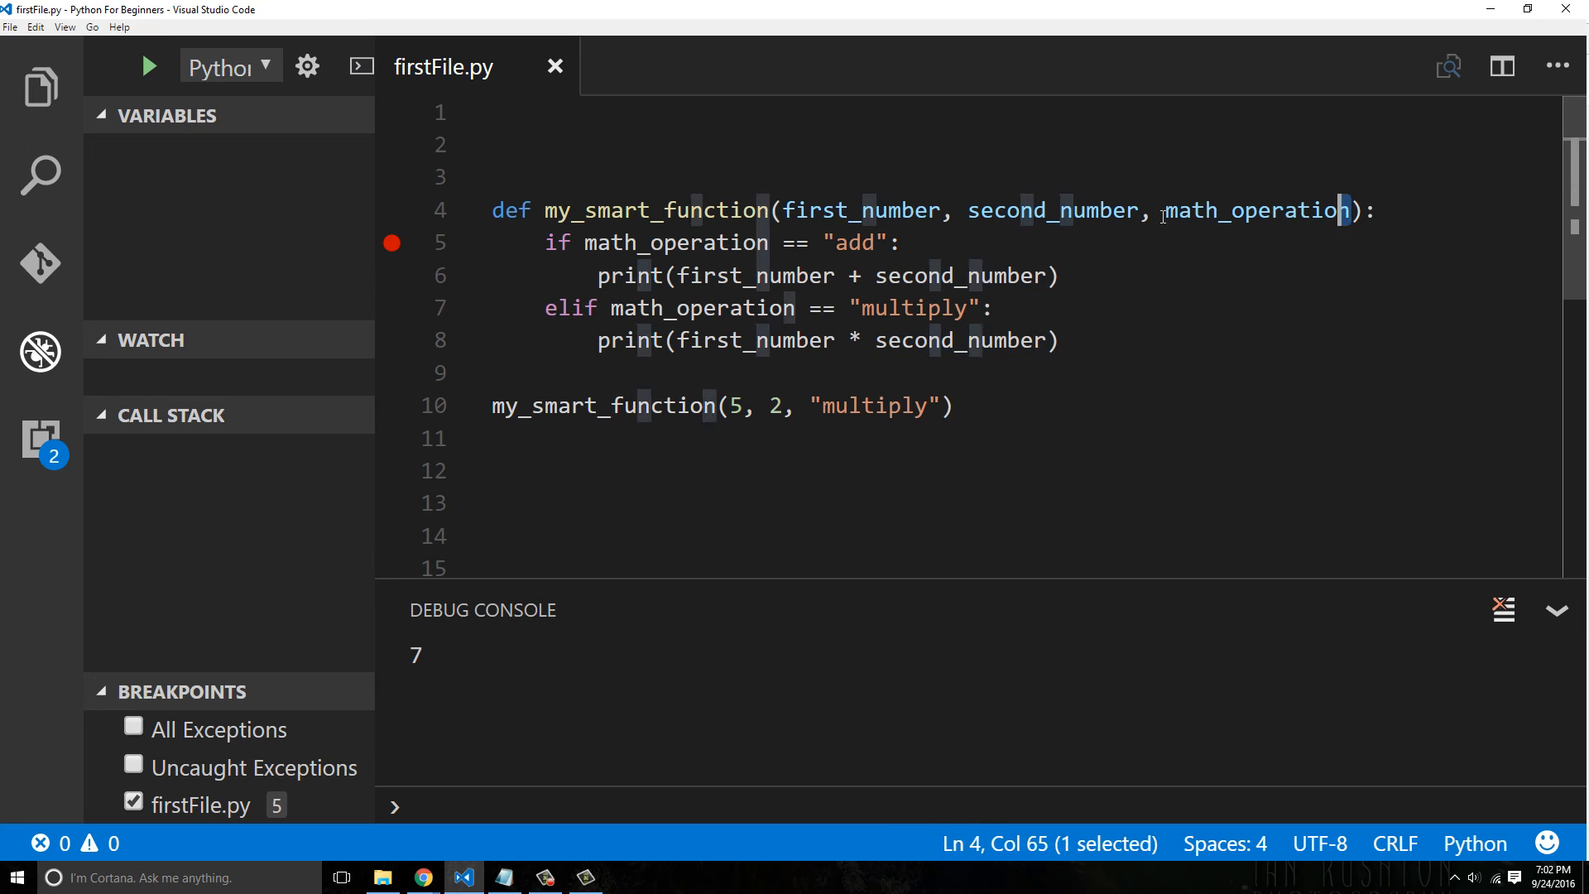
double_click(1256, 211)
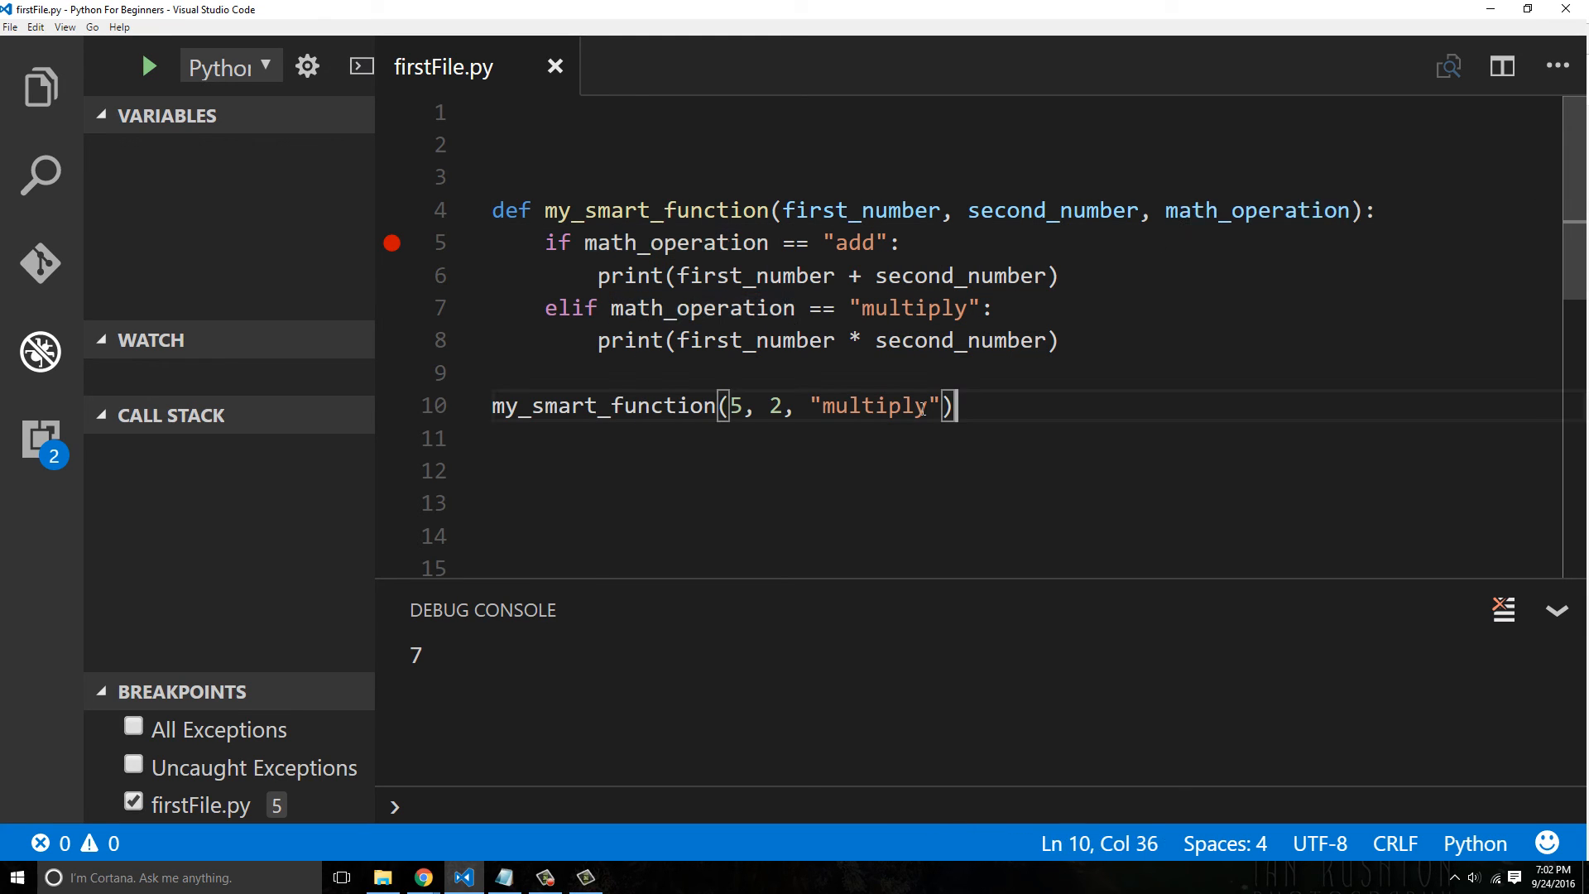
double_click(878, 405)
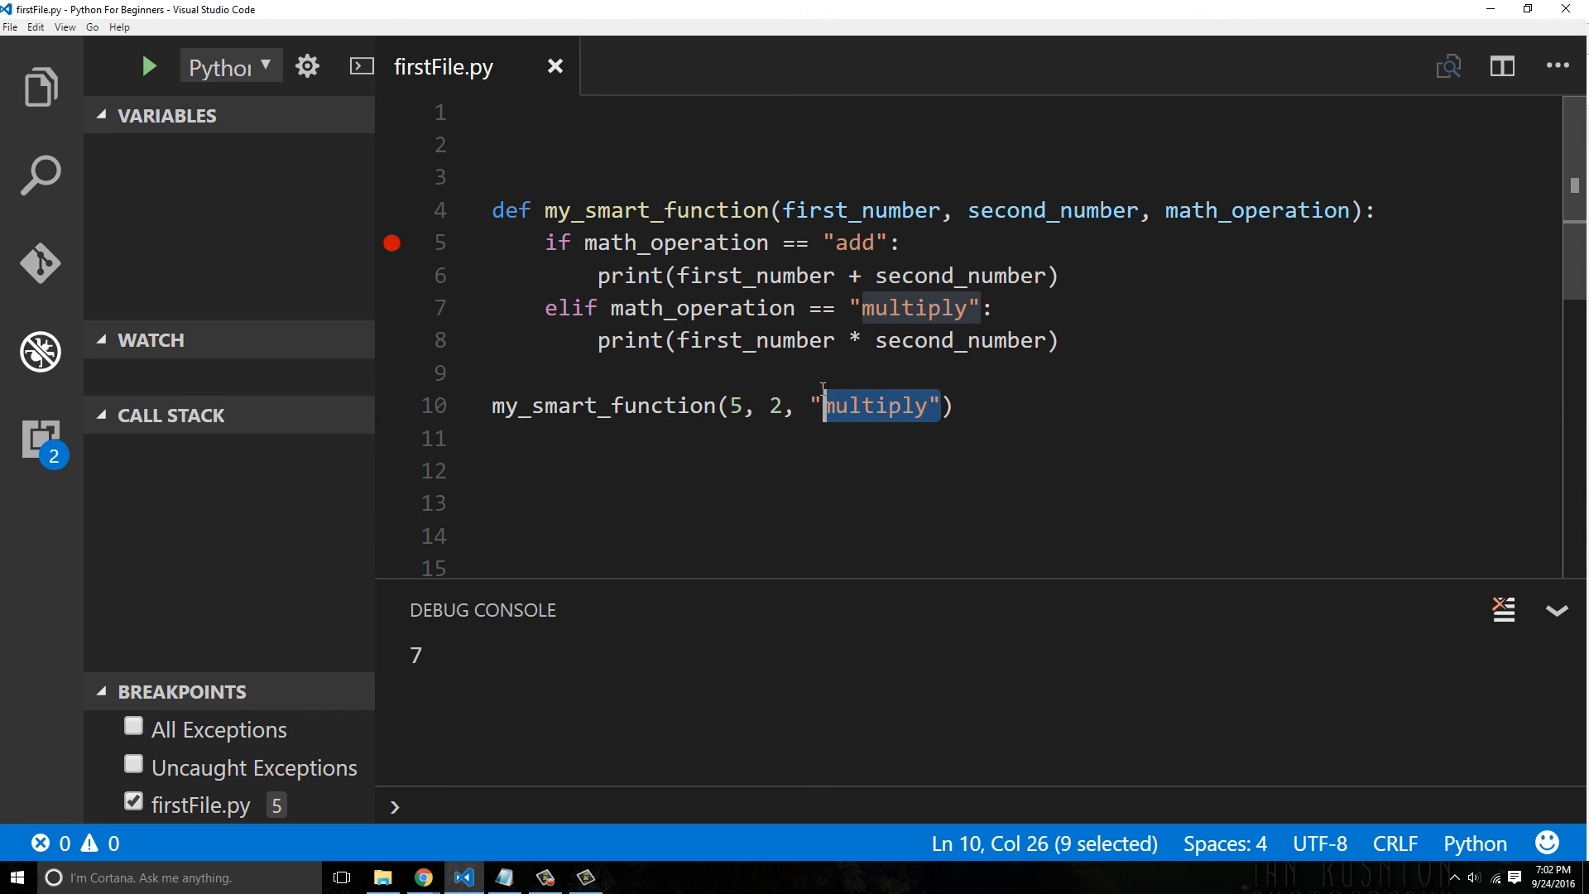
key("Delete")
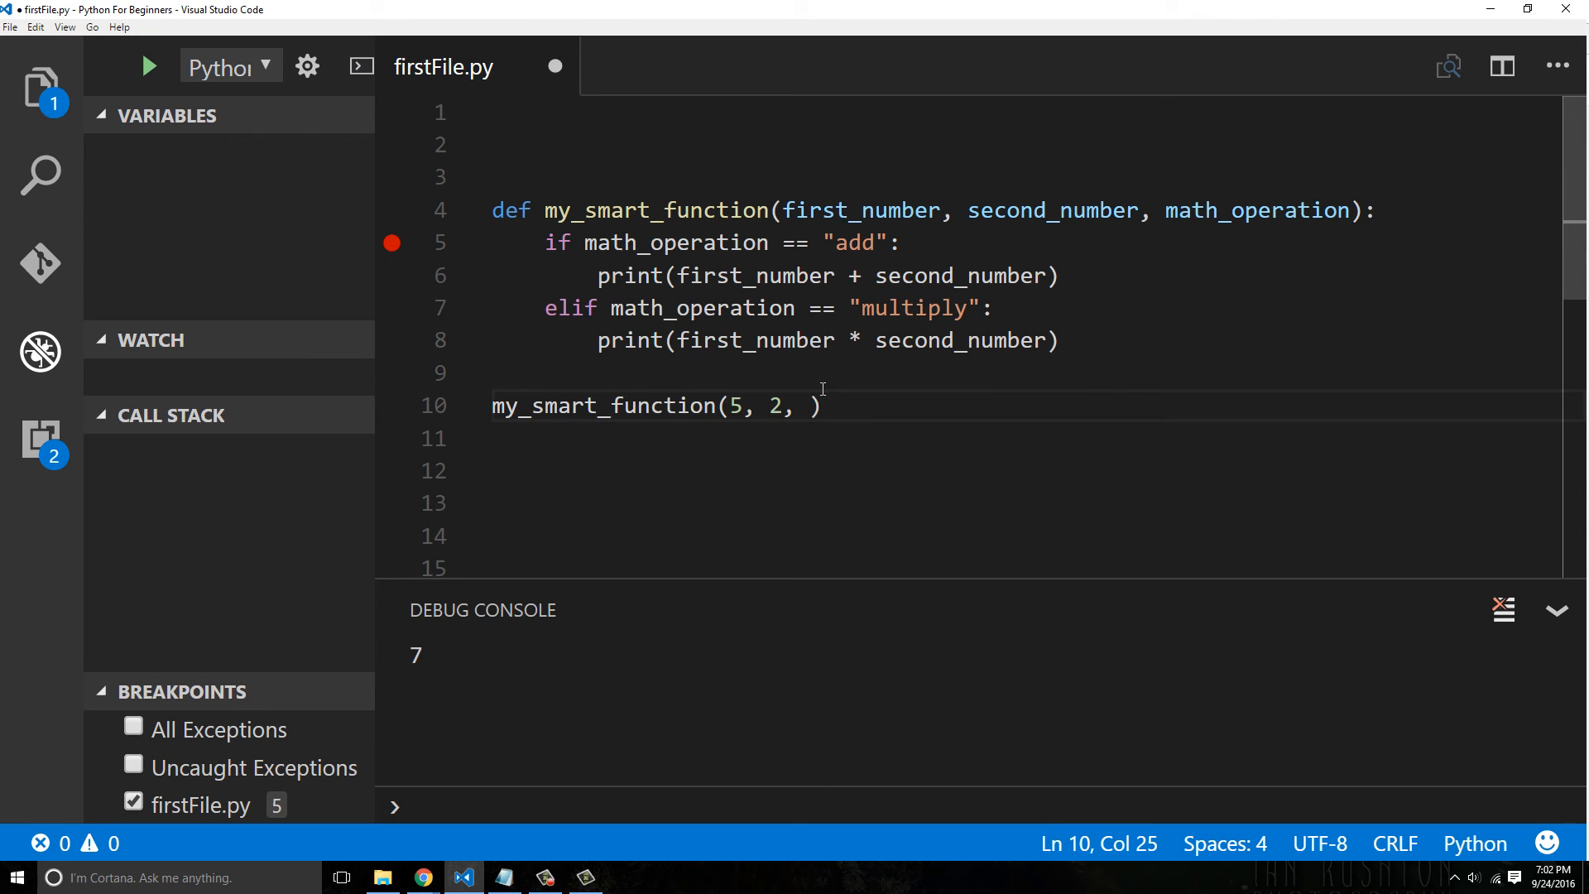
Pass 8 as the third argument and compare it against the math_operation parameter
type("8")
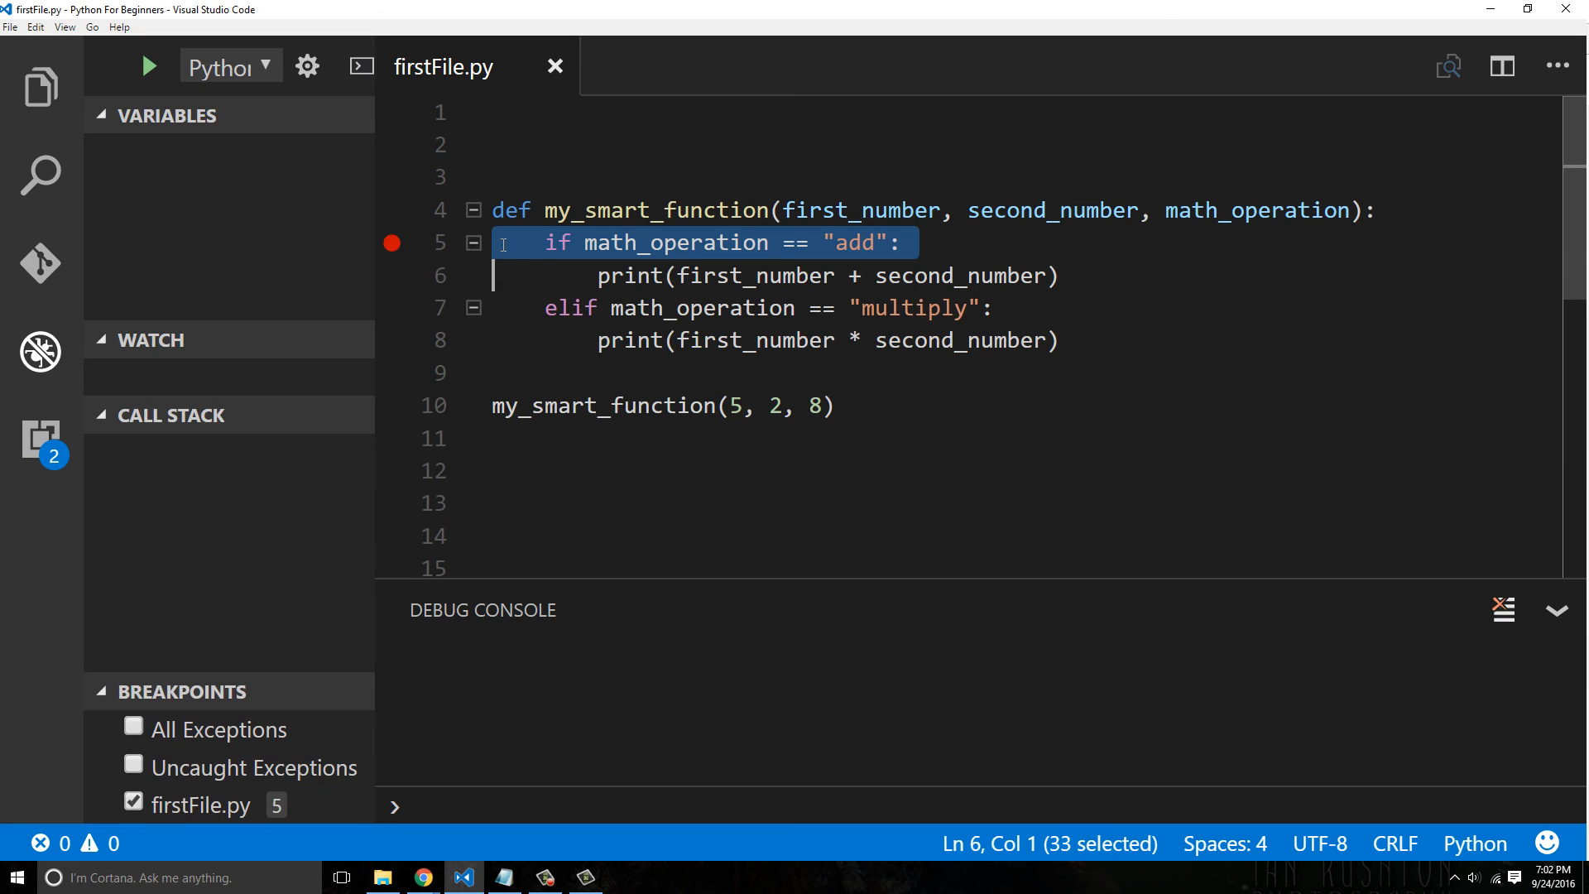
double_click(815, 406)
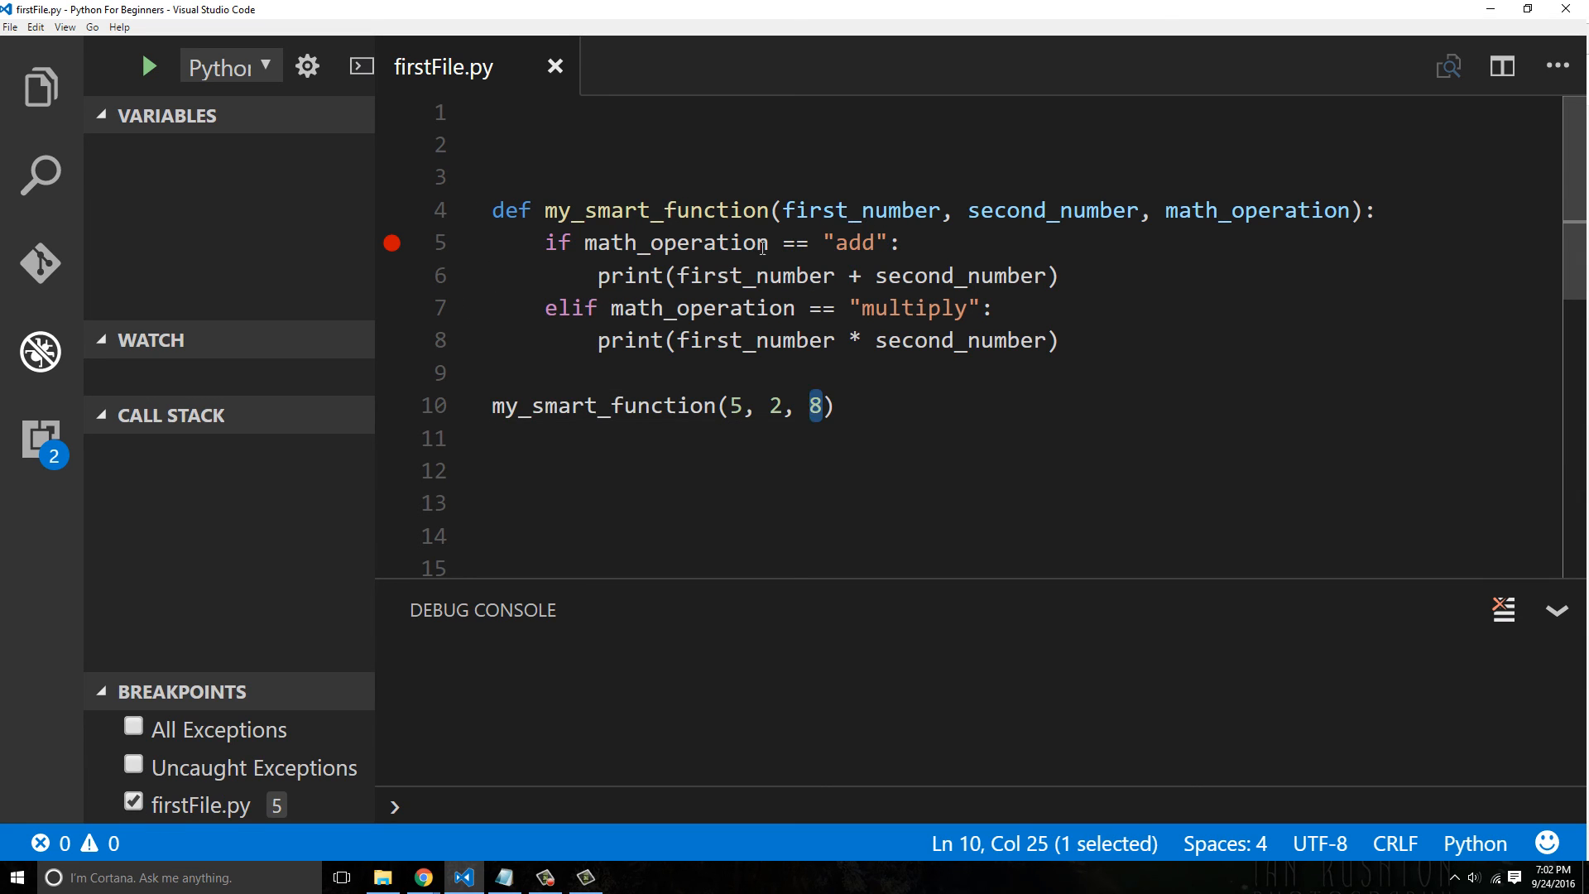
left_click(731, 242)
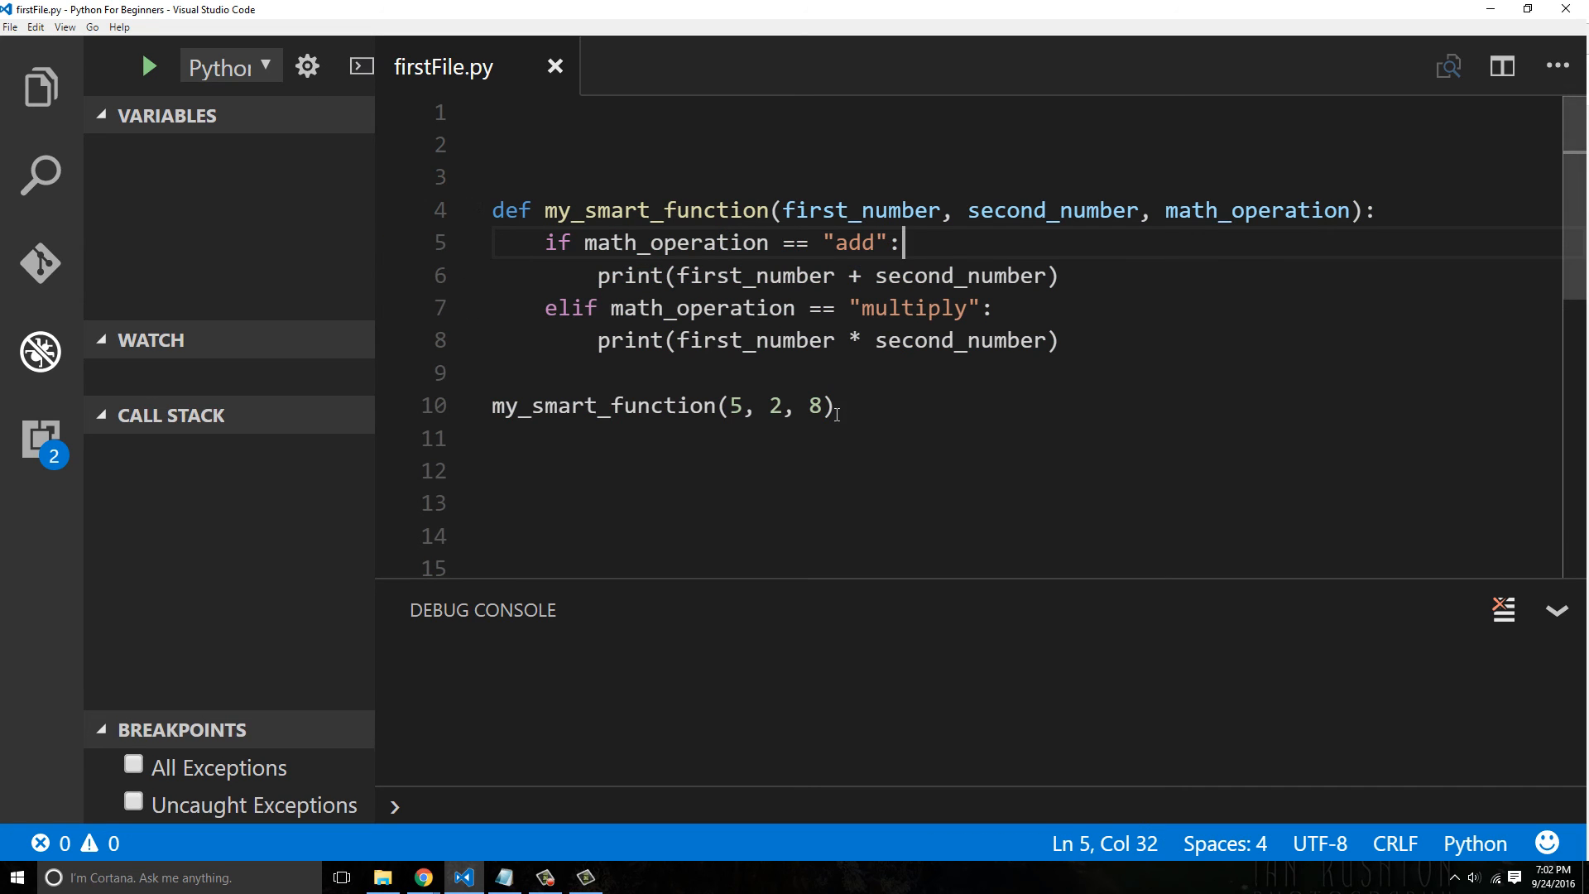
left_click(821, 406)
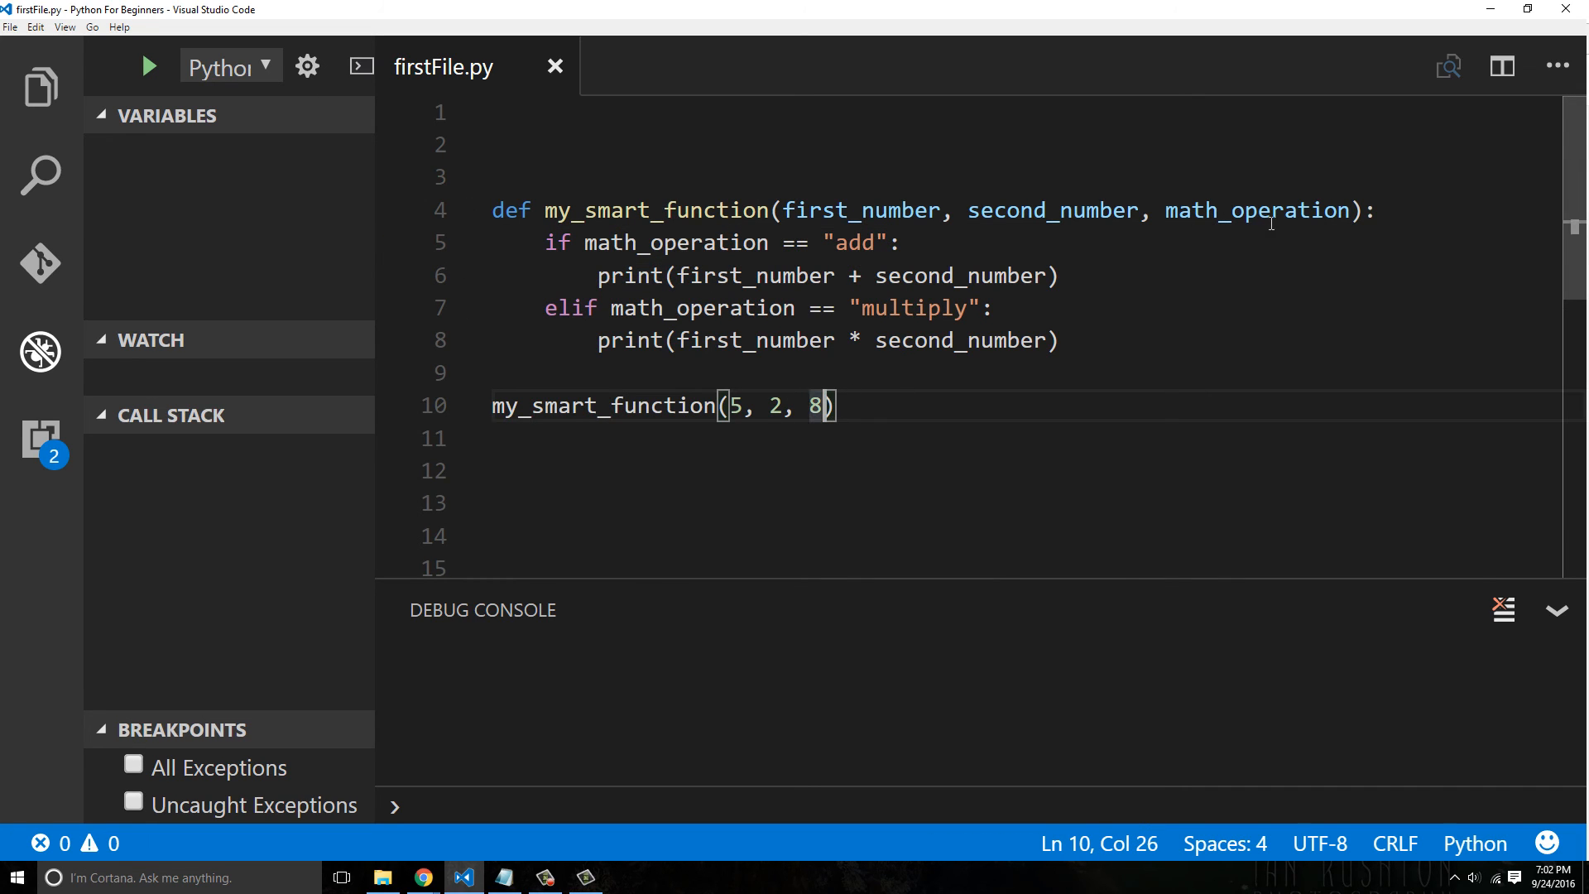
double_click(1281, 210)
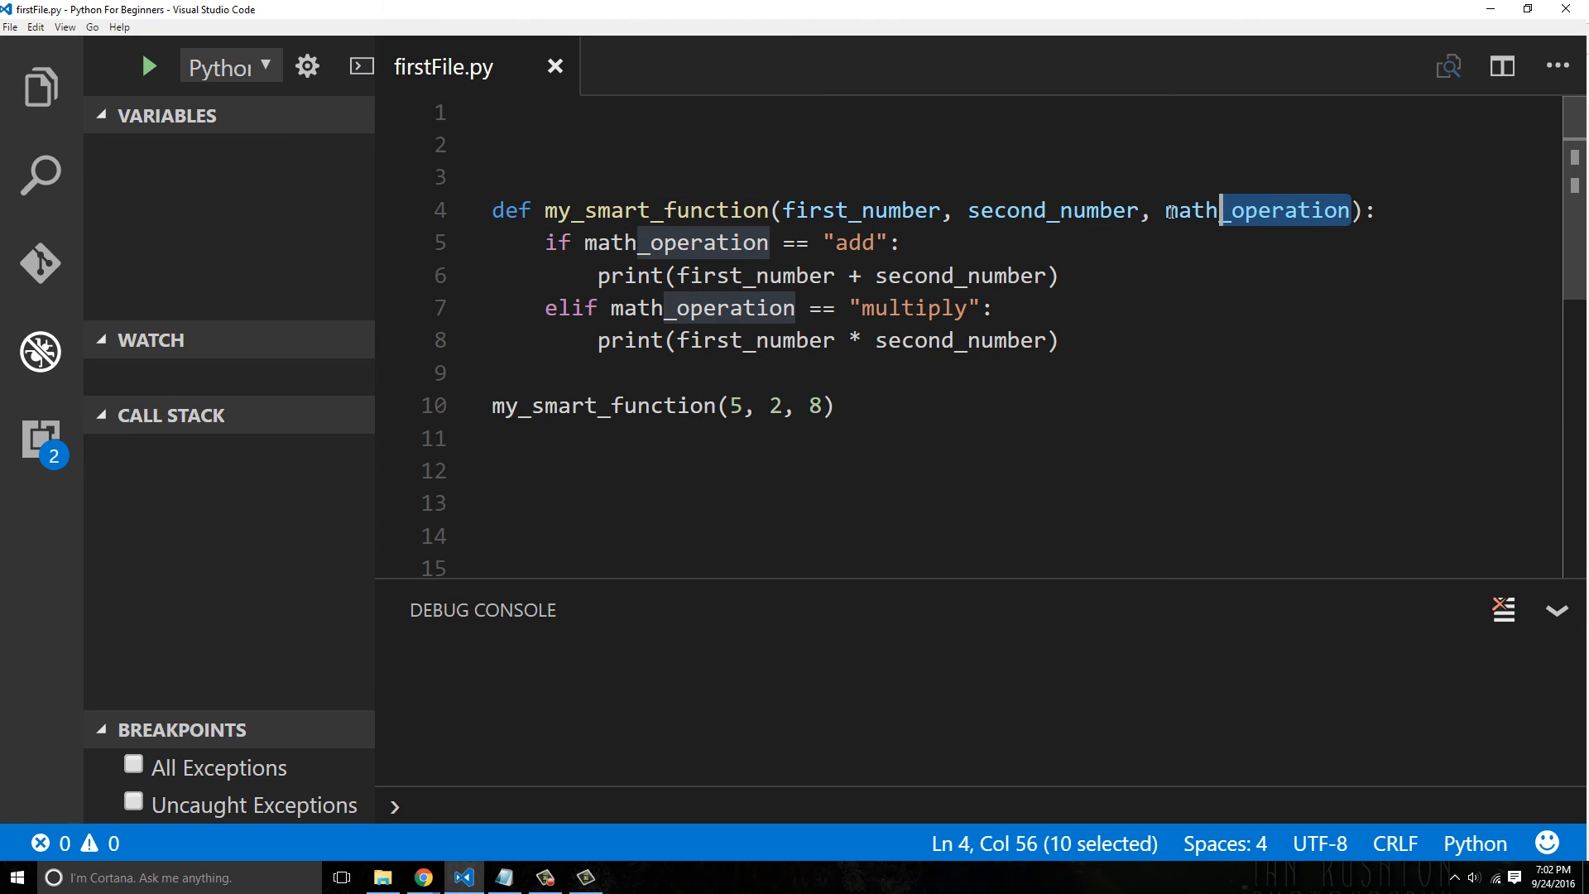
double_click(1256, 211)
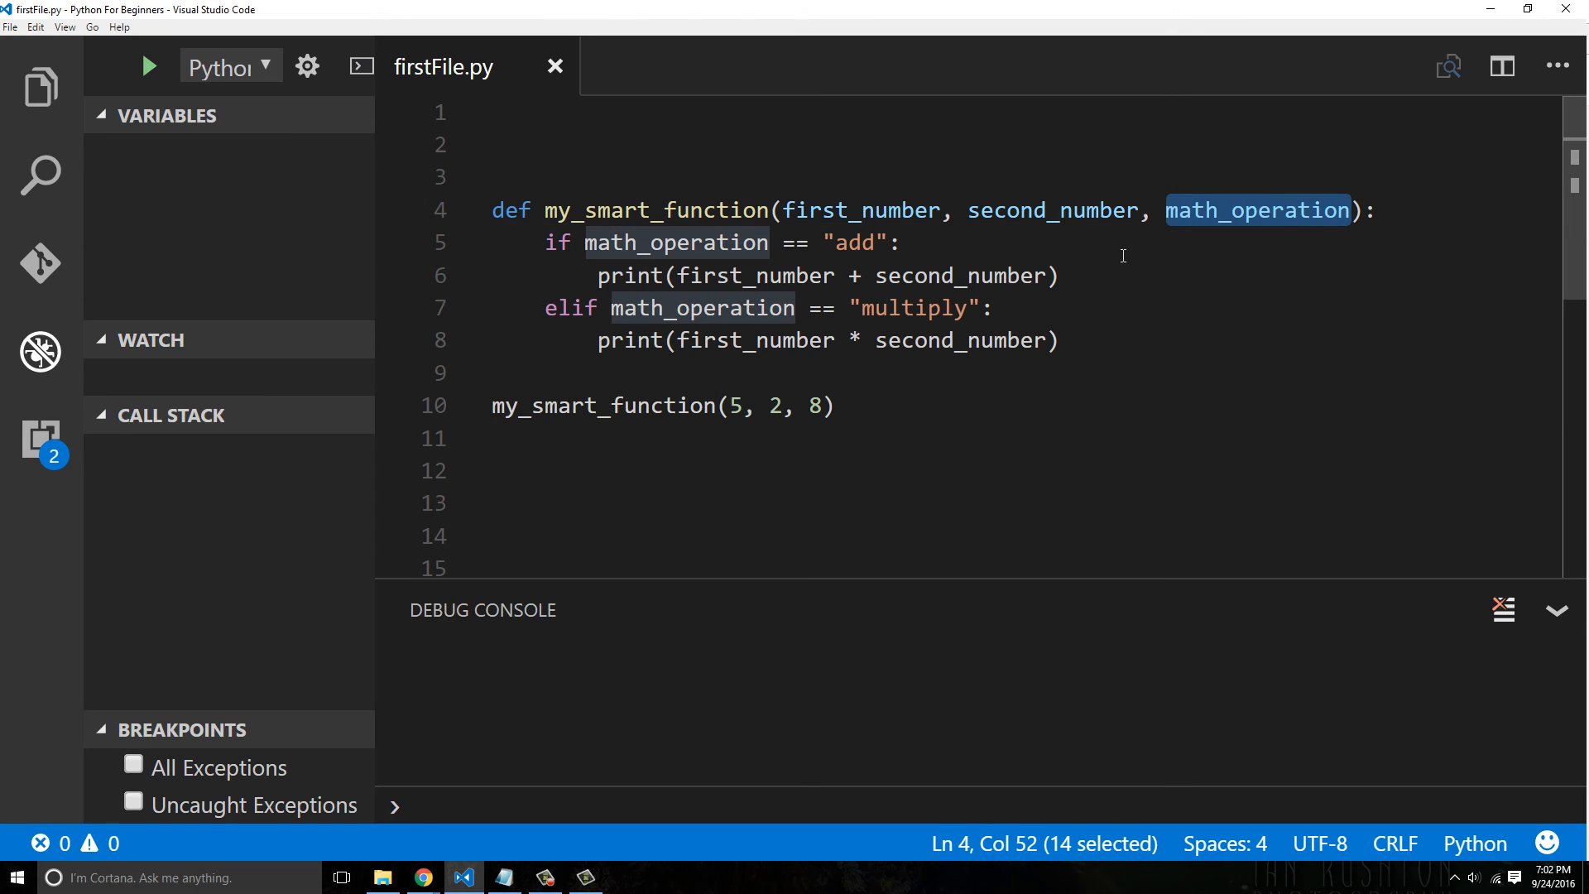
left_click(831, 405)
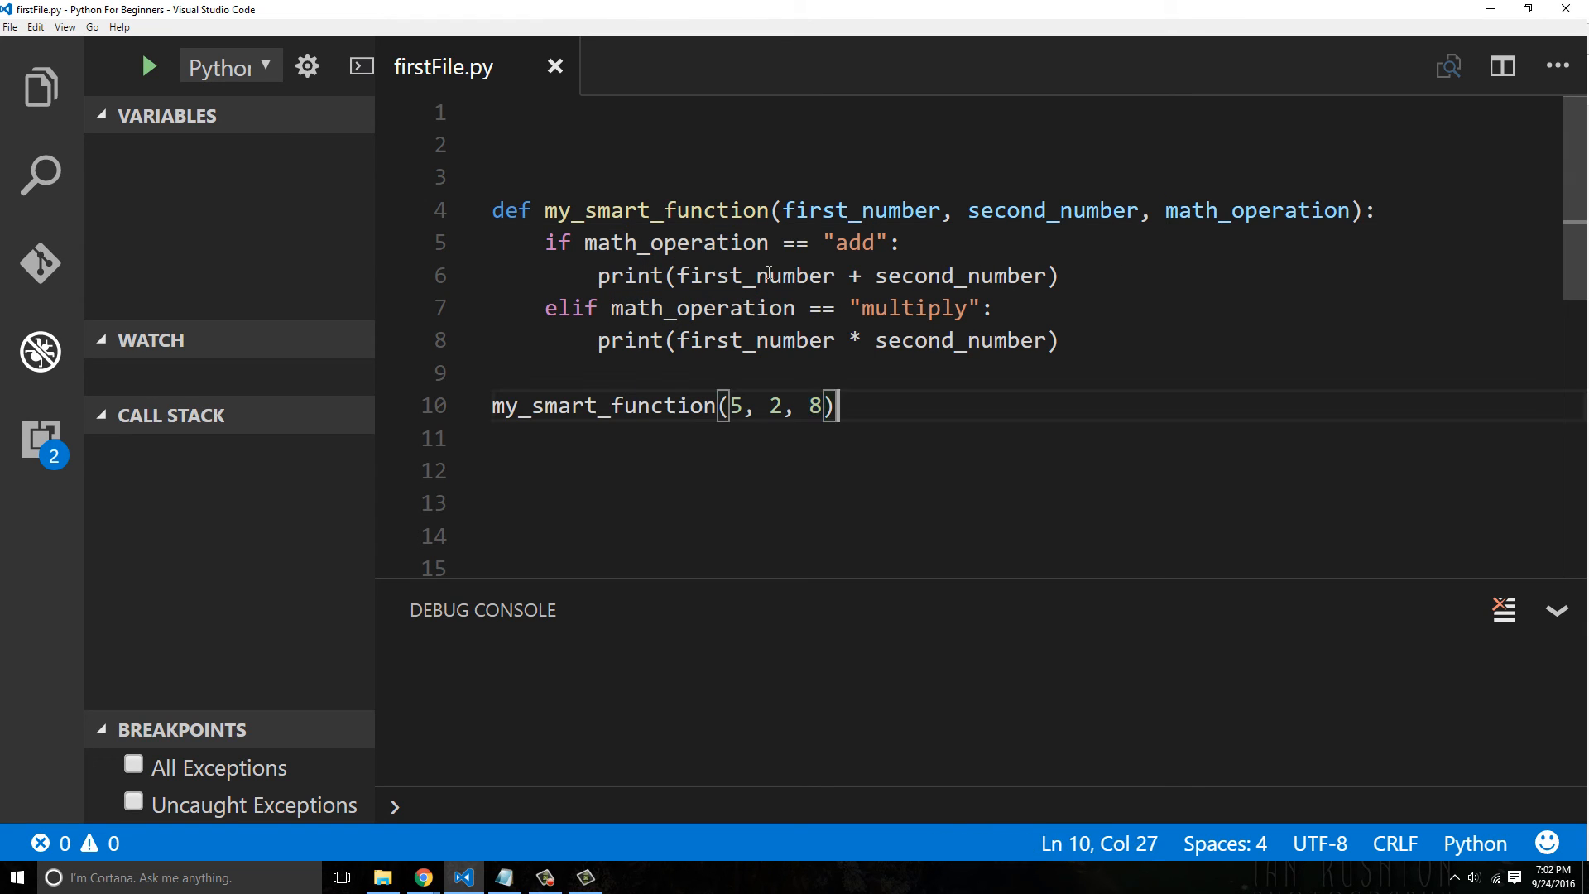
double_click(819, 405)
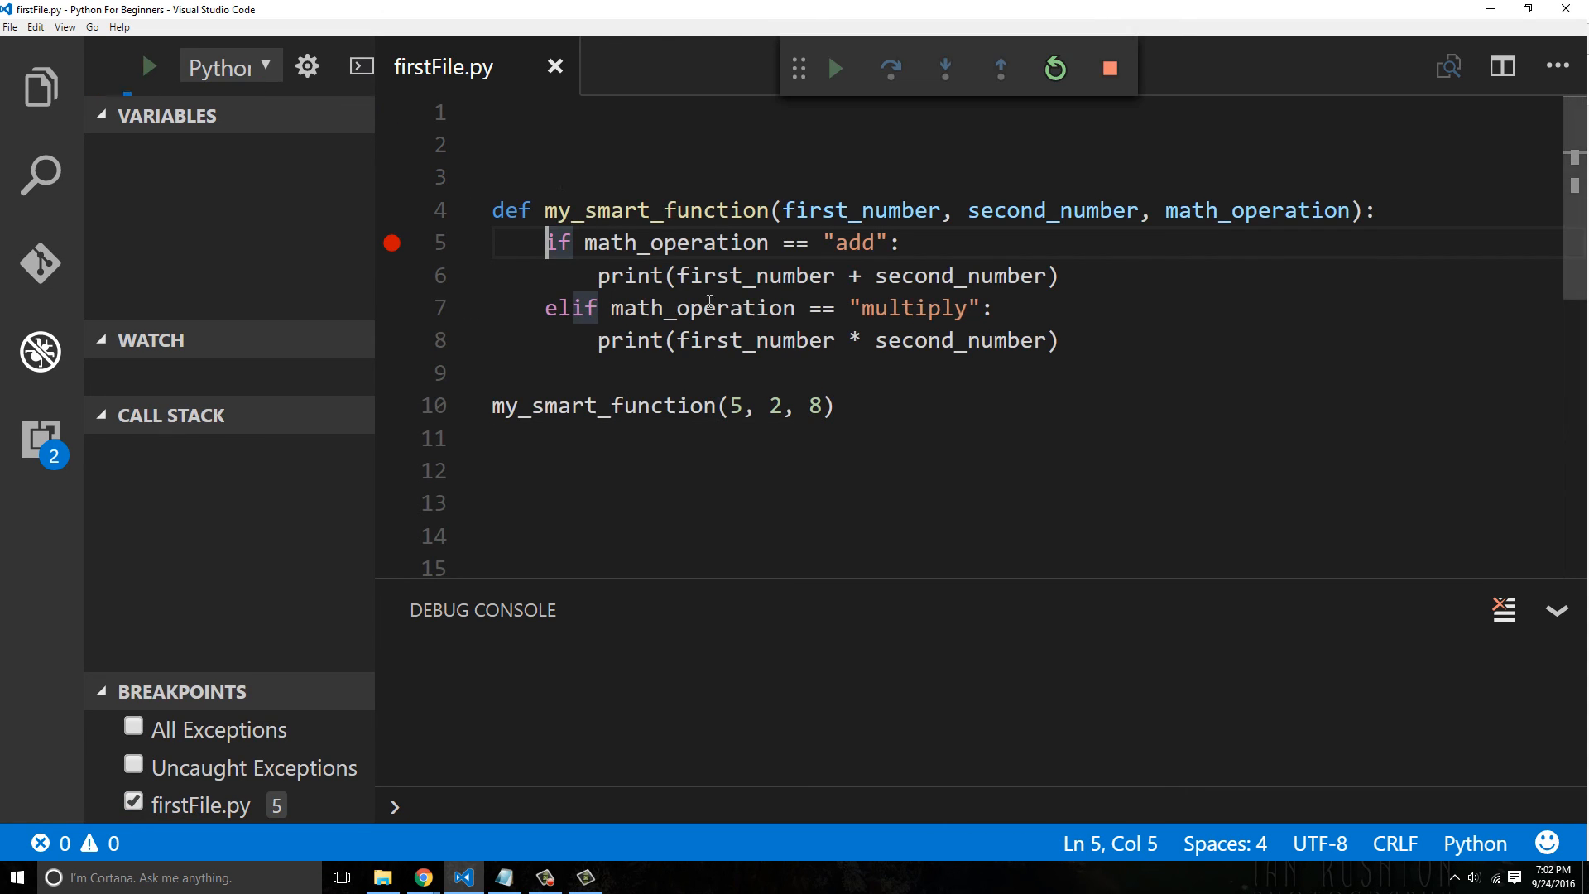
Run to the breakpoint, step over showing nothing prints, and stop debugging
left_click(833, 68)
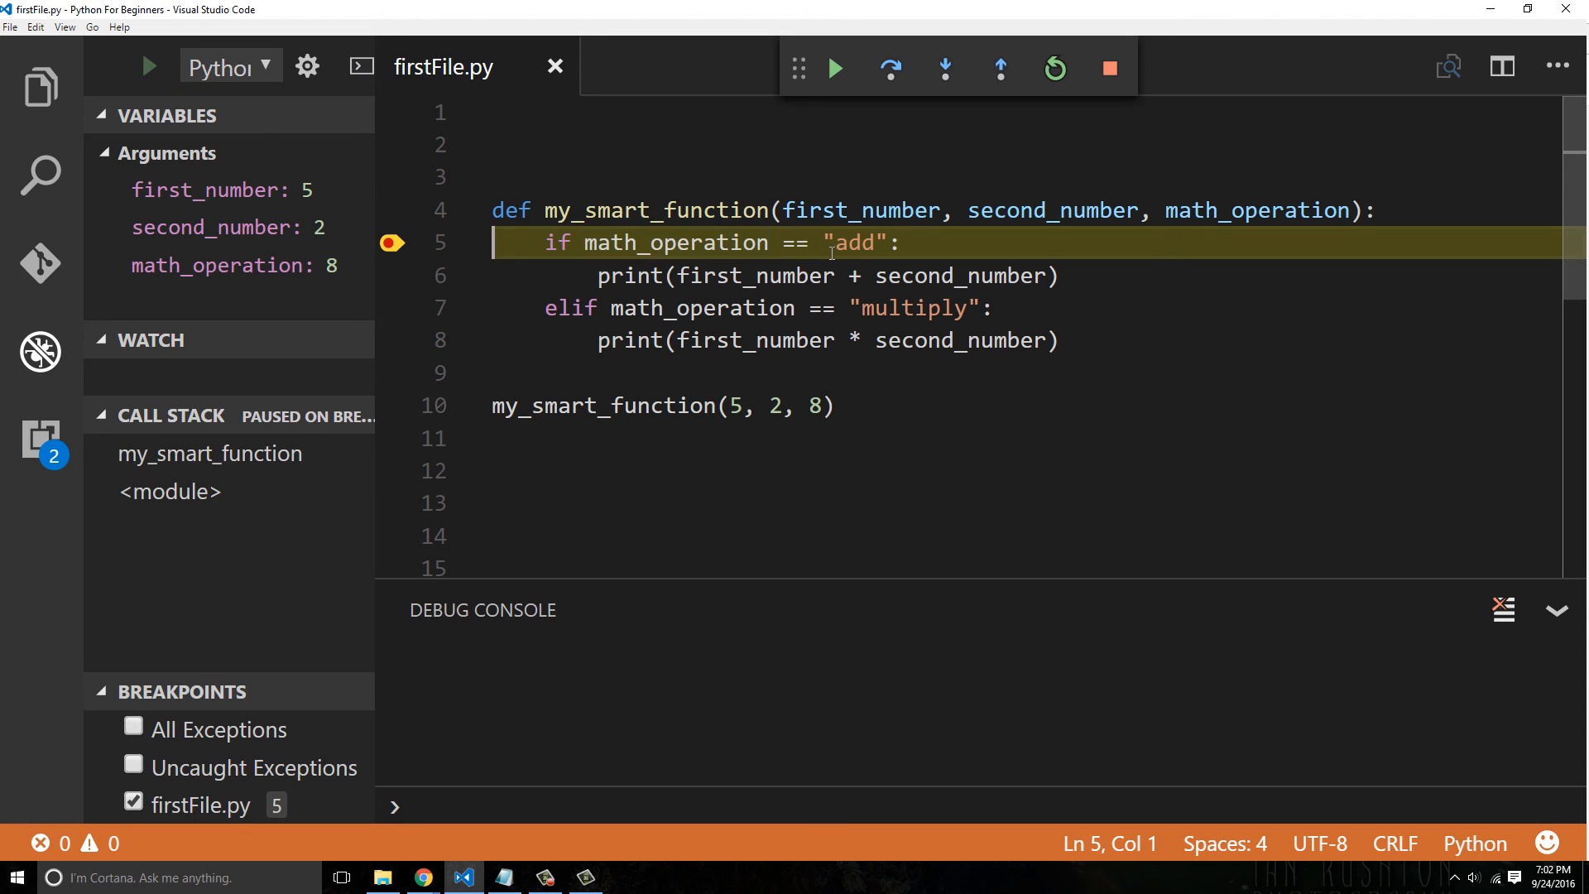
left_click(999, 68)
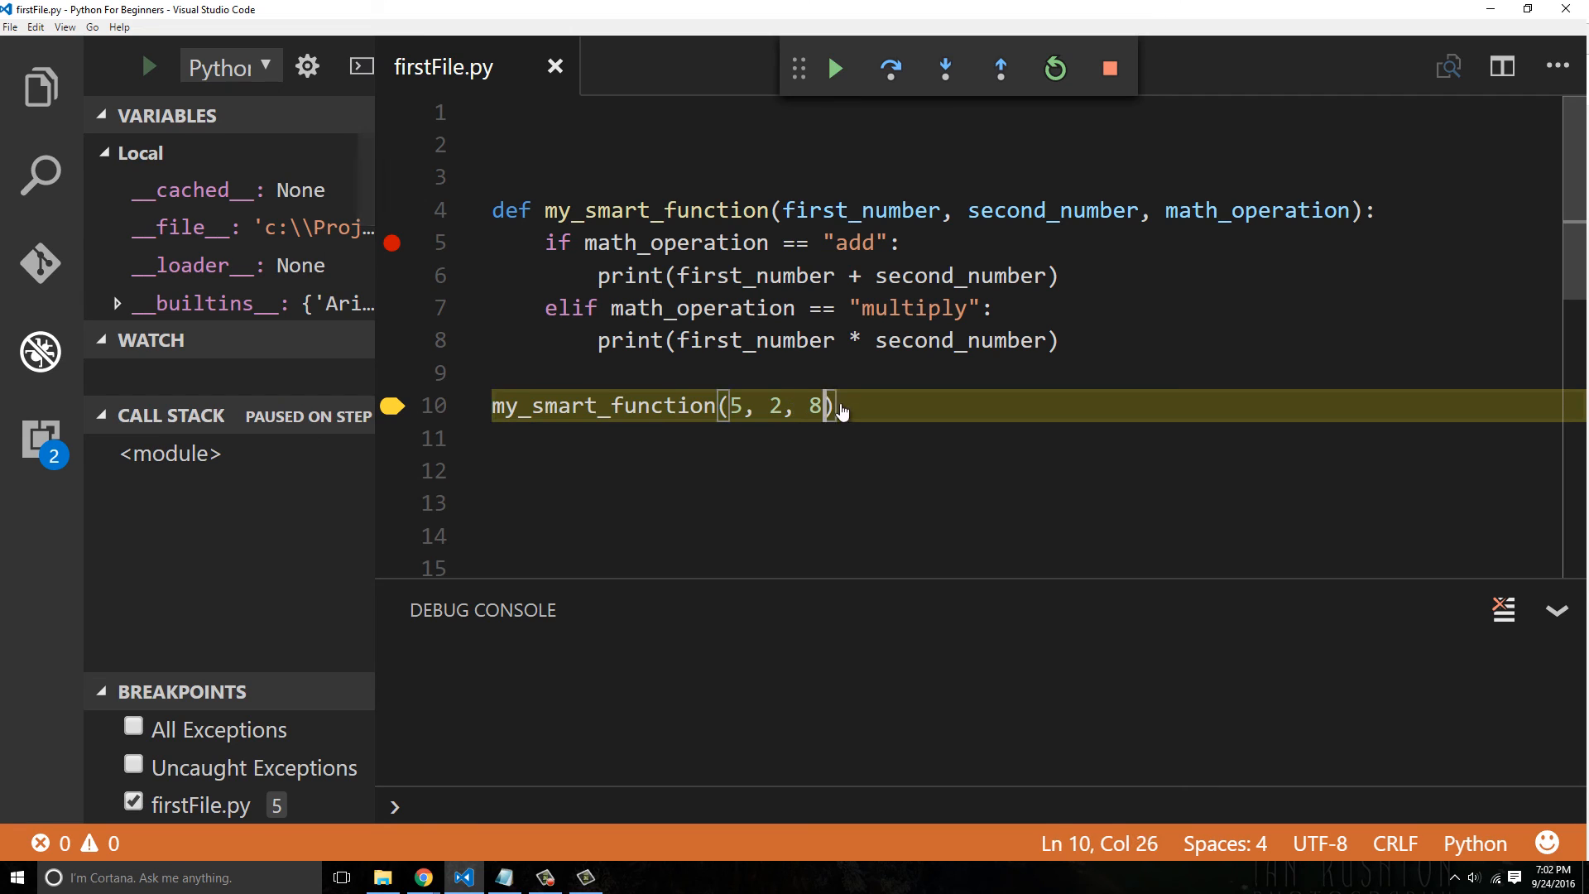
left_click(1109, 68)
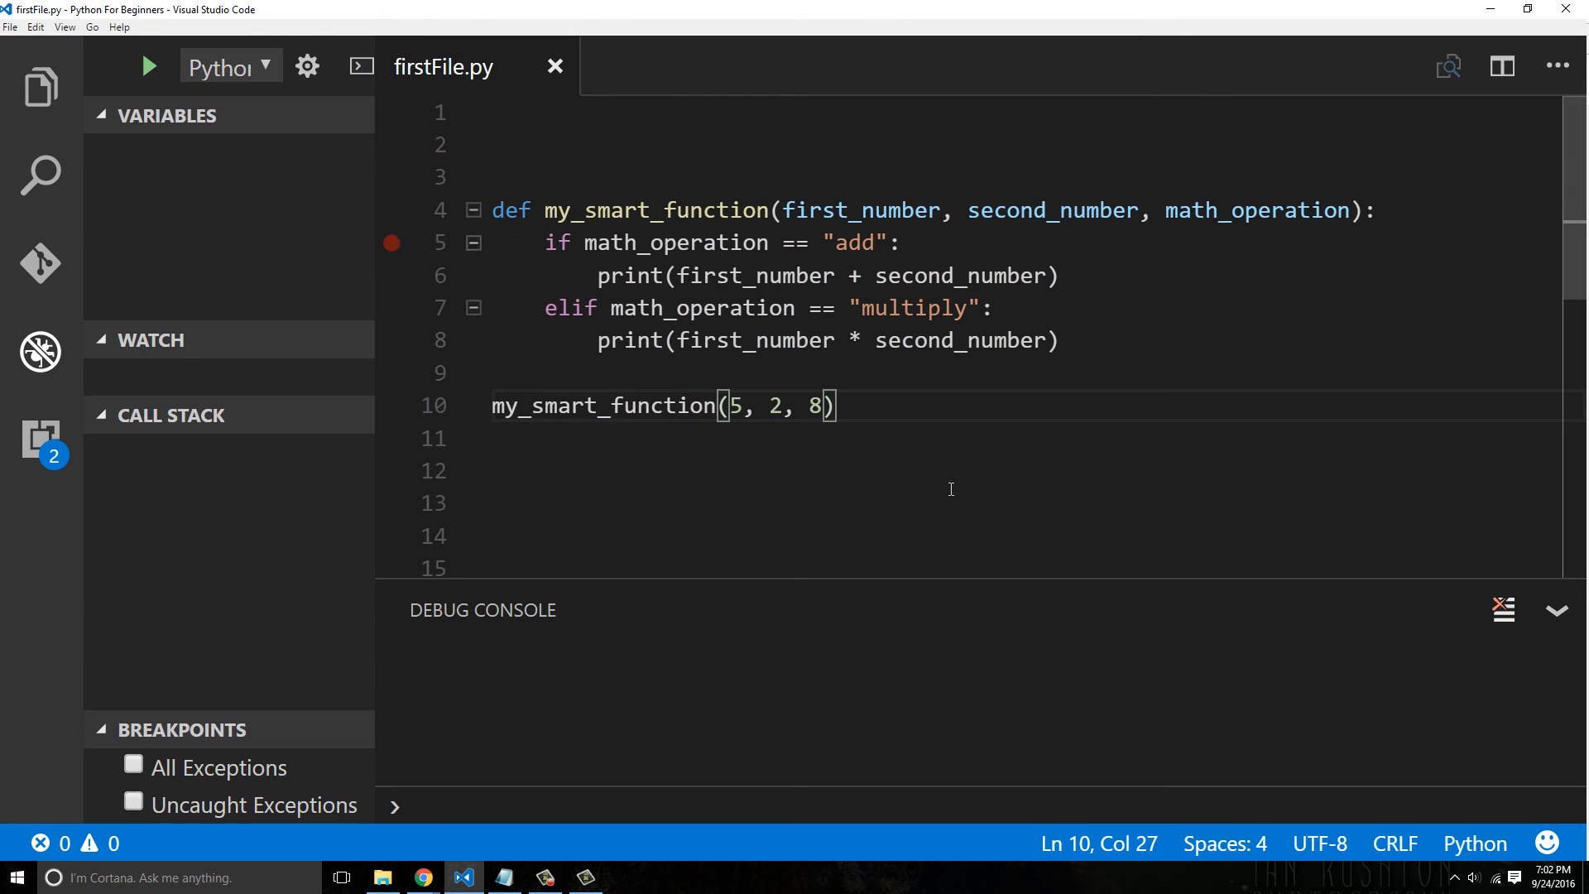
mouse_move(634, 341)
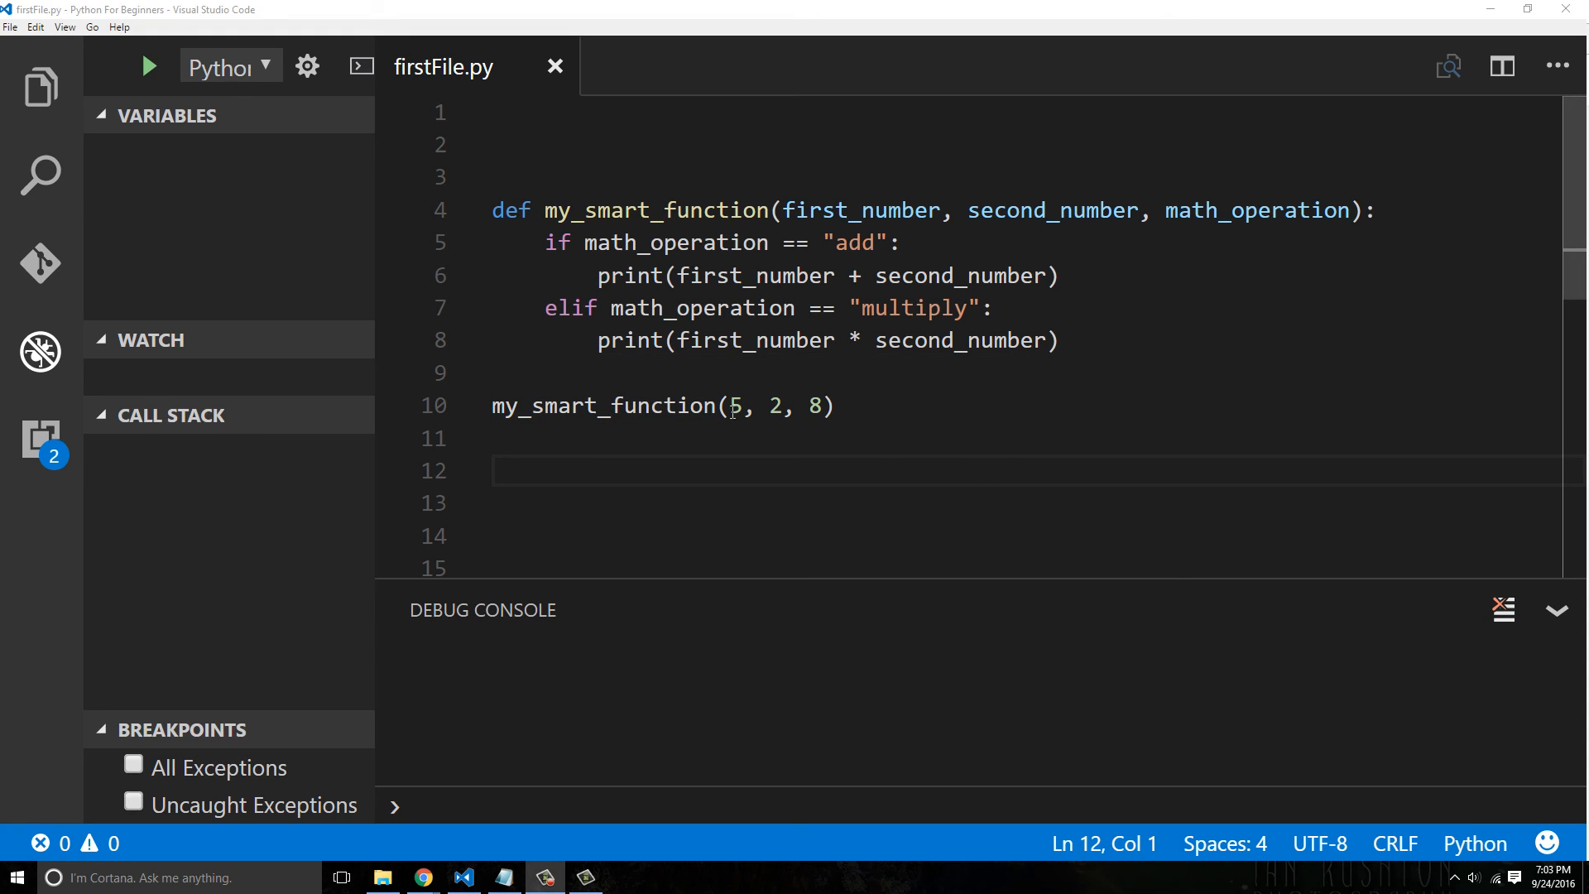
Place the cursor in the call line after removing the old function definitions
left_click(832, 406)
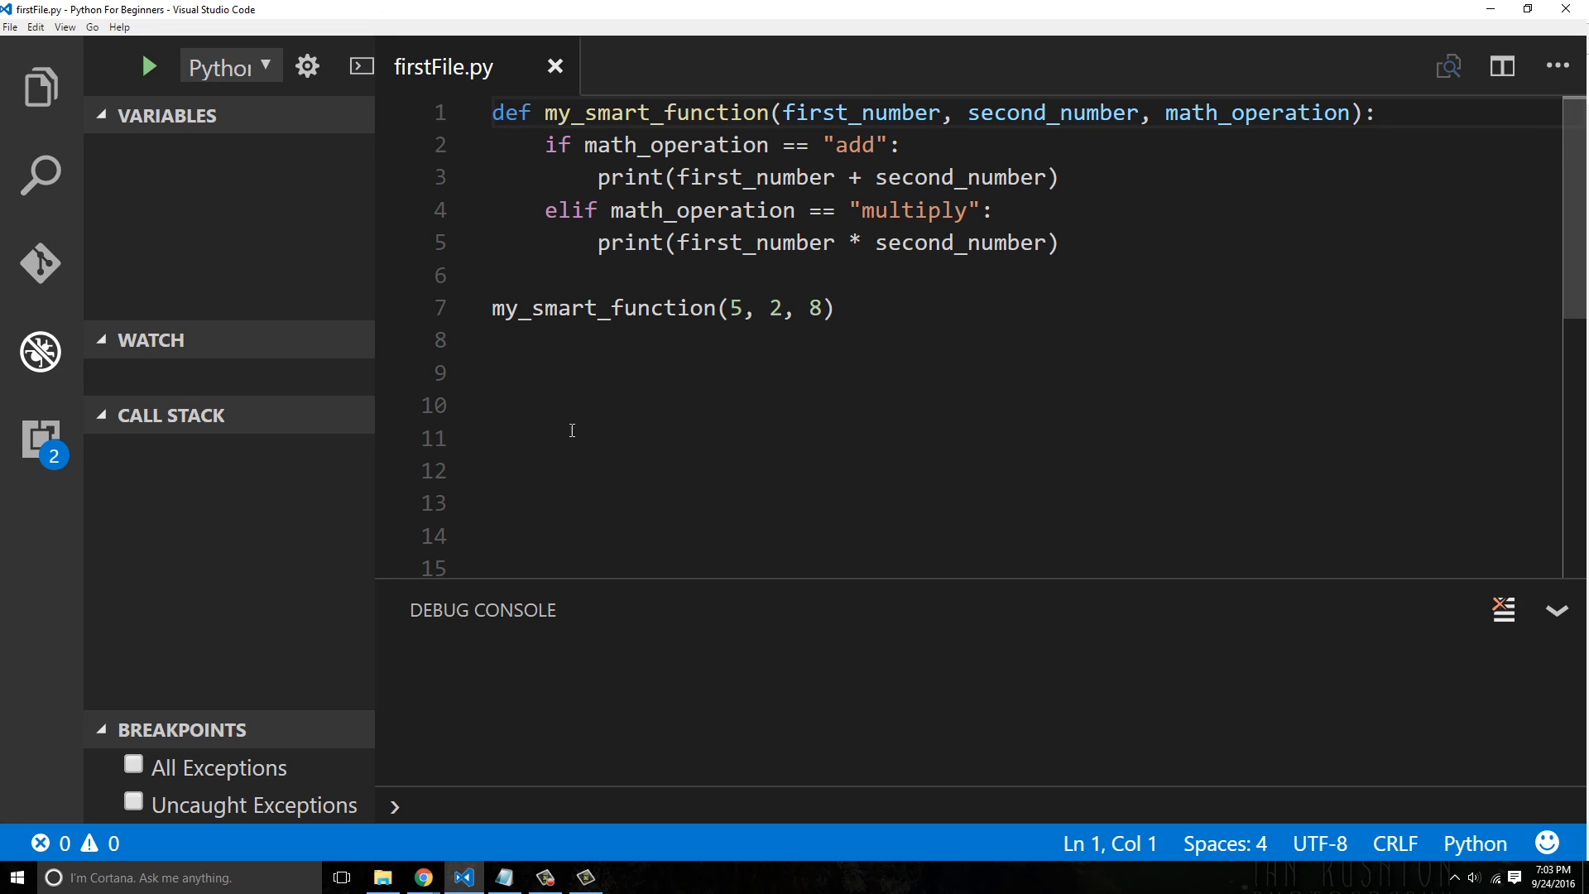
mouse_move(1354, 576)
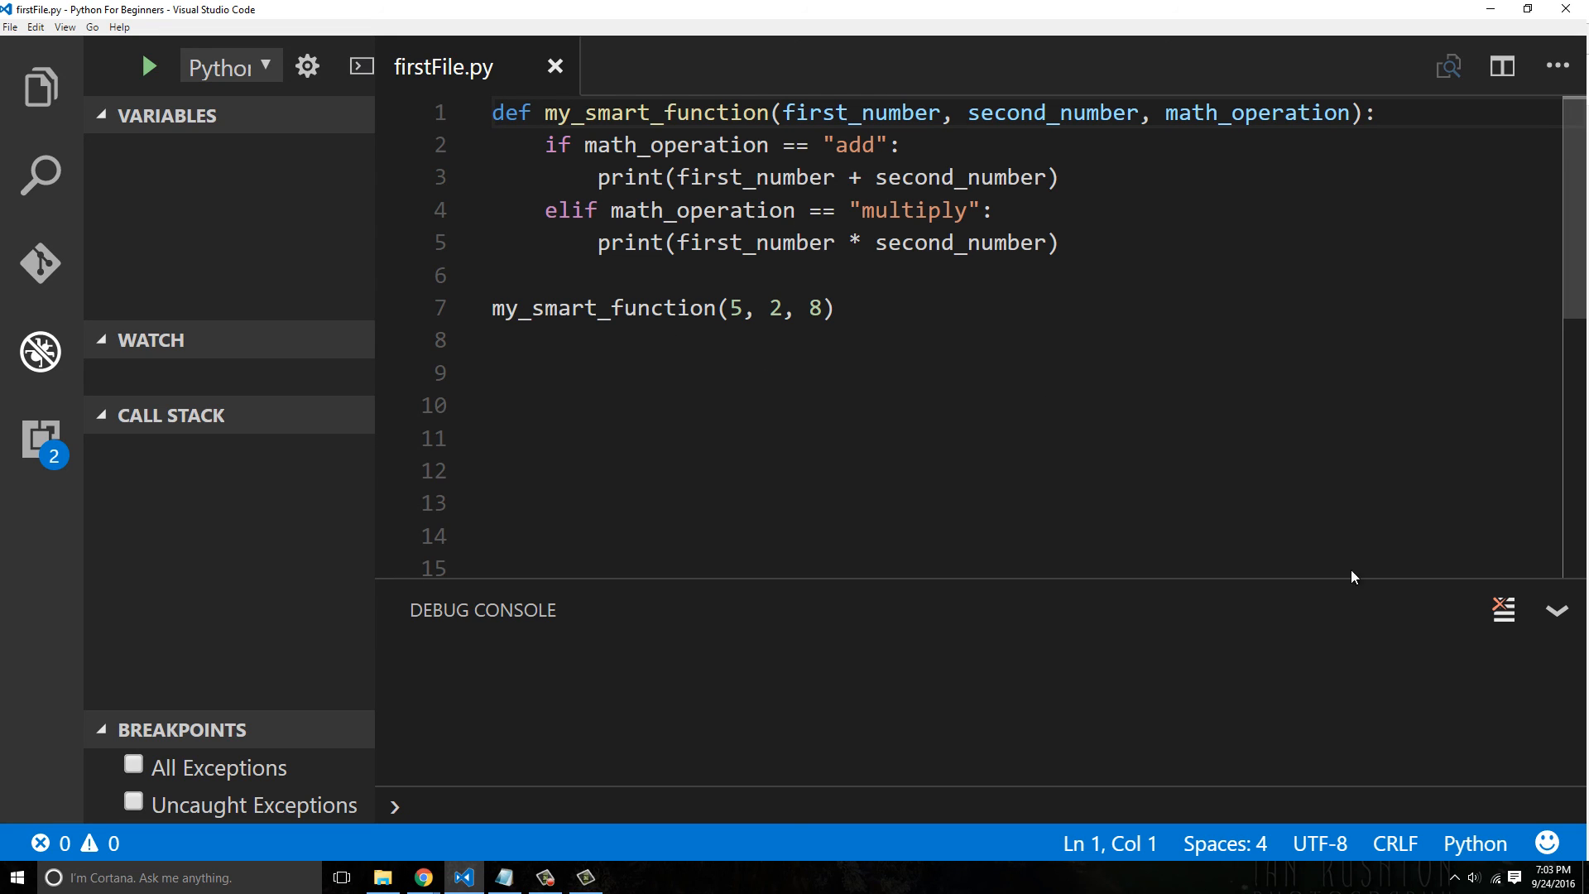